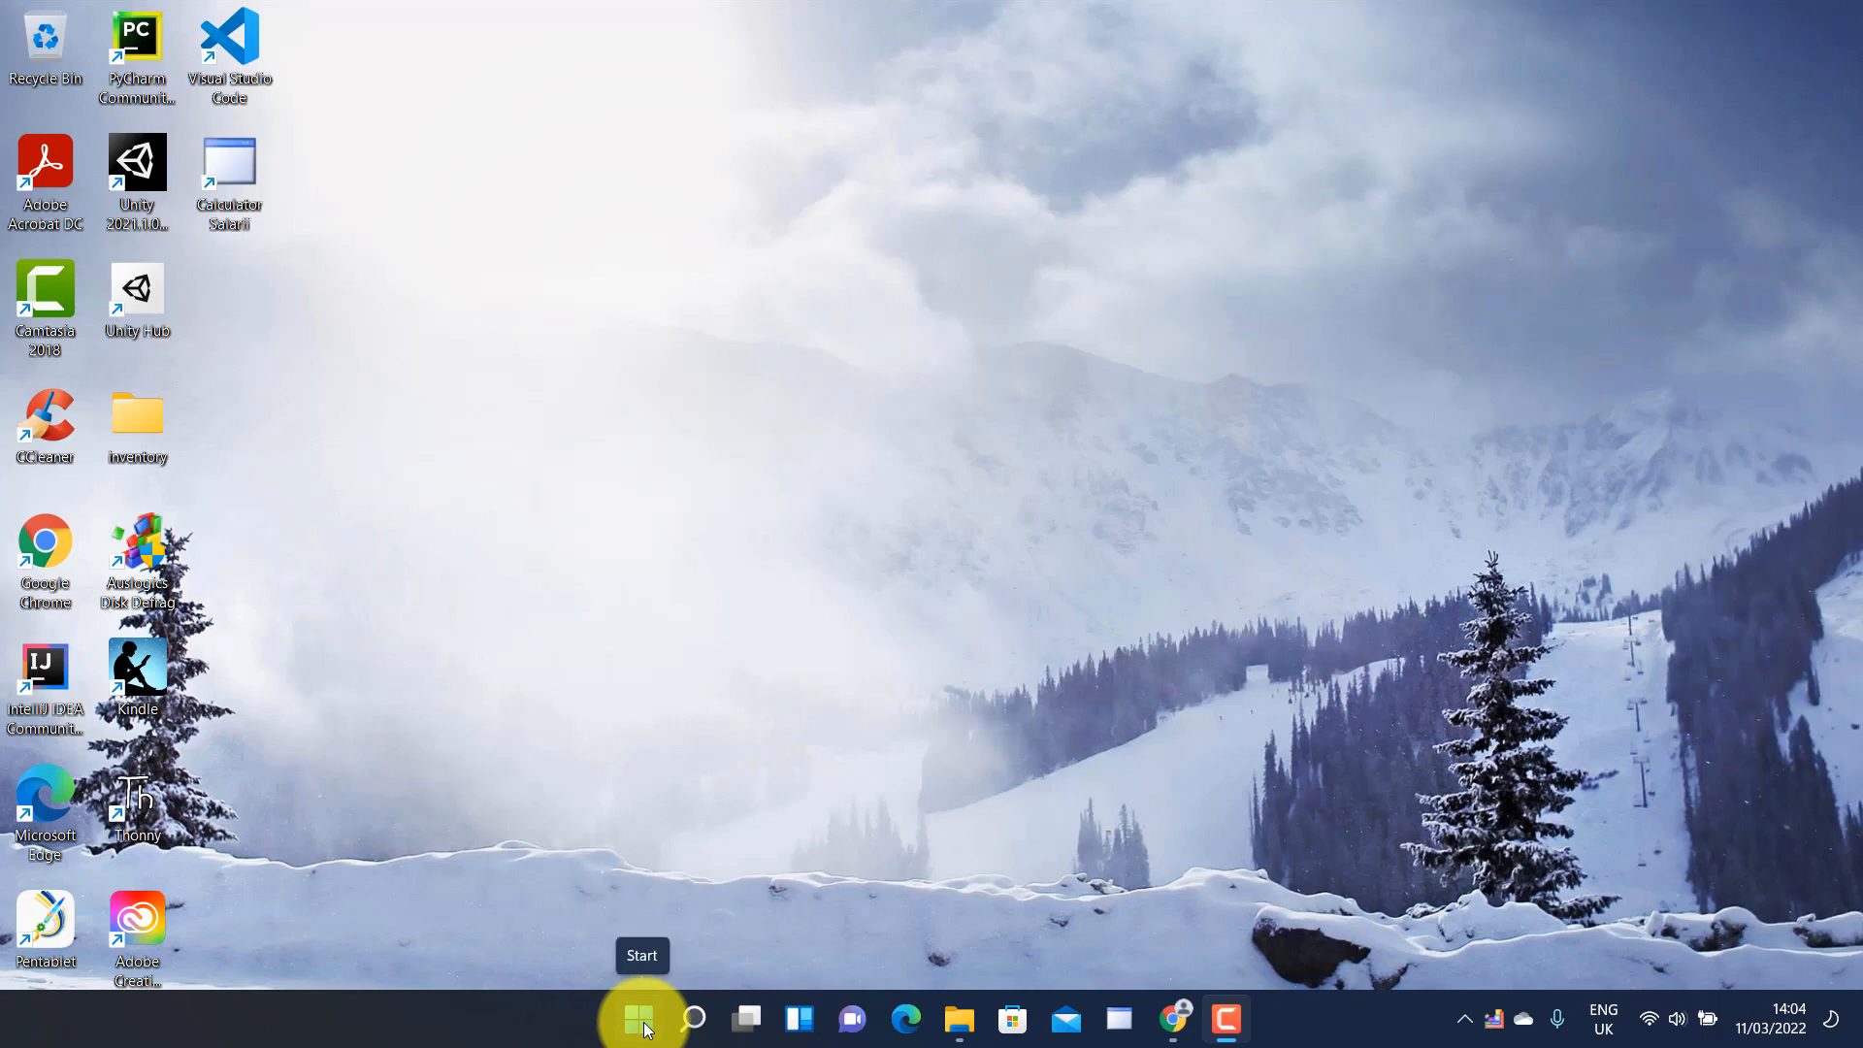
- Launch Visual Studio 2022 from the V section of the Start menu's All apps list
click(640, 1018)
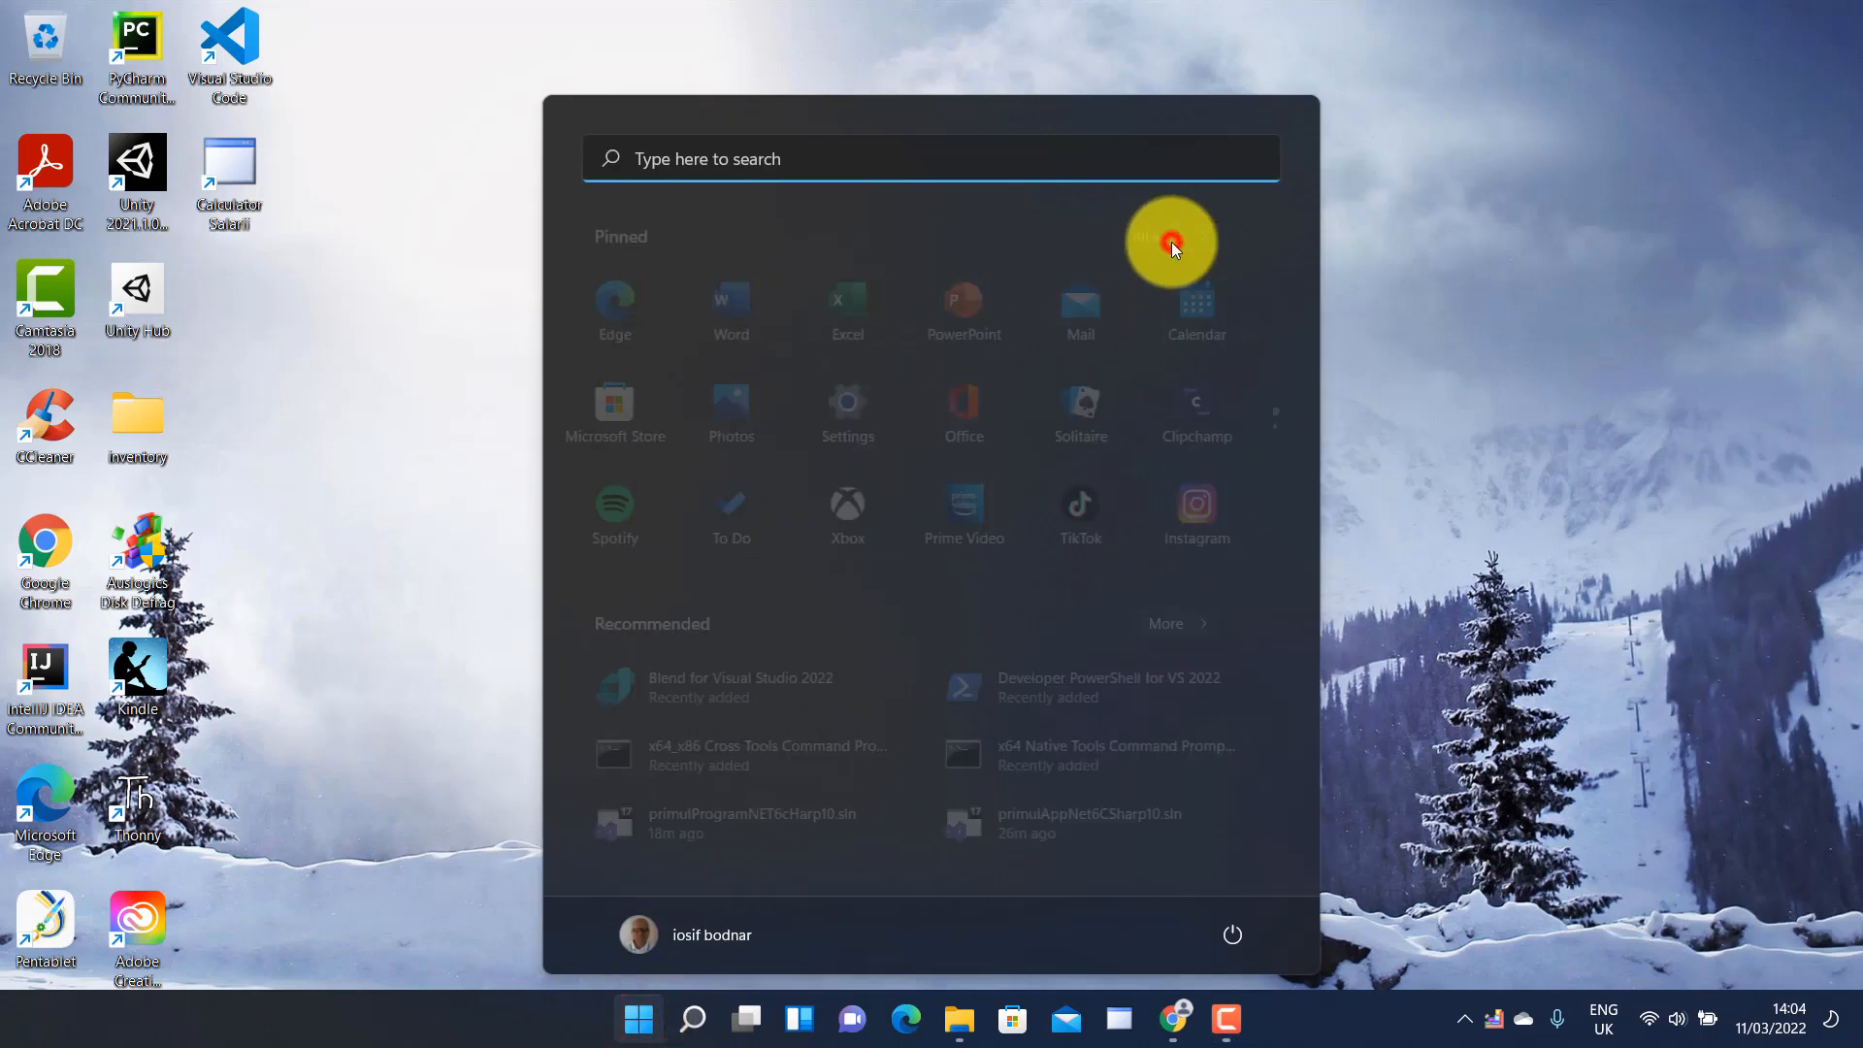
click(1170, 243)
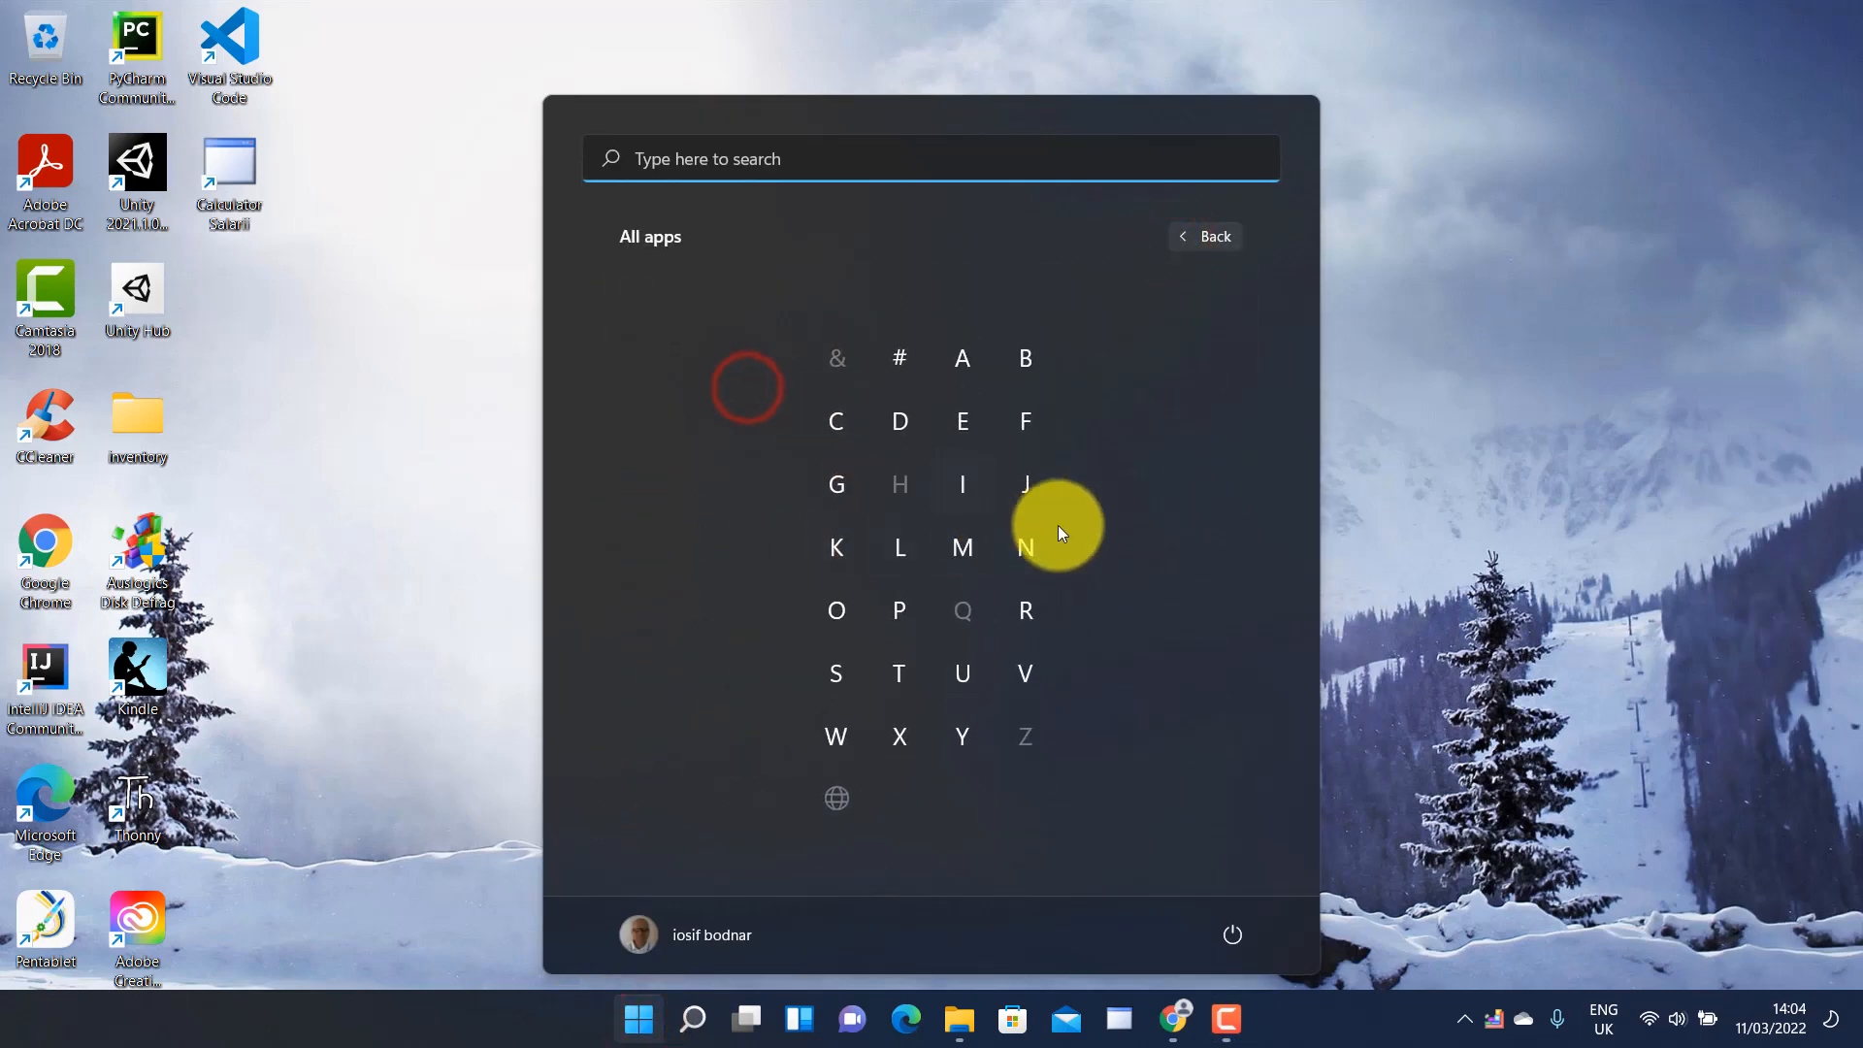
mouse_move(1025, 673)
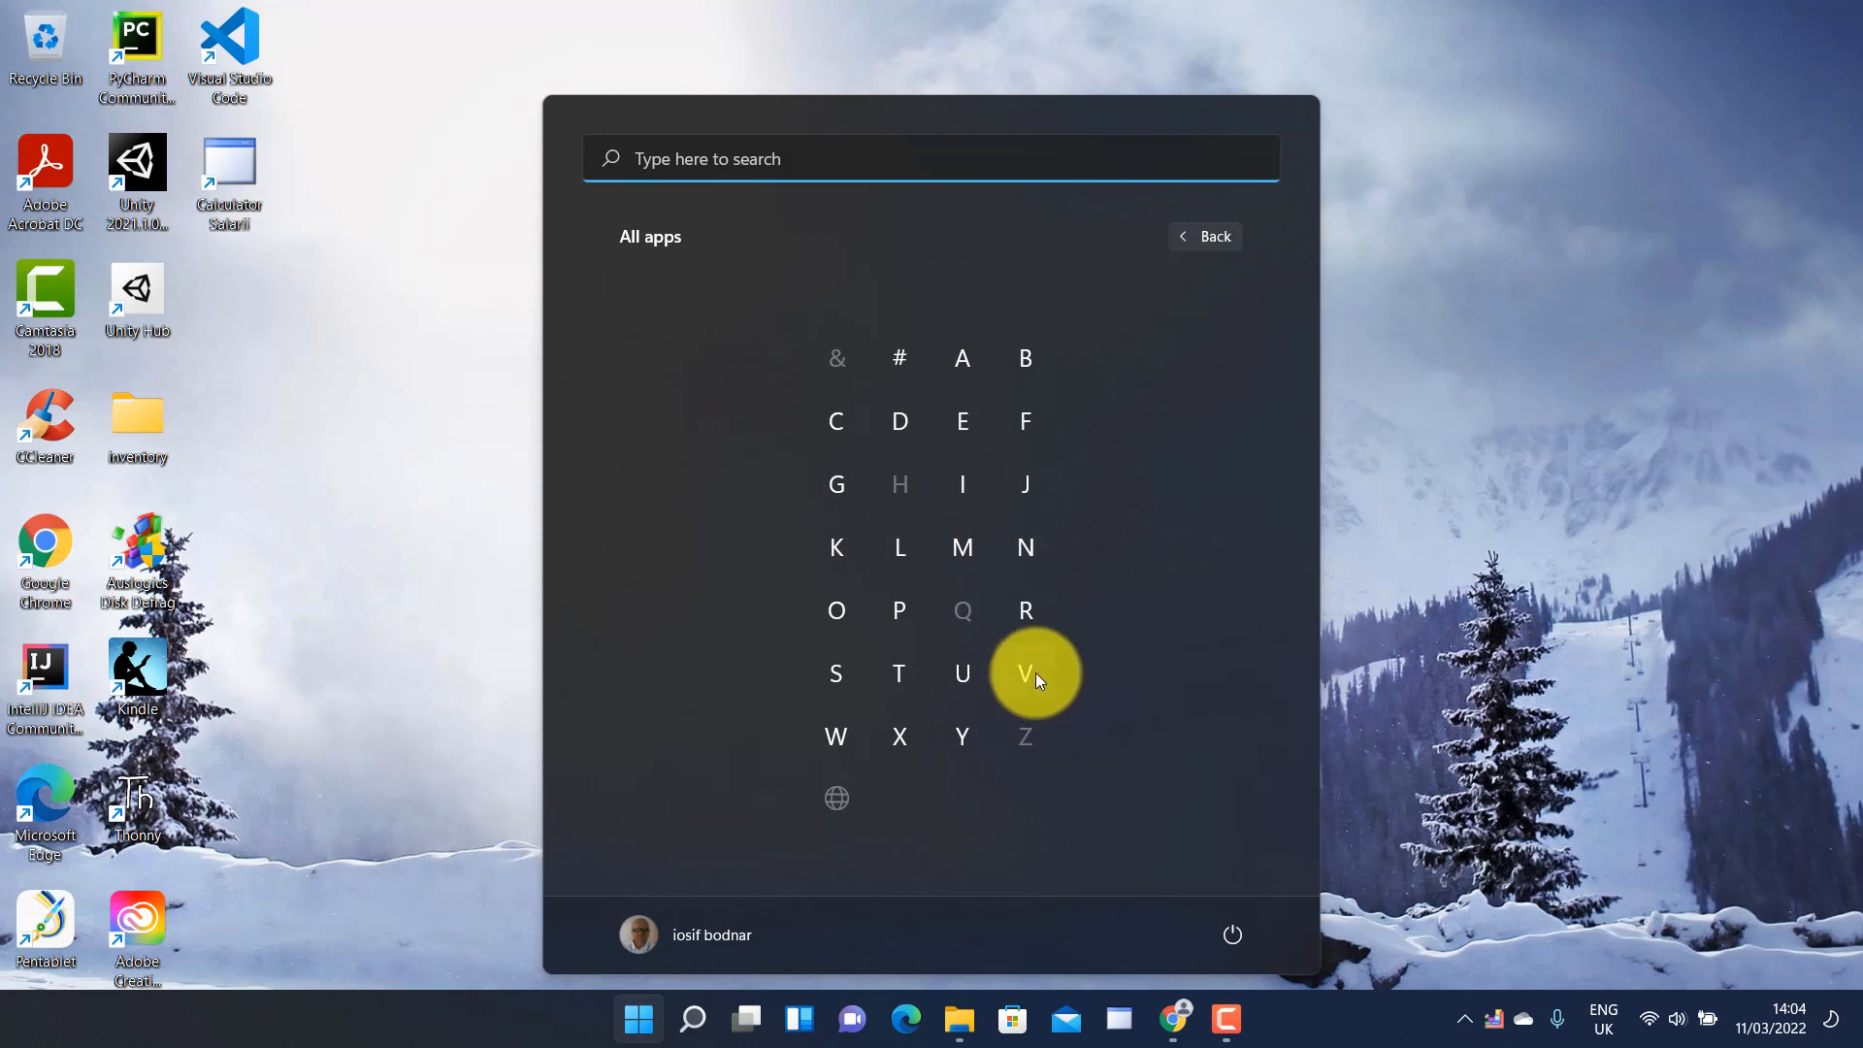
click(1024, 671)
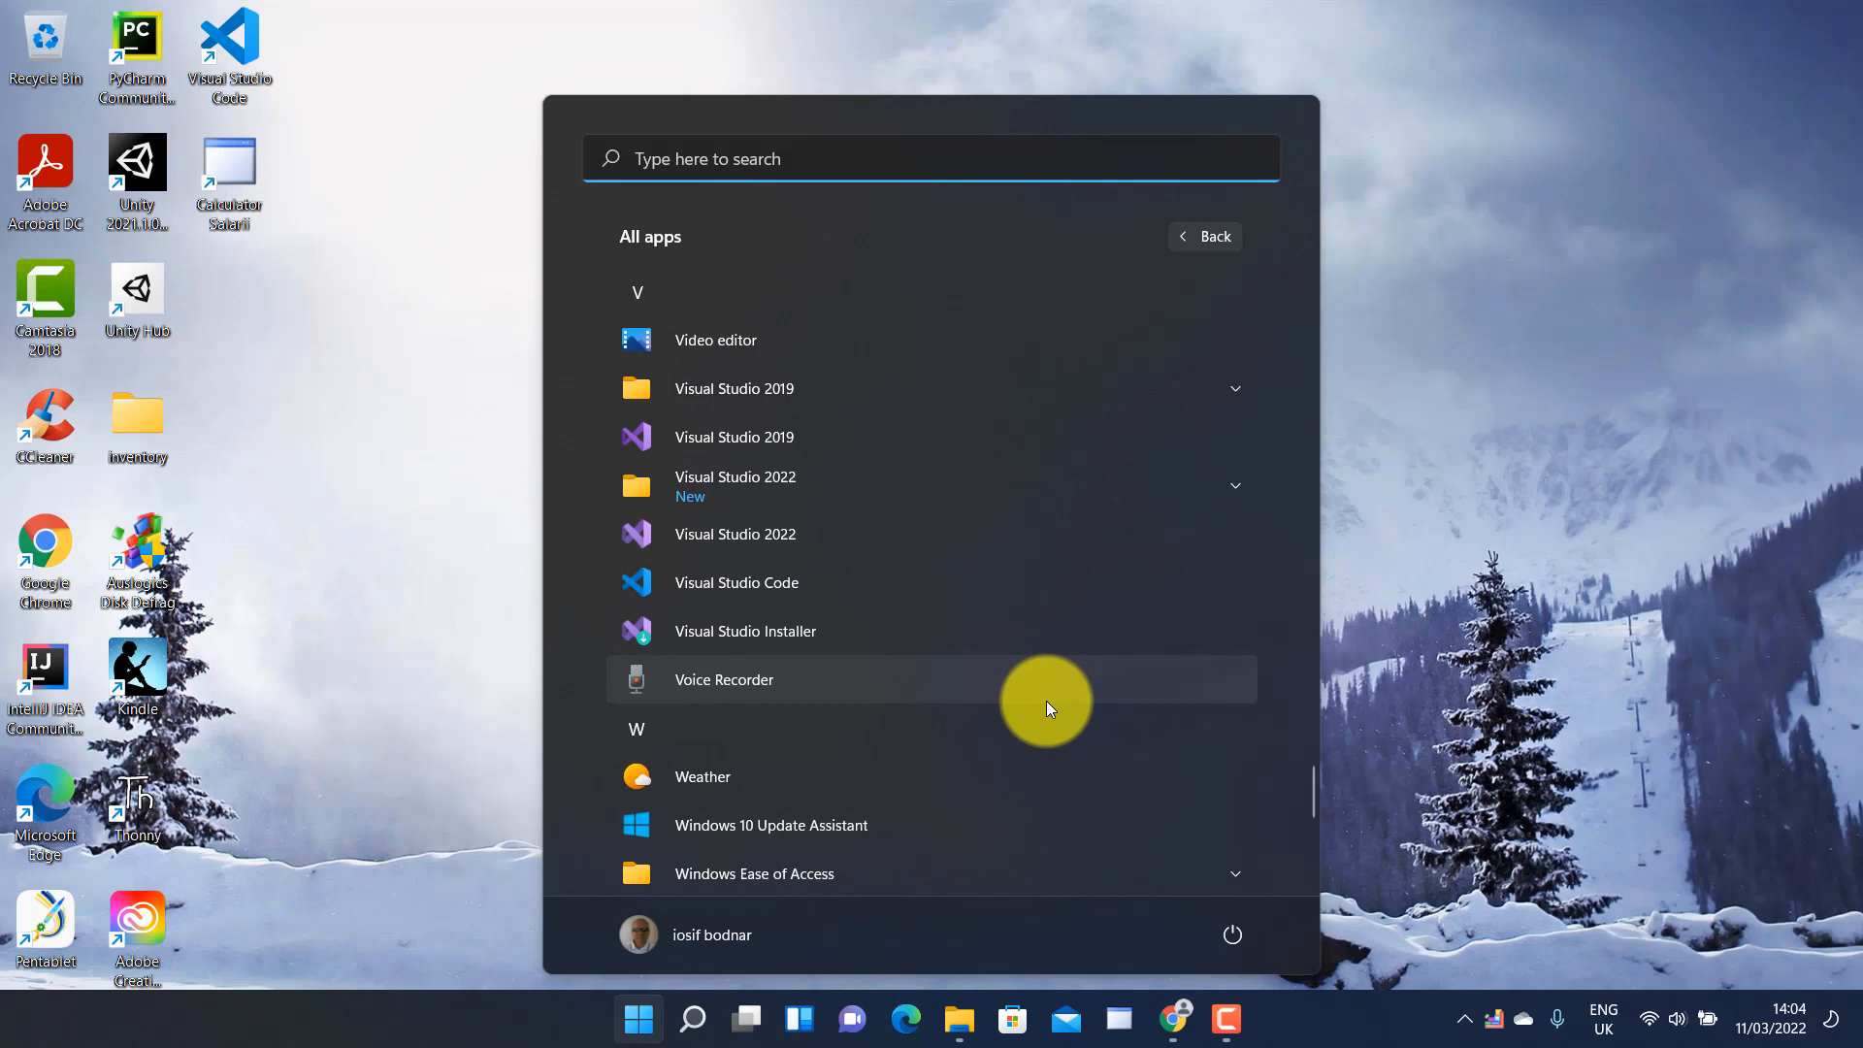
mouse_move(735, 582)
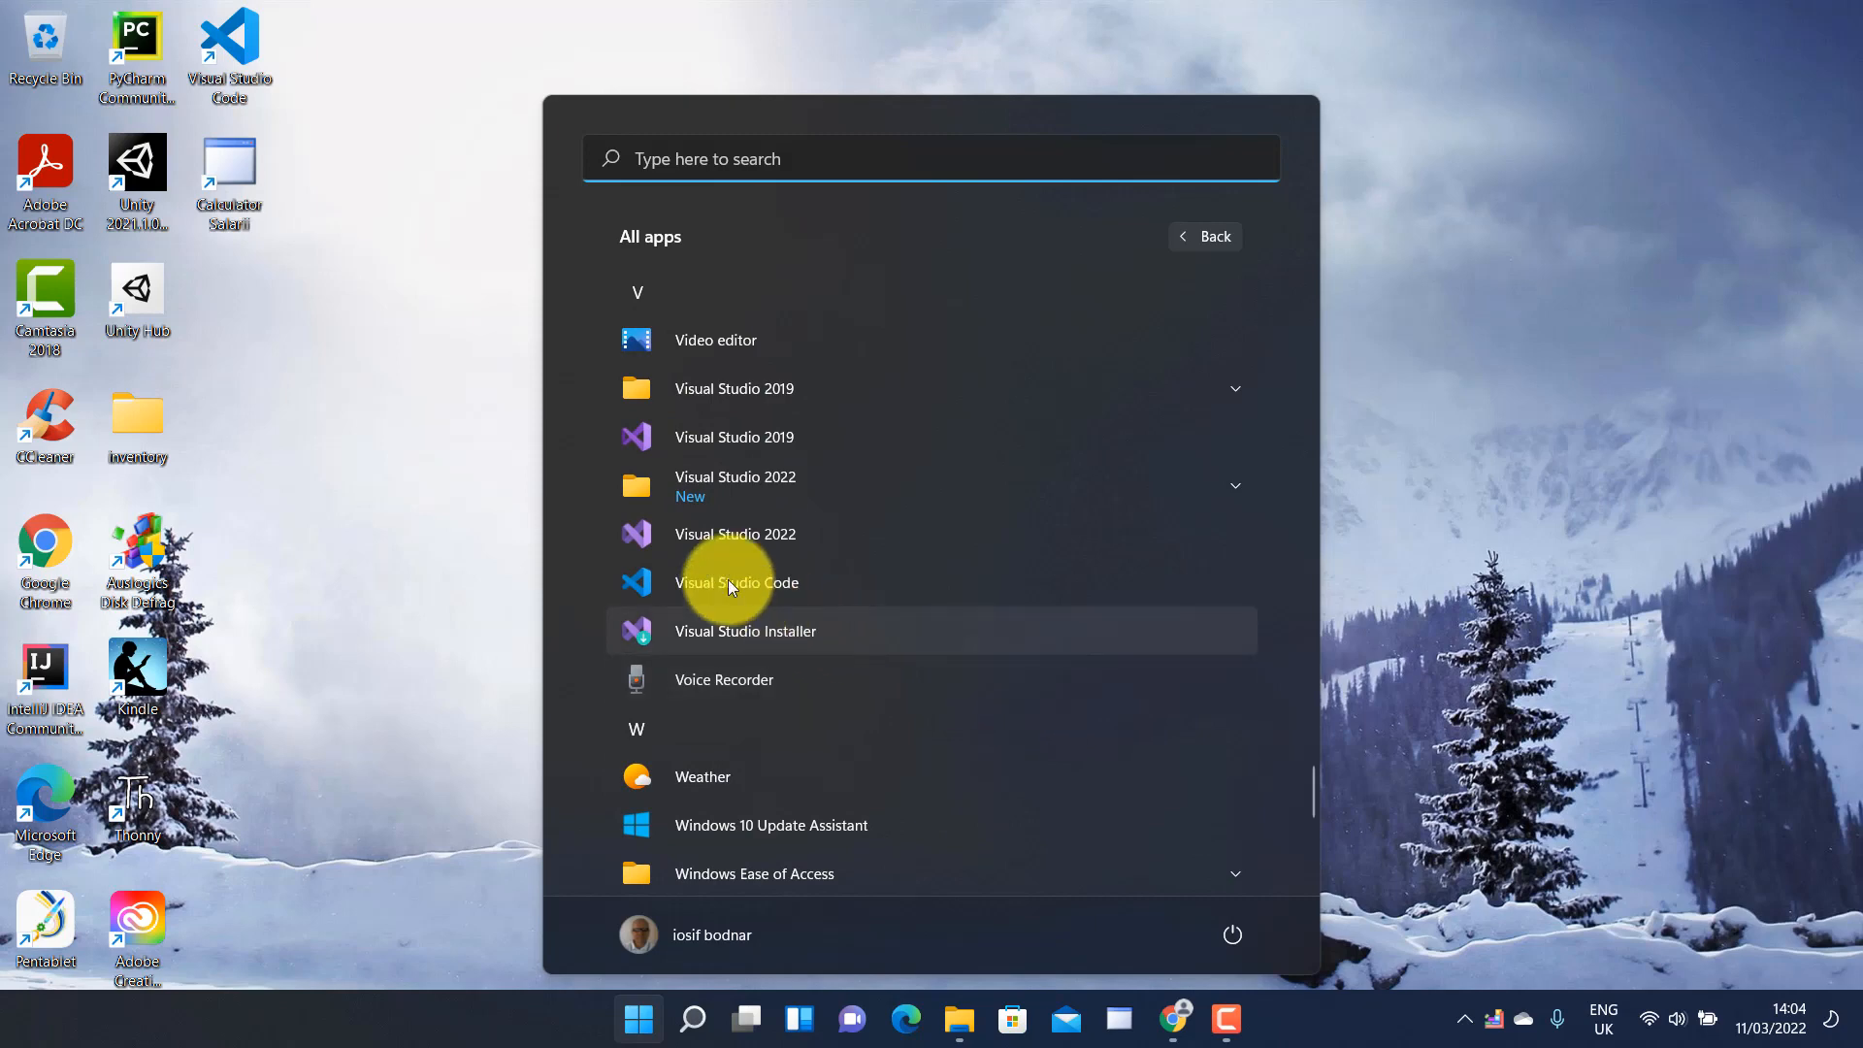
mouse_move(730, 550)
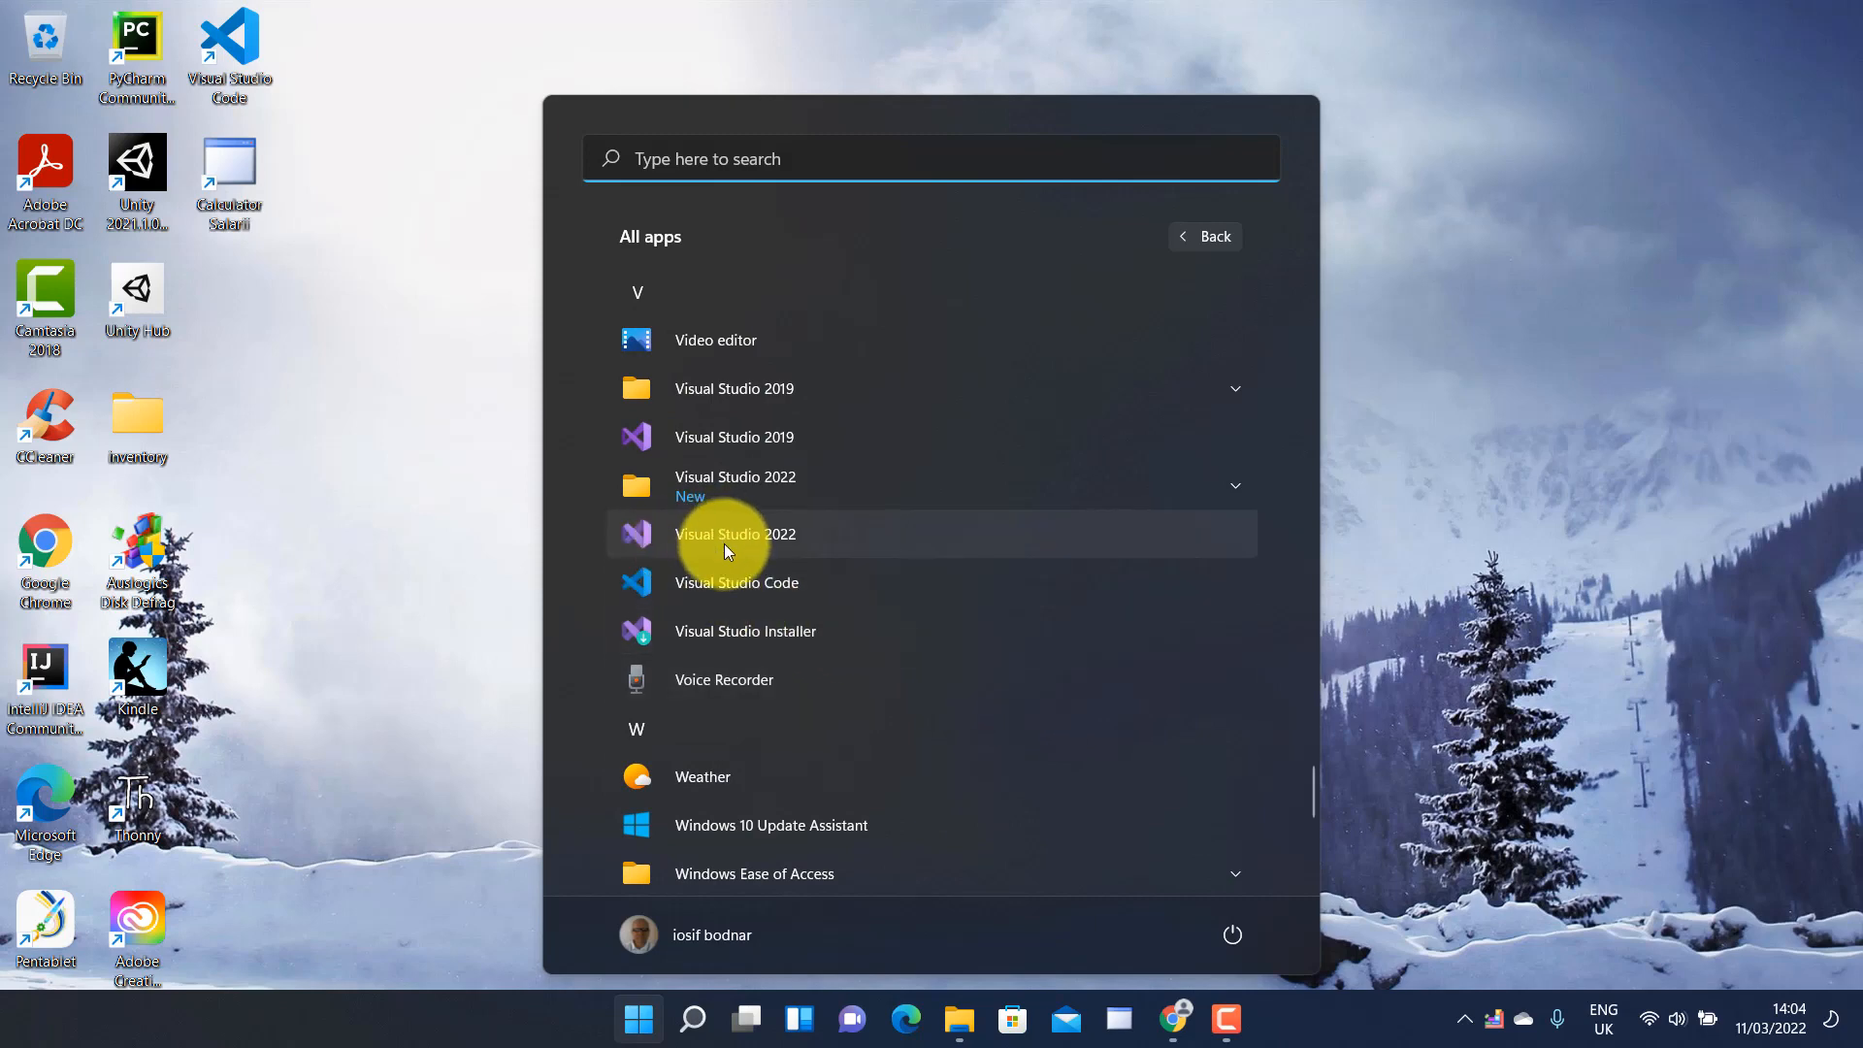
mouse_move(746, 547)
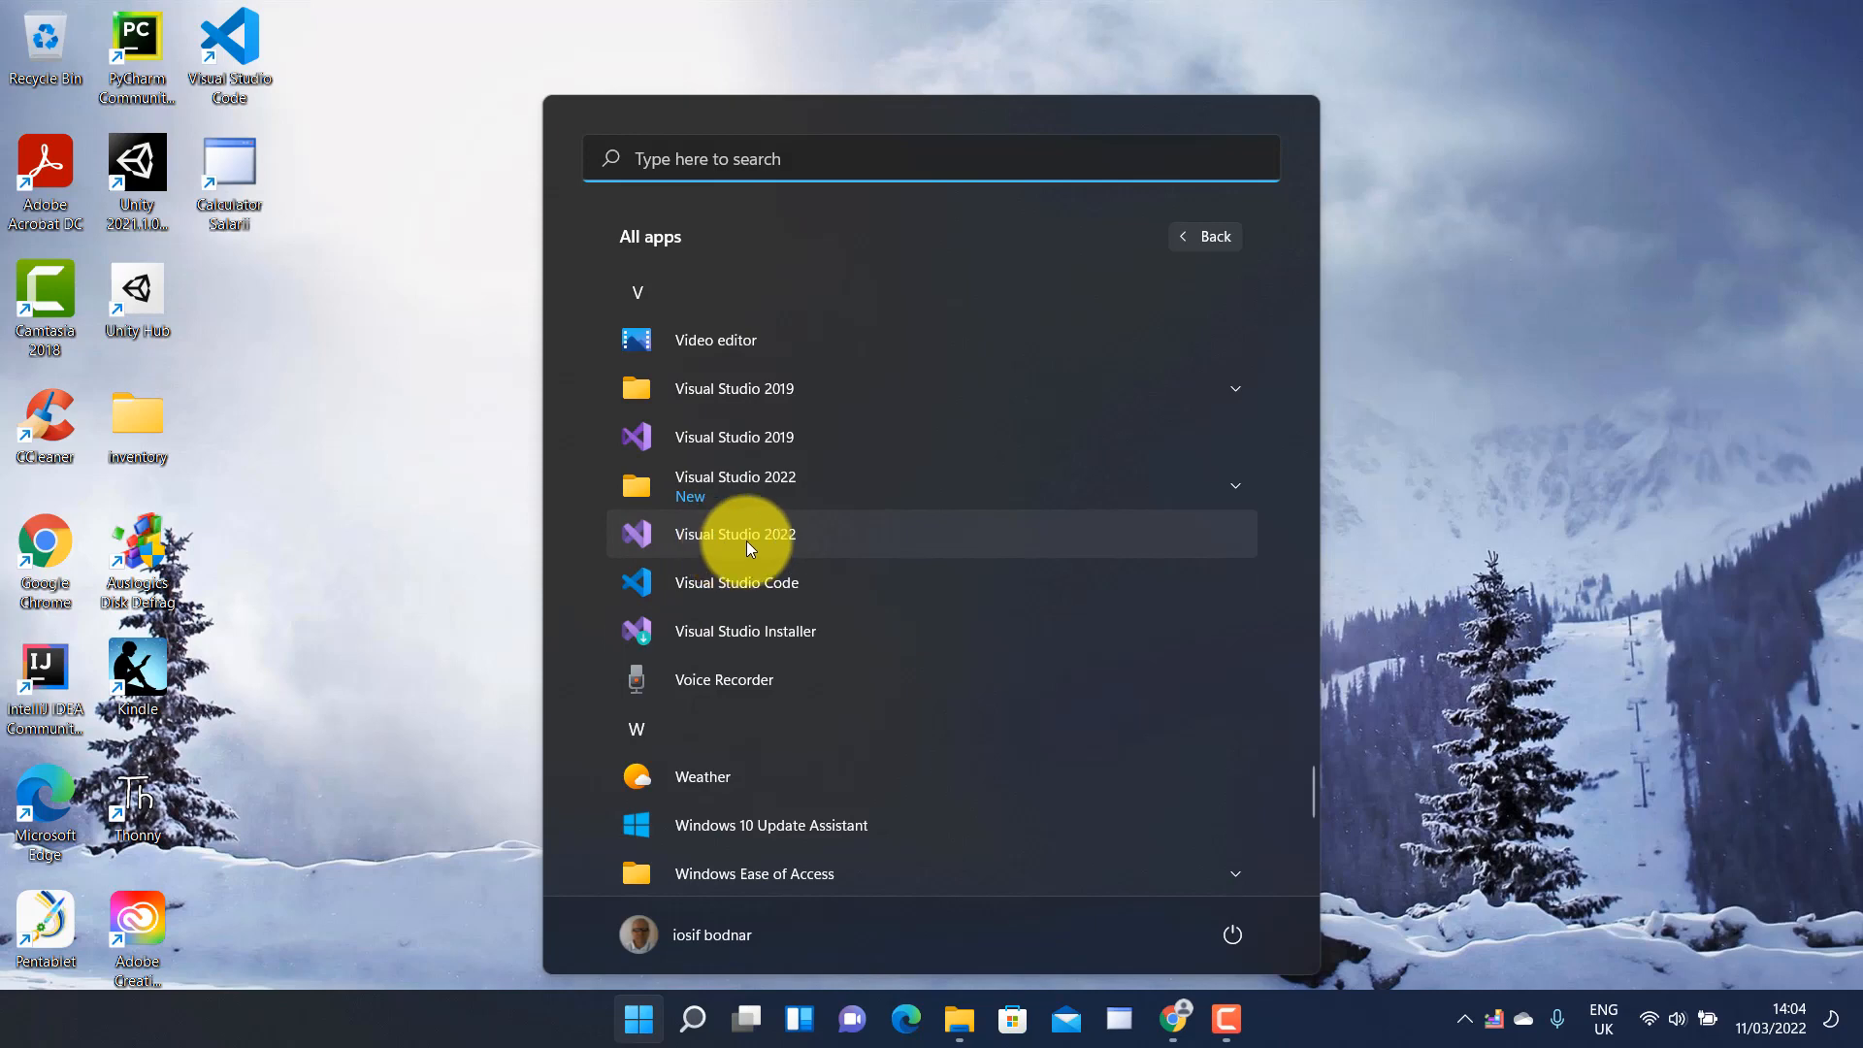
click(735, 533)
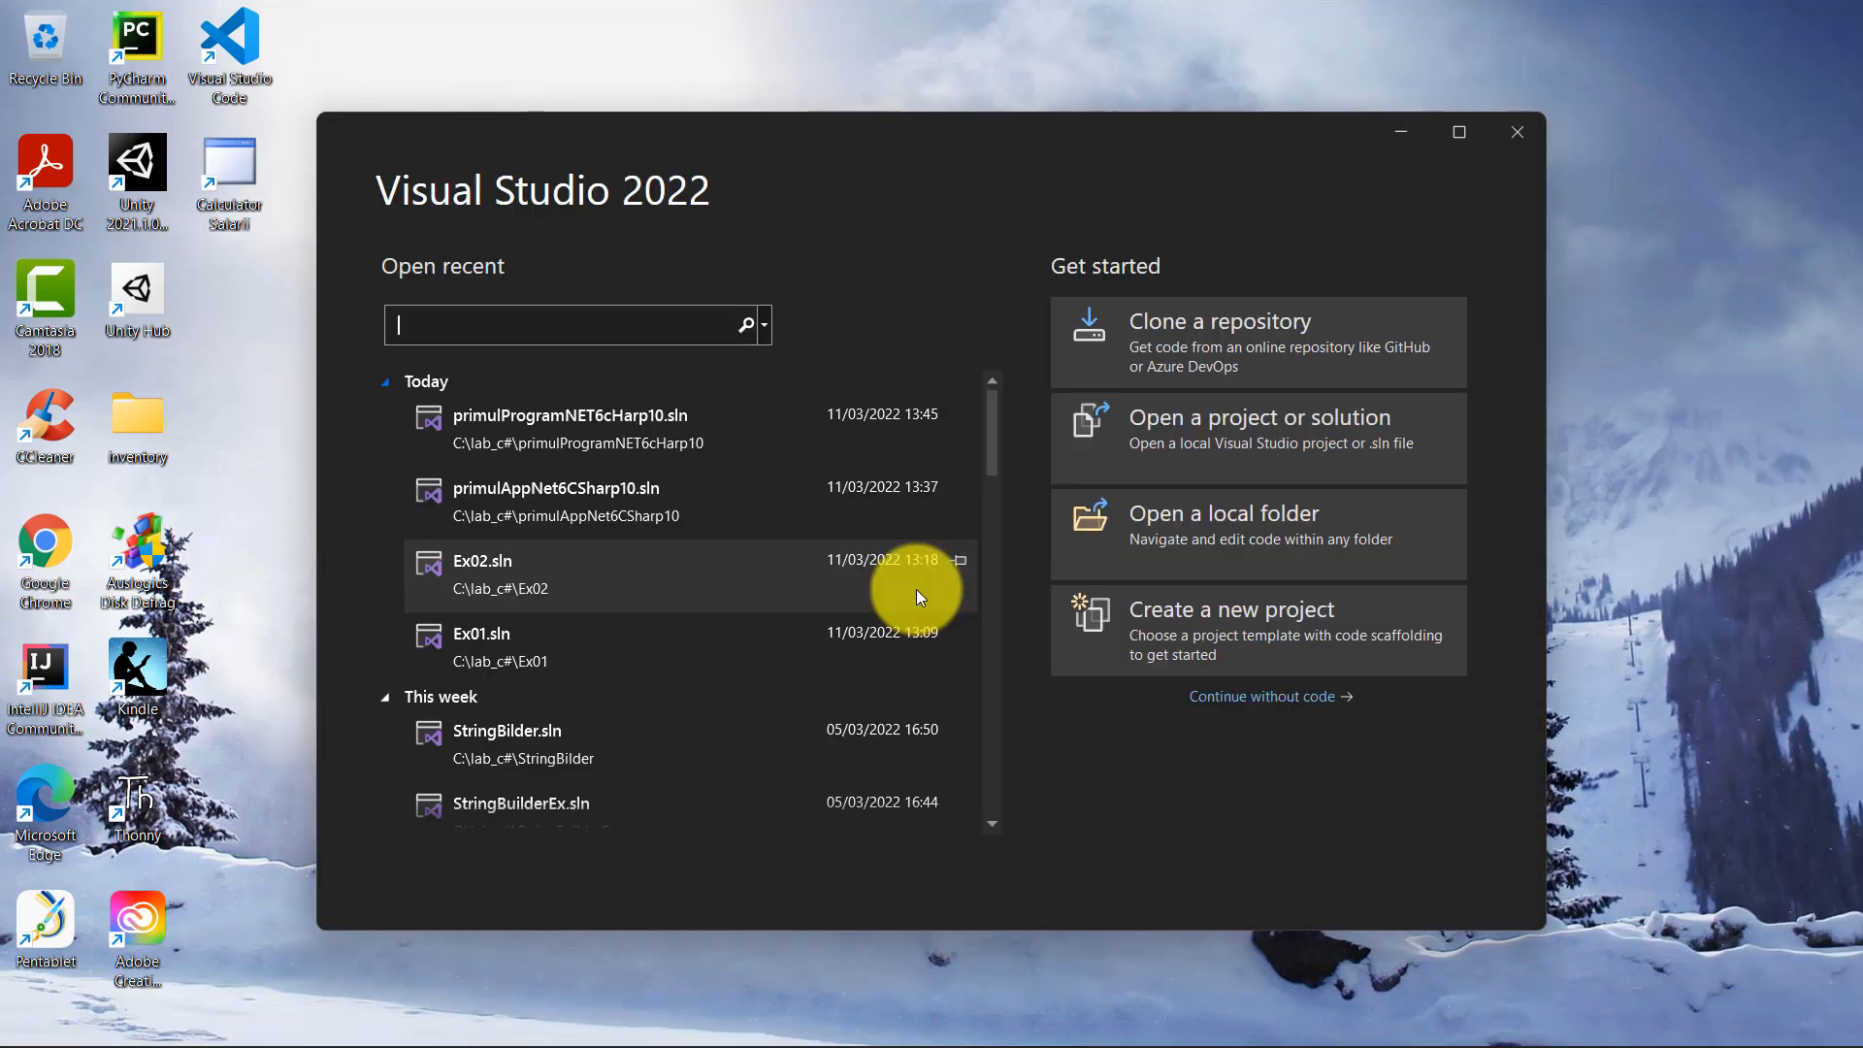
mouse_move(915, 593)
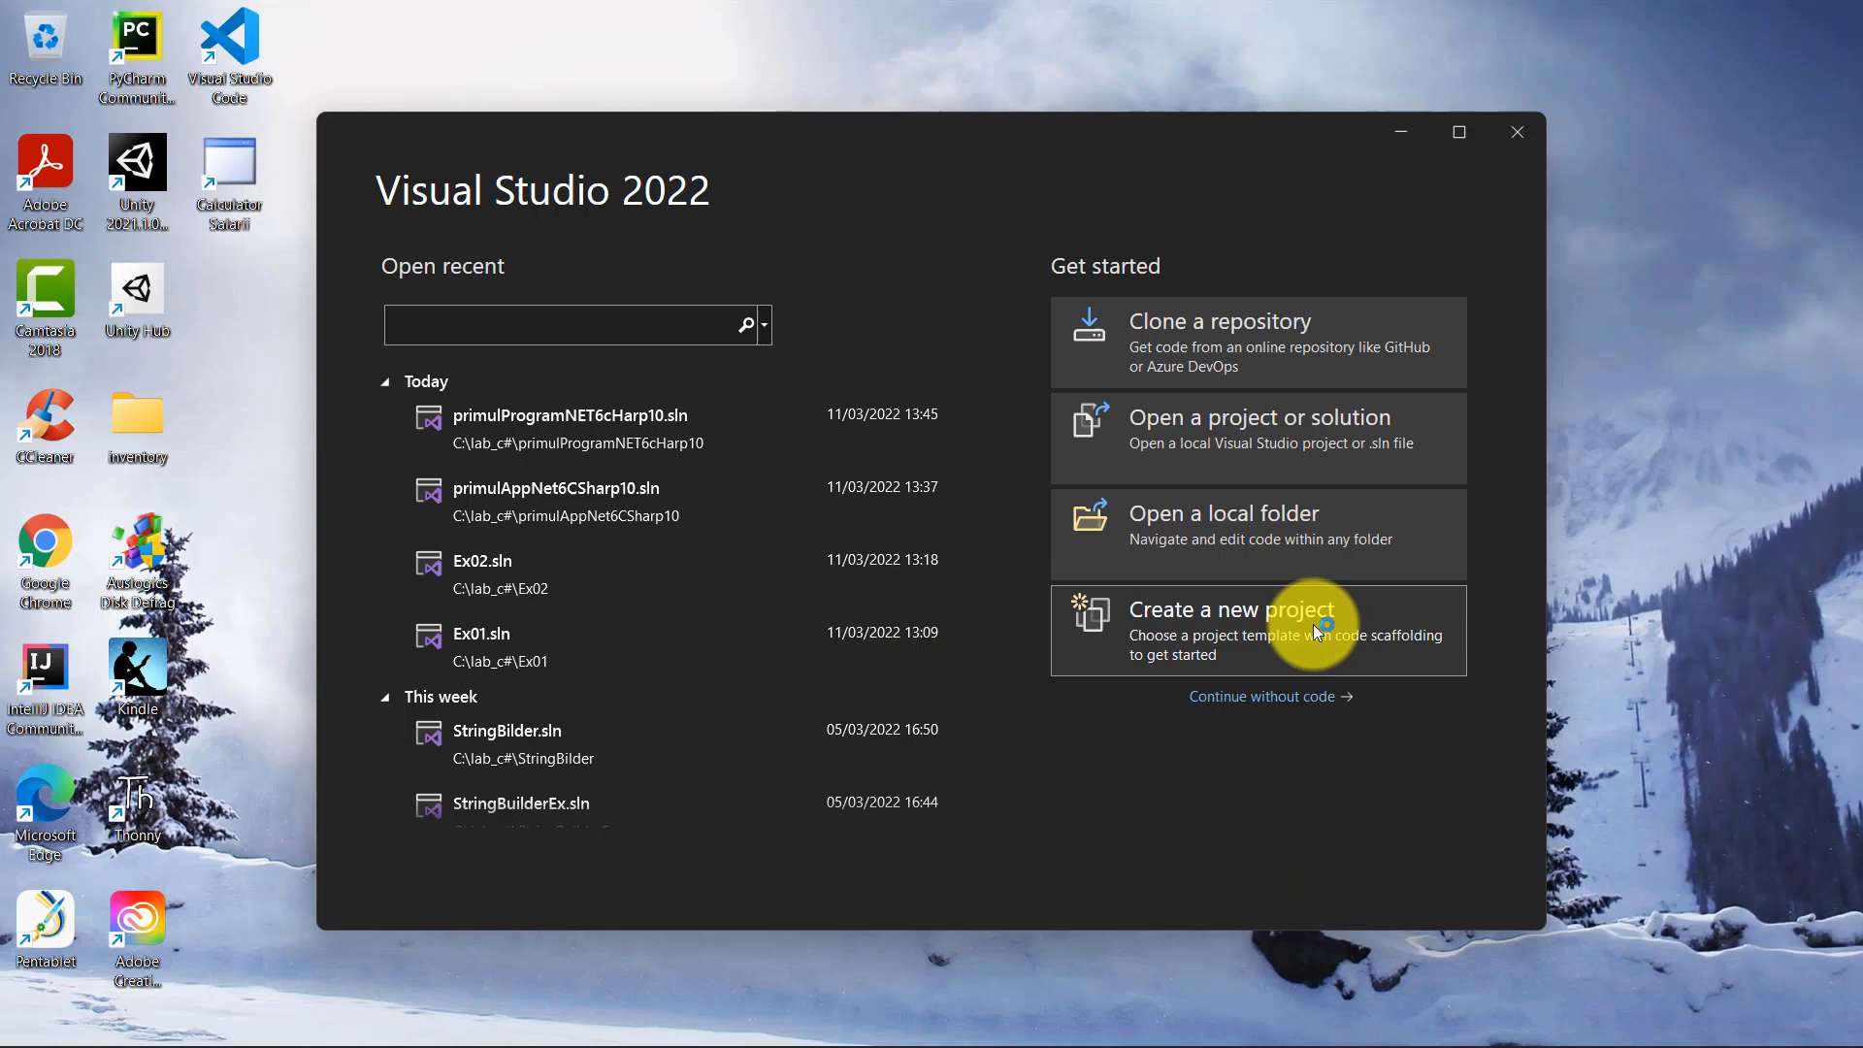
- Choose 'Create a new project' on the Visual Studio start window
click(1232, 610)
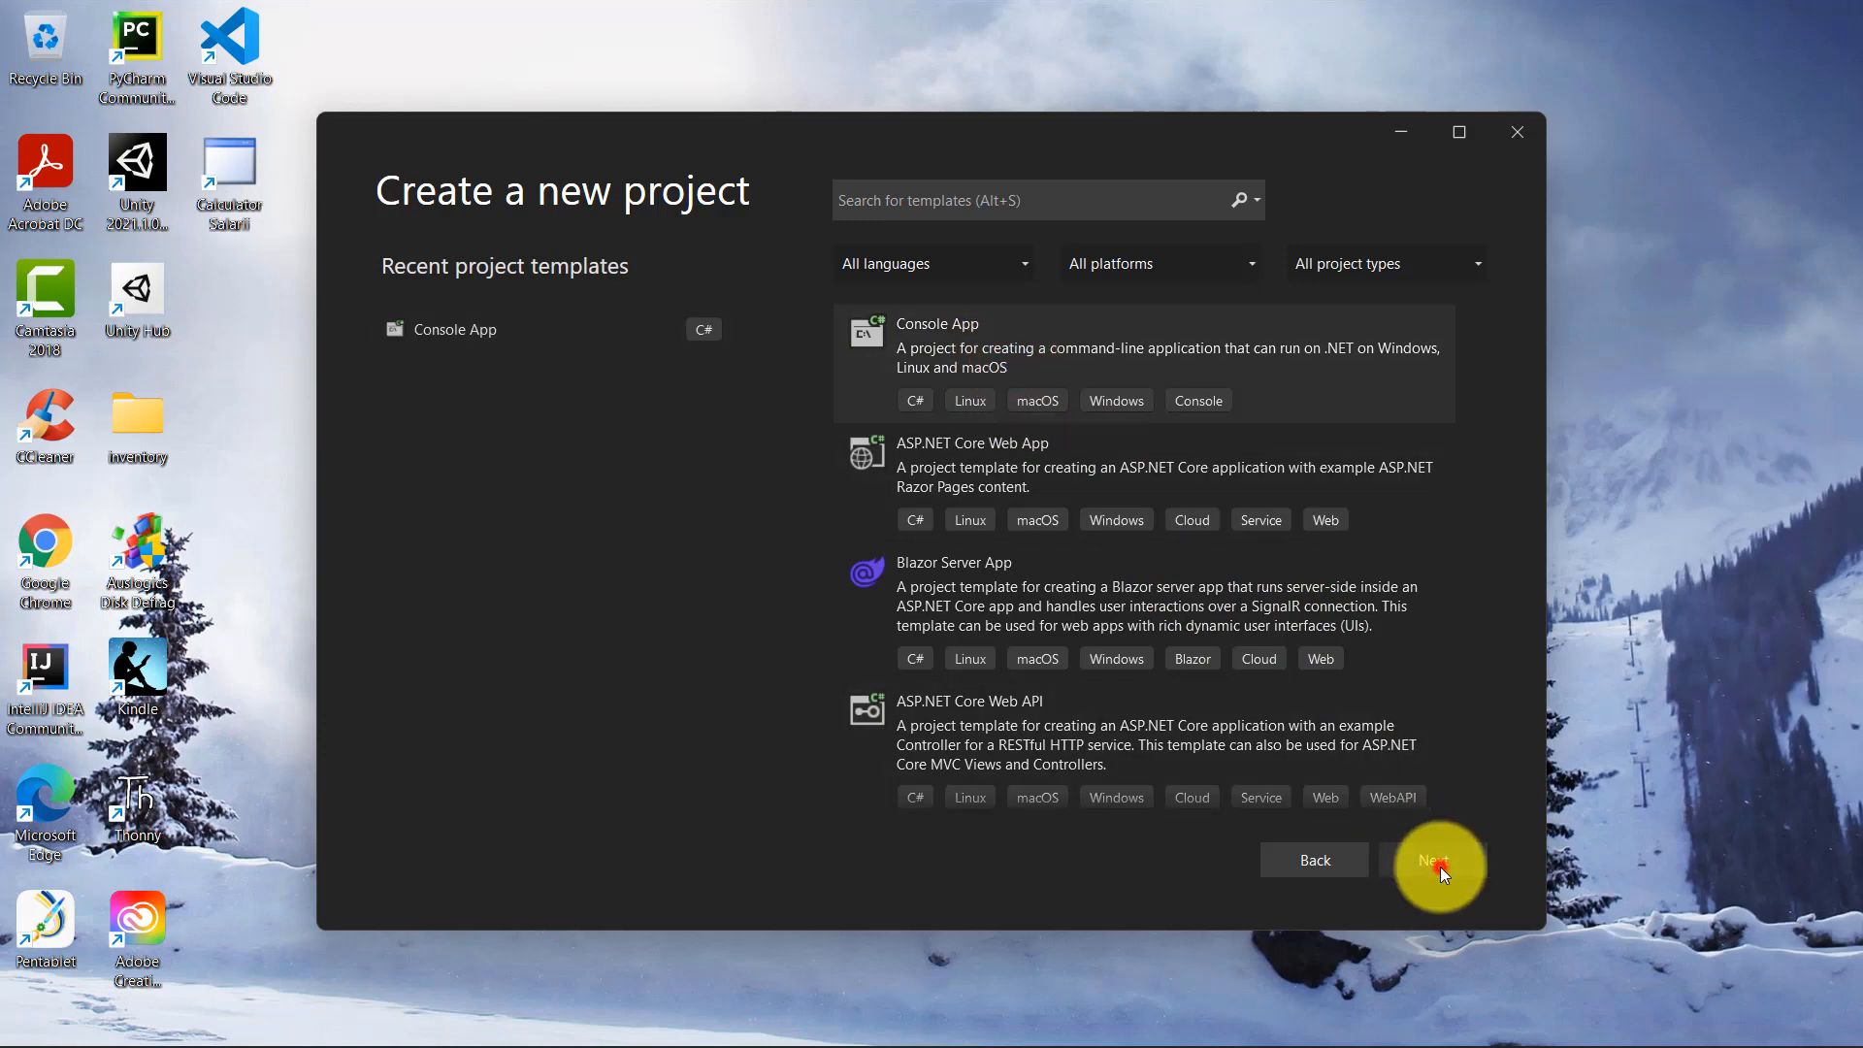
- Select the Console App template and name the project FirstAppNet6CSharp10
click(1434, 858)
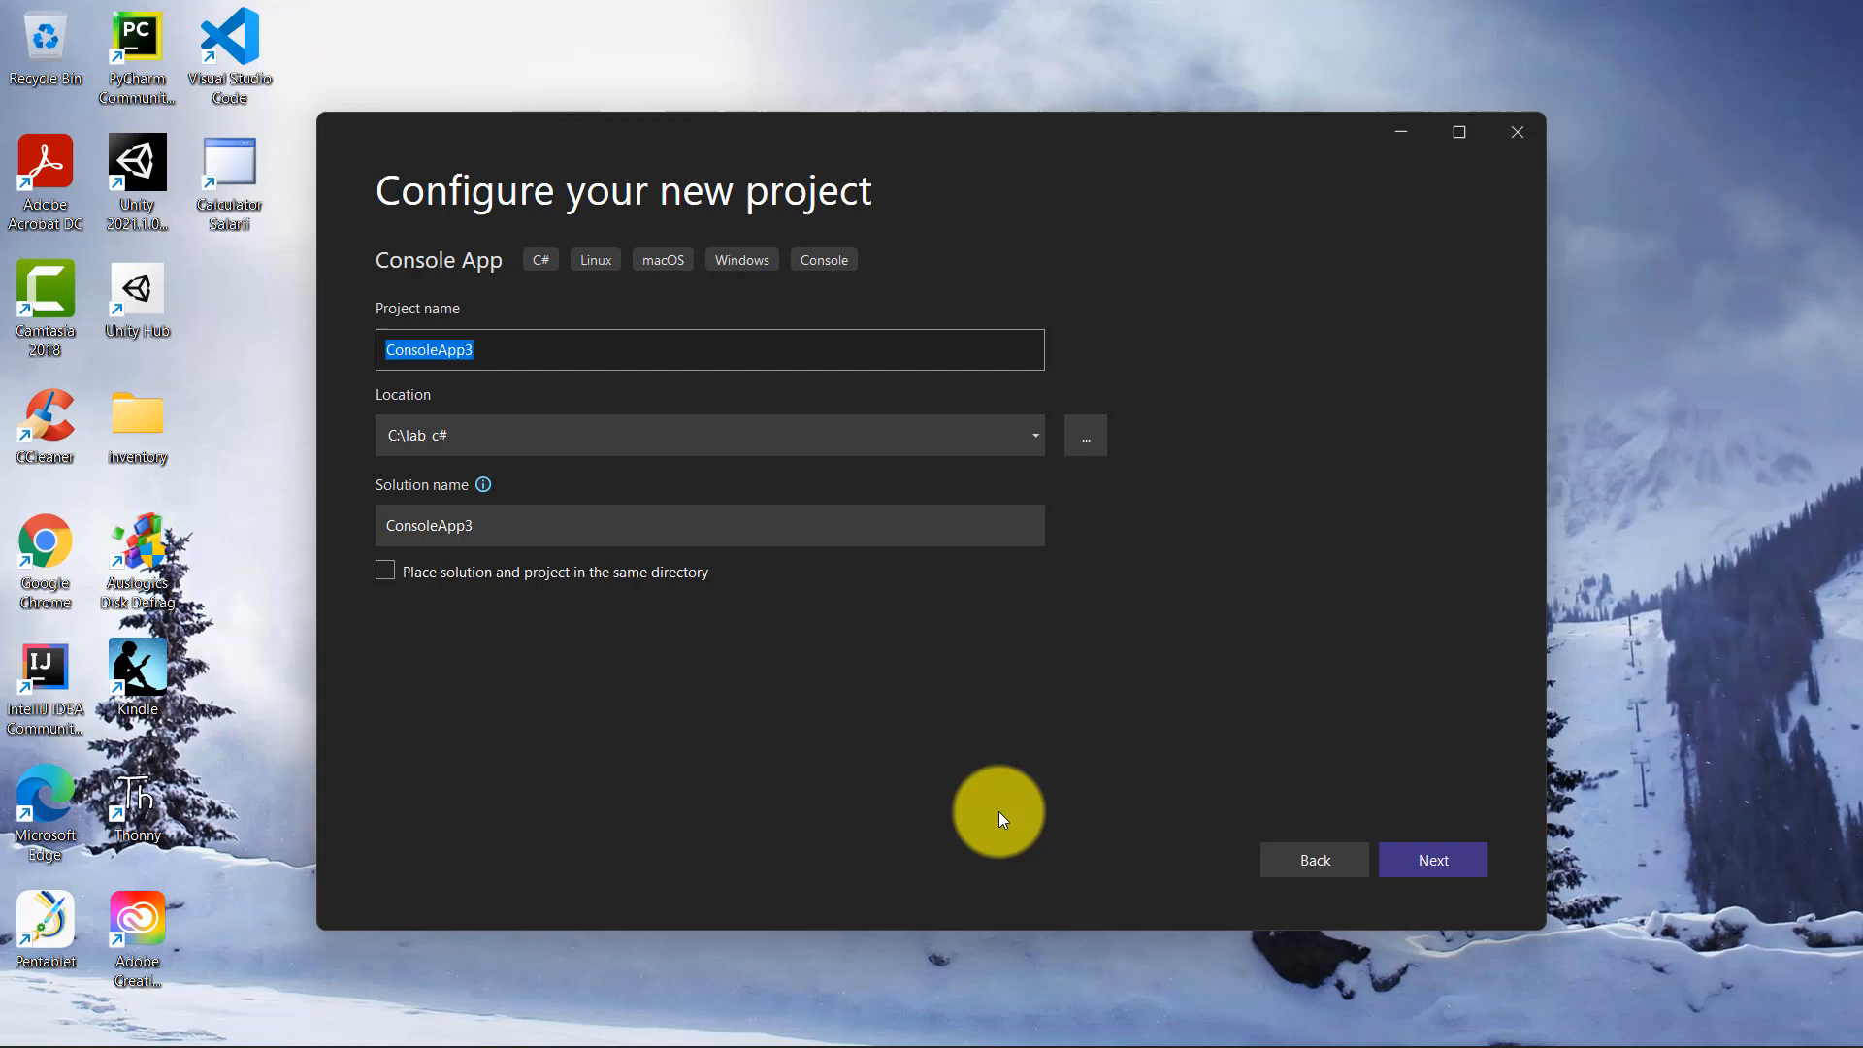
text(FirstApp)
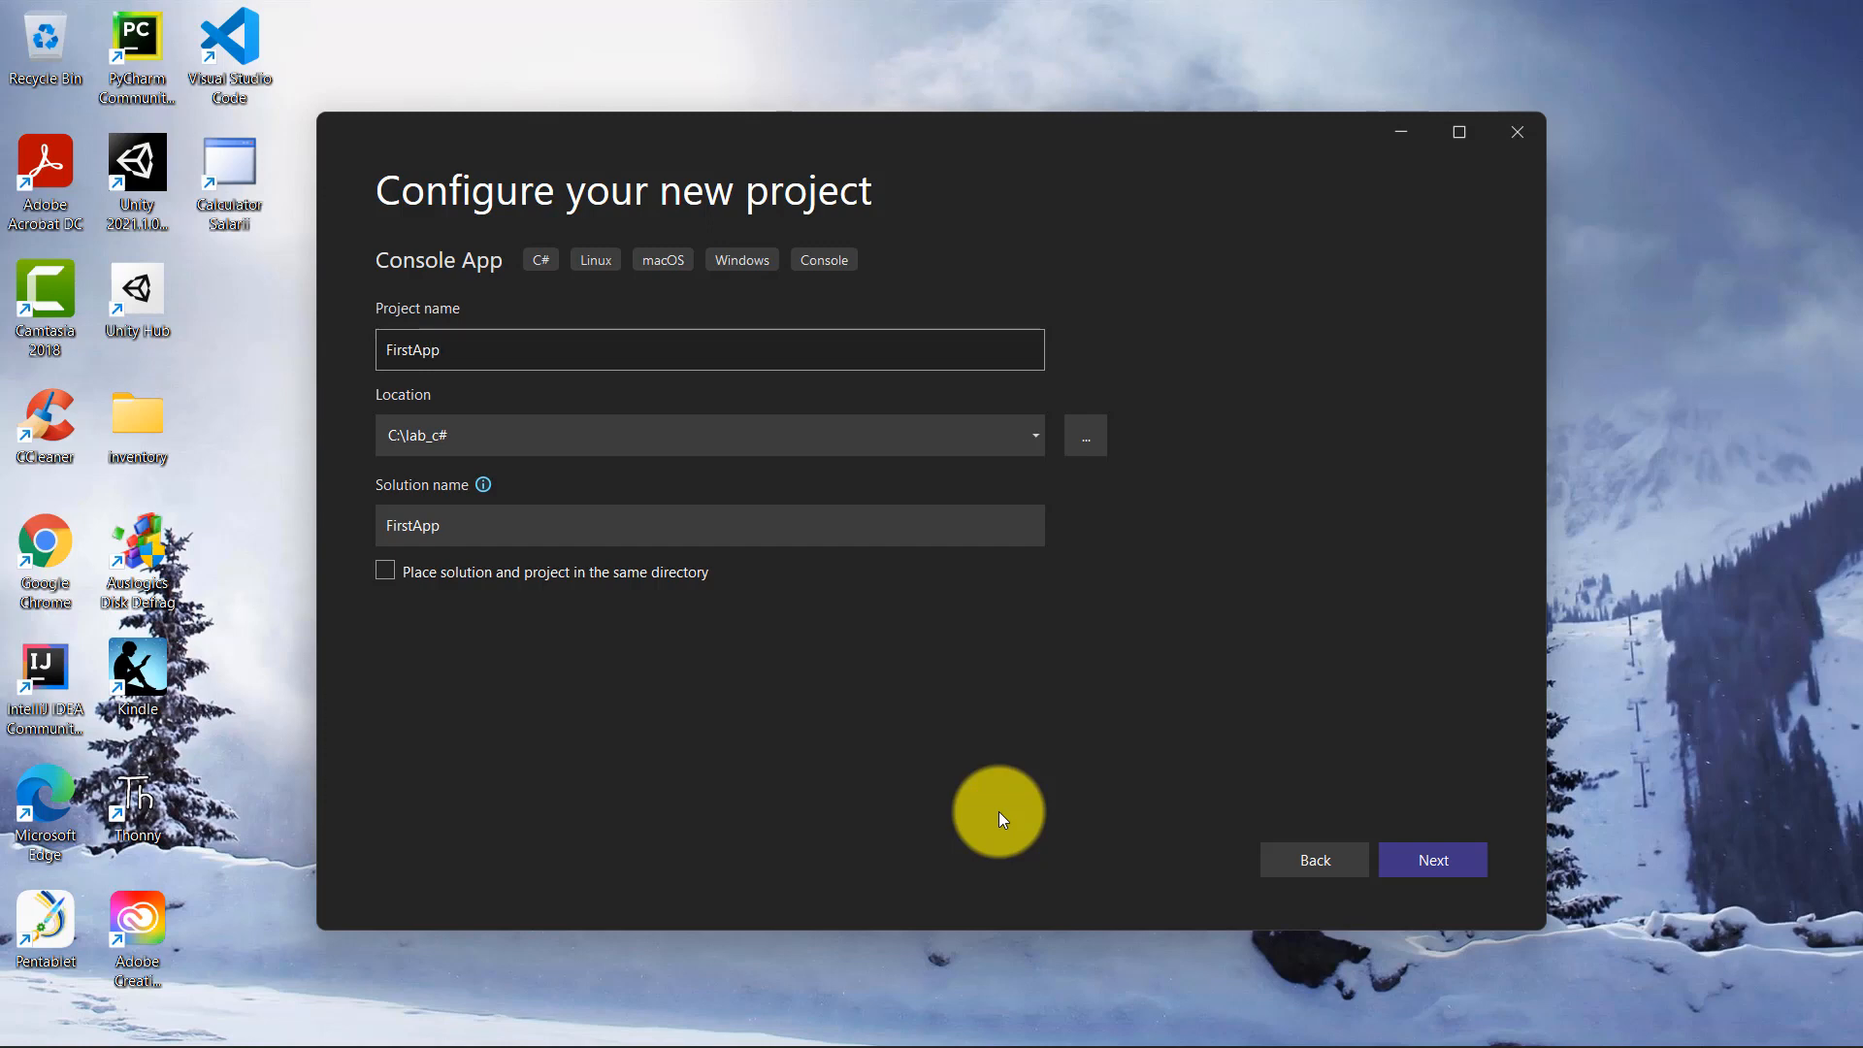
text(Net6C)
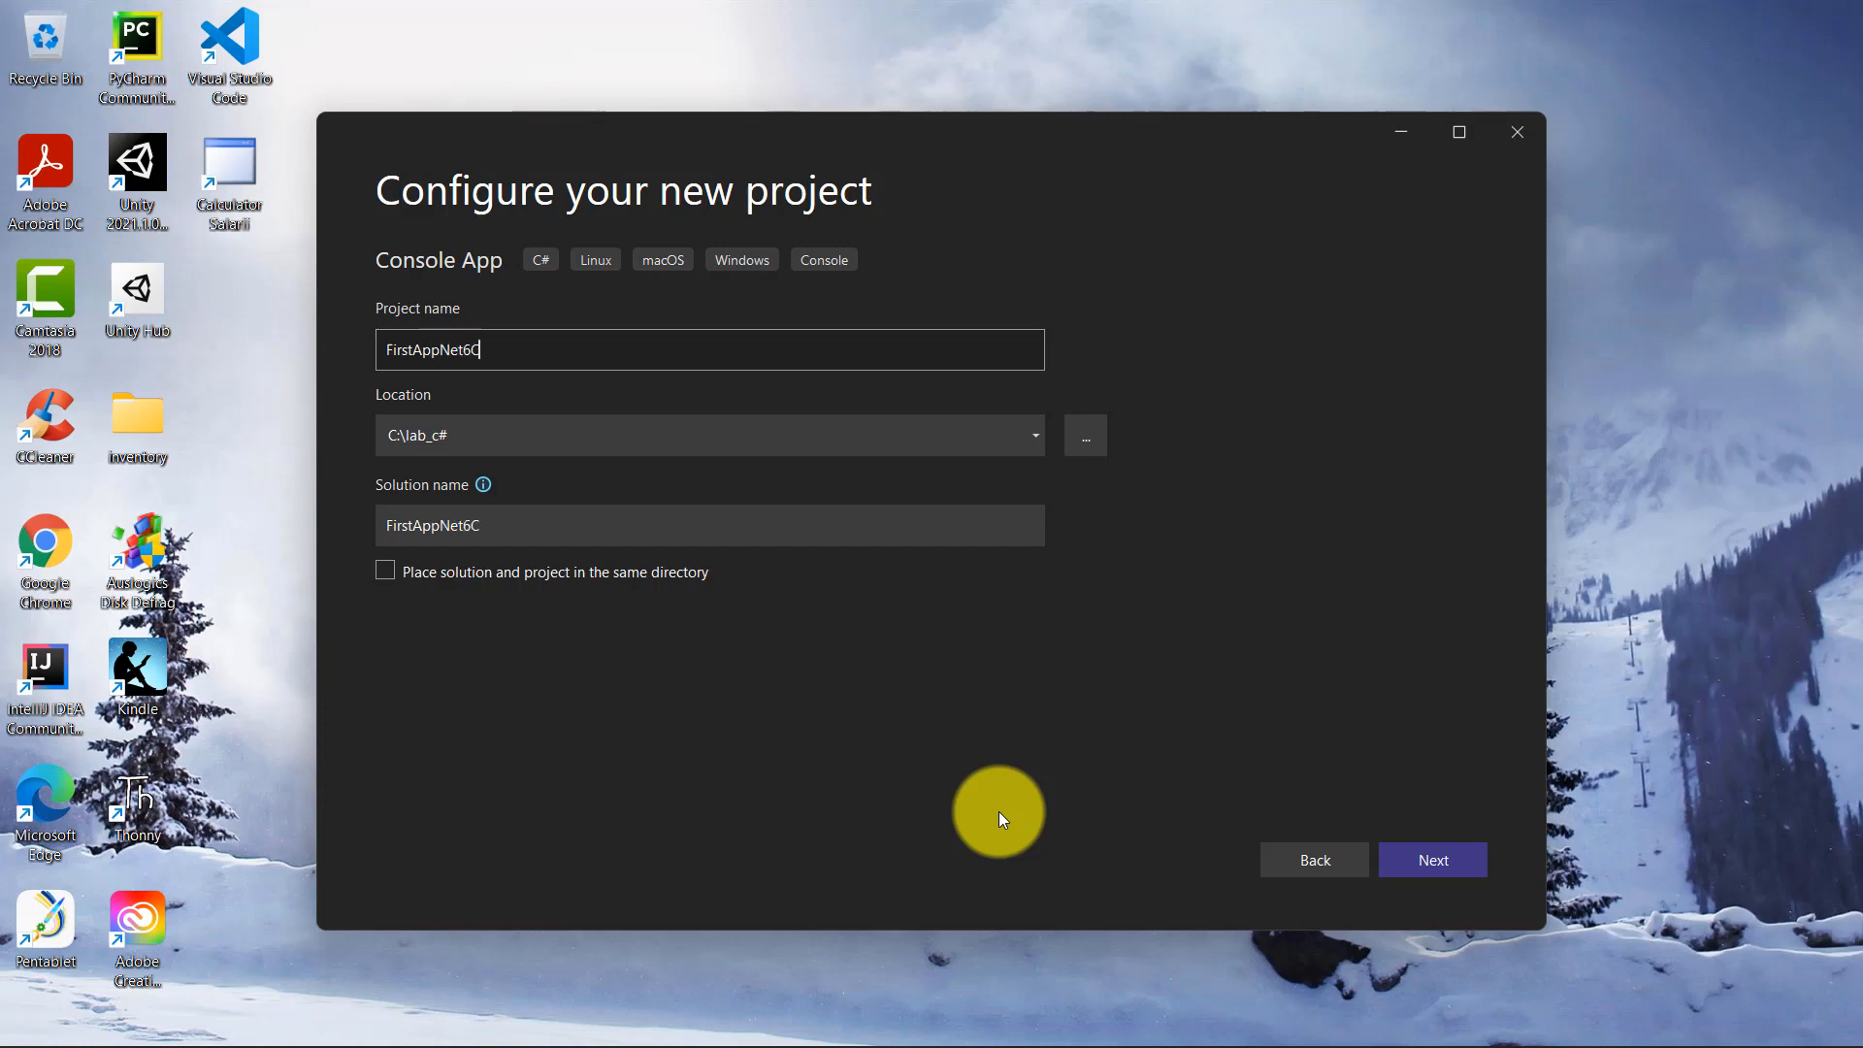
text(Shar)
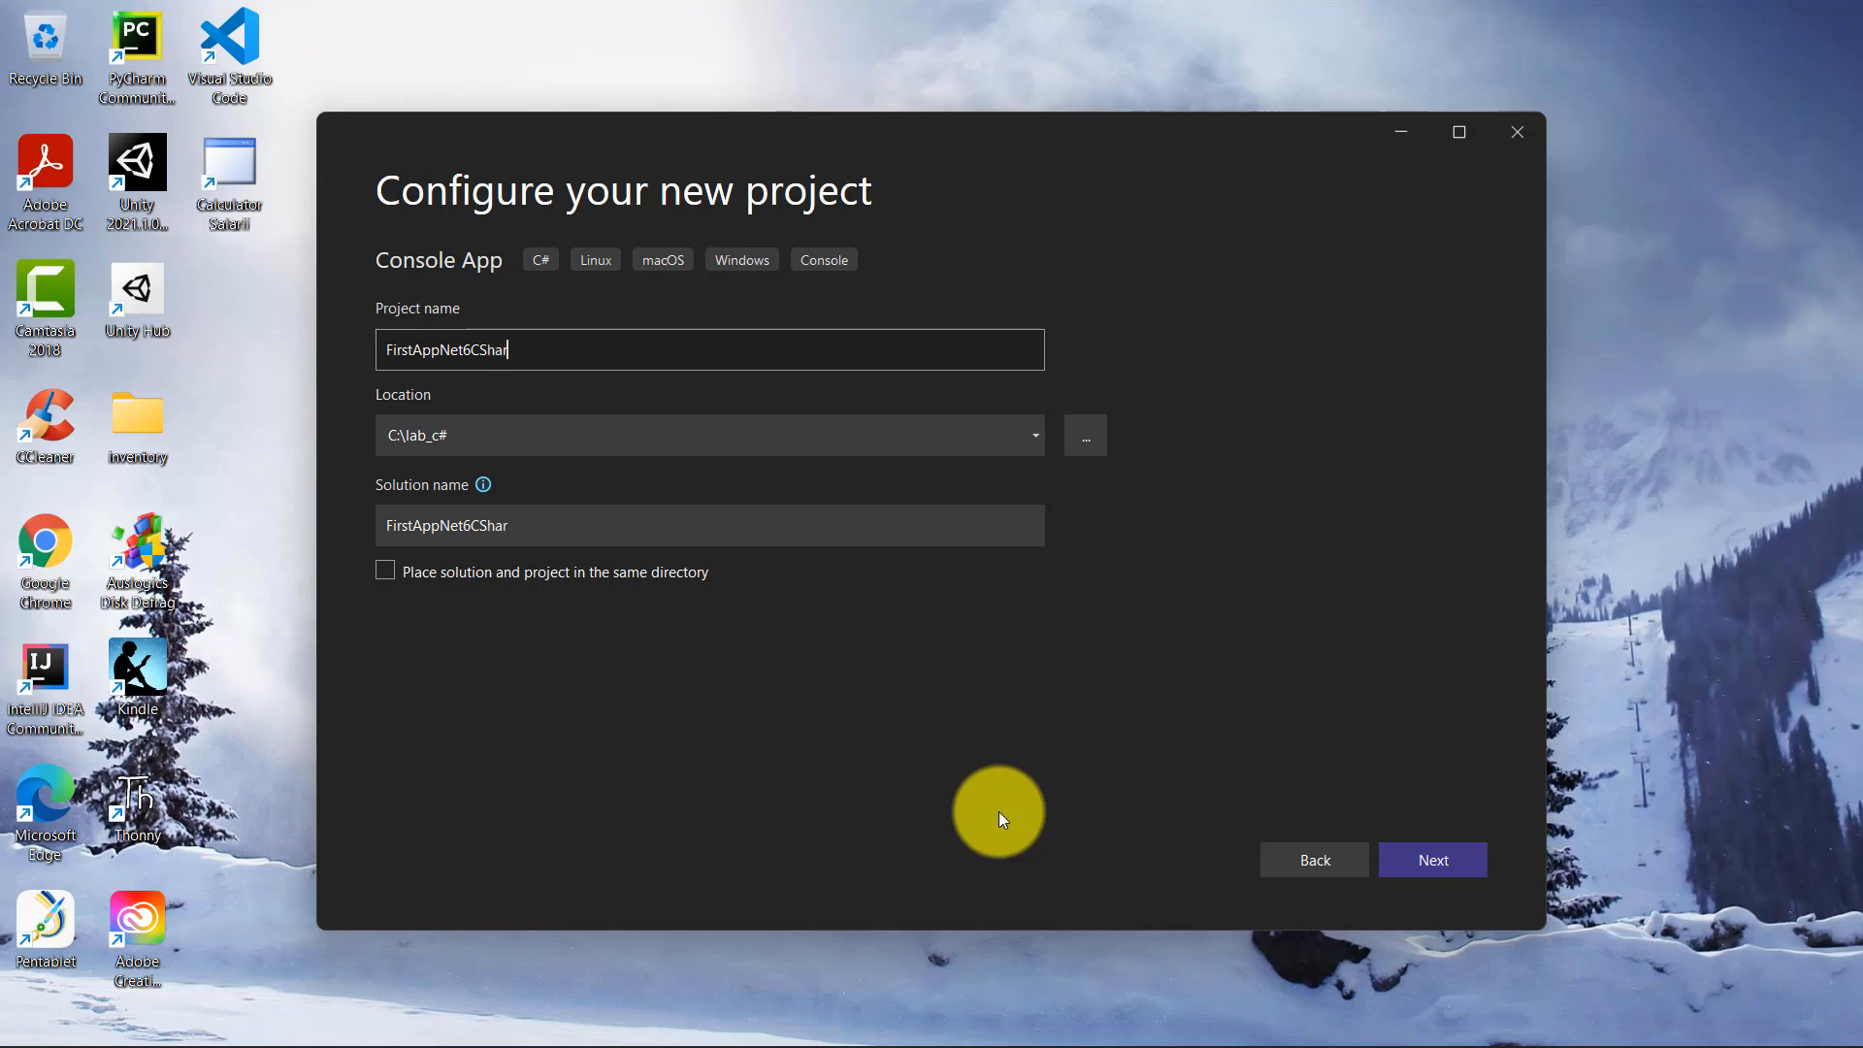
text(p)
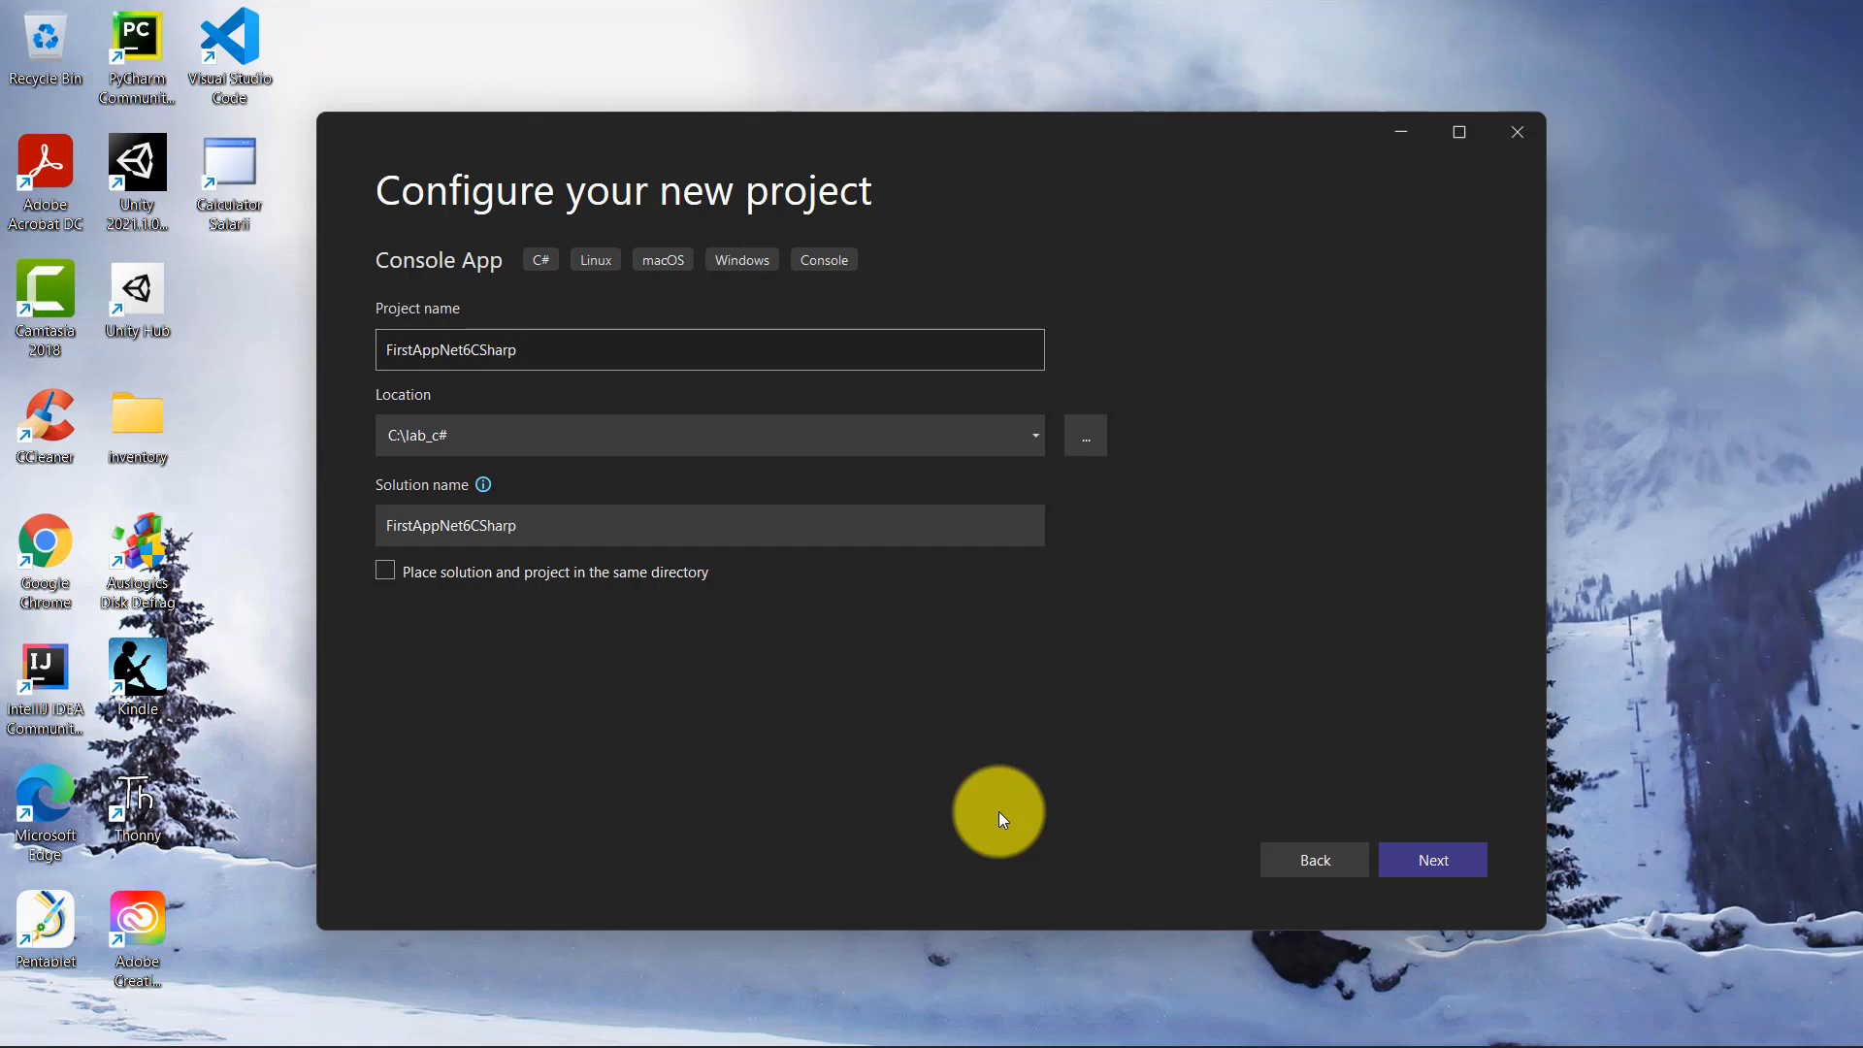
text(10)
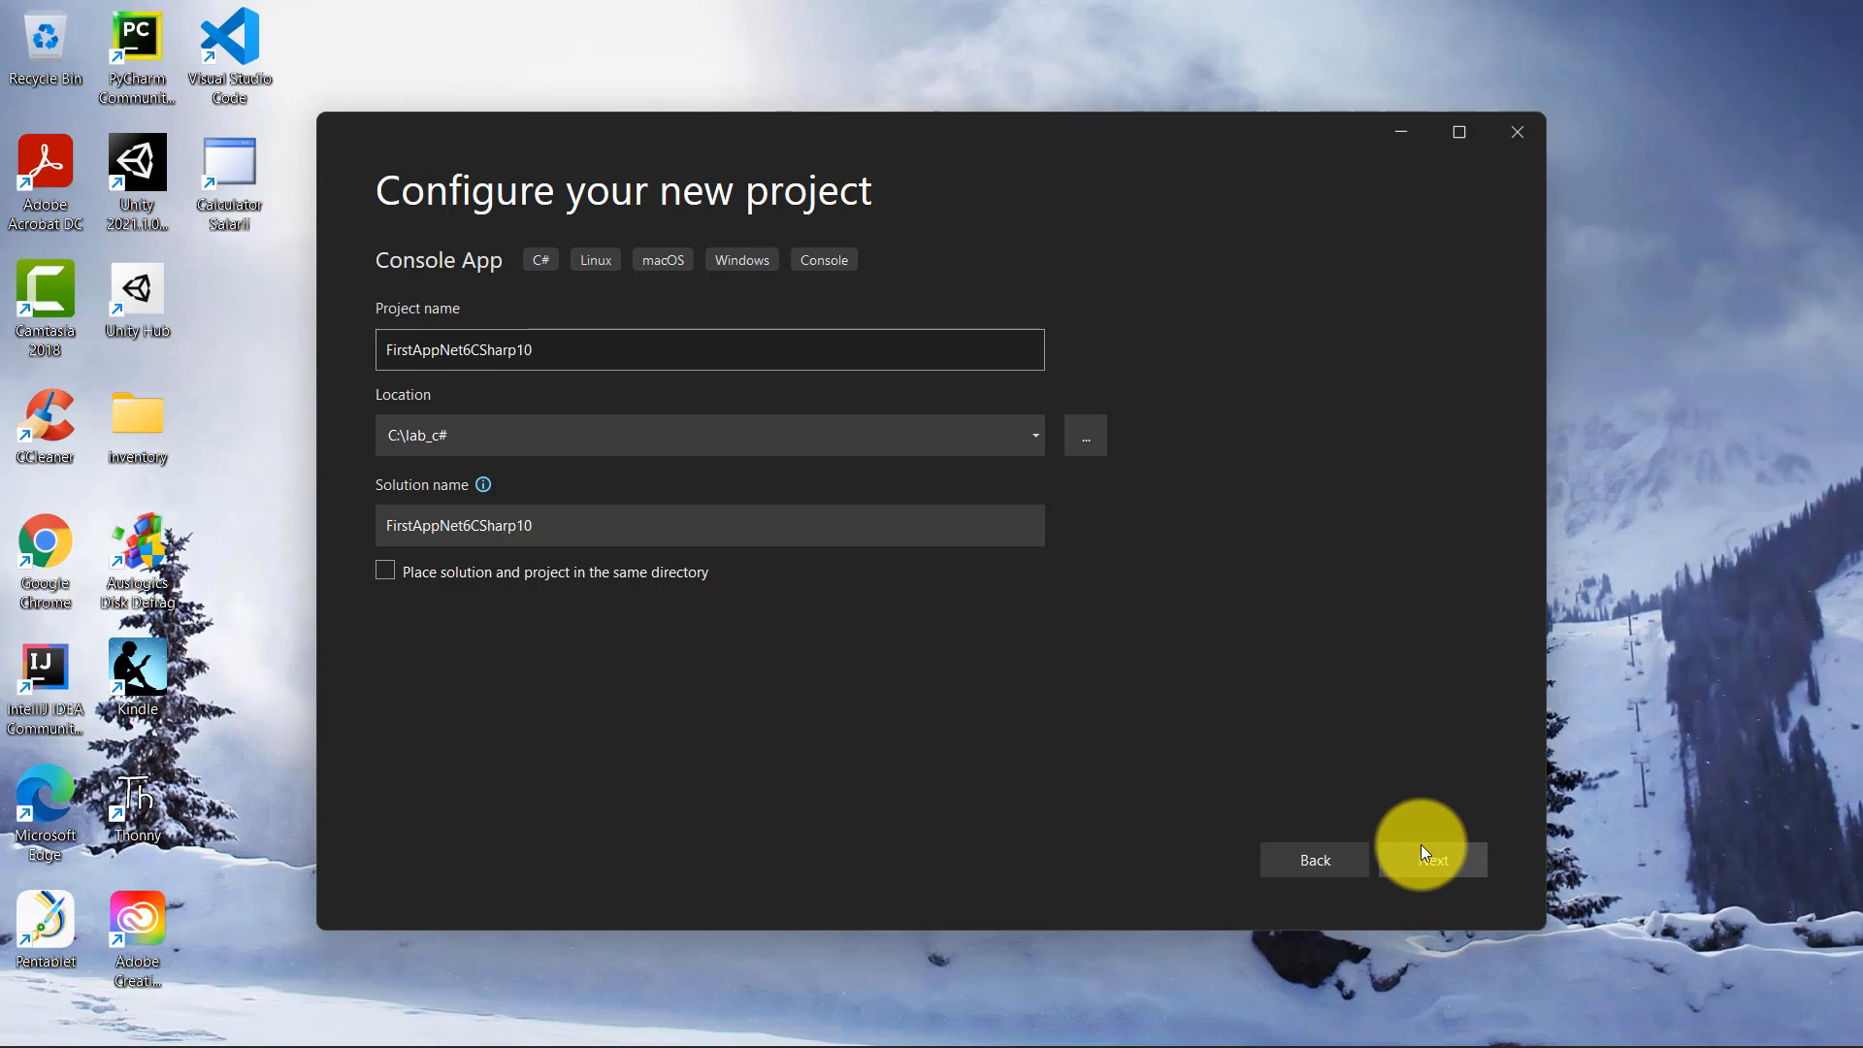
- Target .NET 5.0 (Current) instead of .NET 6.0 and create the console project
click(1430, 859)
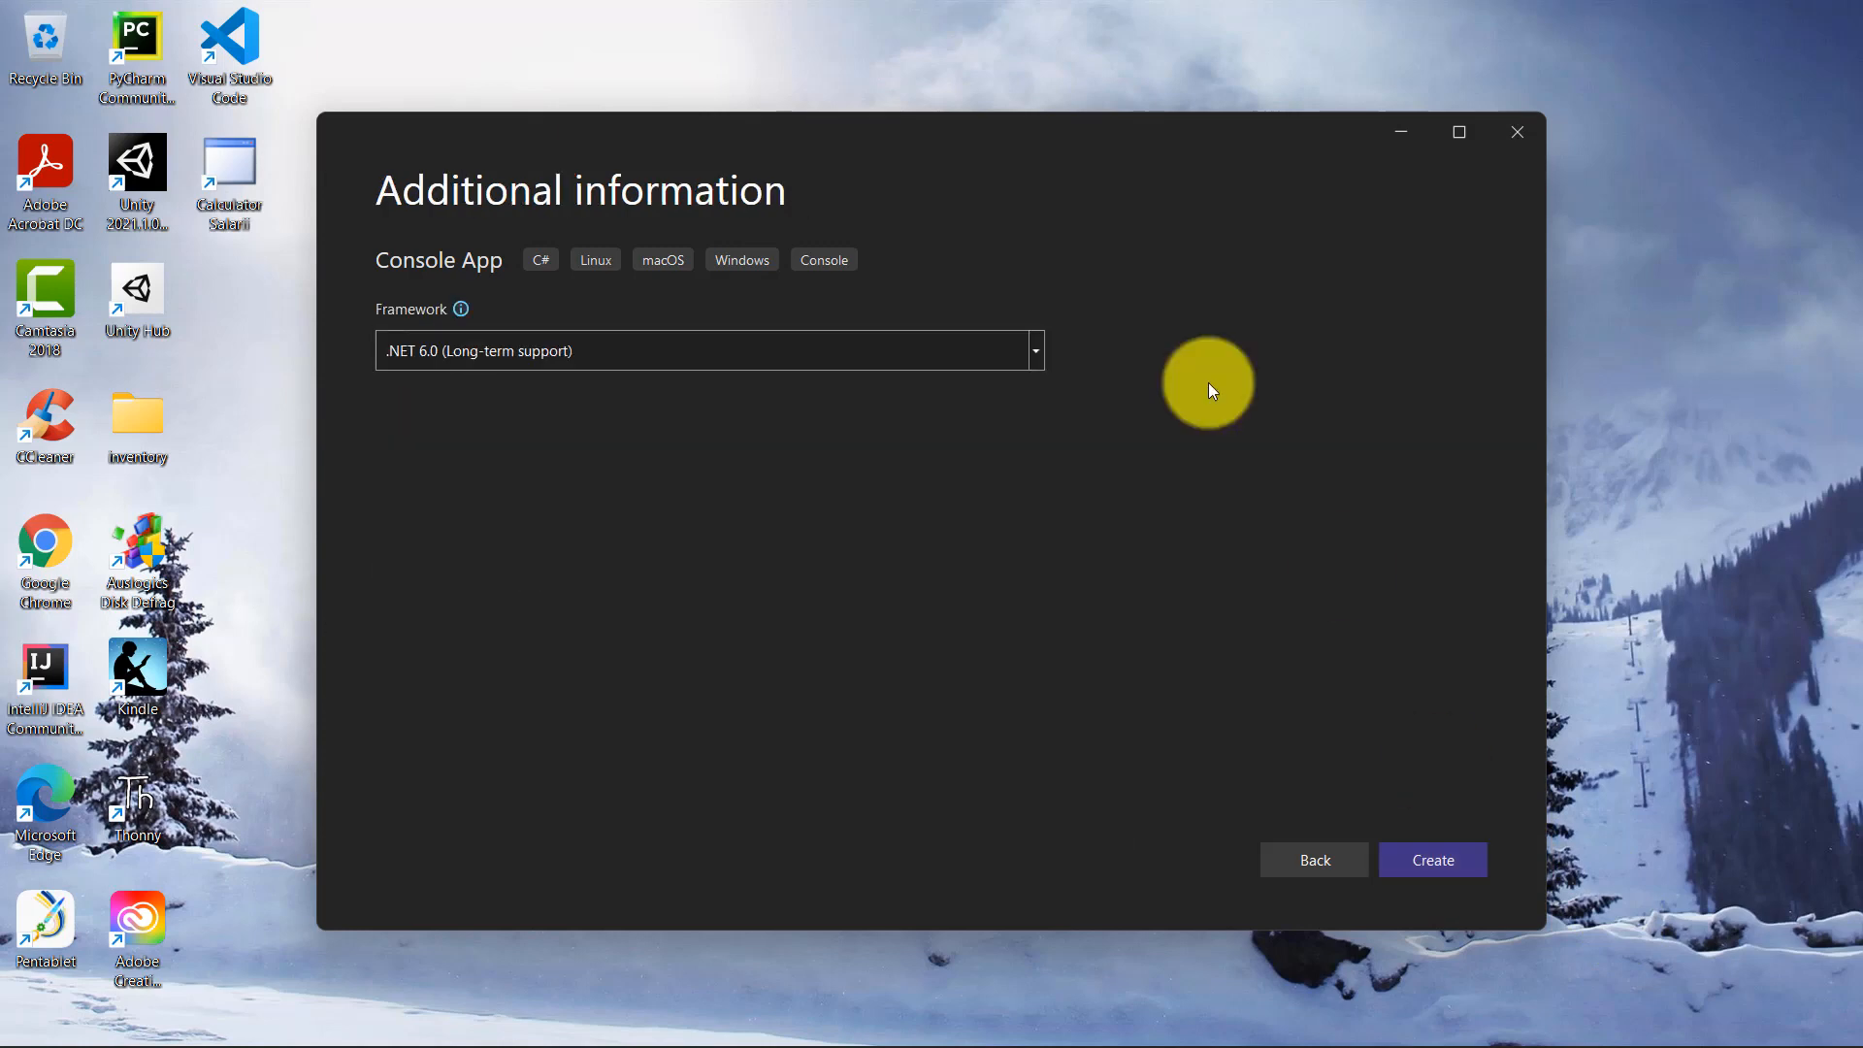
click(1032, 350)
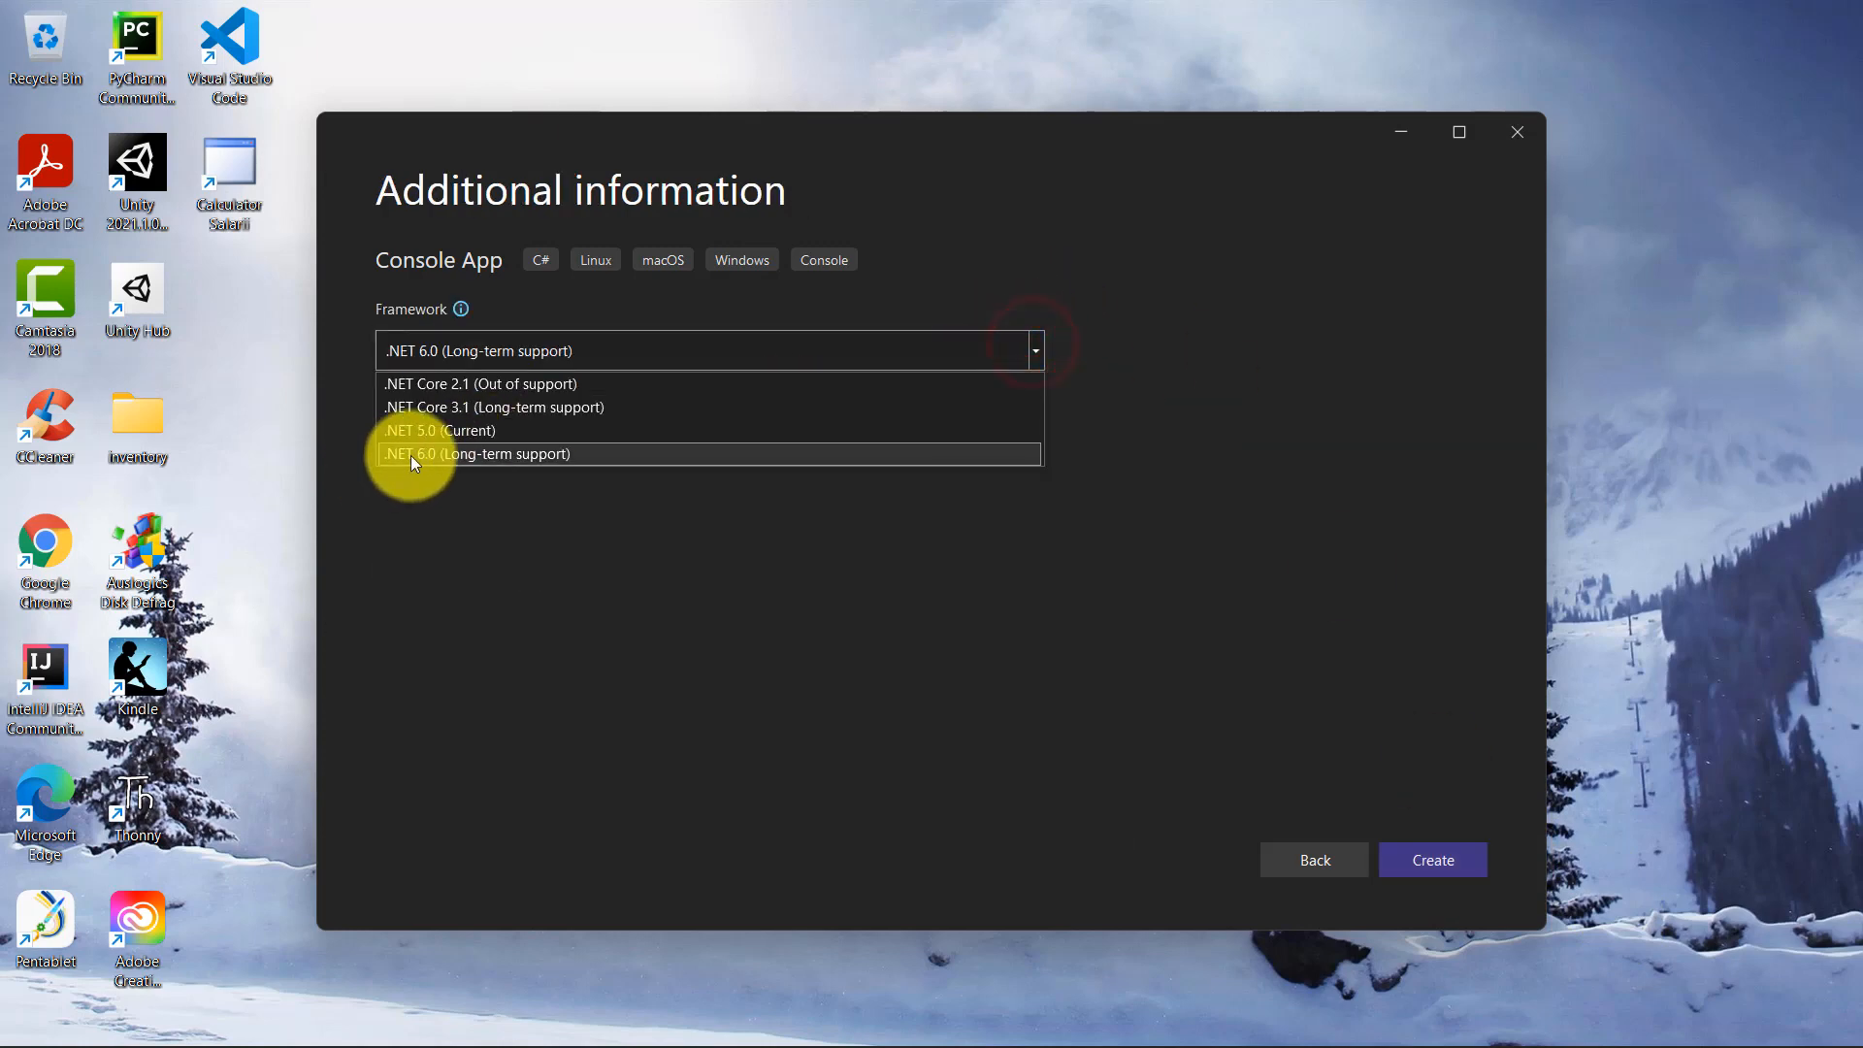
mouse_move(417, 429)
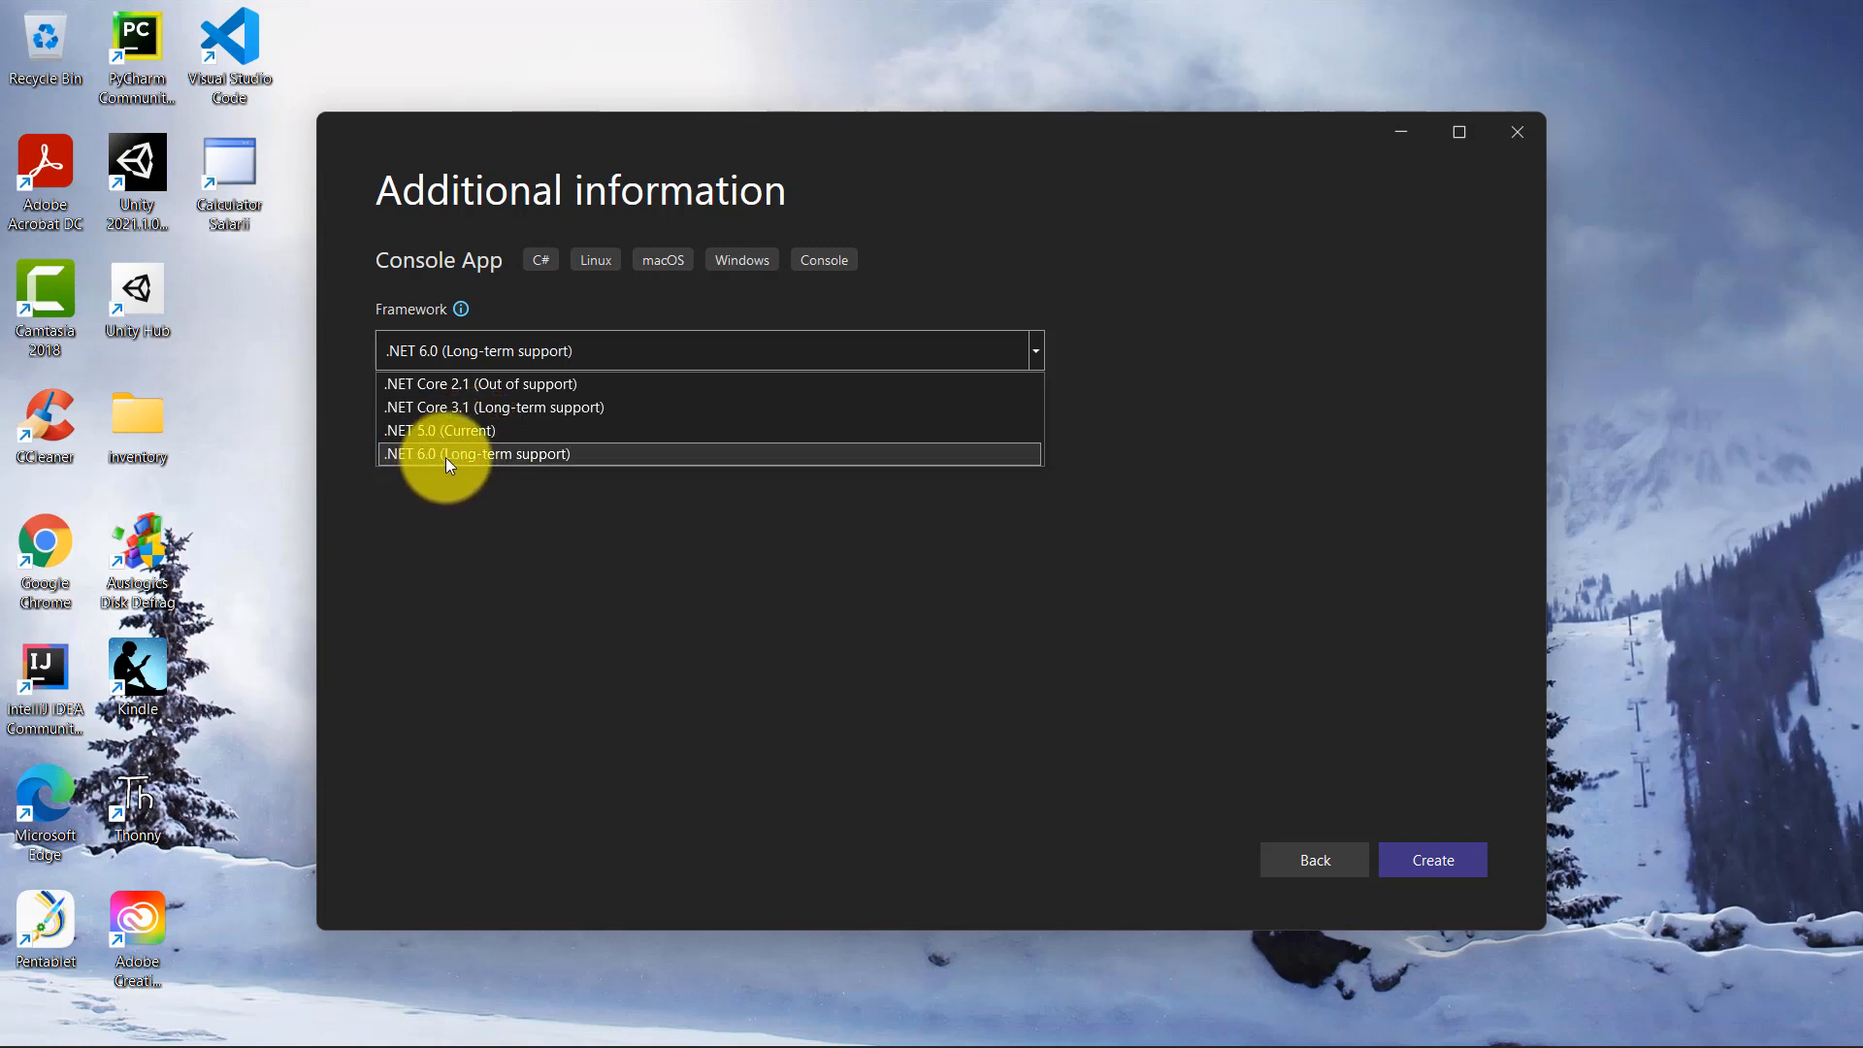
mouse_move(541, 471)
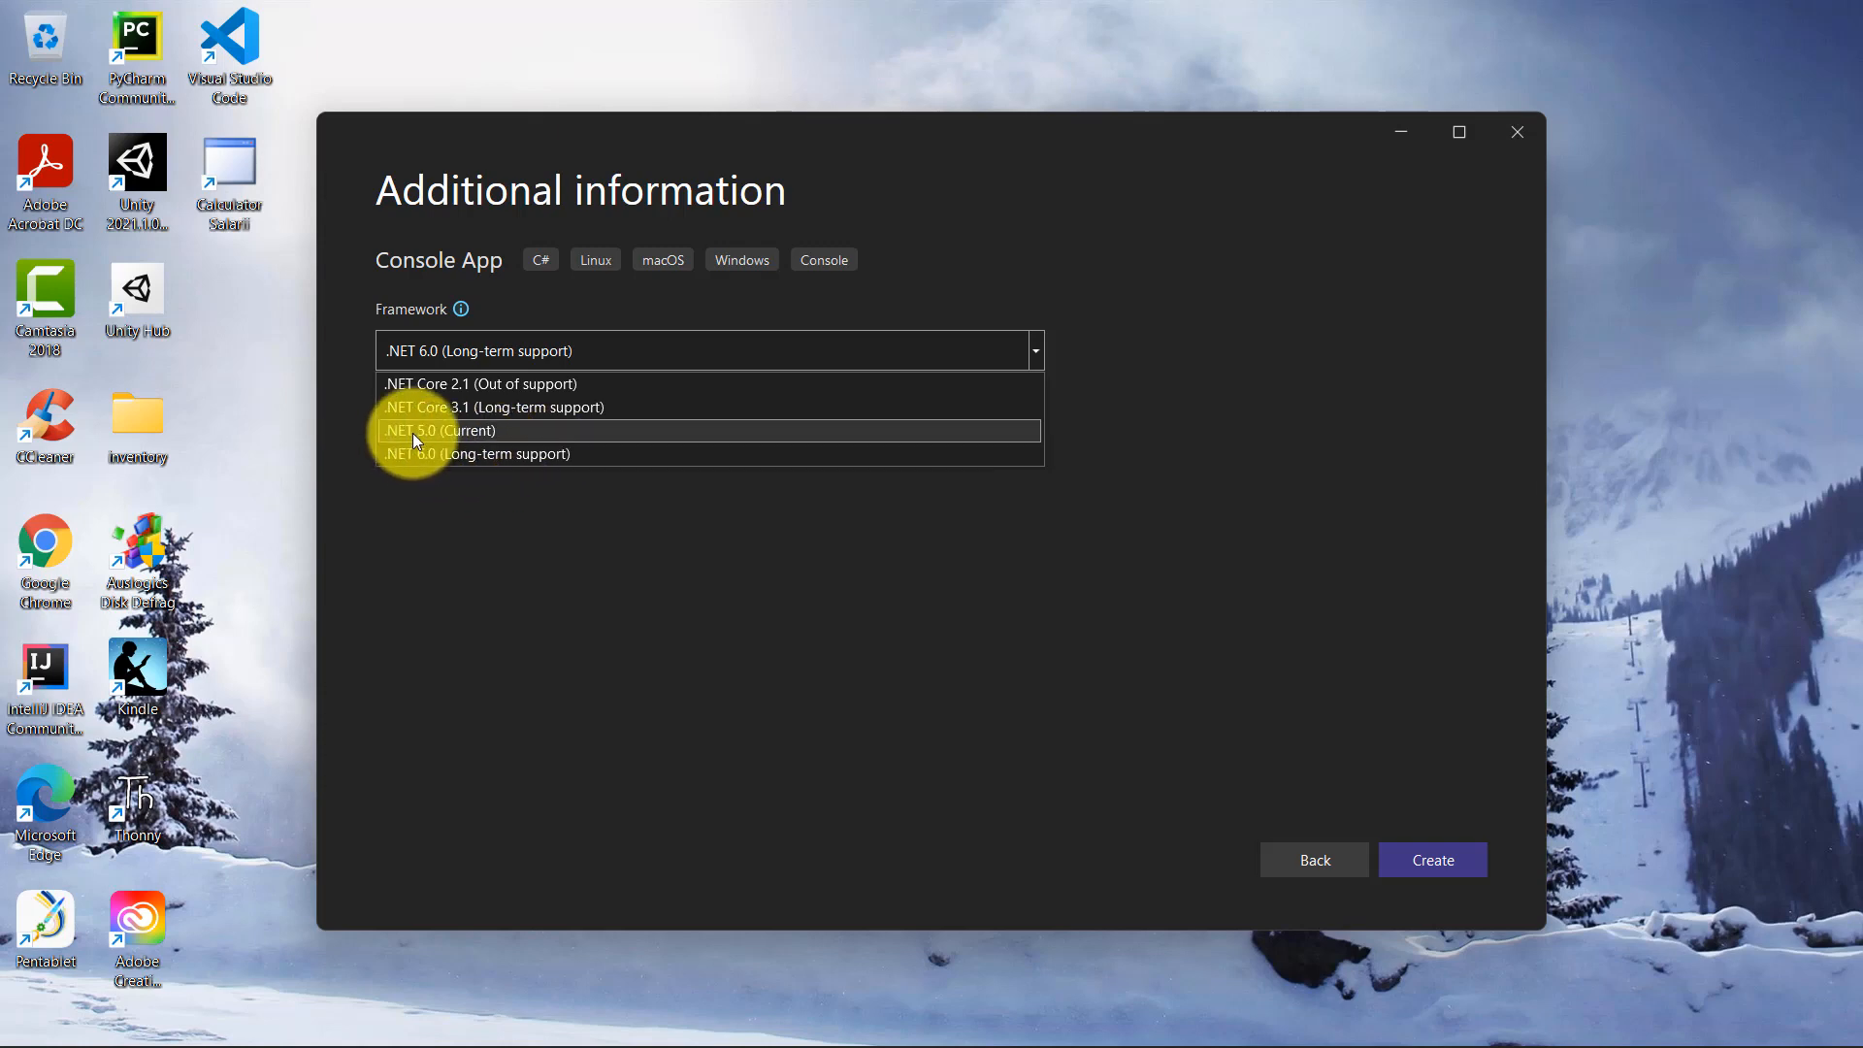
click(441, 430)
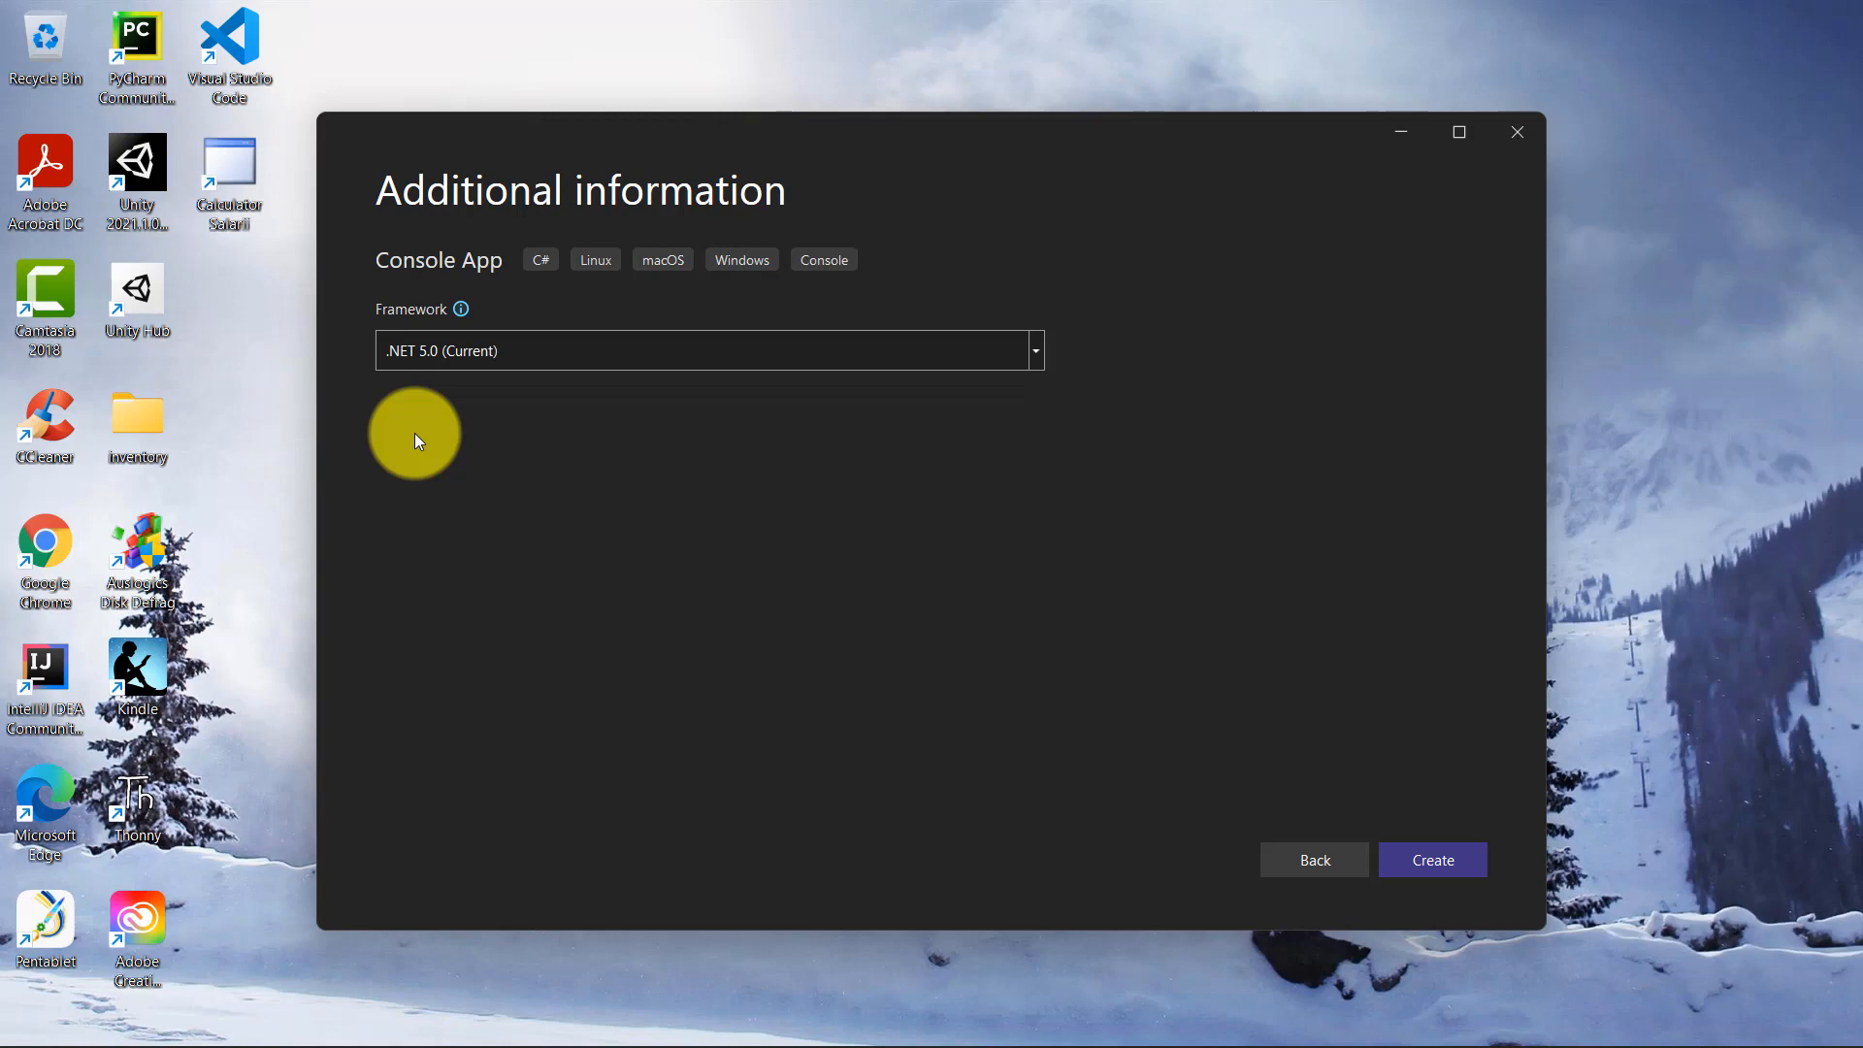
mouse_move(1200, 604)
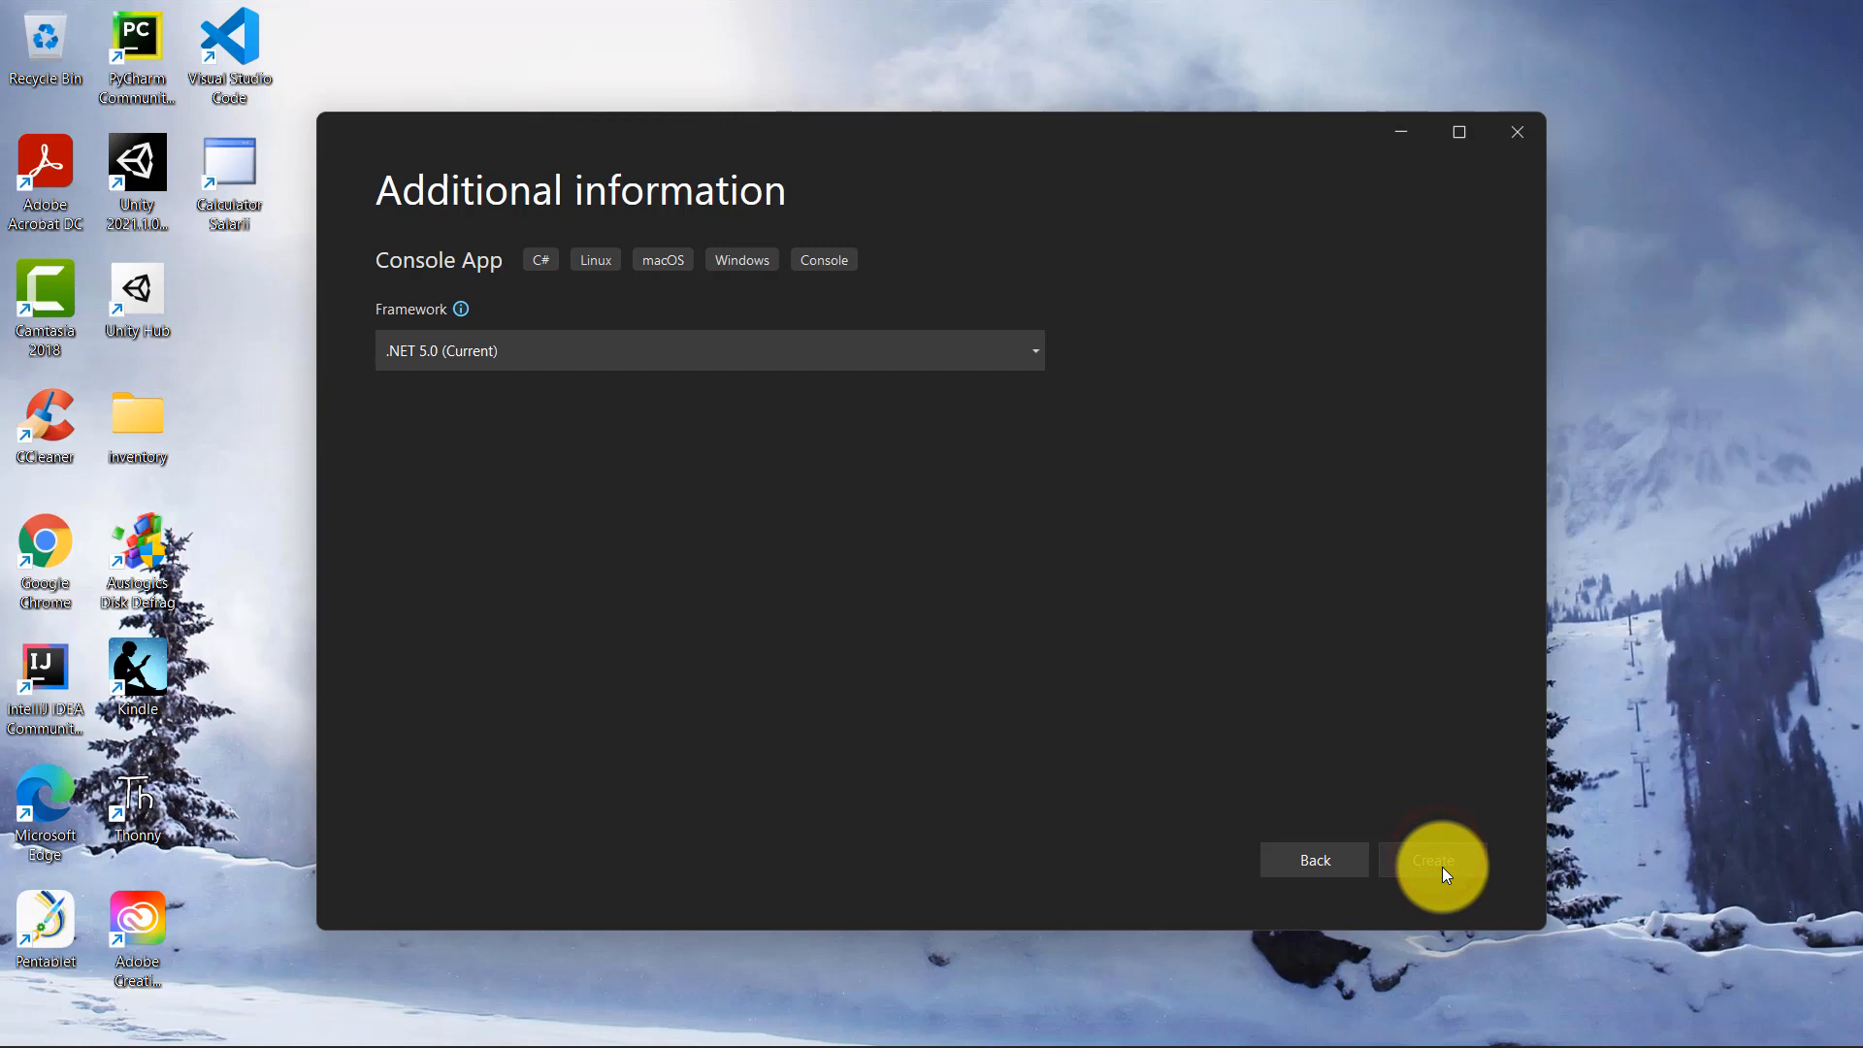
click(1432, 859)
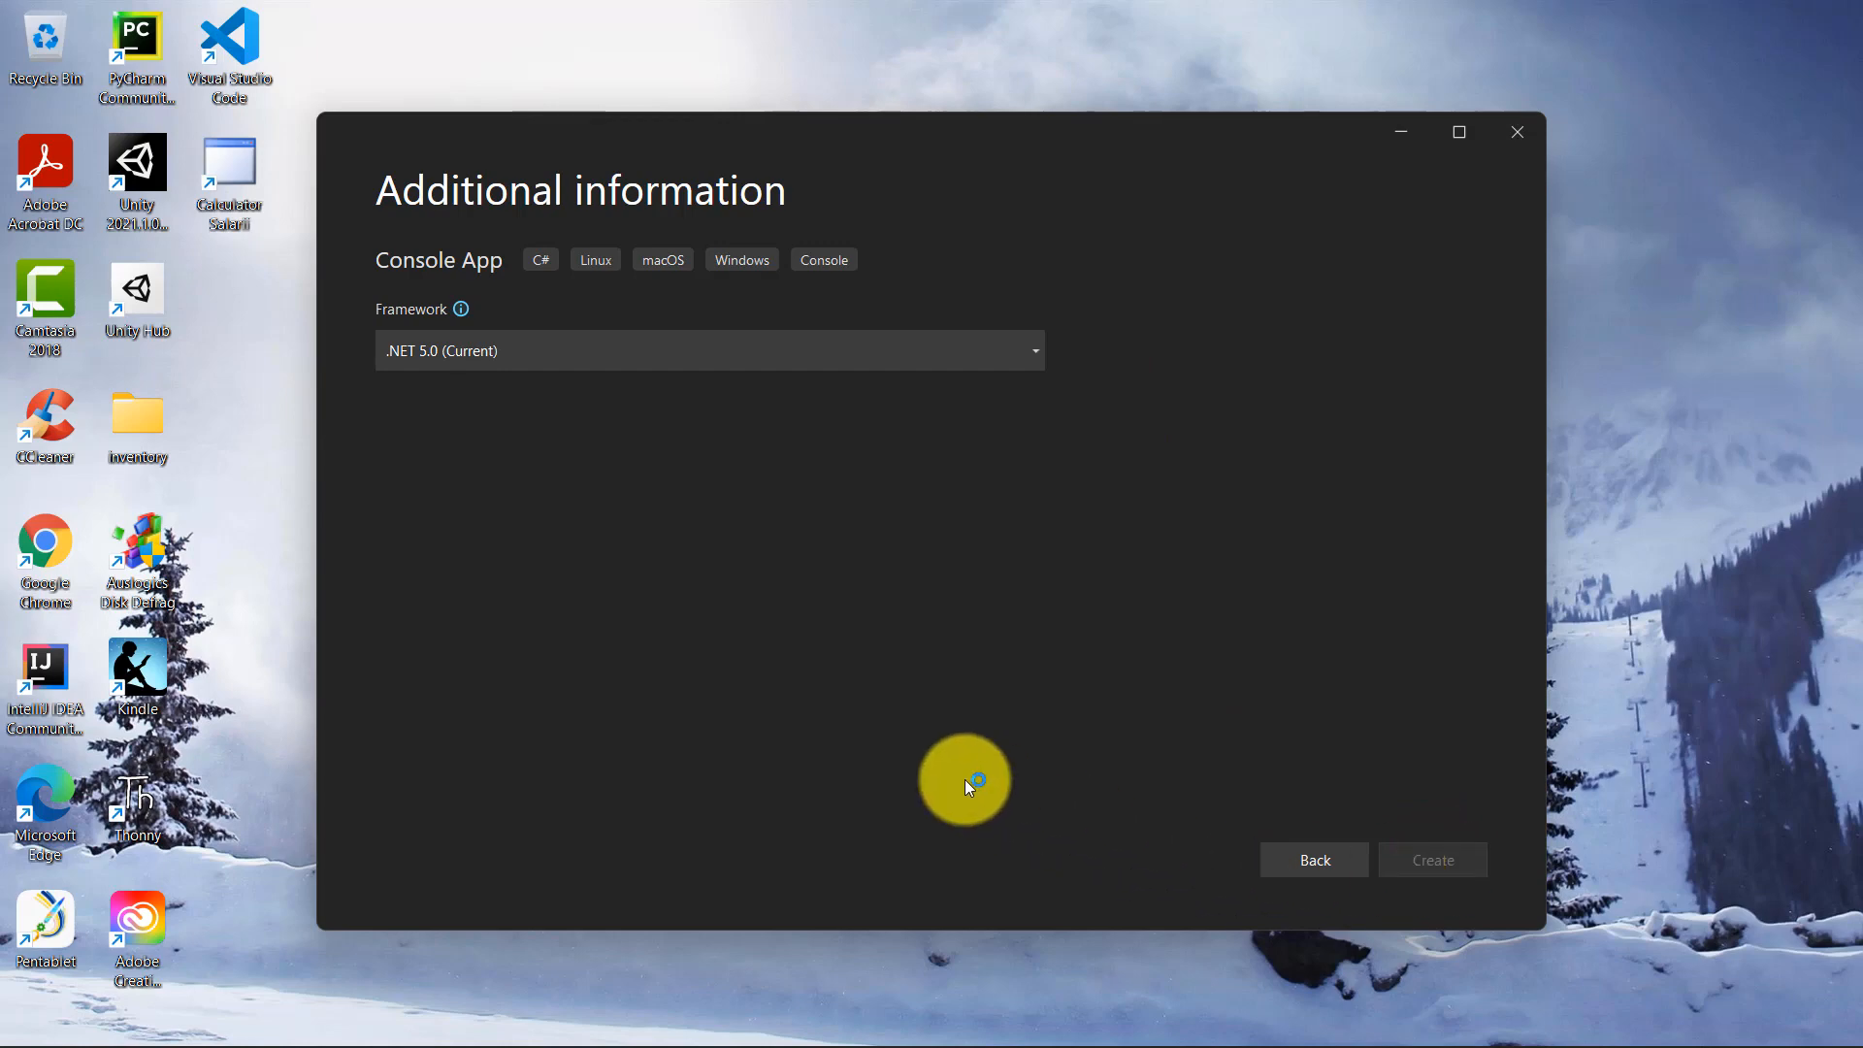
- Walk through Program.cs: the using System directive, namespace declaration and Main method
click(1516, 132)
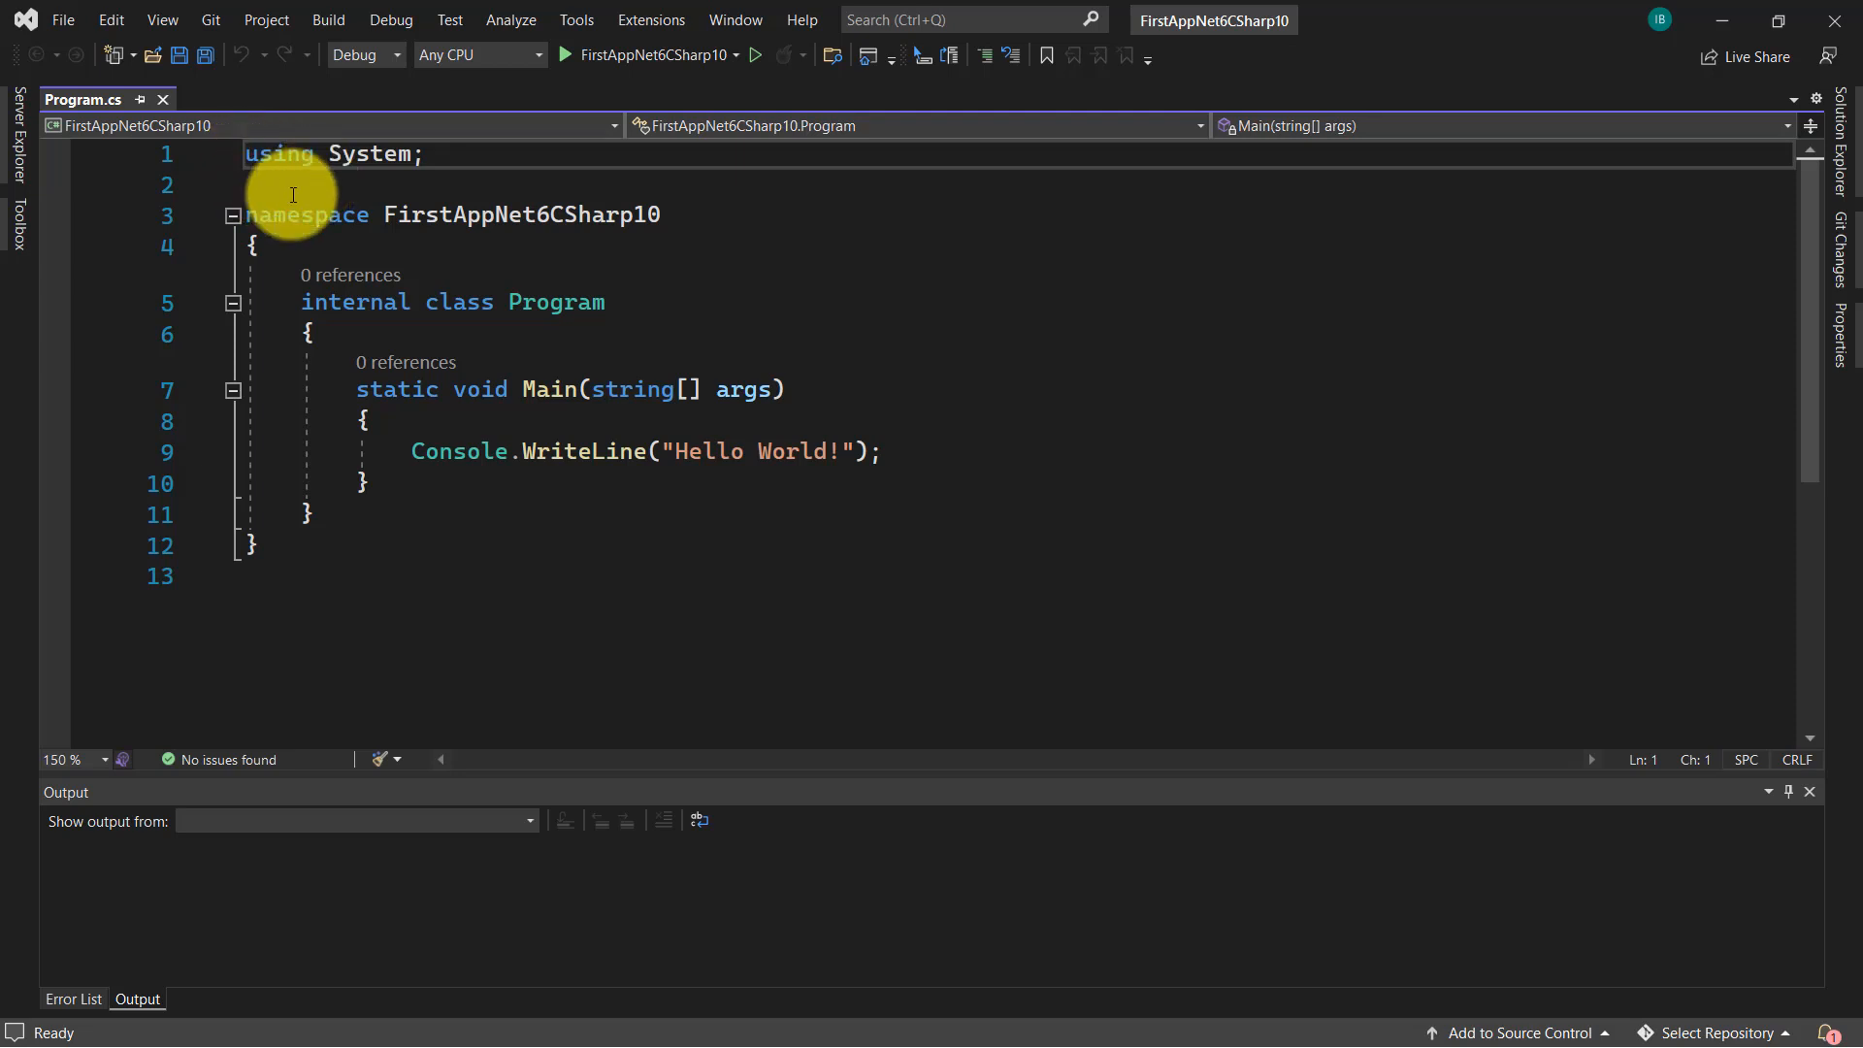
mouse_move(345, 211)
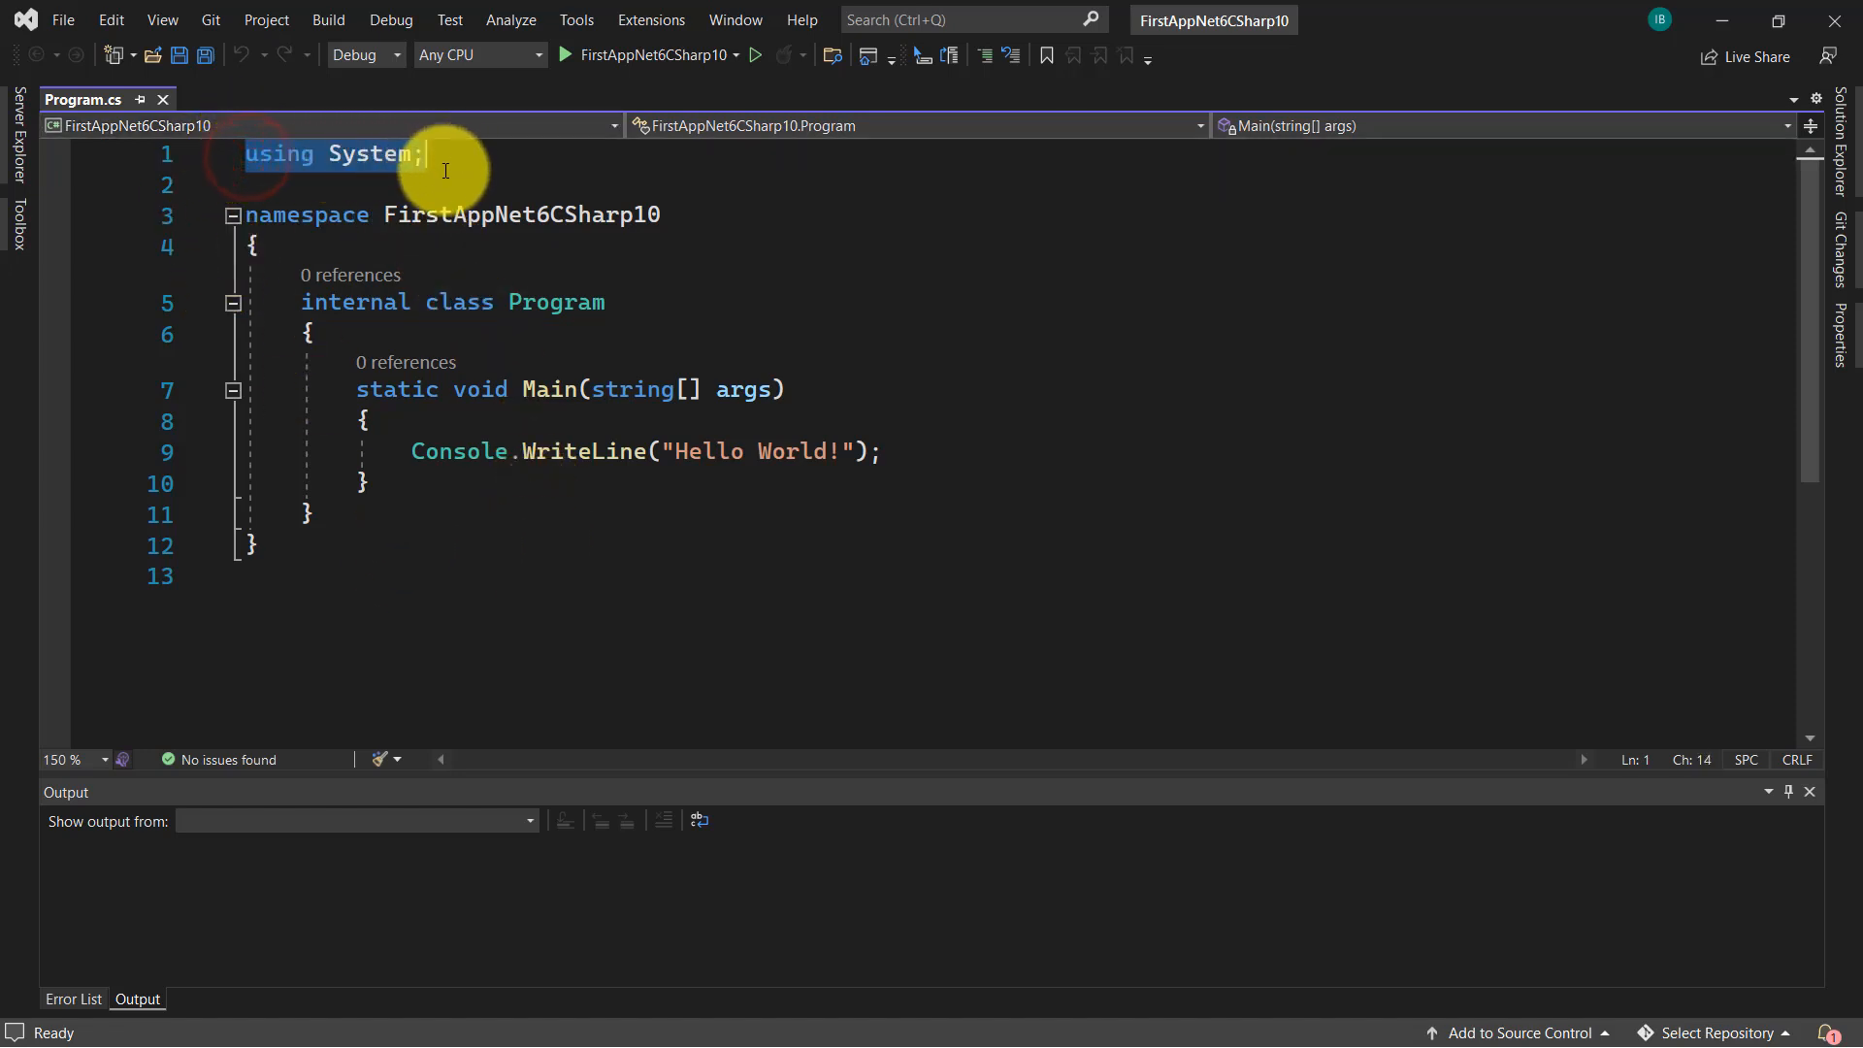
click(318, 215)
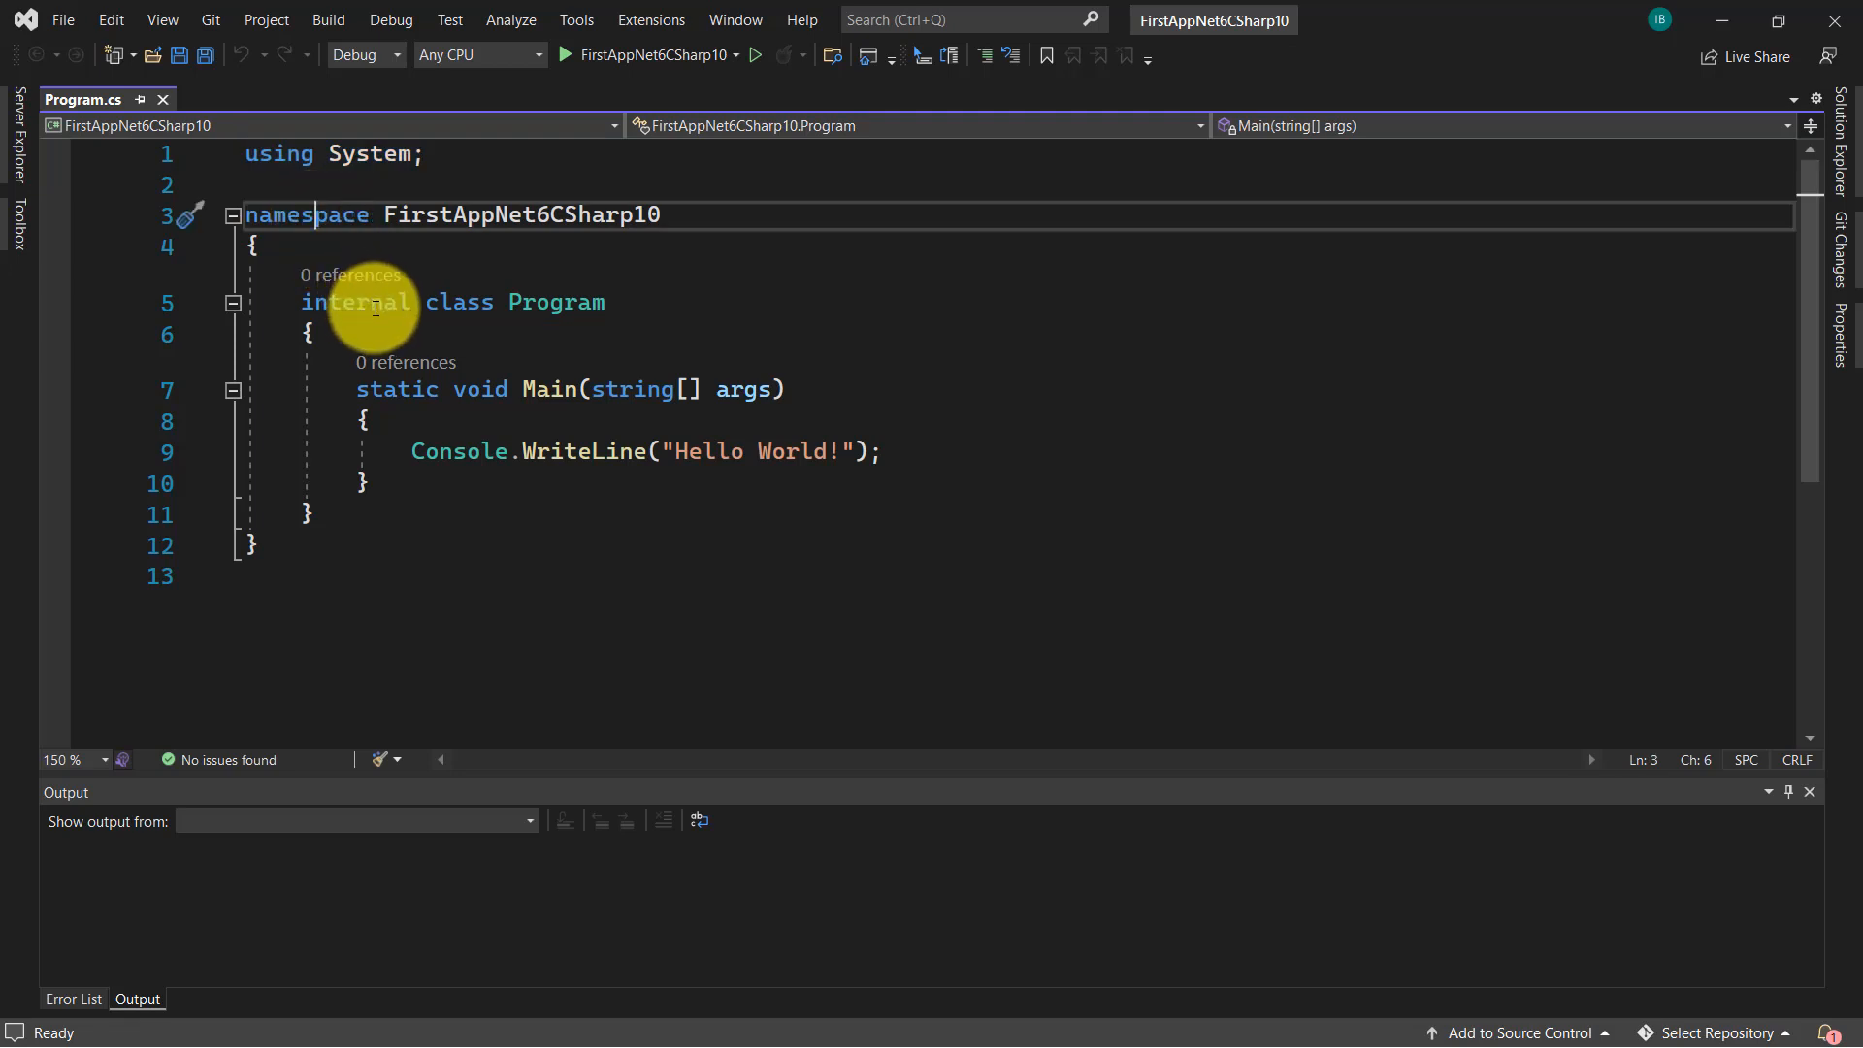
click(557, 302)
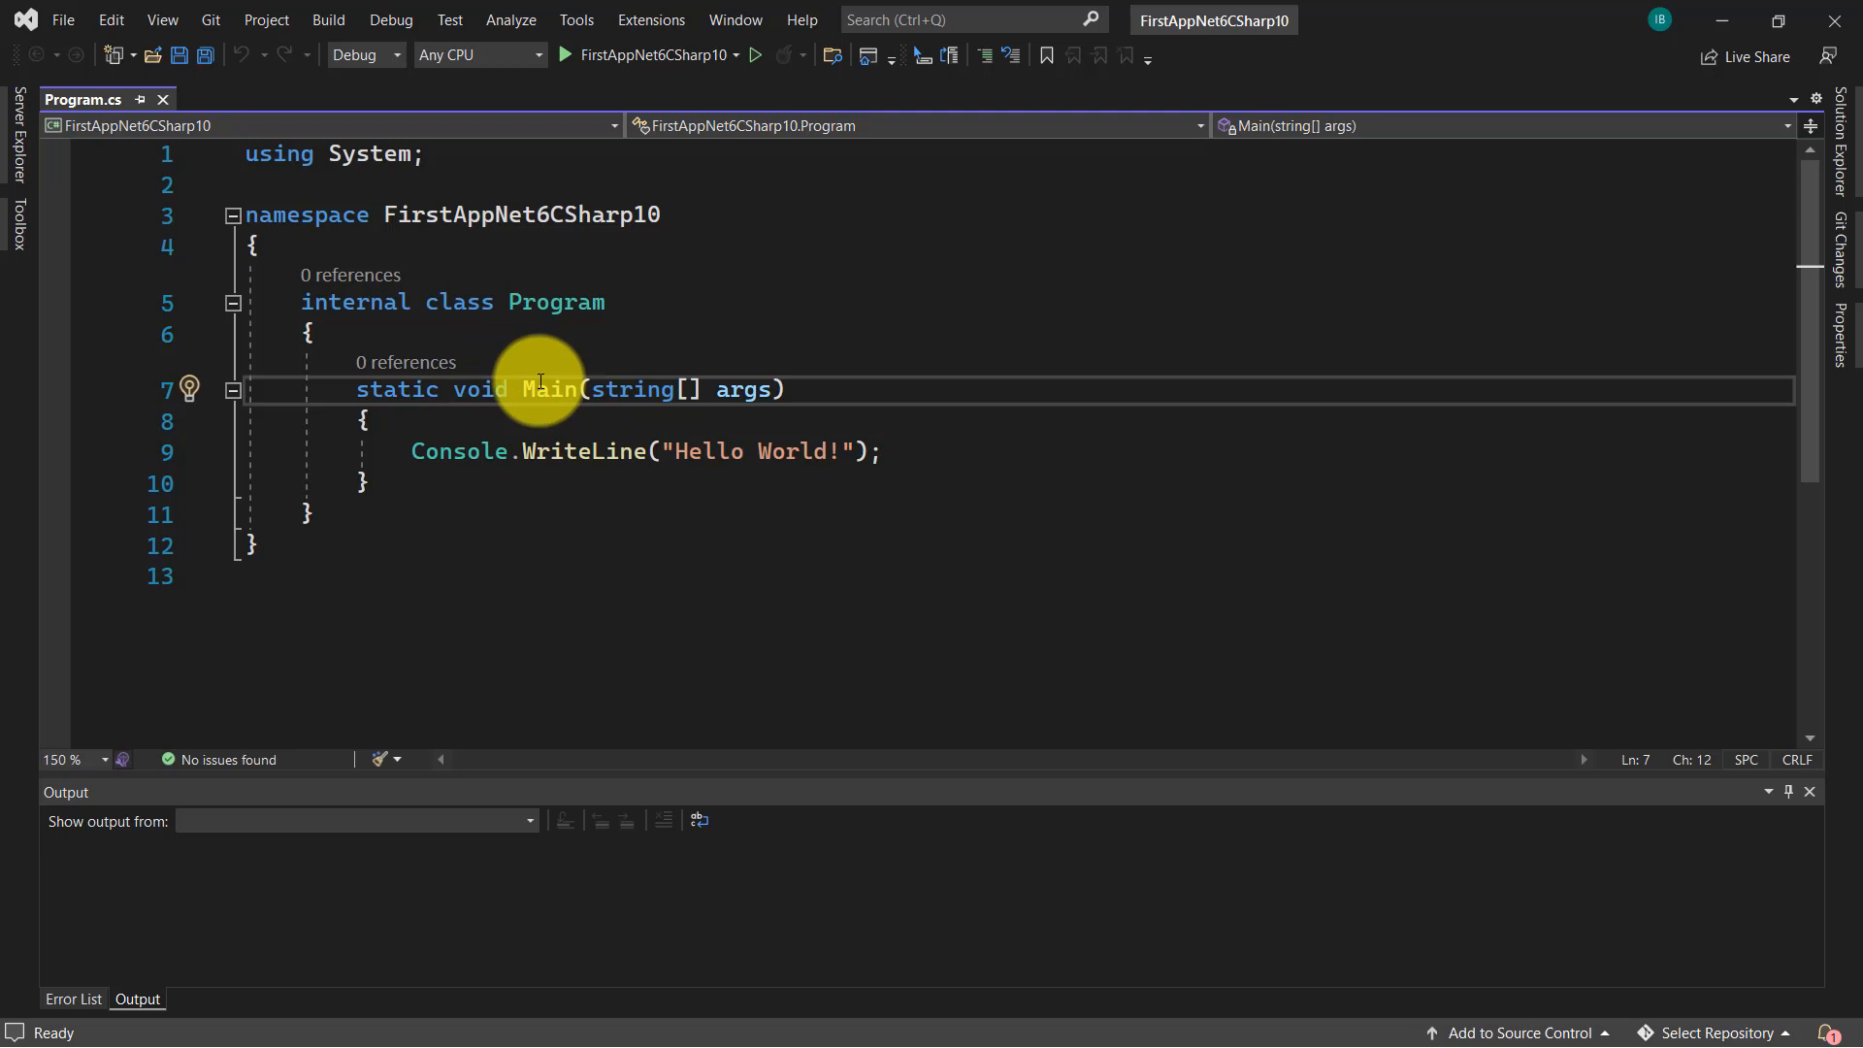
double_click(460, 451)
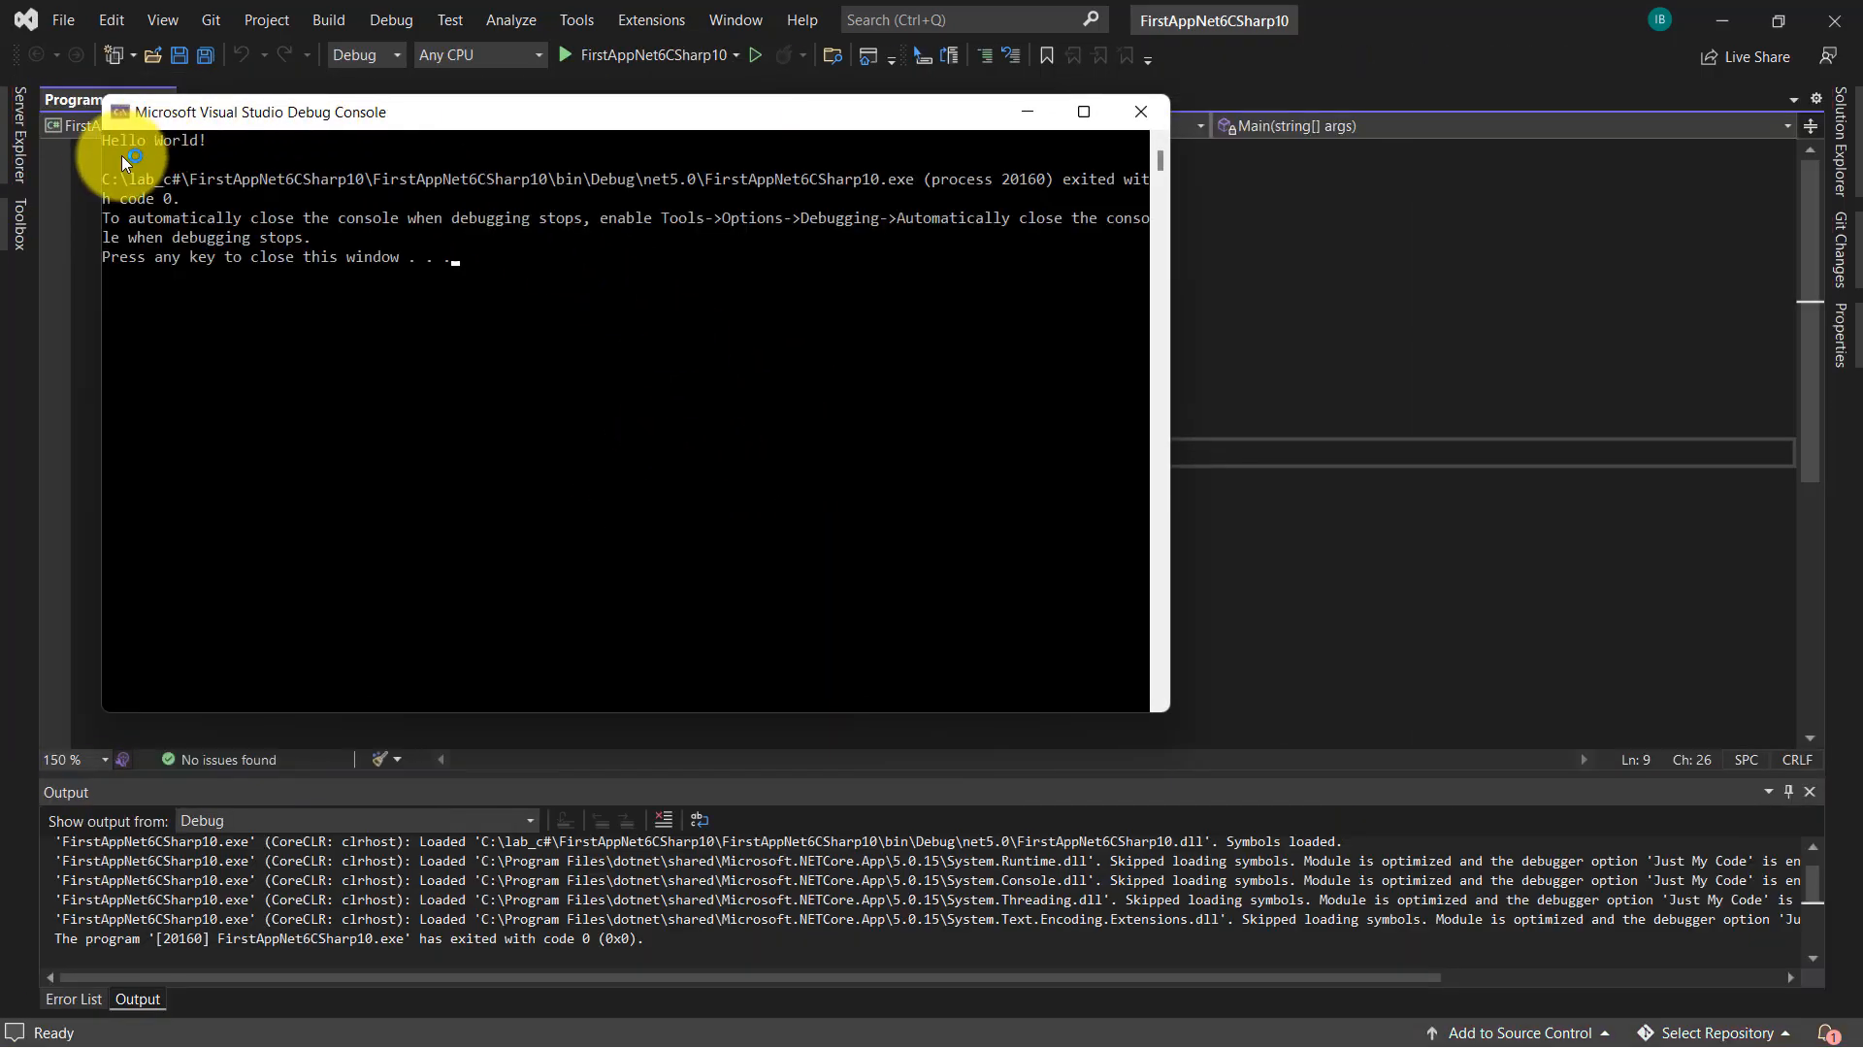
- Bring the debug console showing the Hello World output into focus
click(1137, 111)
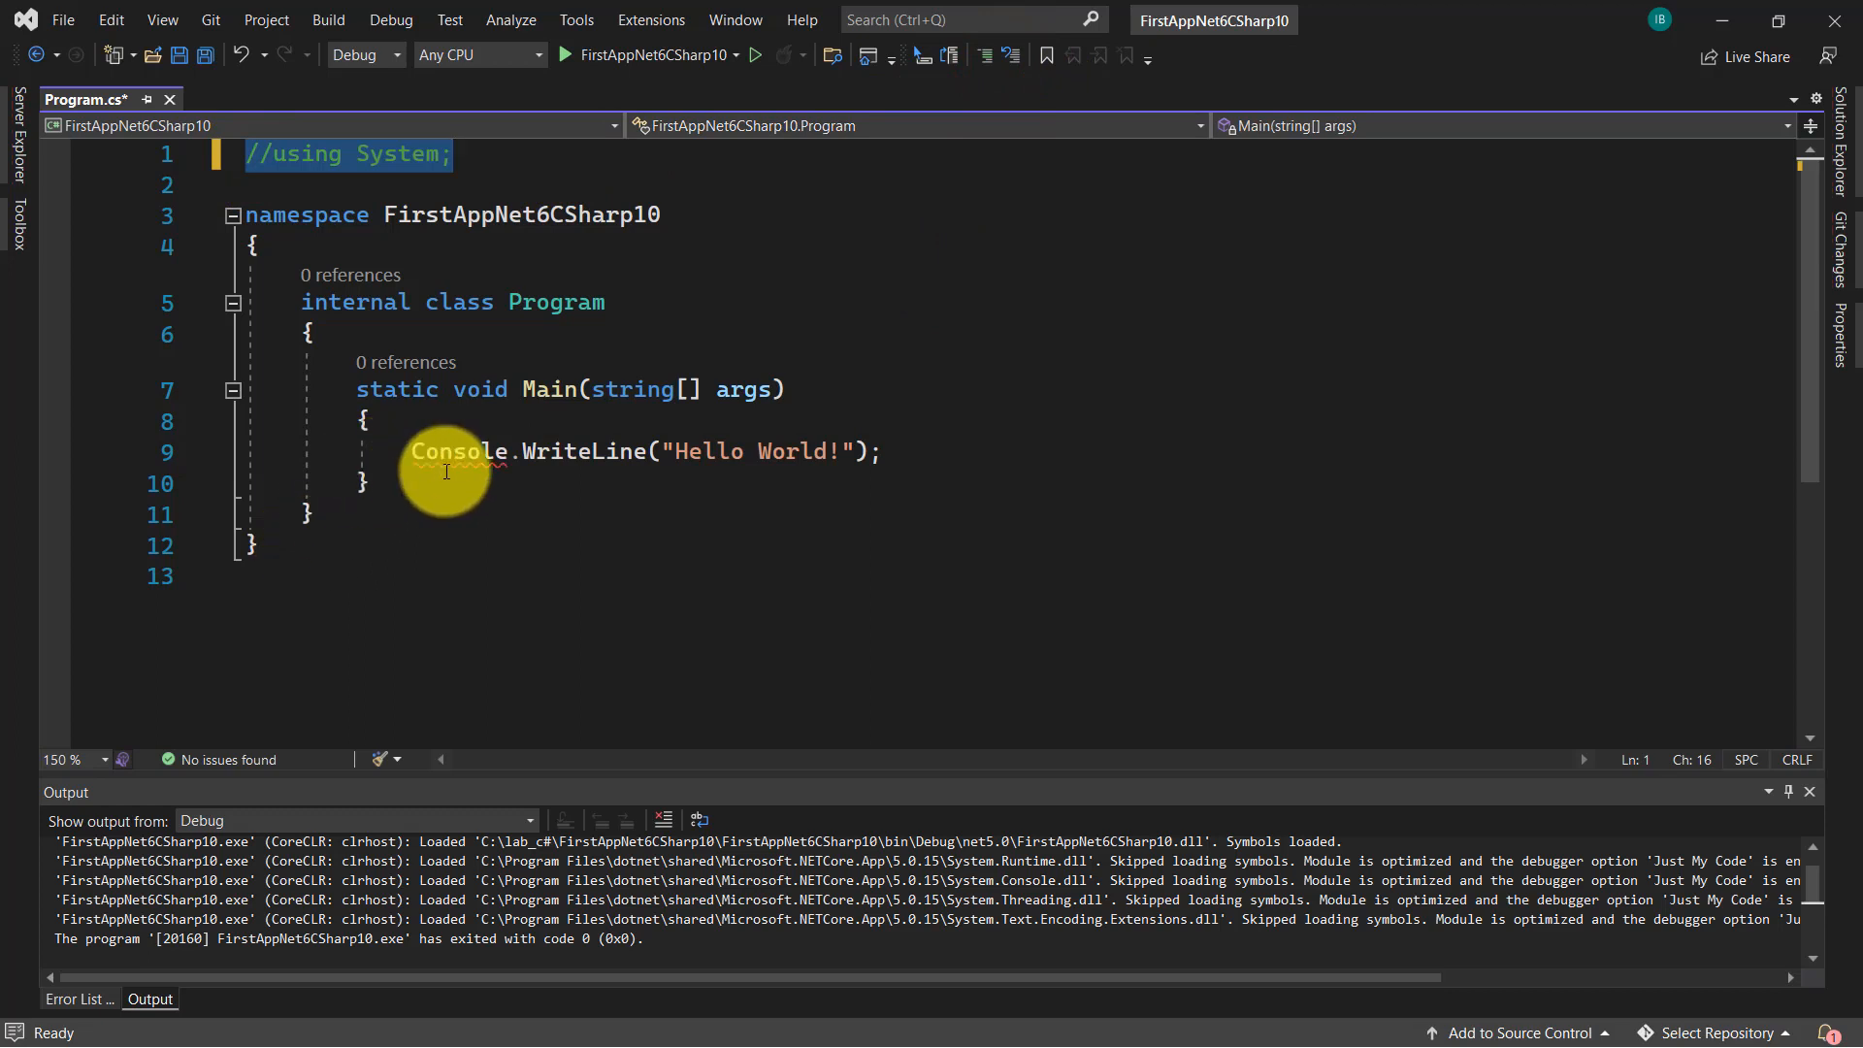
- Apply the 'using System;' quick fix to the red-squiggled Console name
click(445, 451)
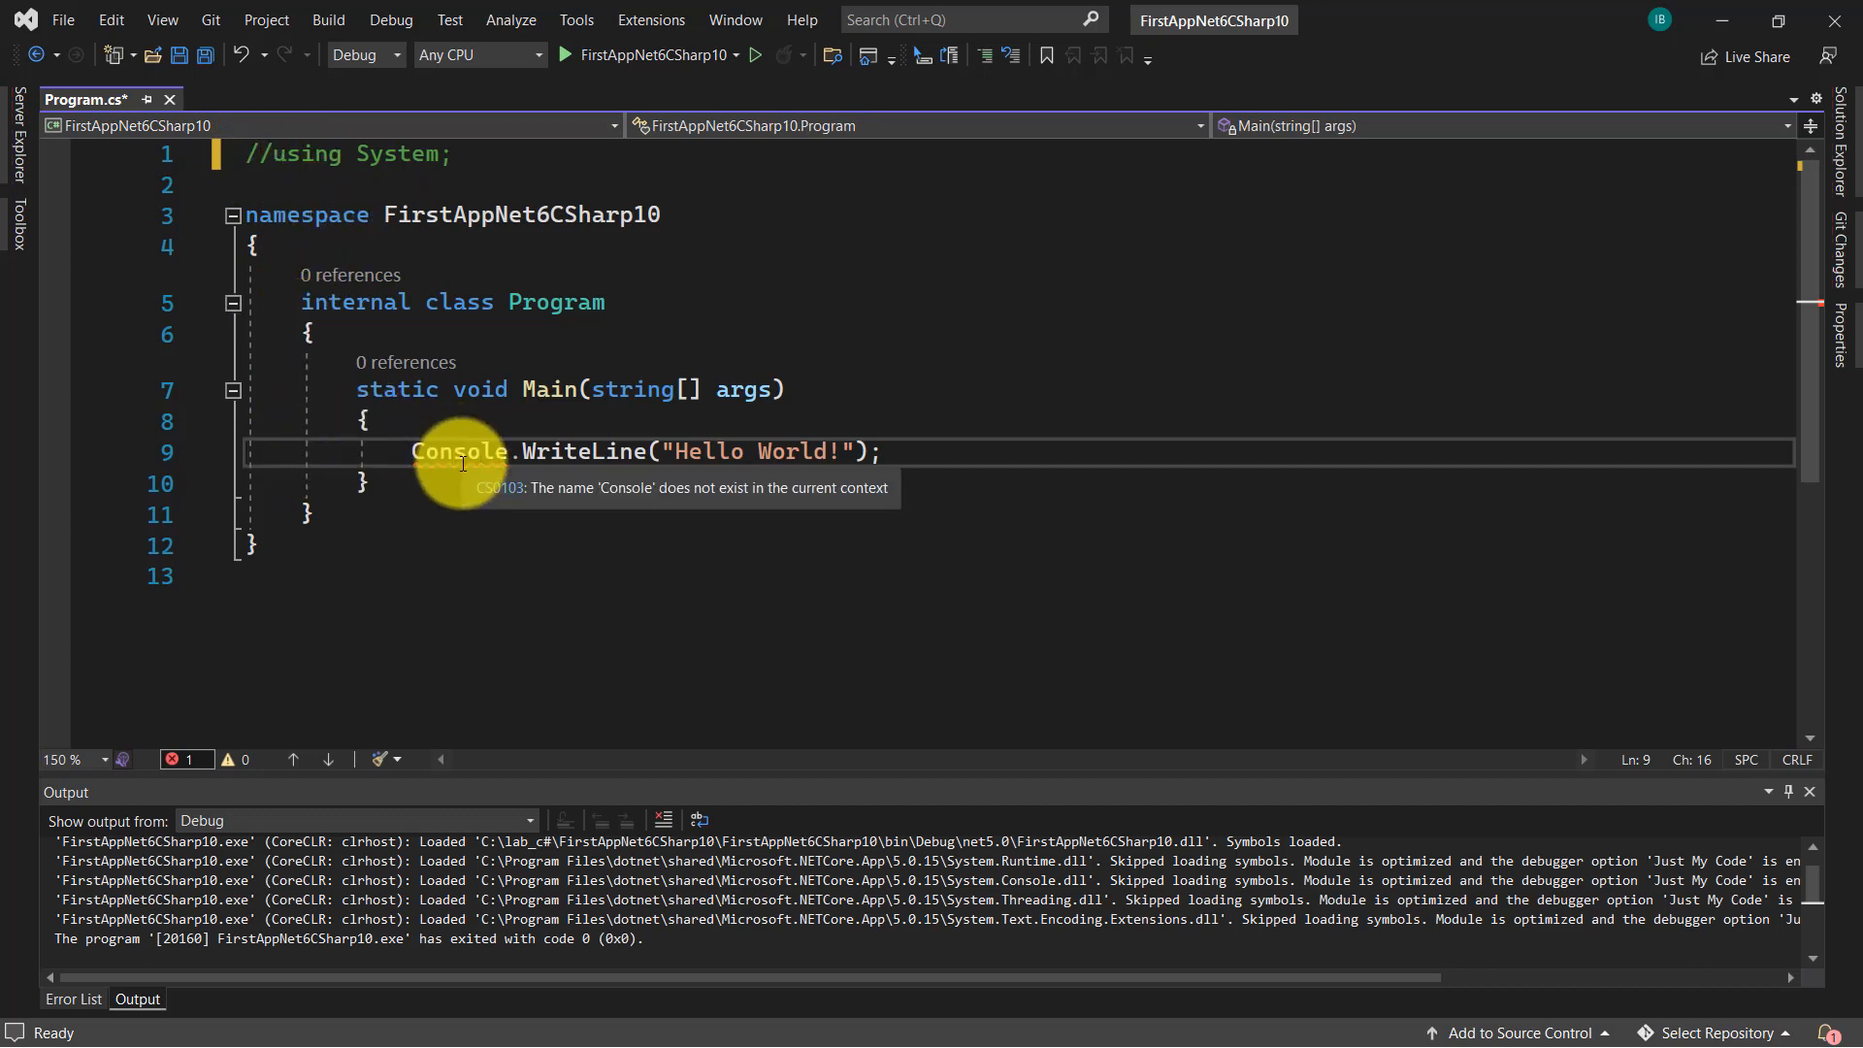
right_click(461, 452)
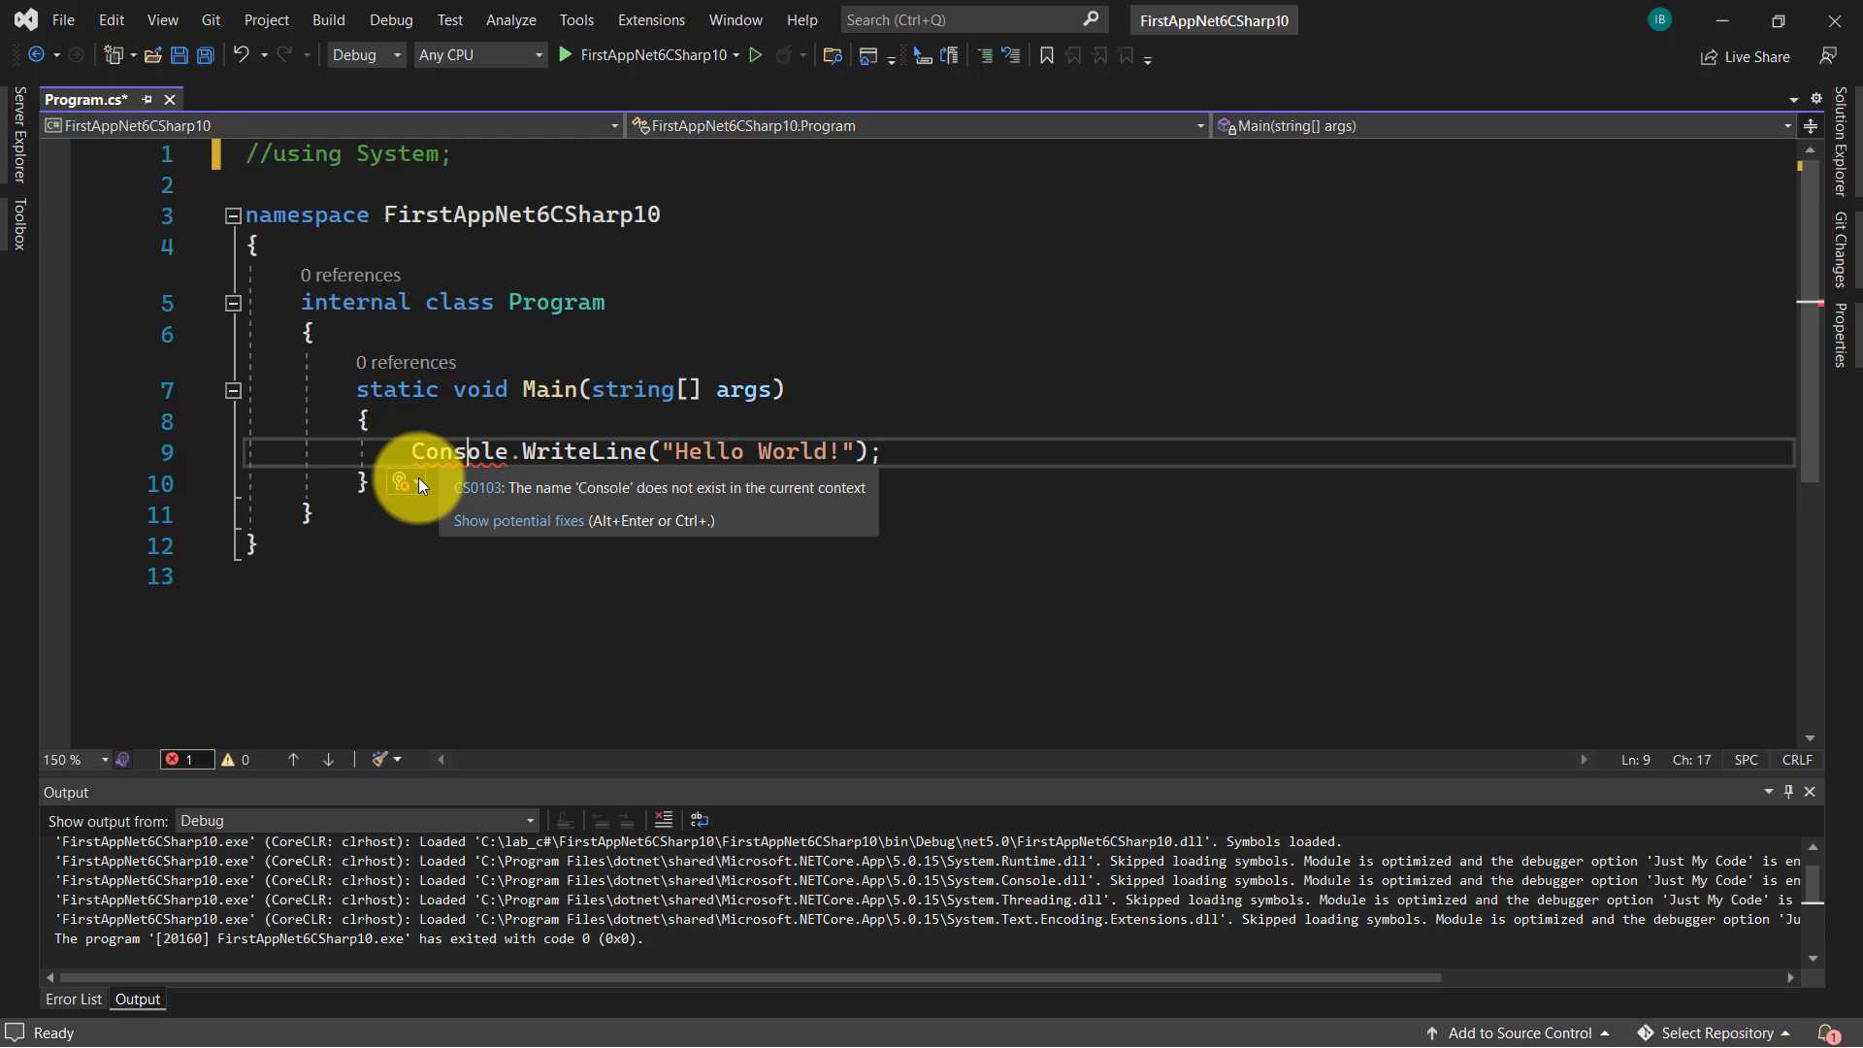
click(402, 481)
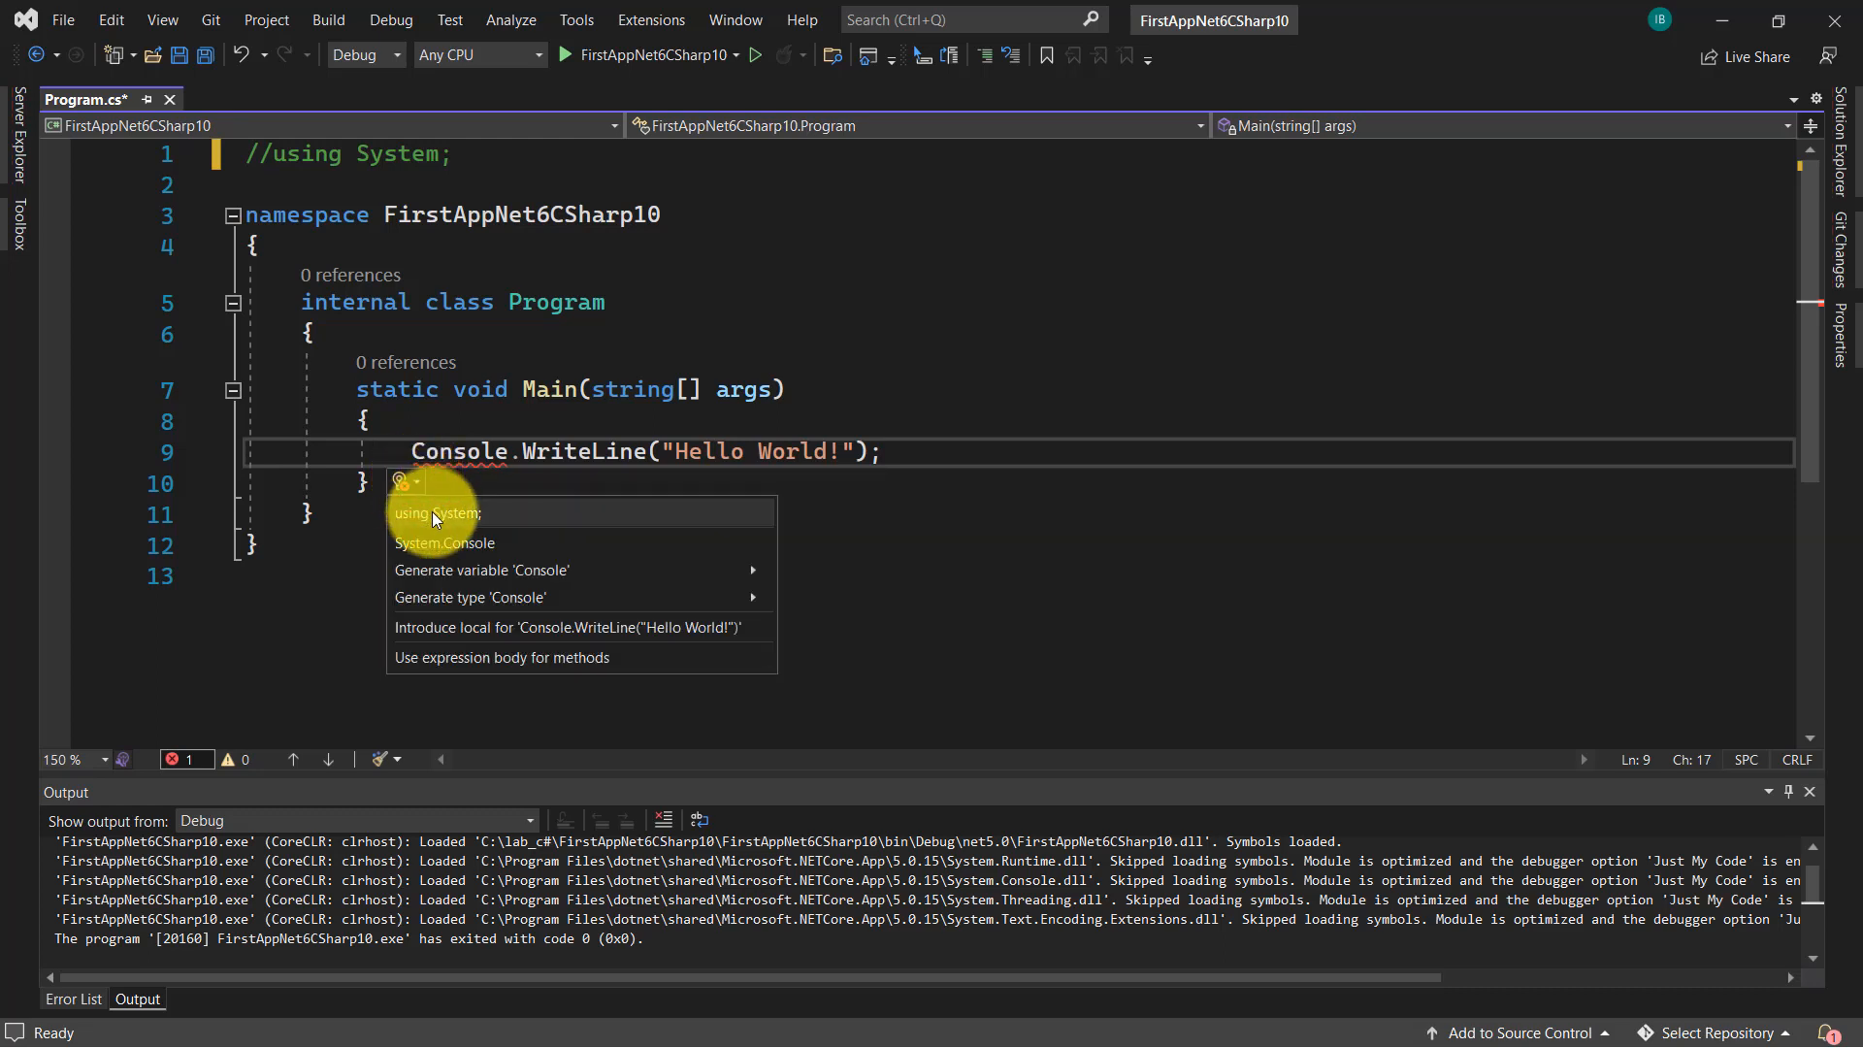
click(438, 512)
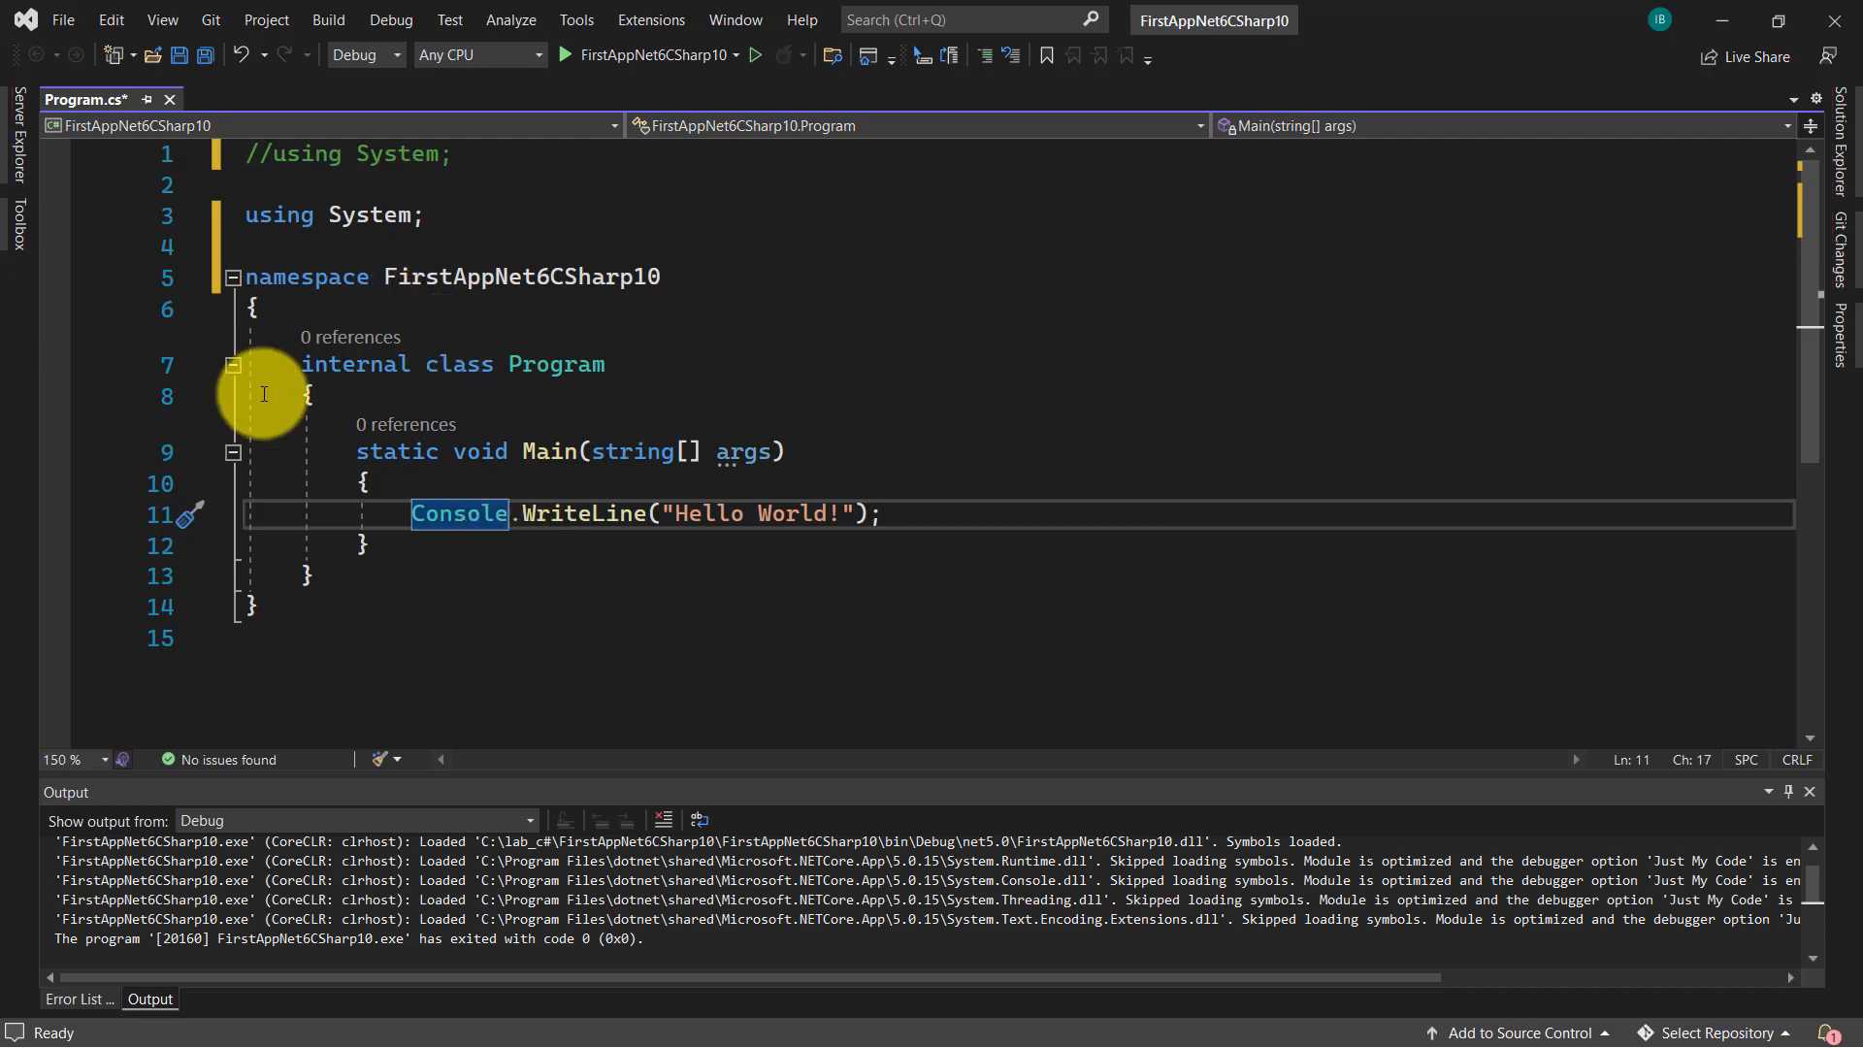
mouse_move(254, 285)
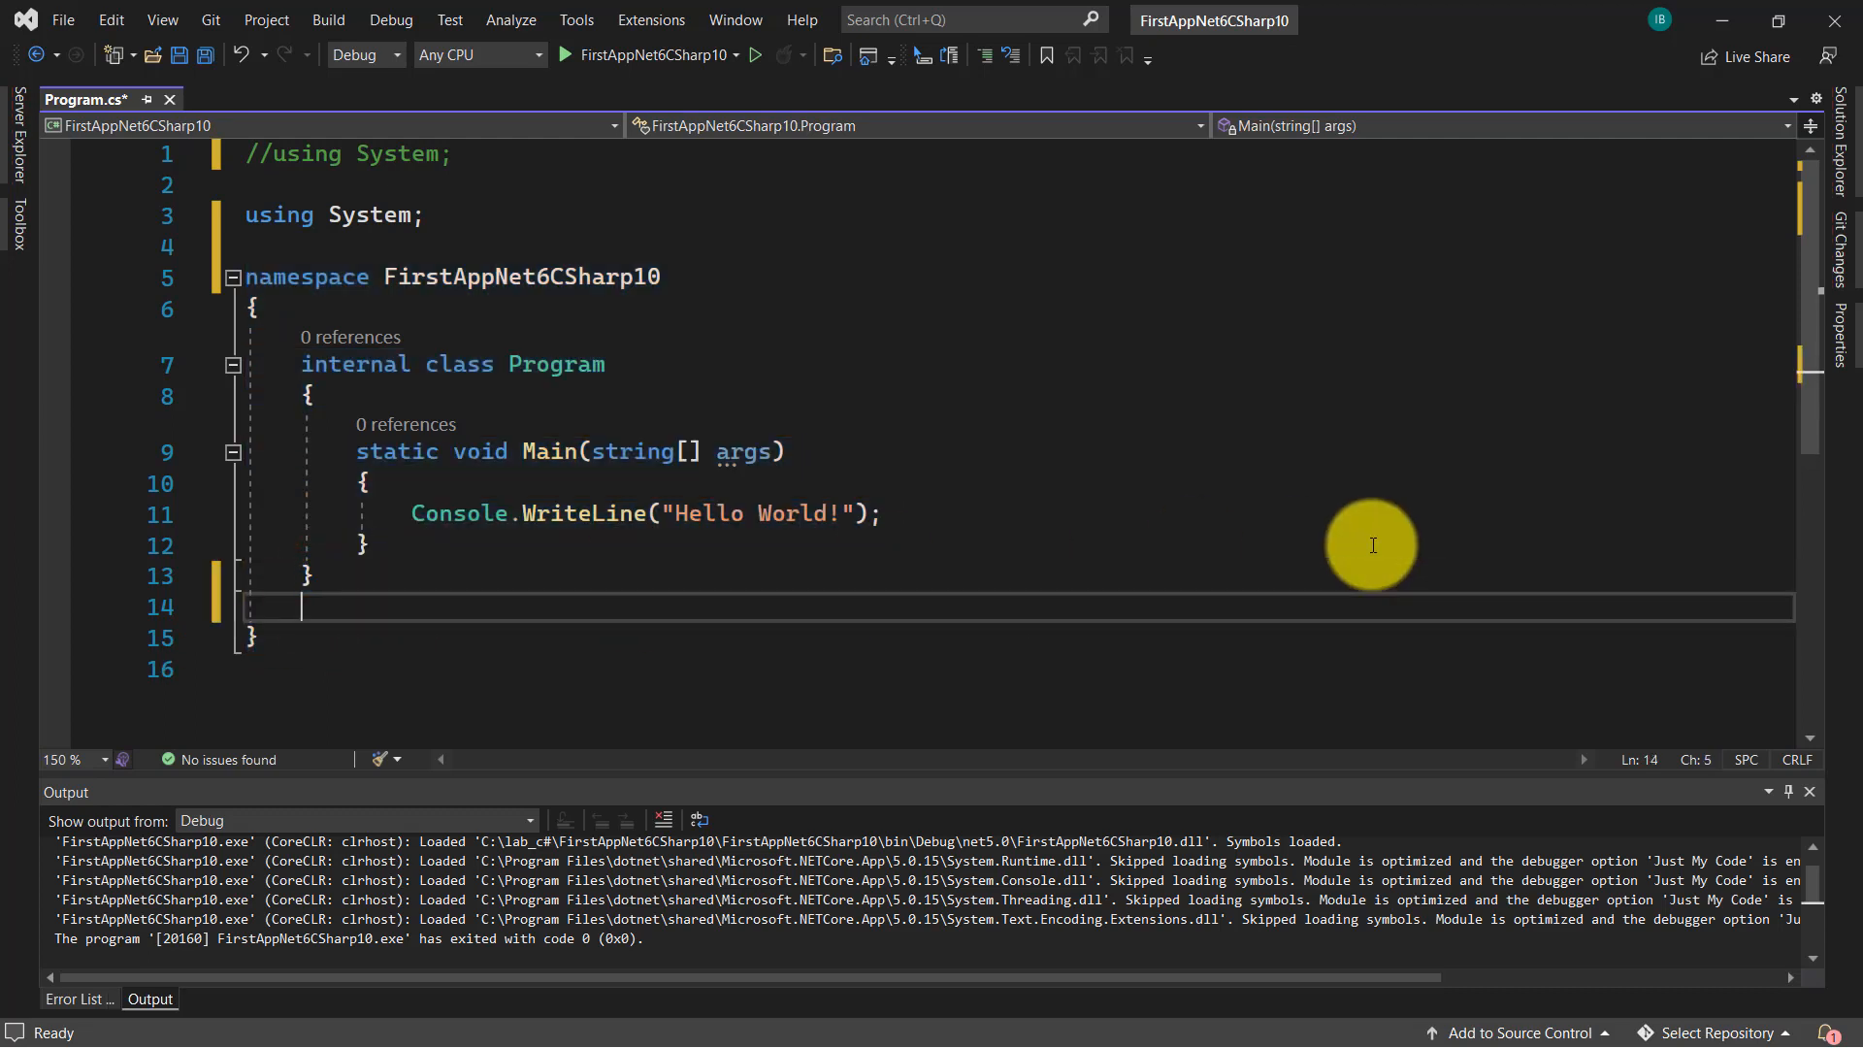
- Type a second class below the first, autocompleting its name to Program
text(class)
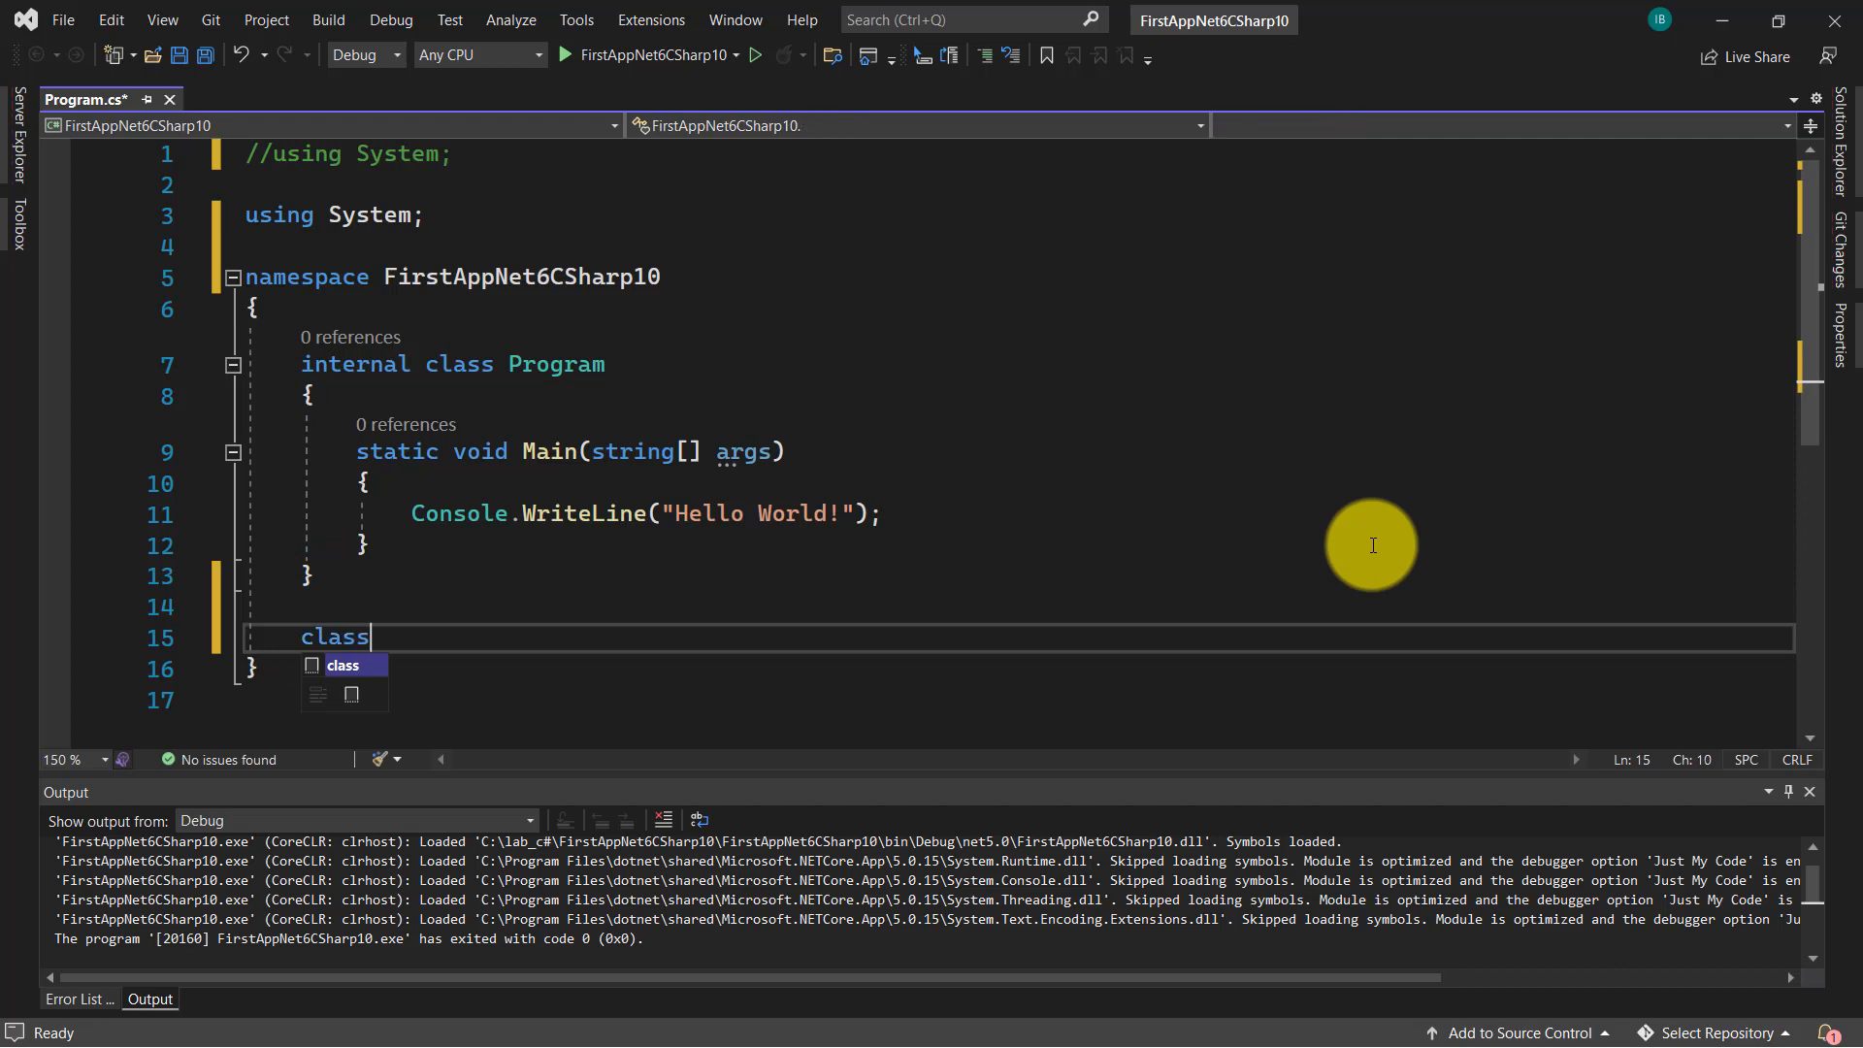
text(Pro)
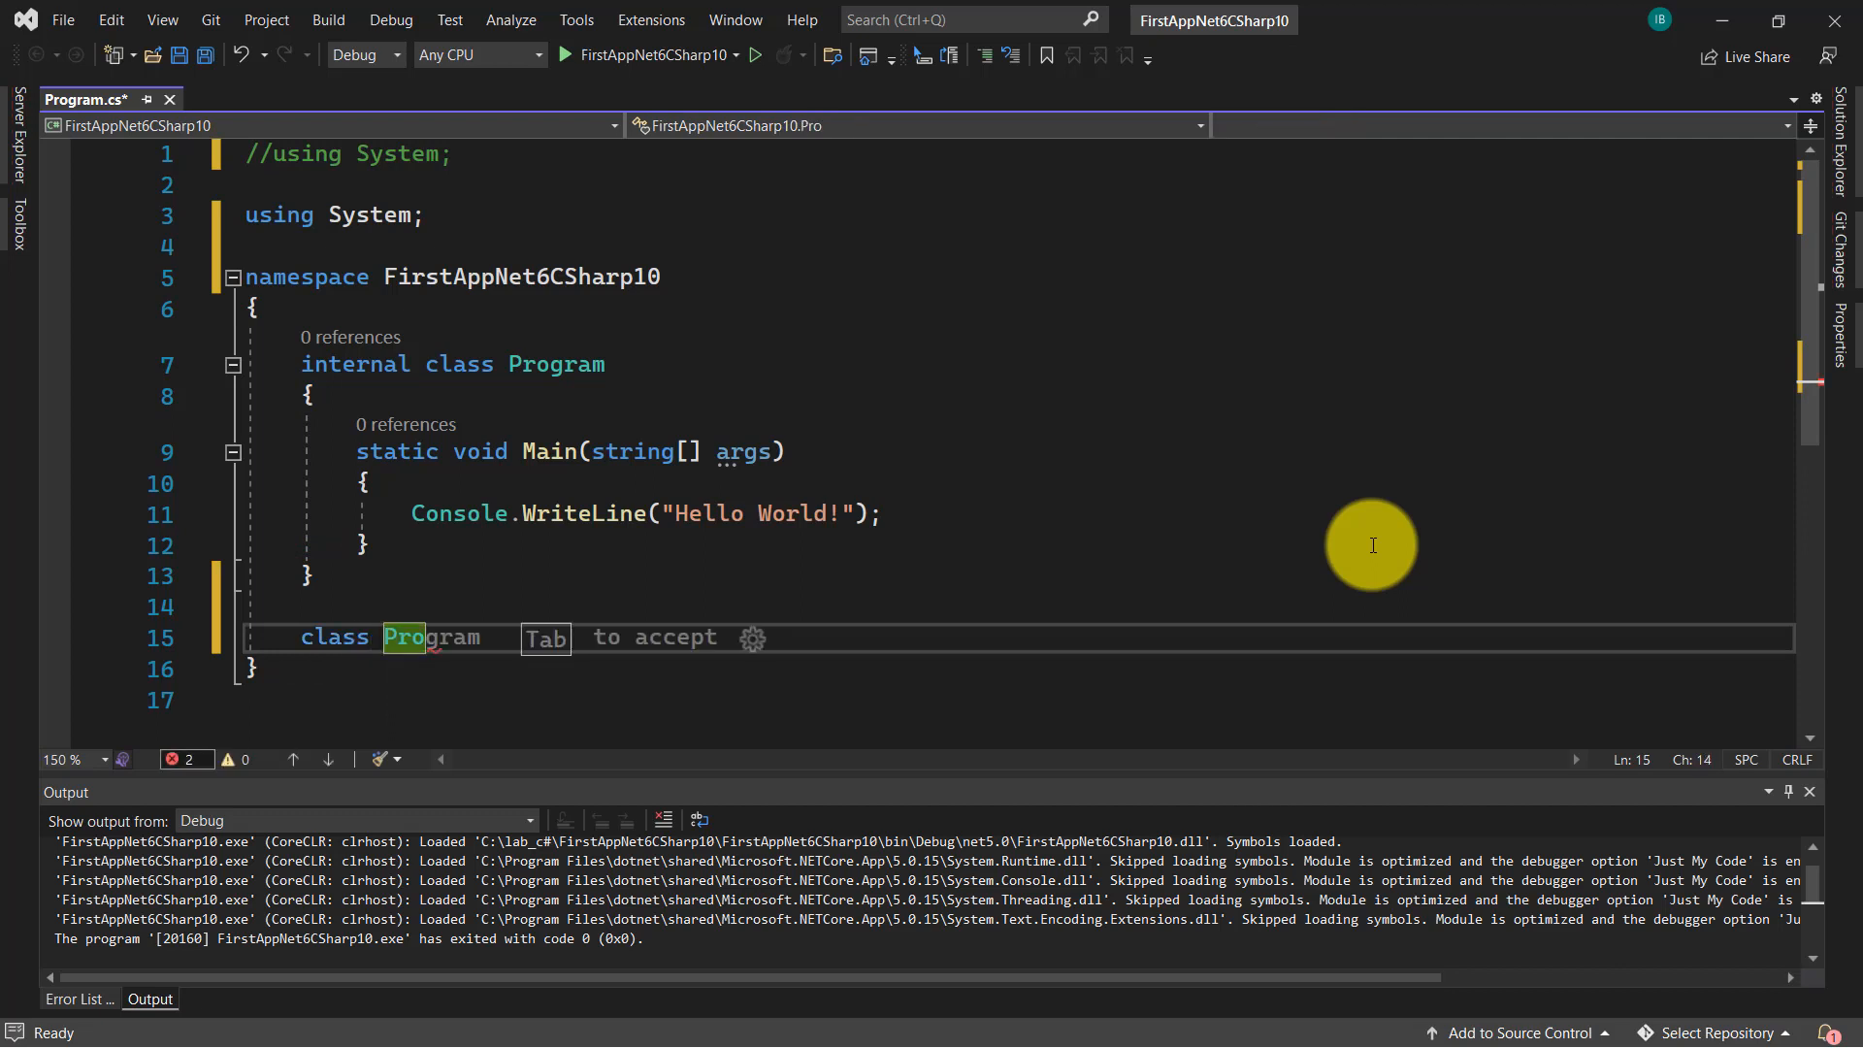
key(Tab)
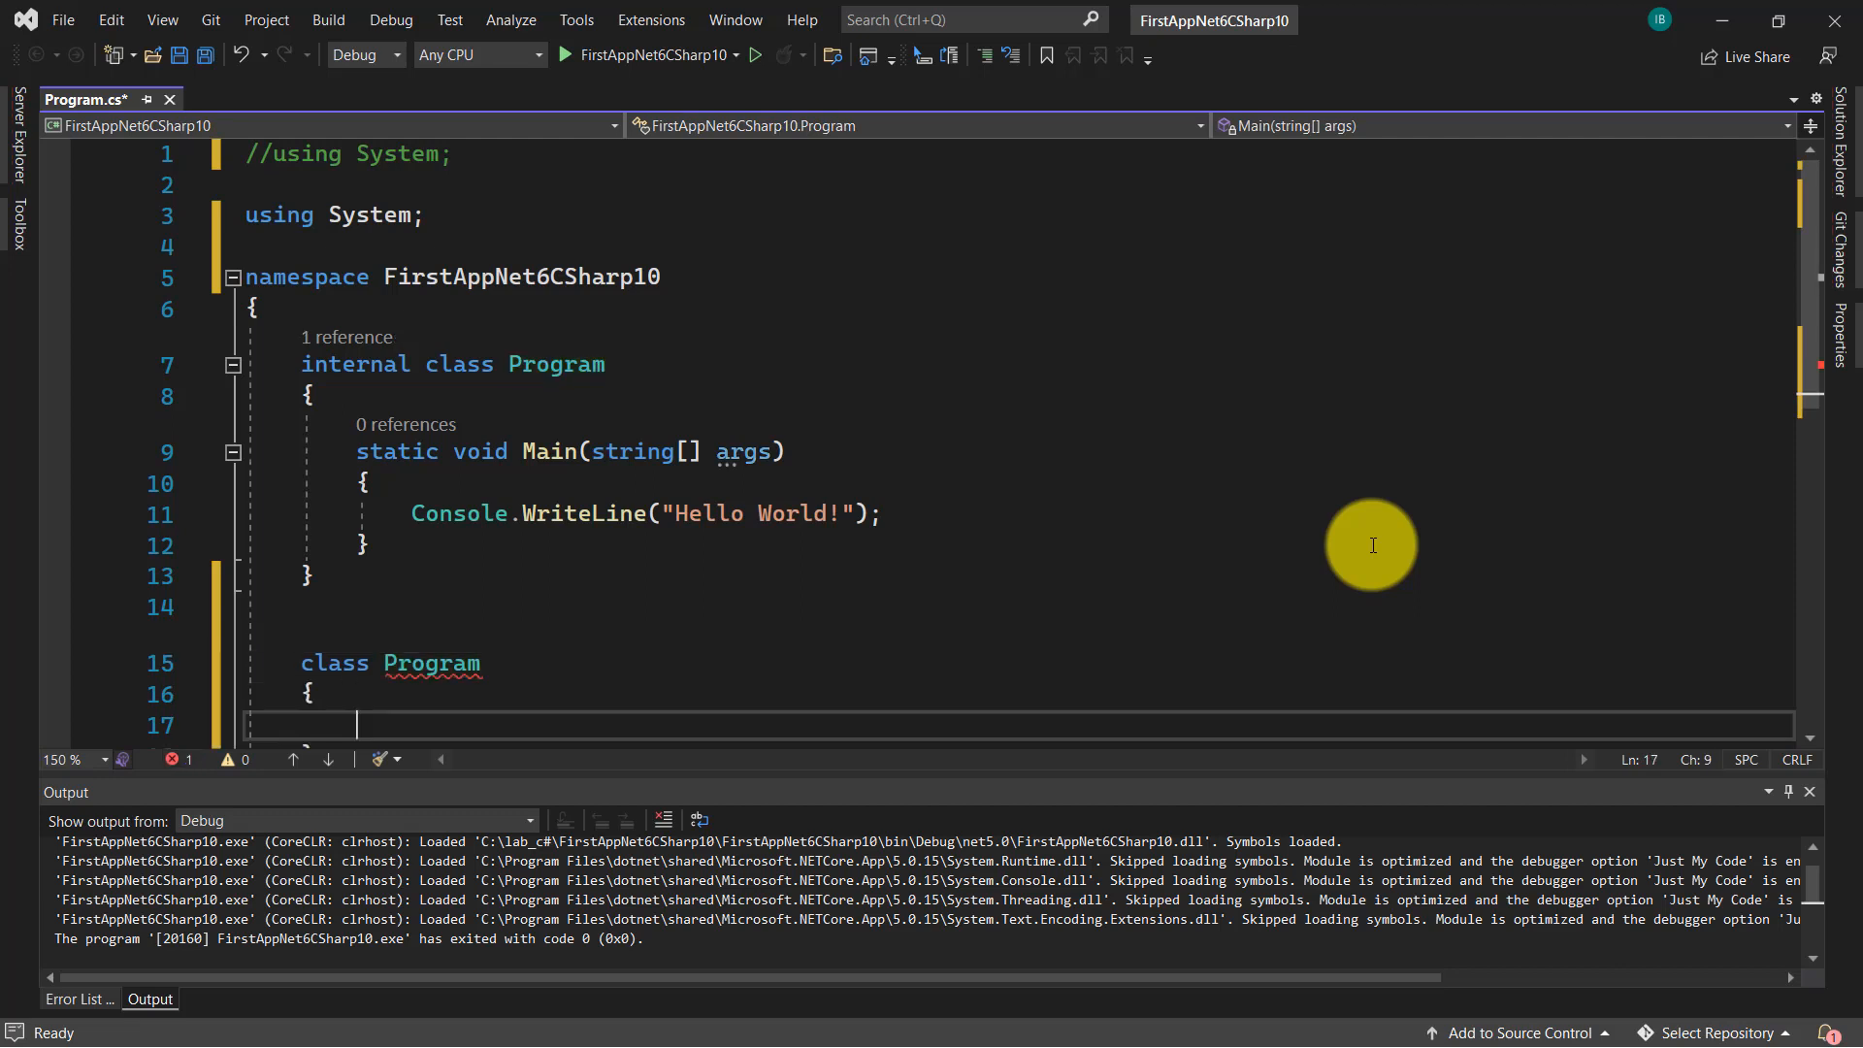
scroll(down, 3)
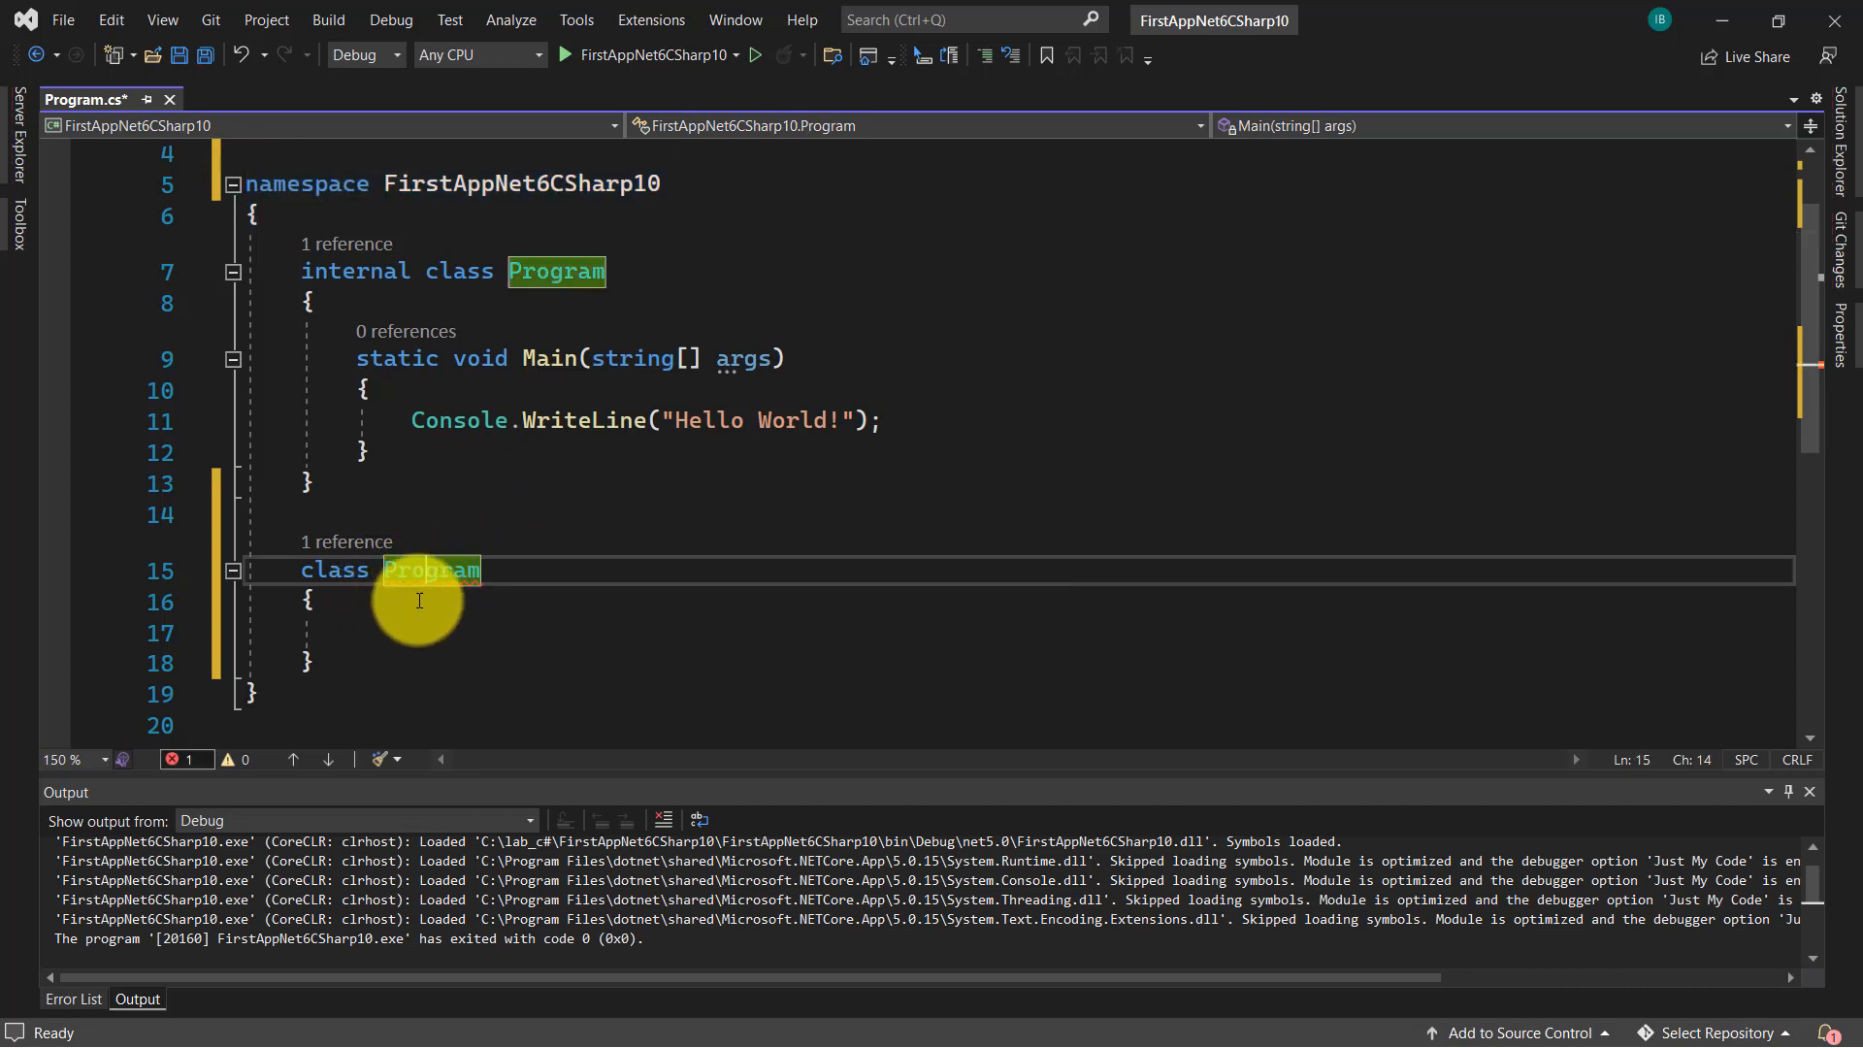
mouse_move(435, 571)
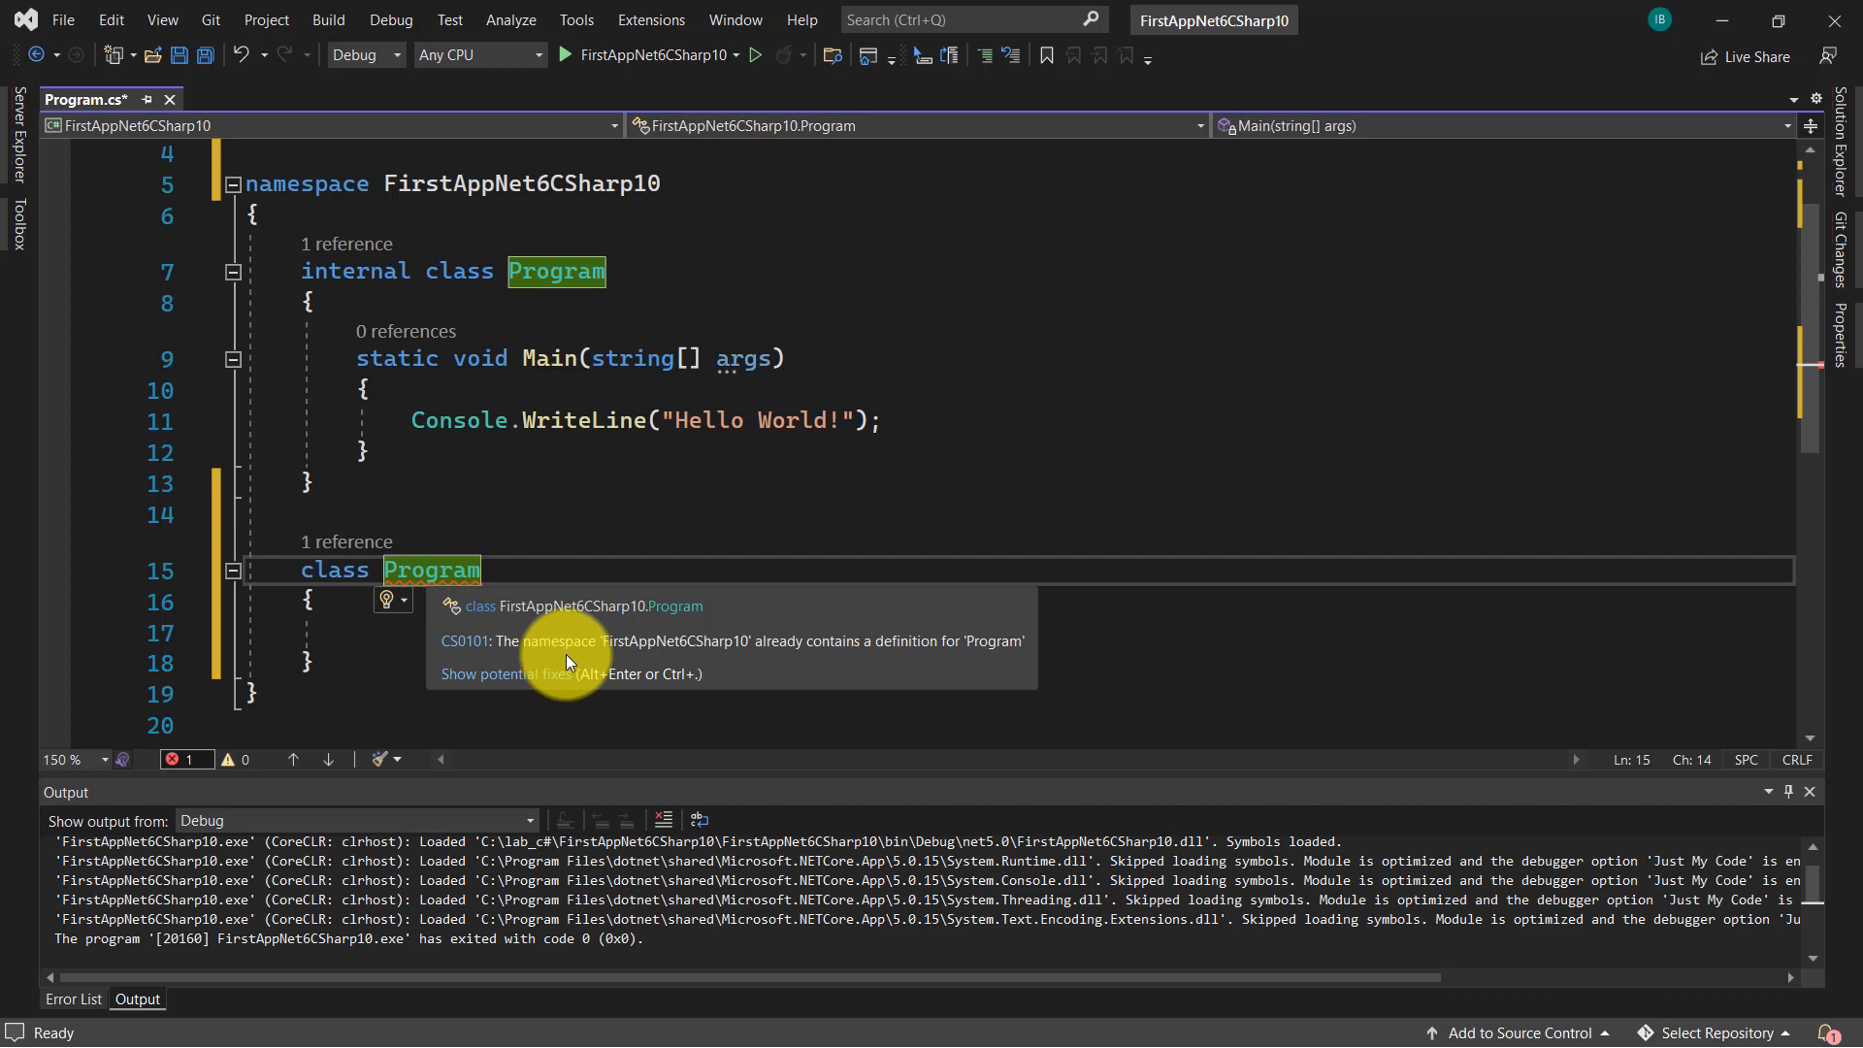
mouse_move(937, 663)
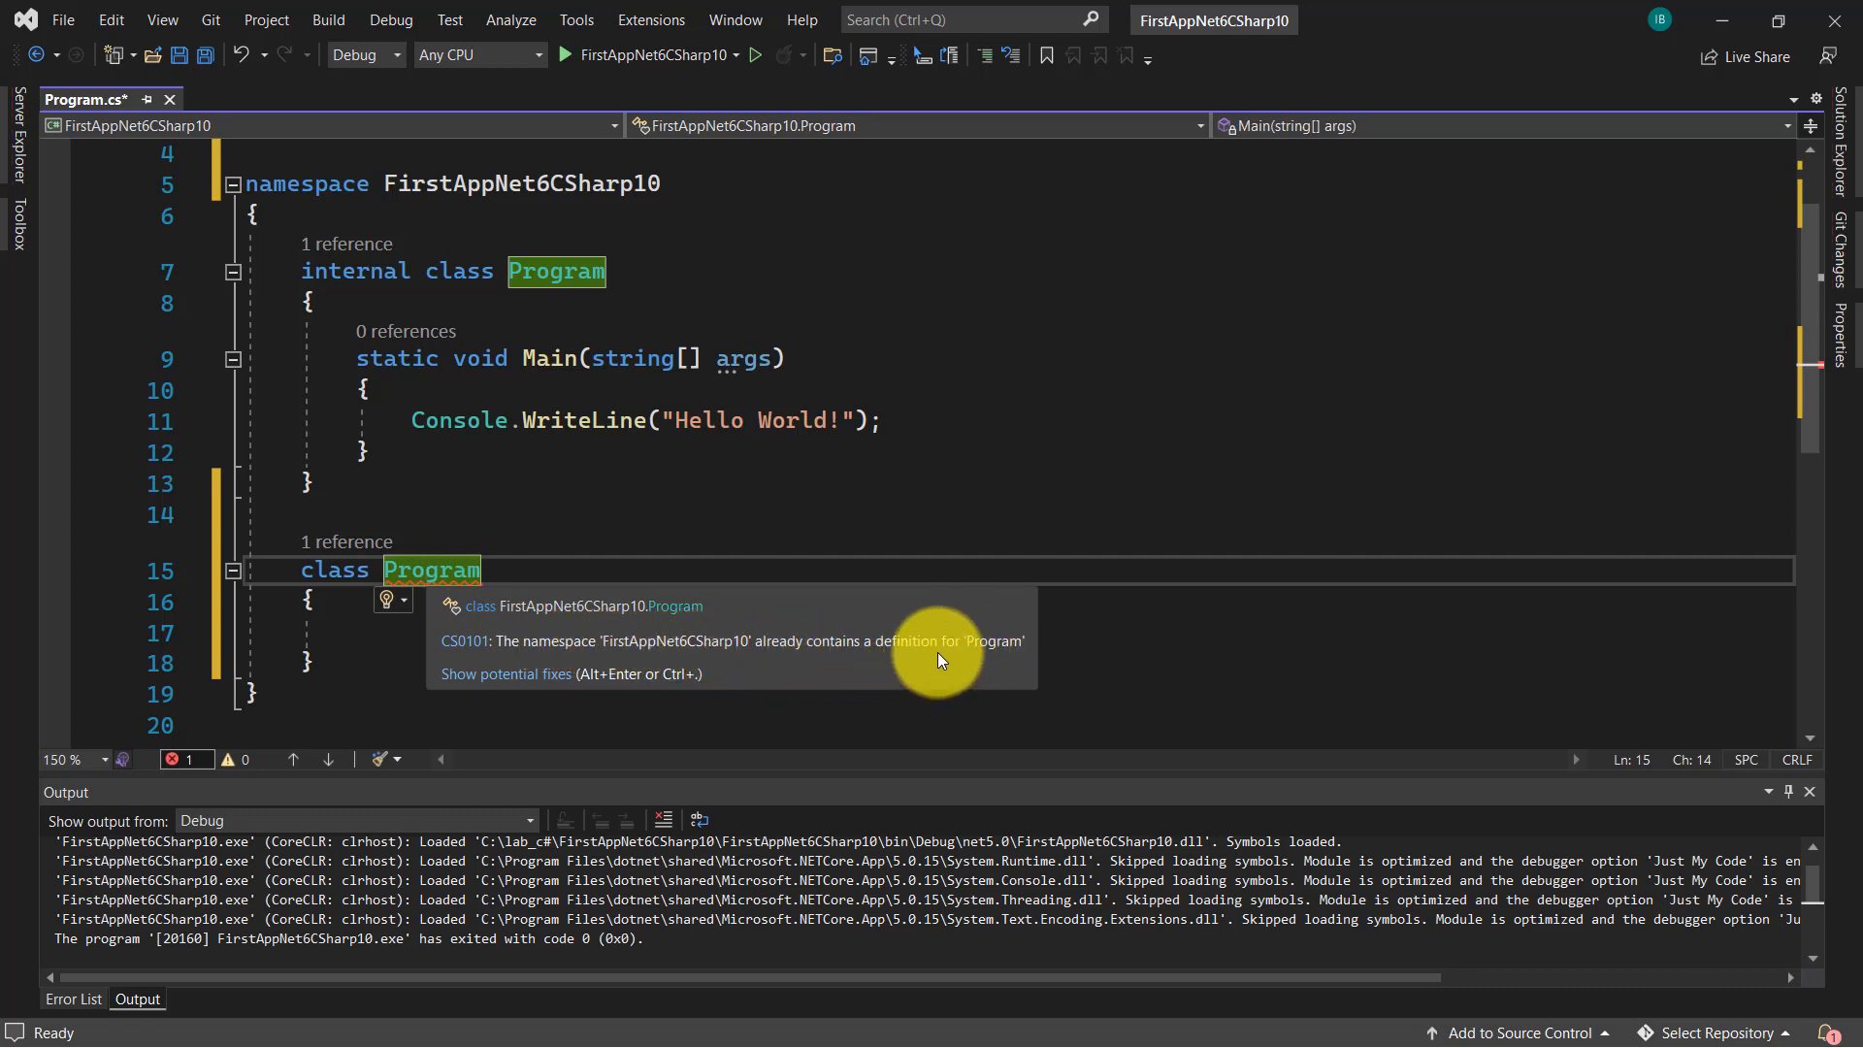
mouse_move(930, 651)
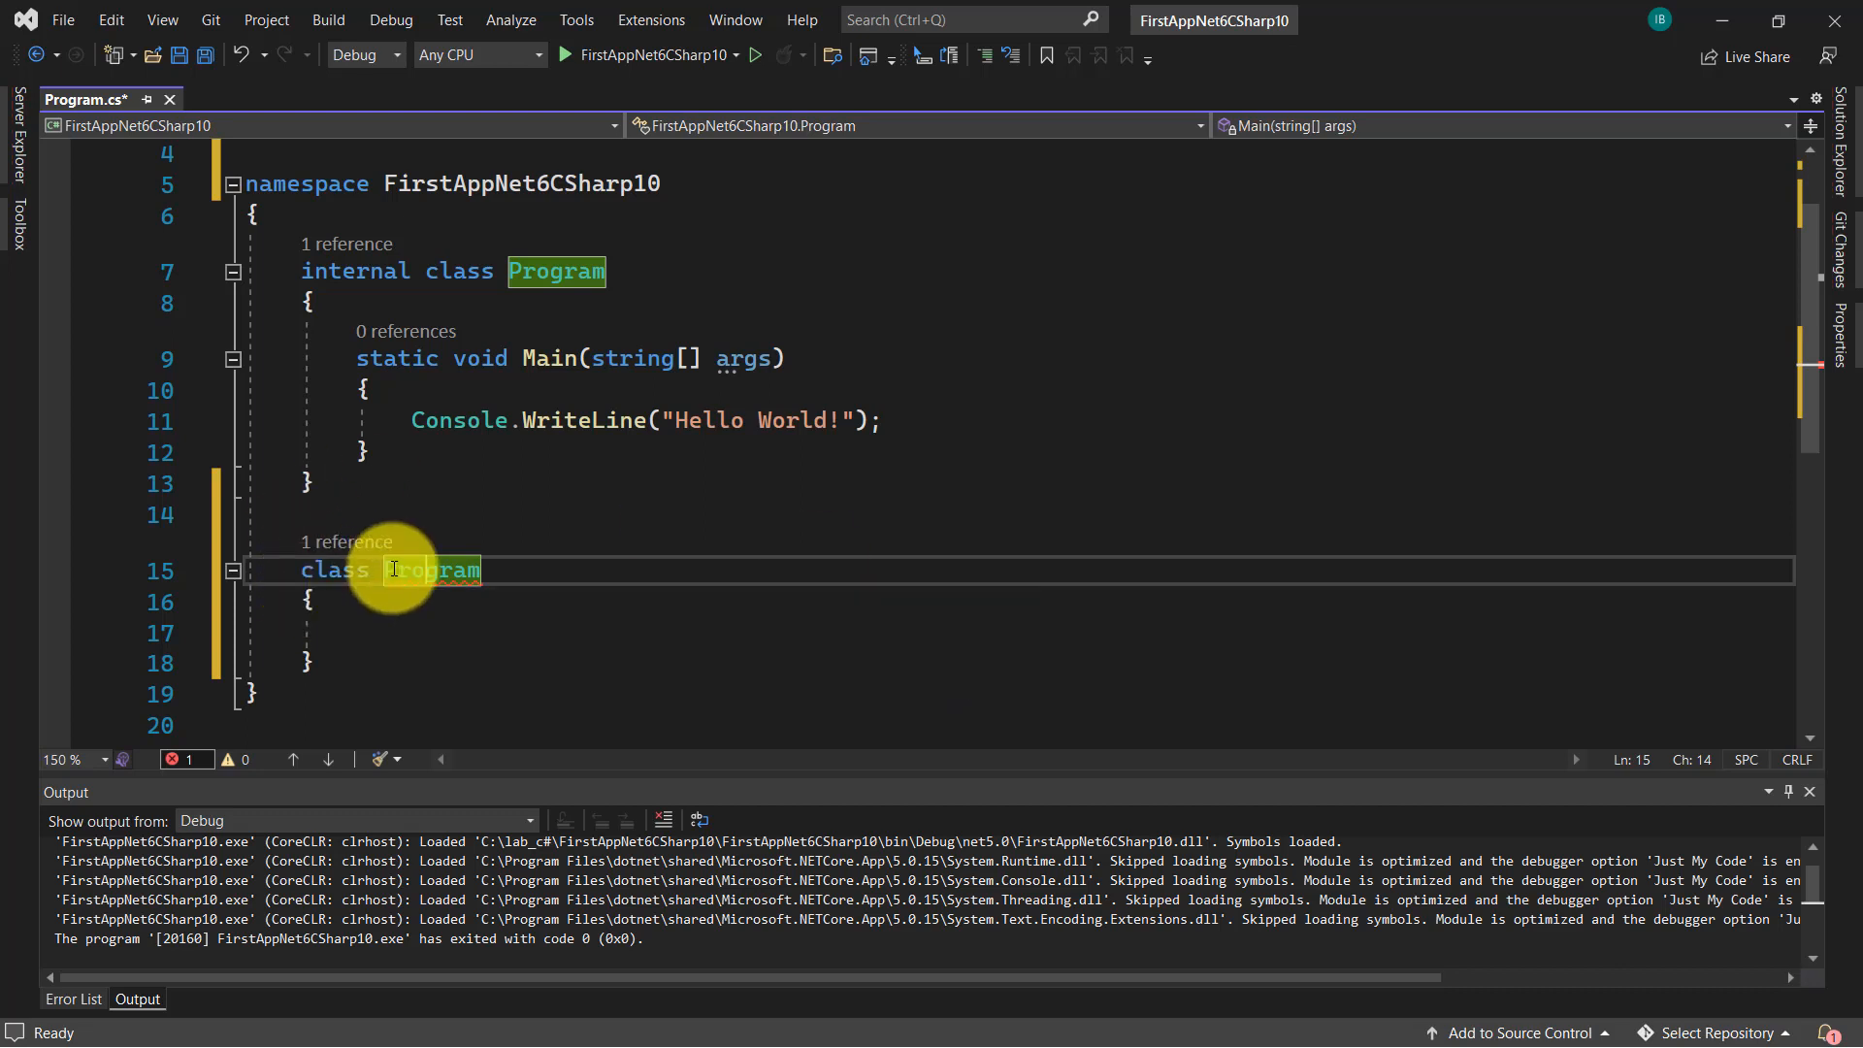
- Rename the duplicate Program class to Process
double_click(433, 570)
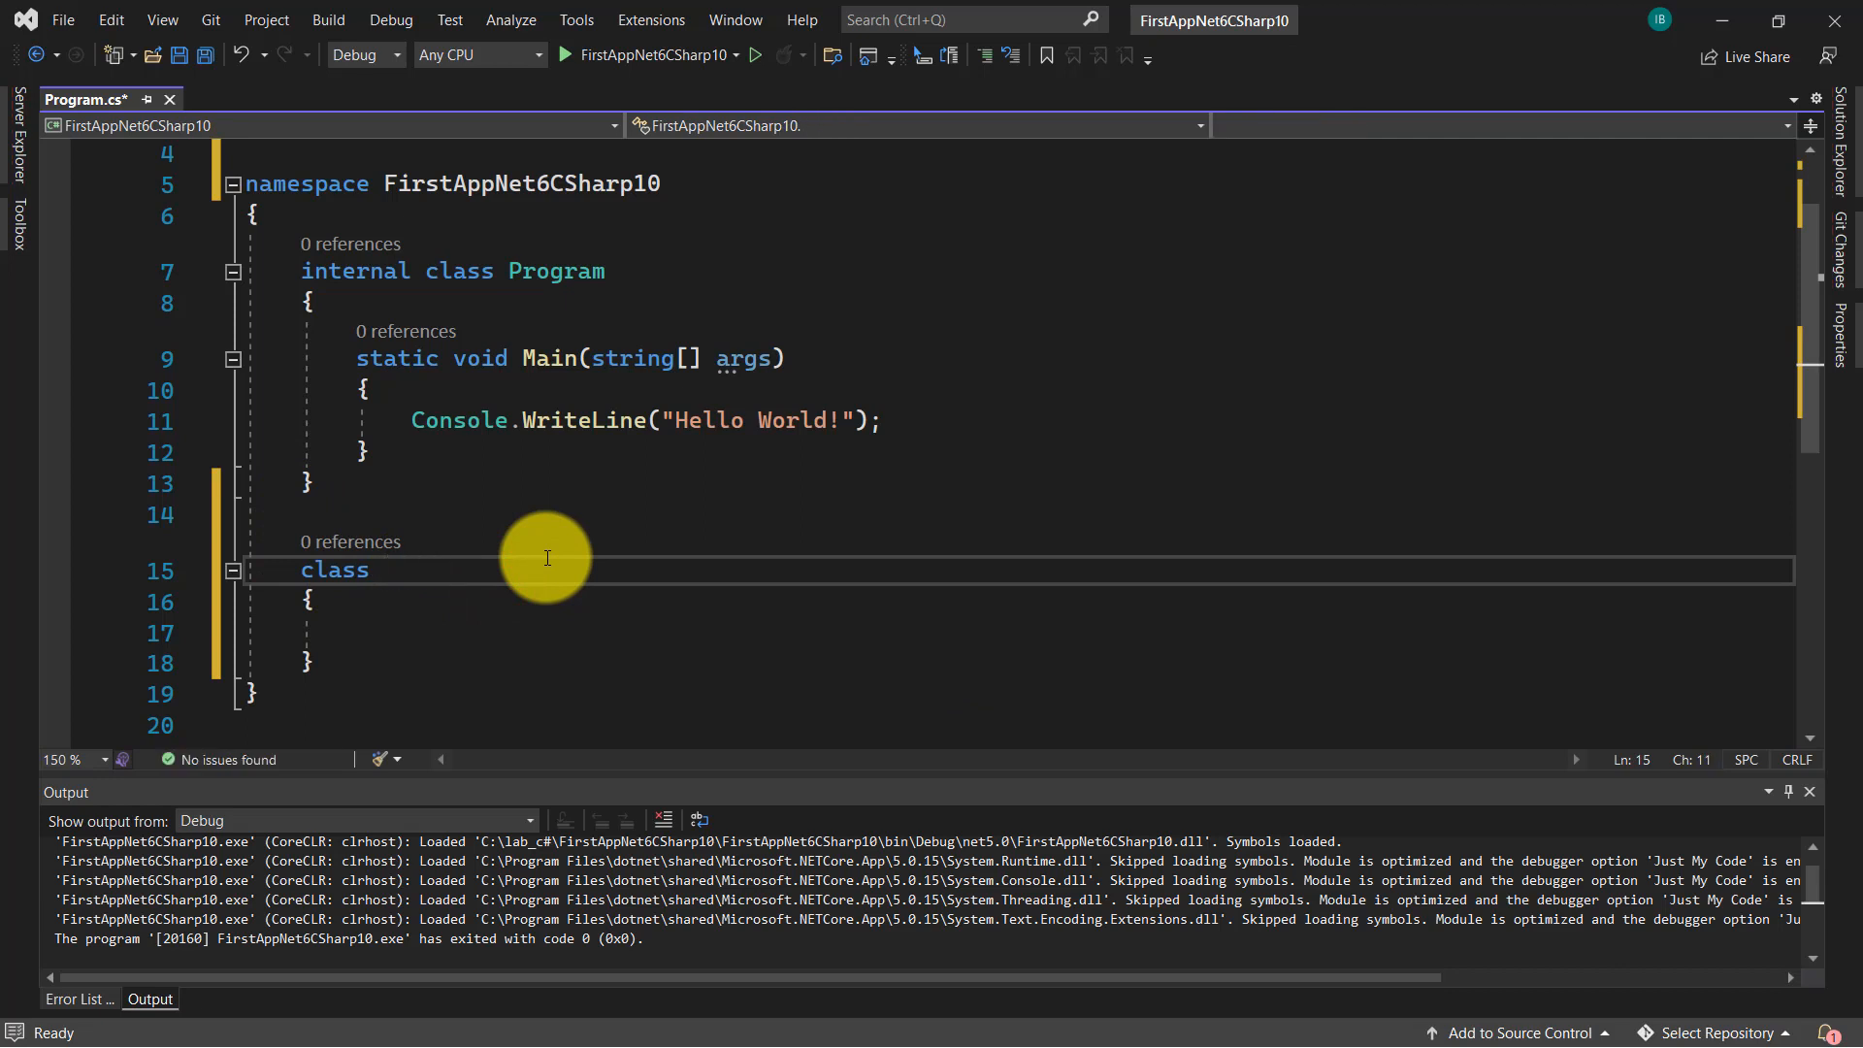
text(Pro)
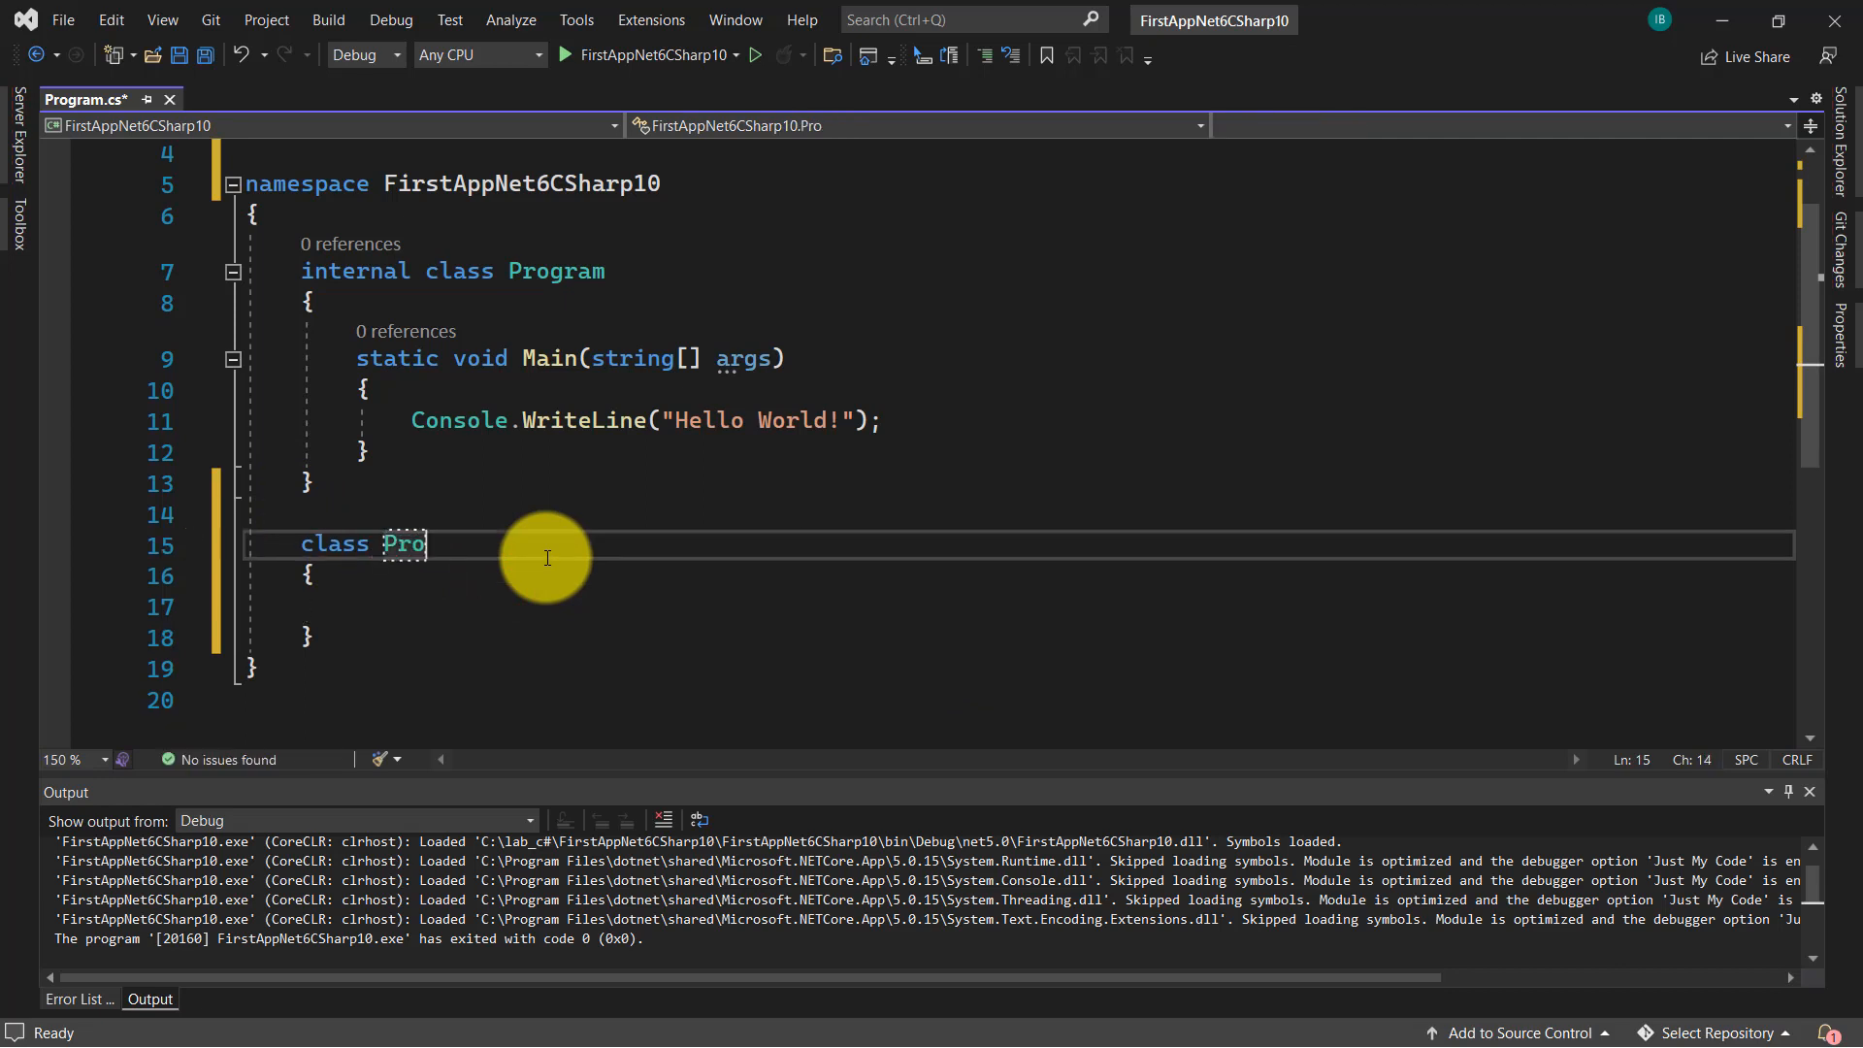
text(c)
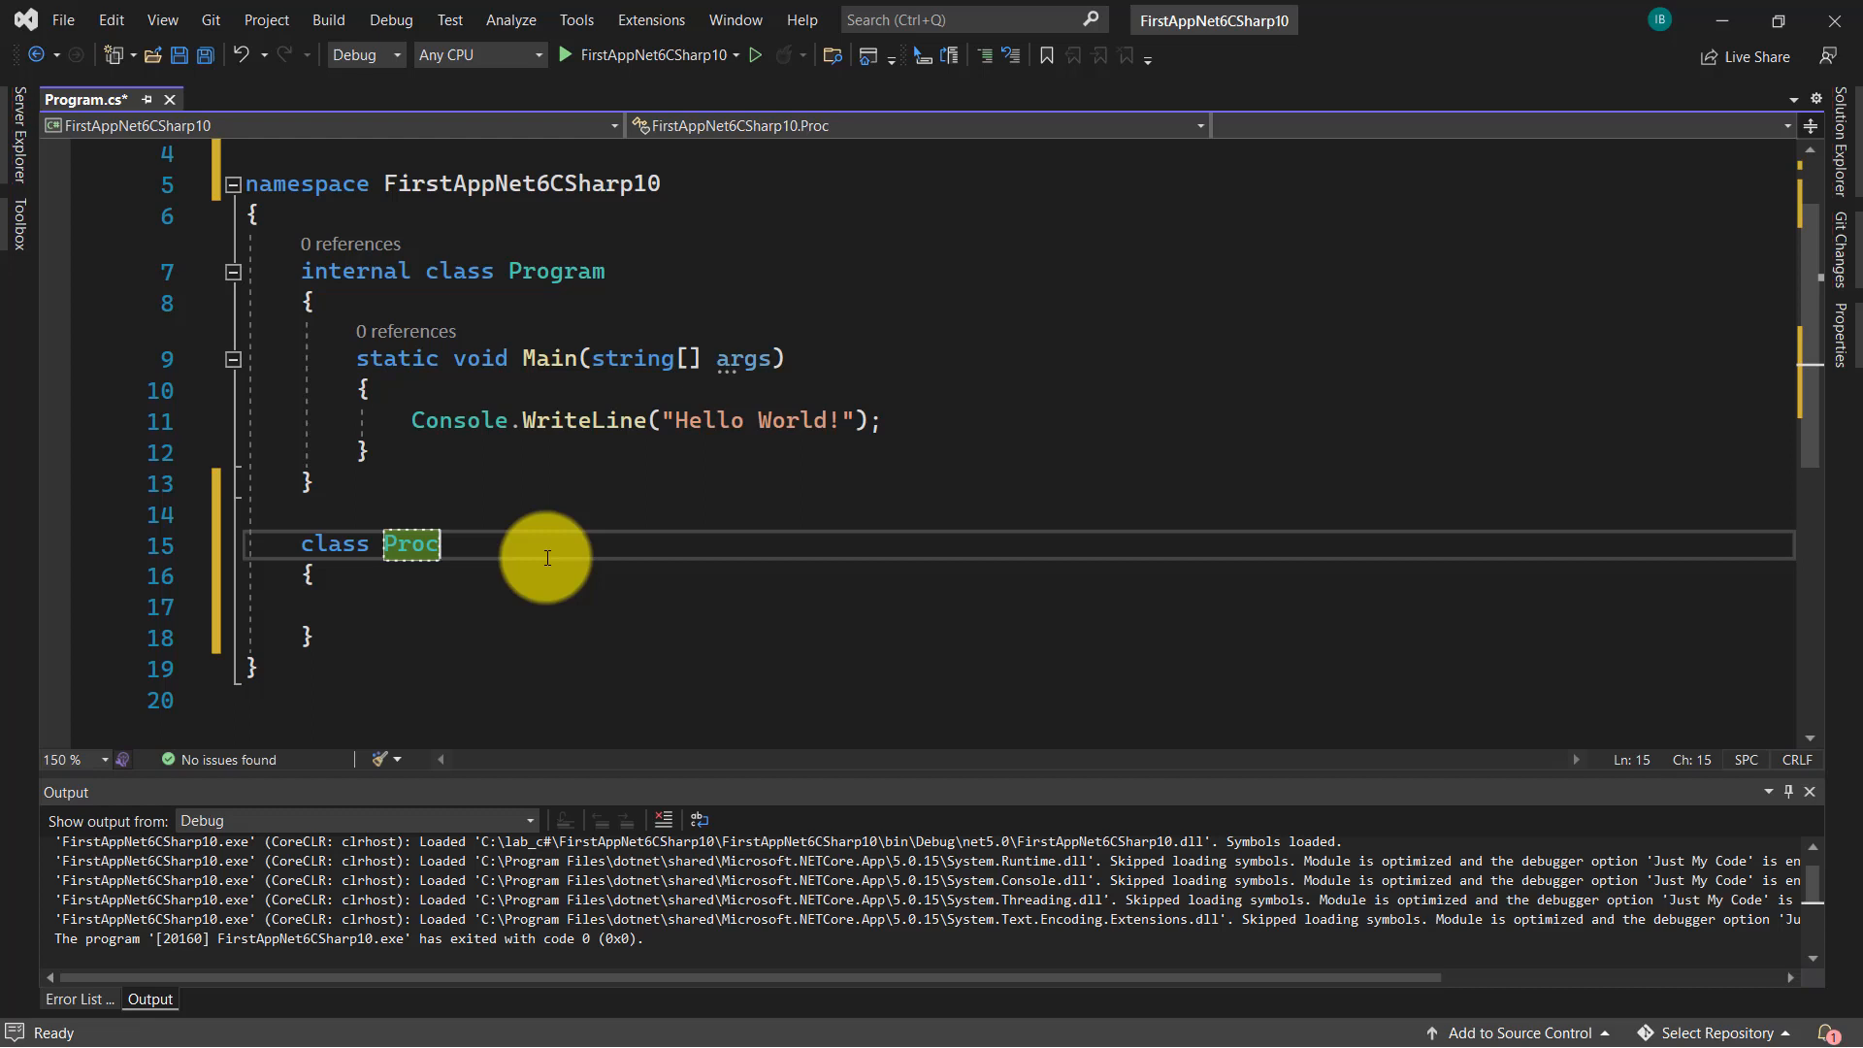
text(ce)
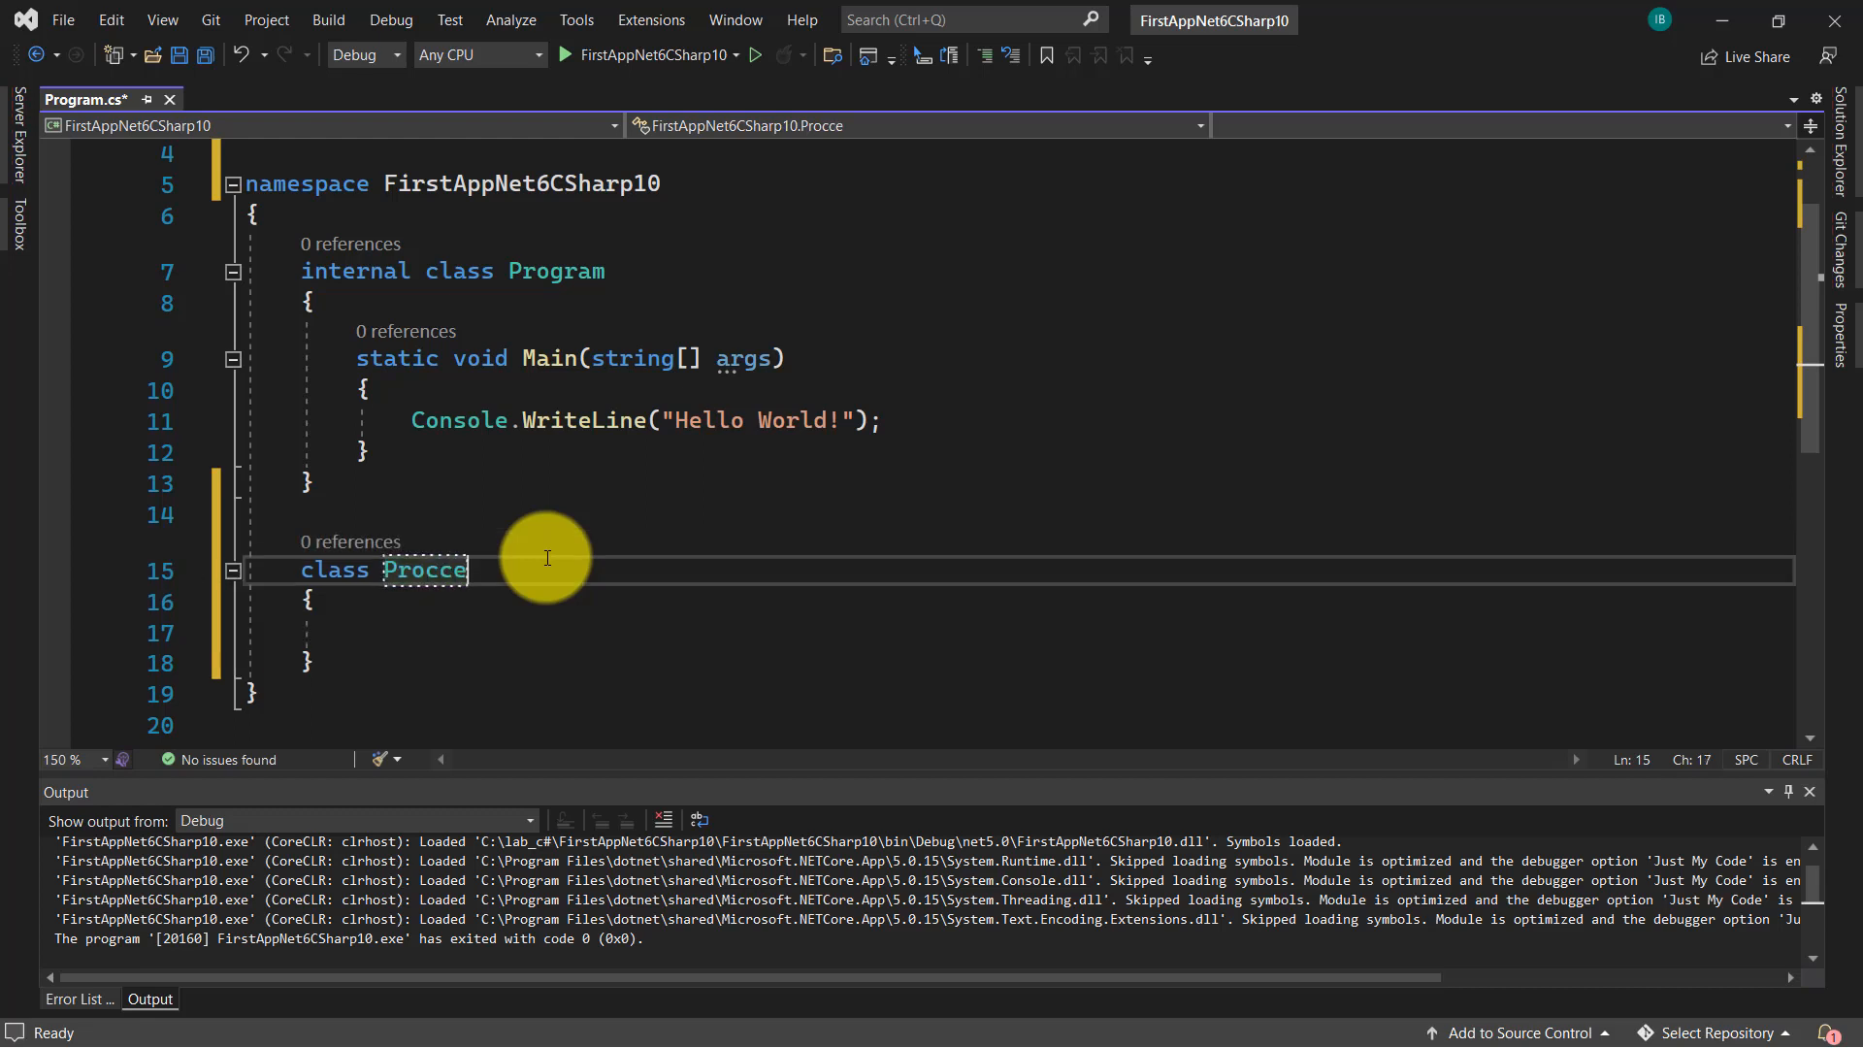
text(ss)
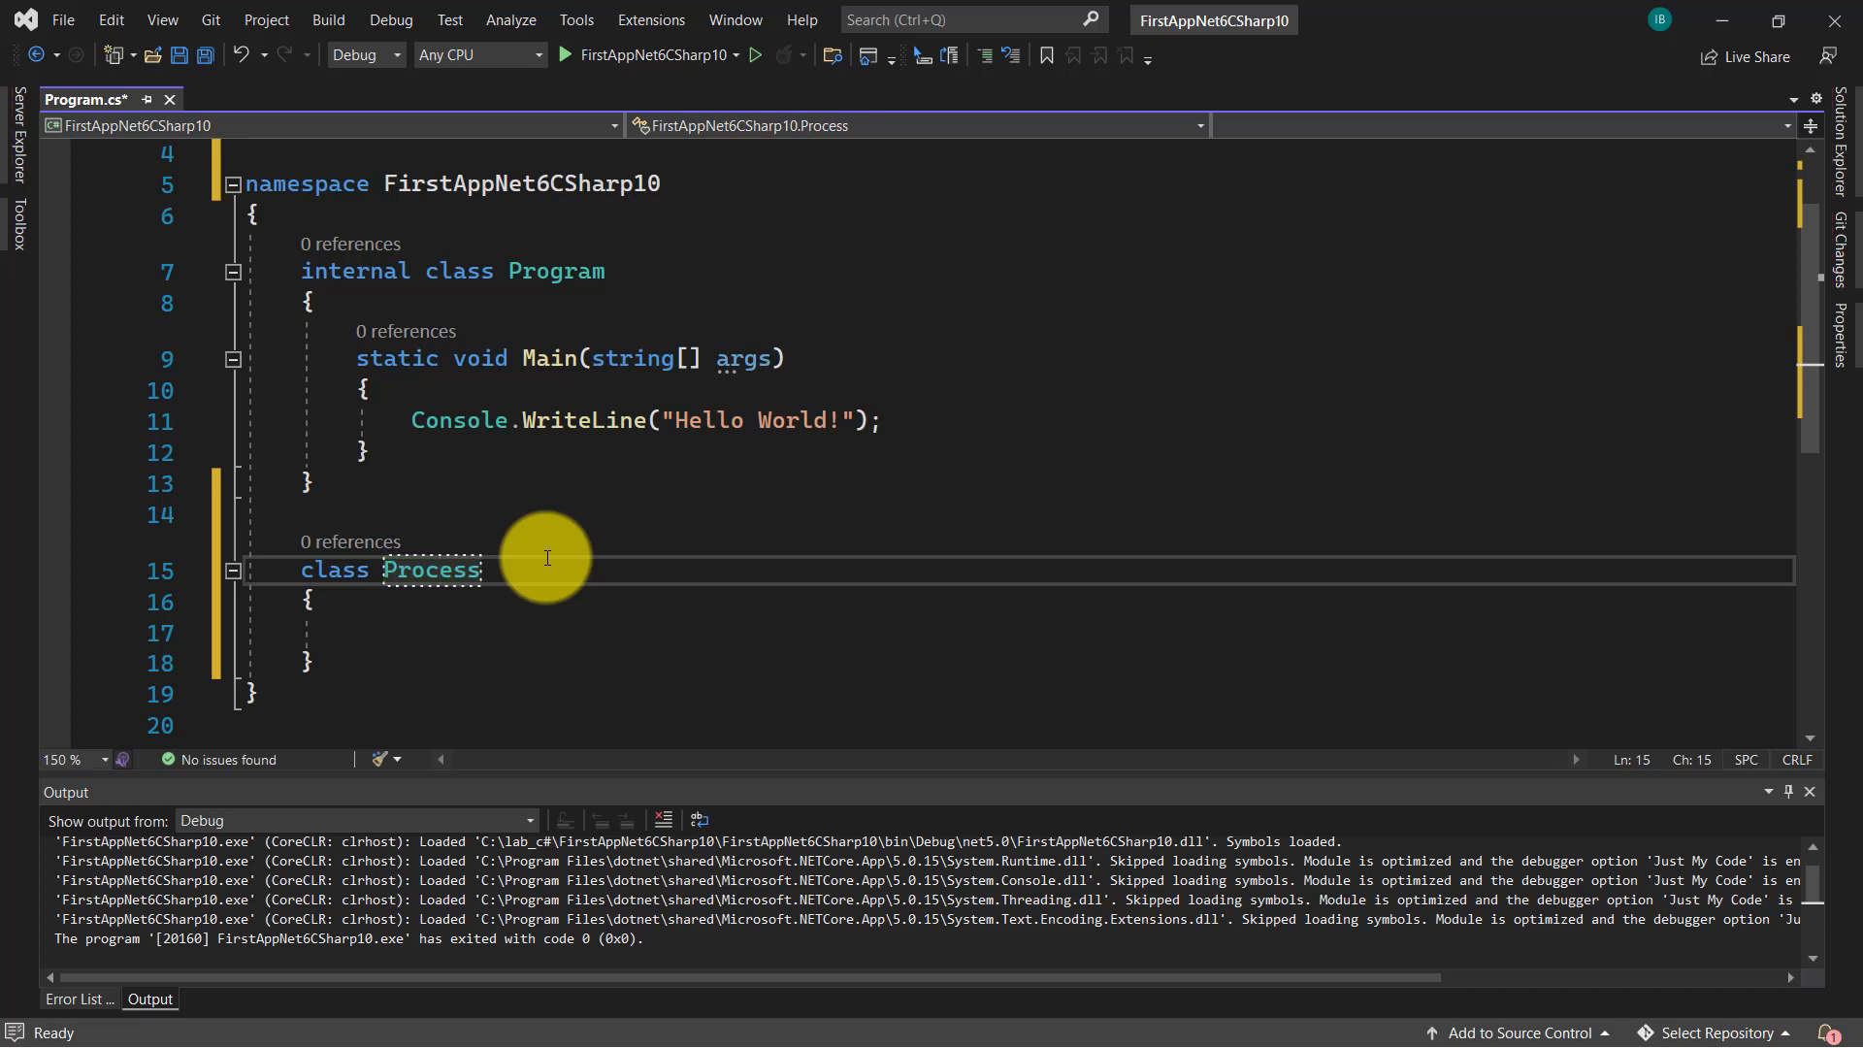
click(362, 632)
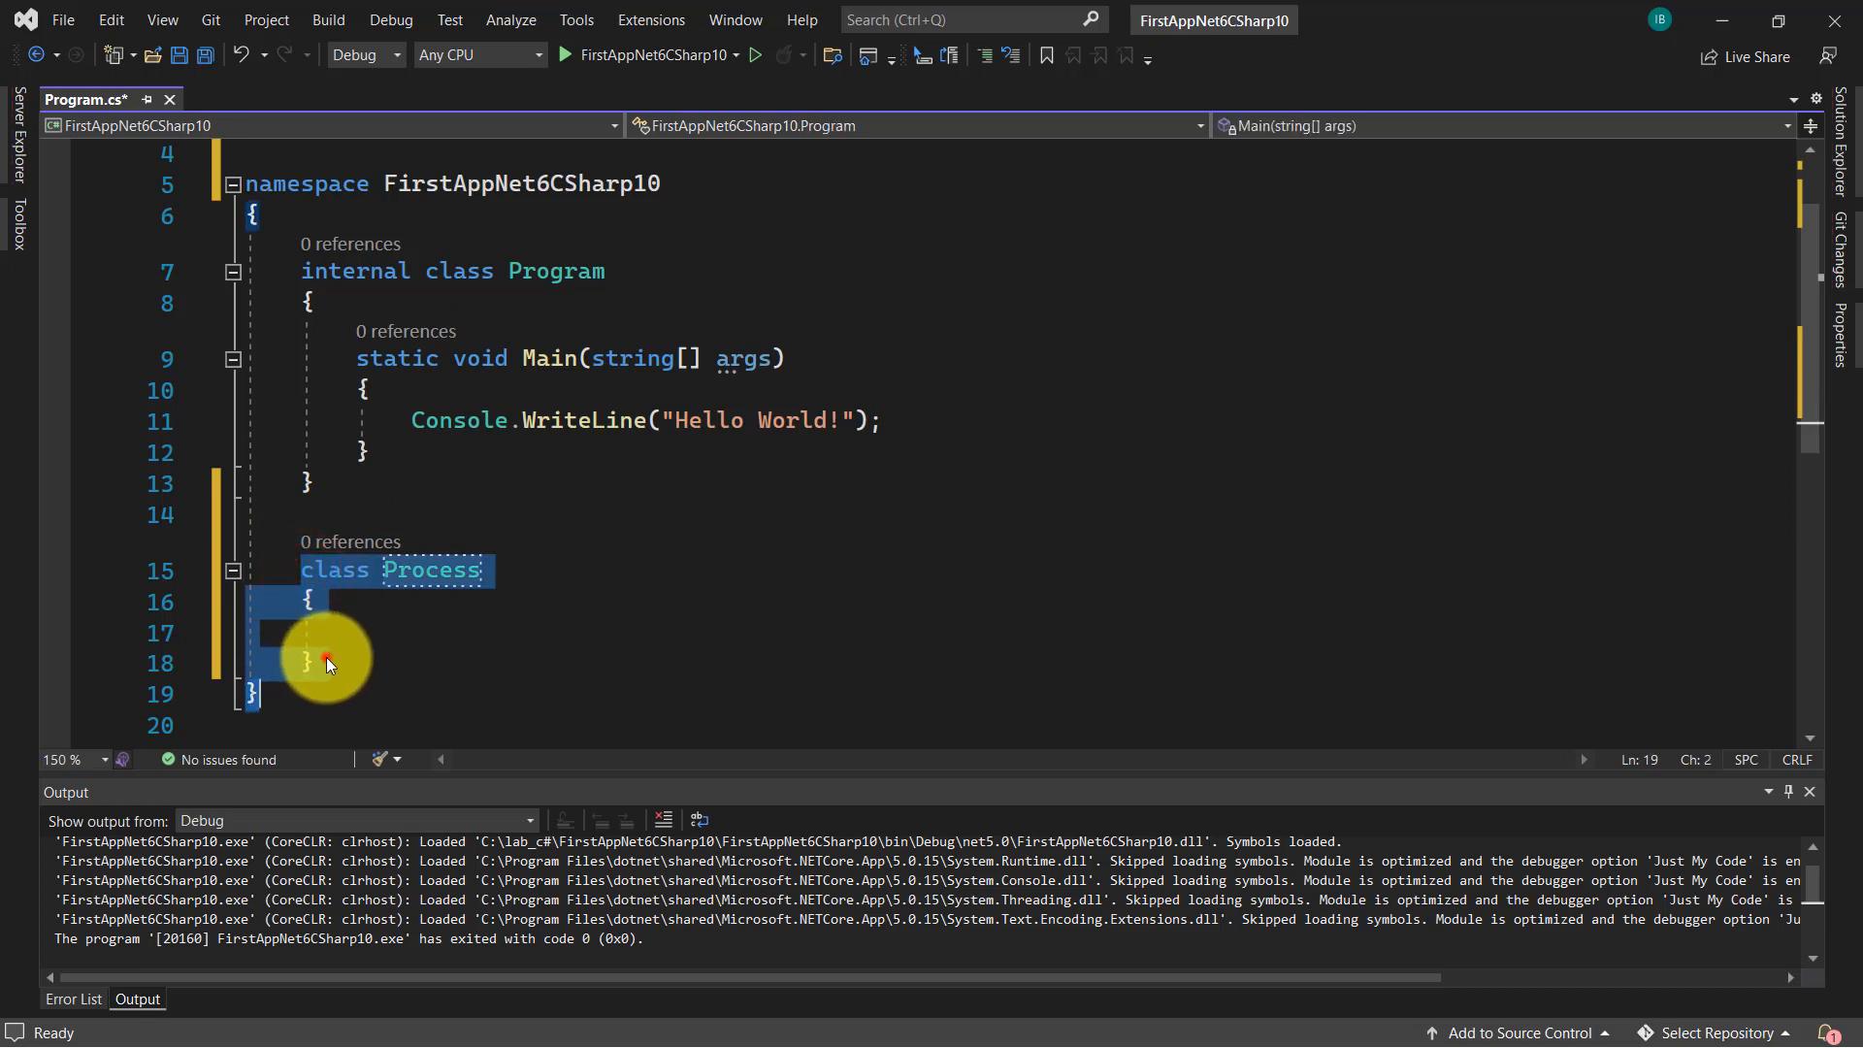
- Delete the Process class, then review the Main signature and WriteLine statement
key(Delete)
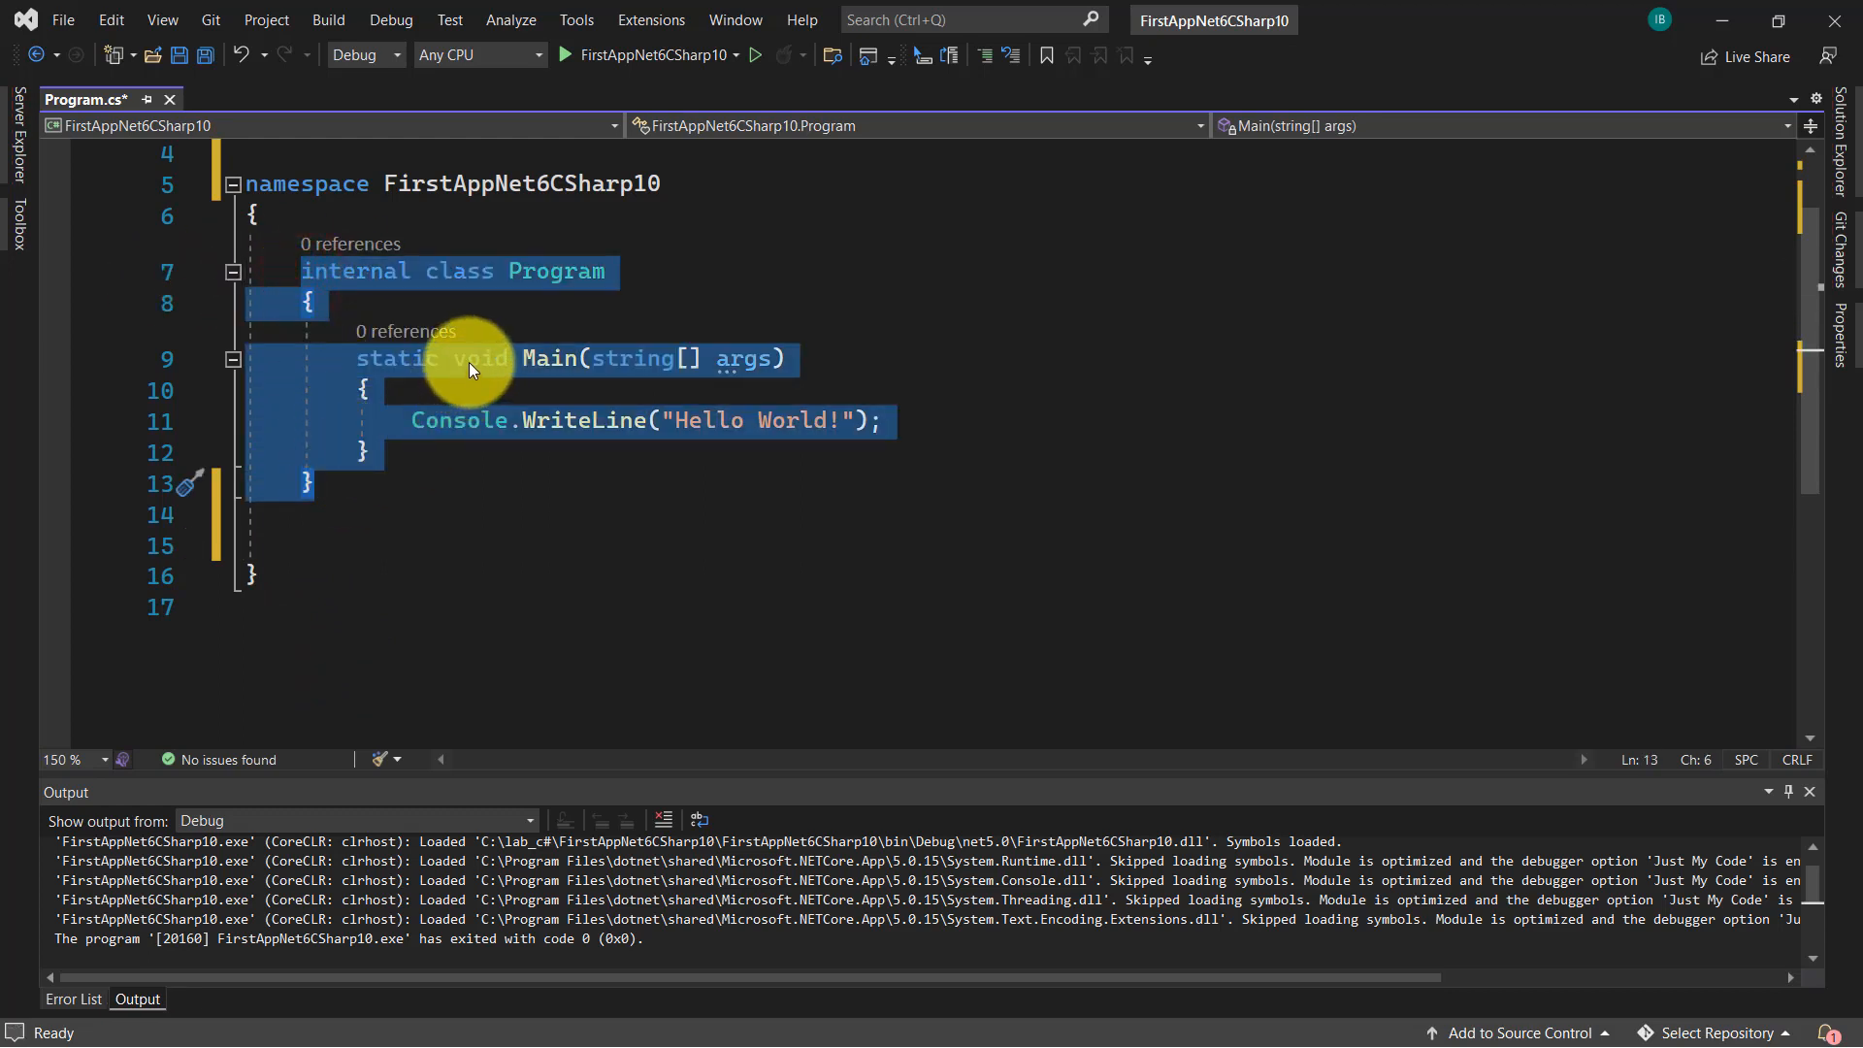
click(467, 358)
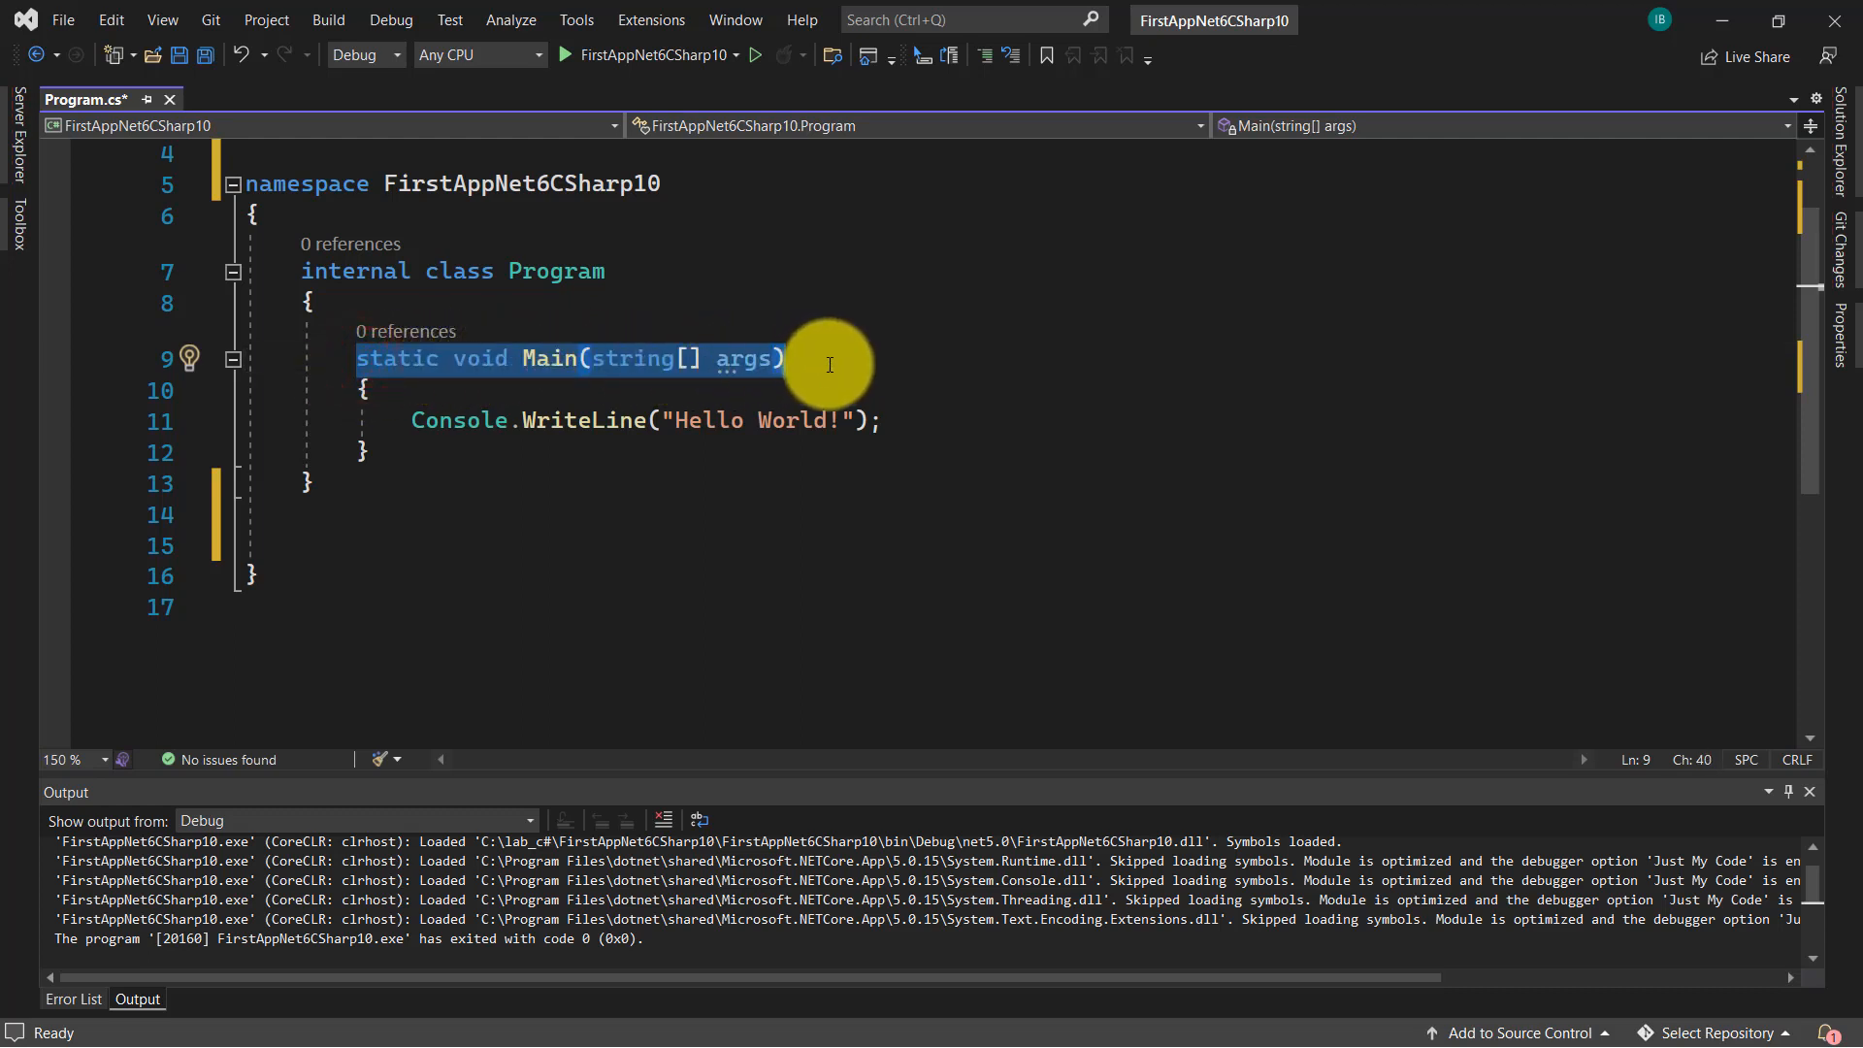
click(883, 419)
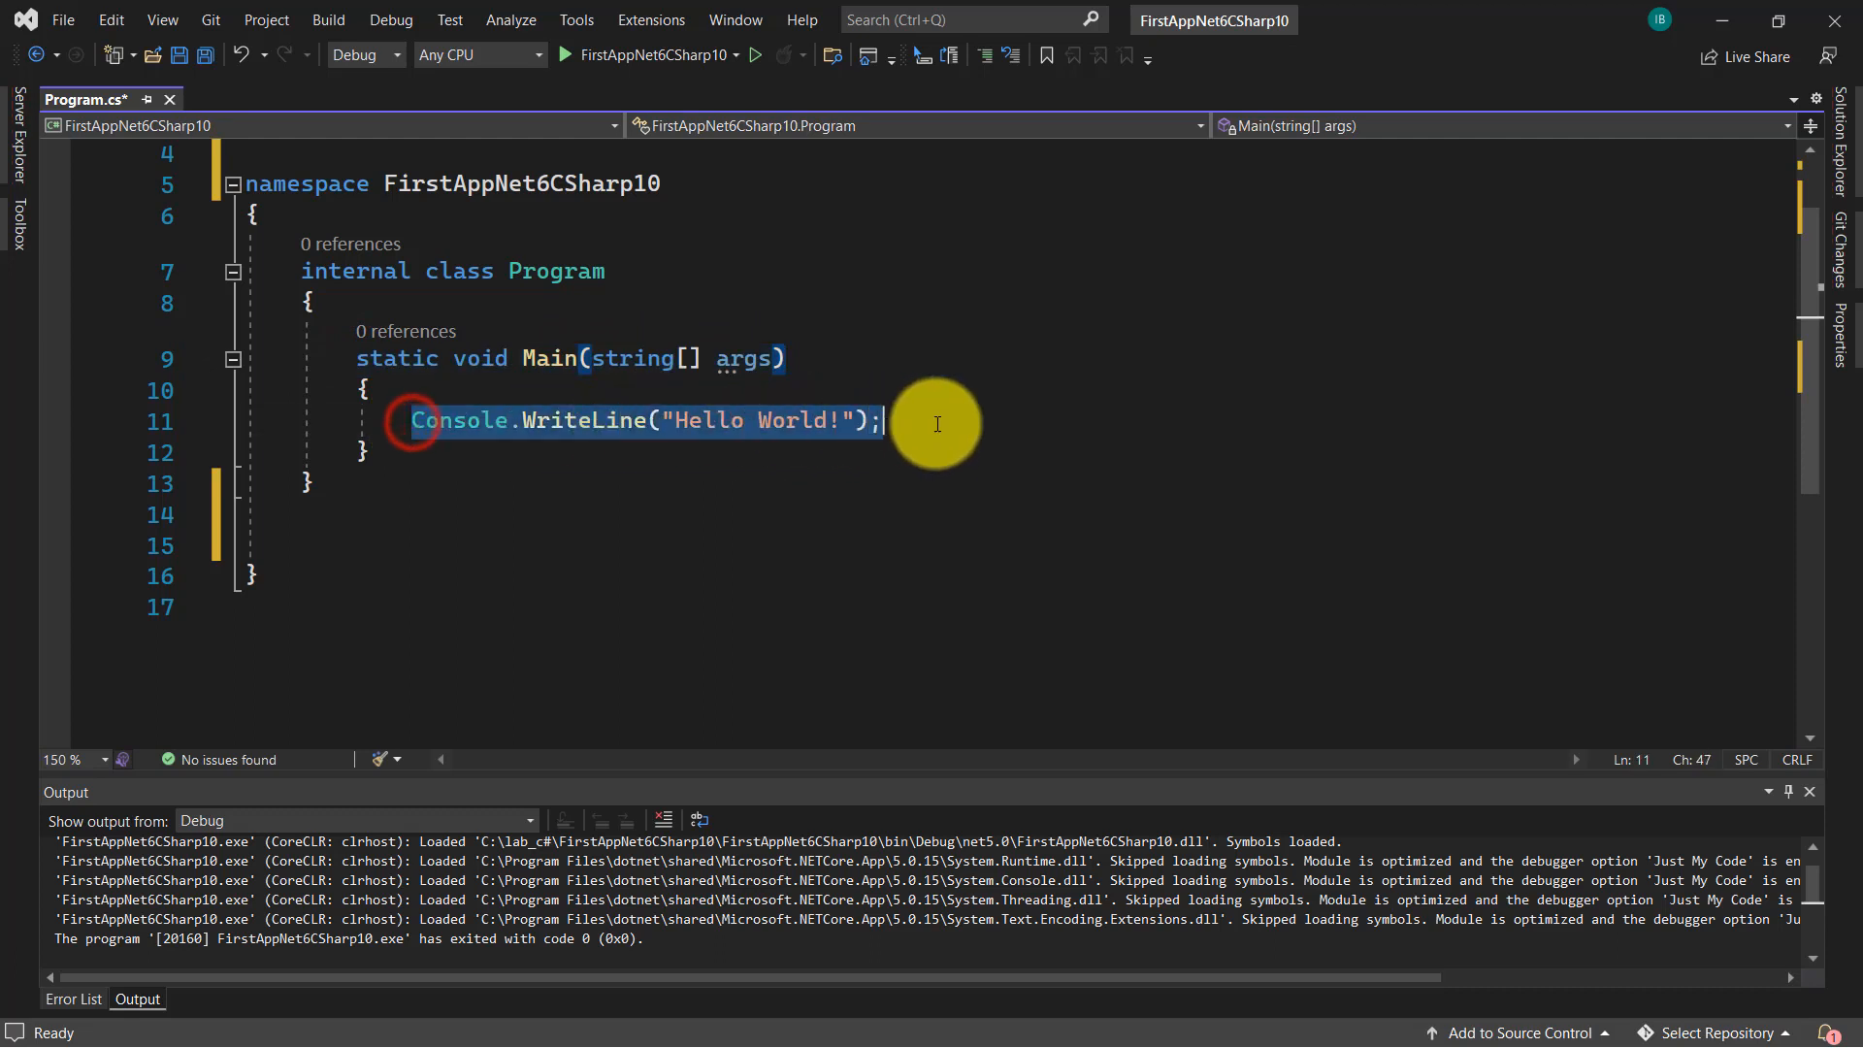
click(600, 420)
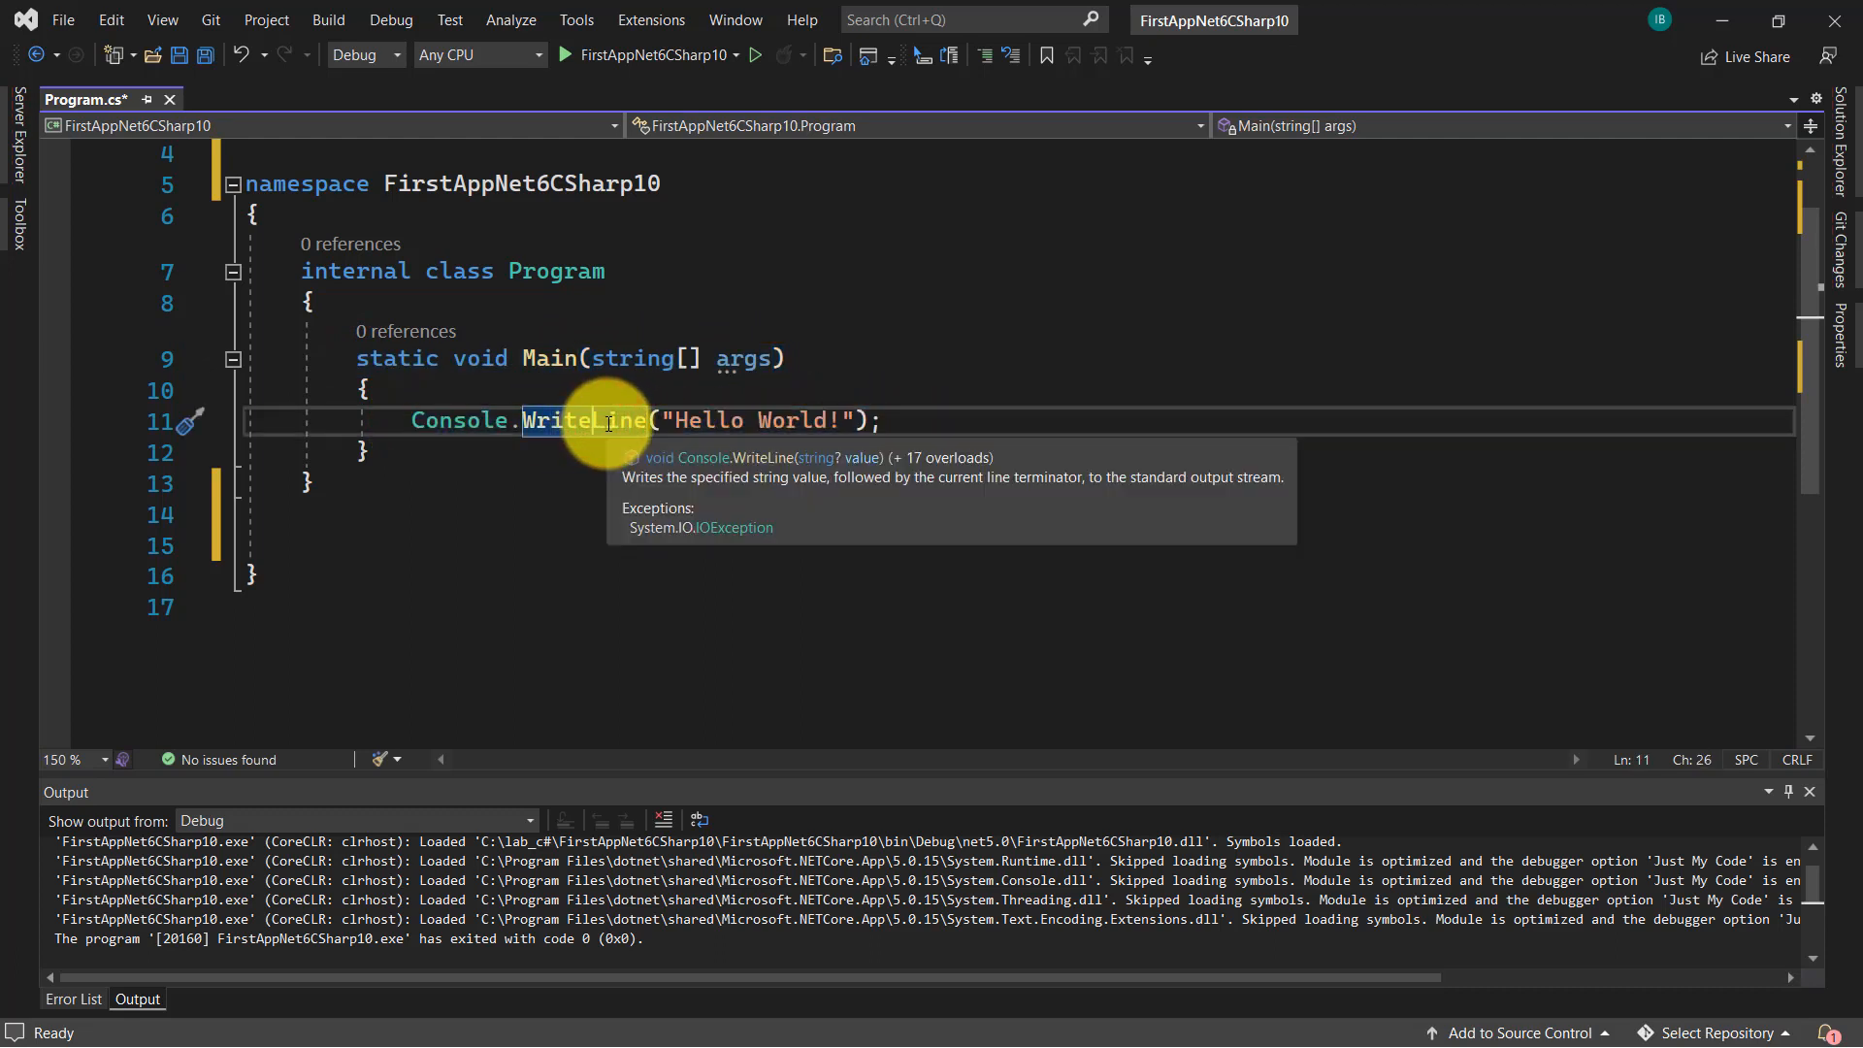
mouse_move(457, 419)
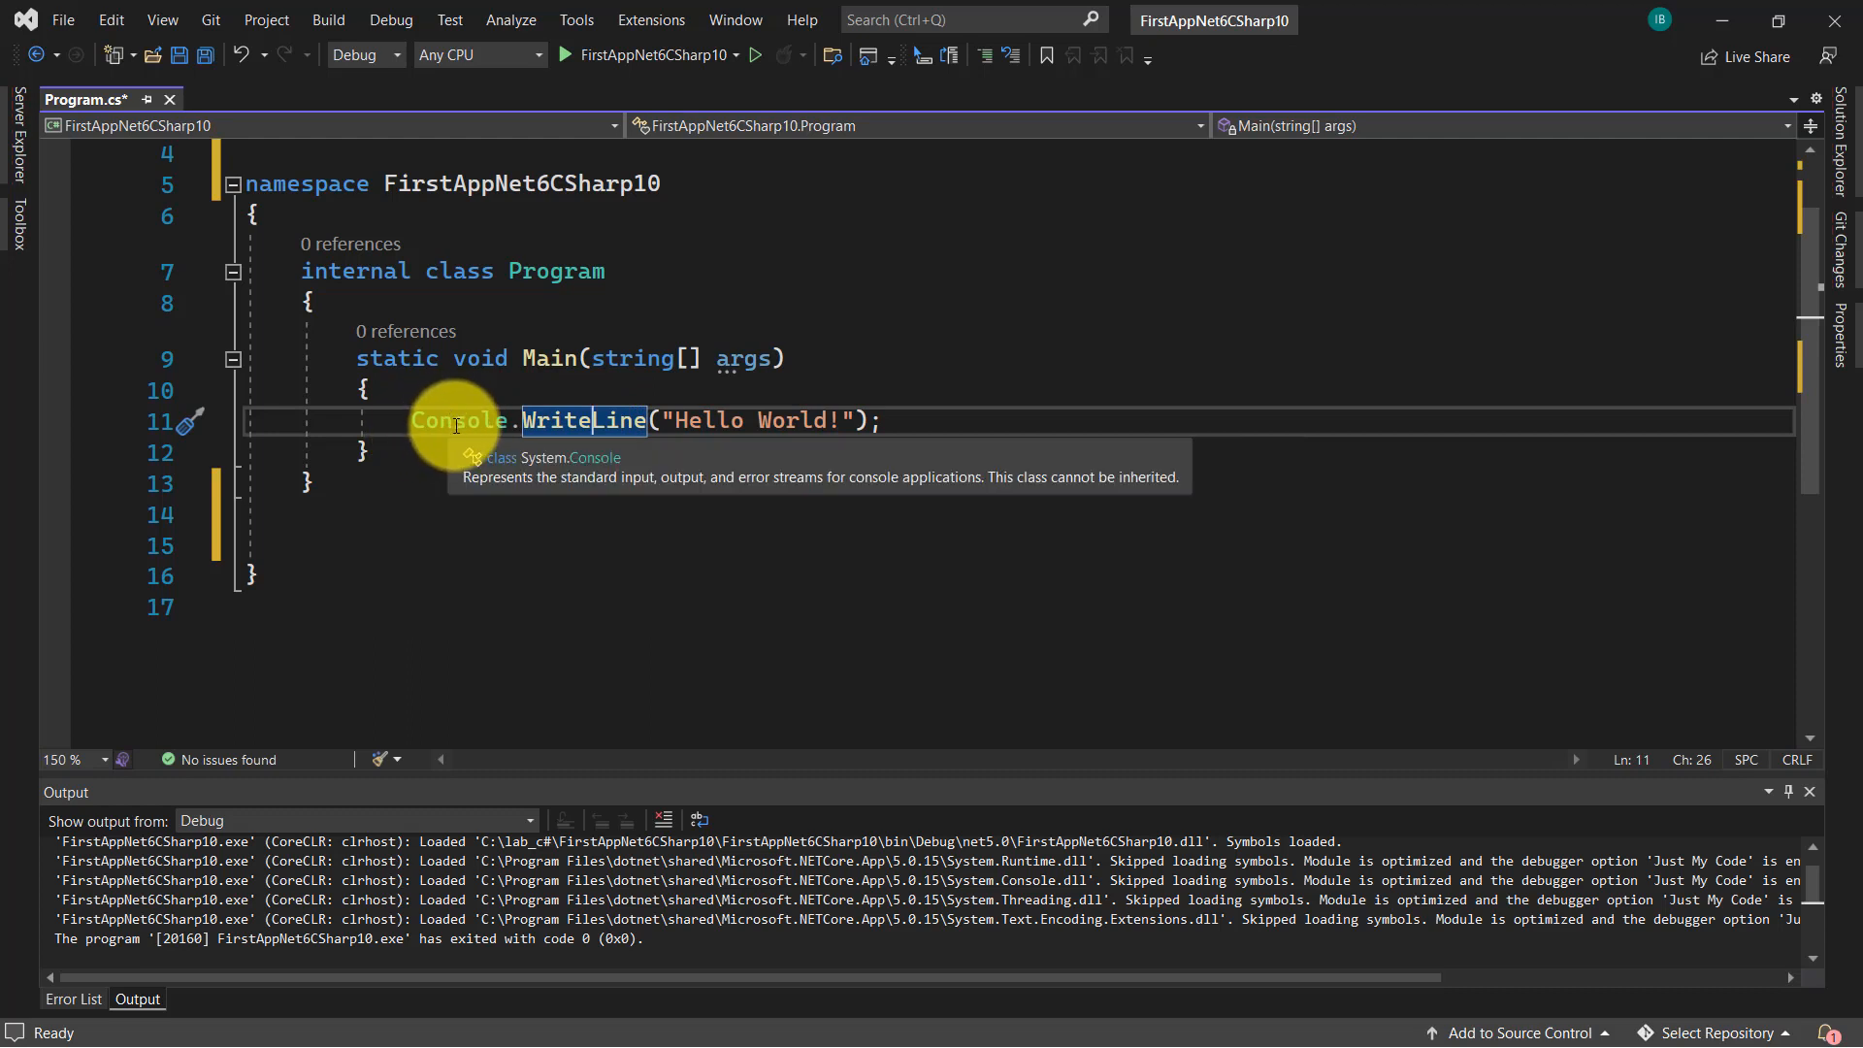
mouse_move(668, 420)
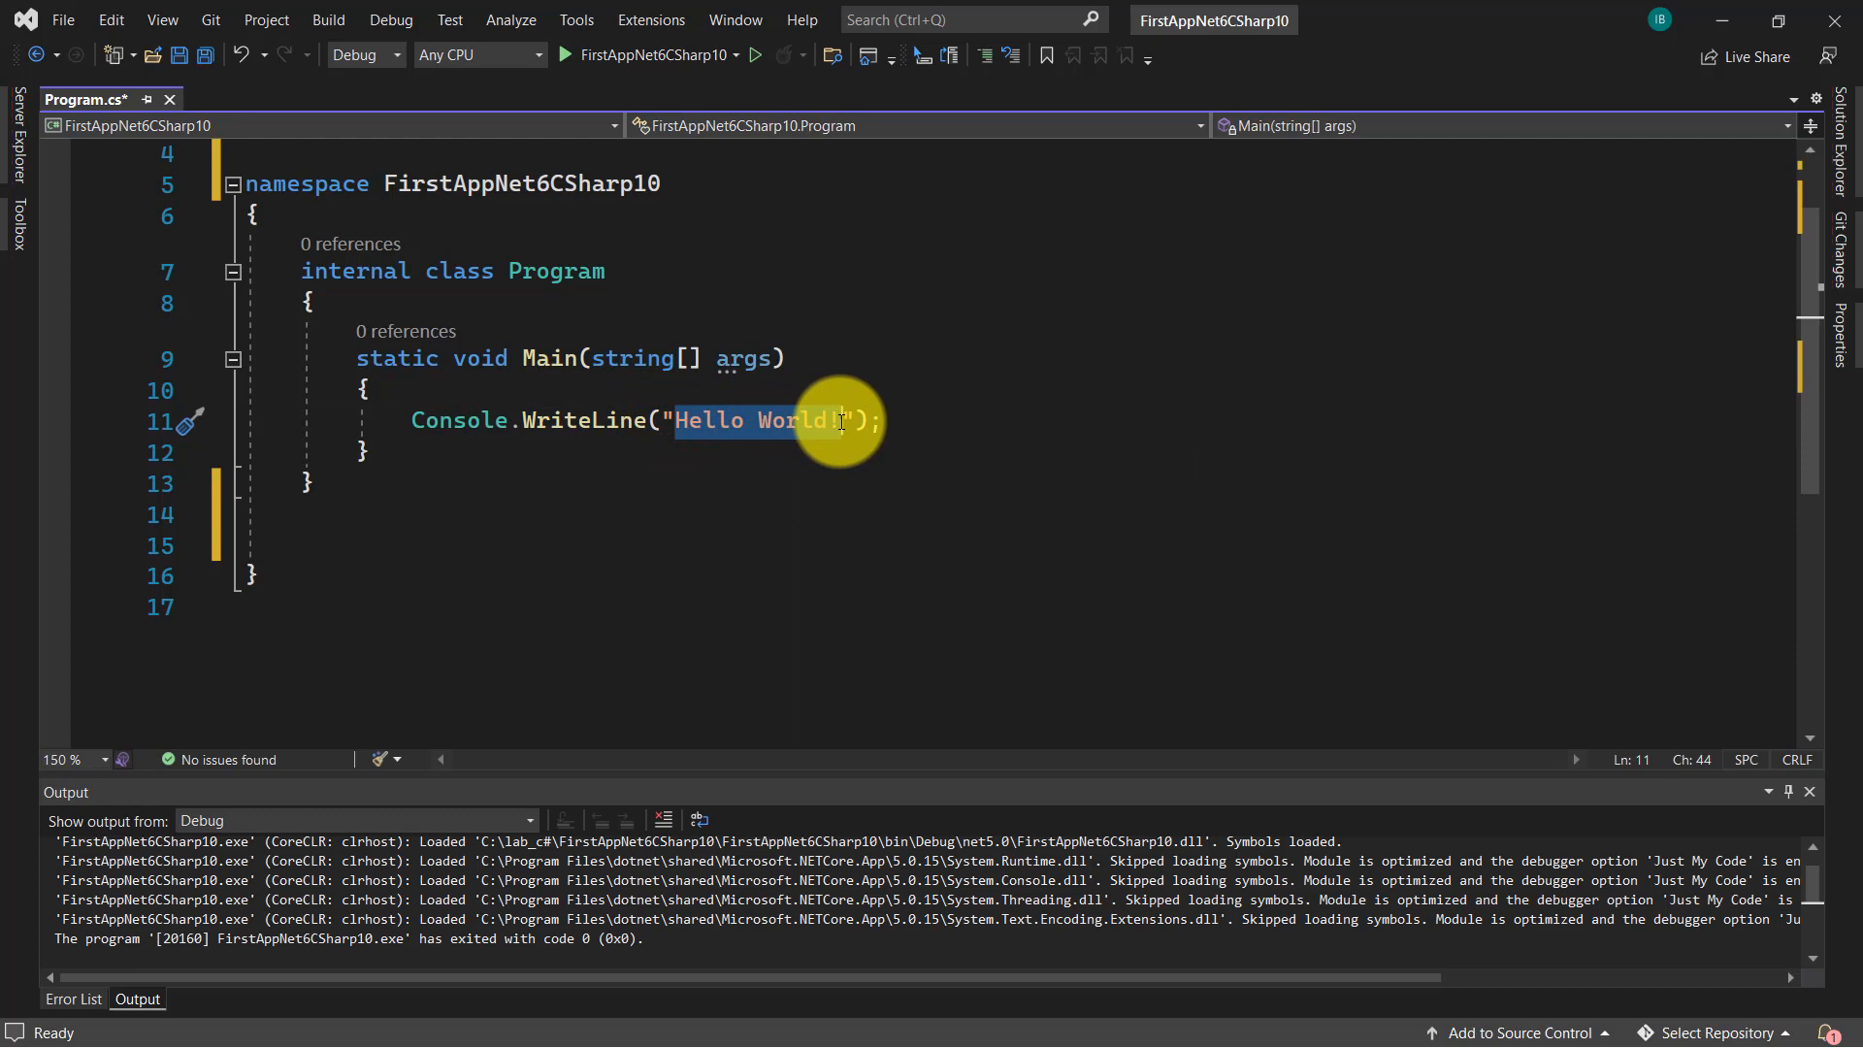
mouse_move(839, 422)
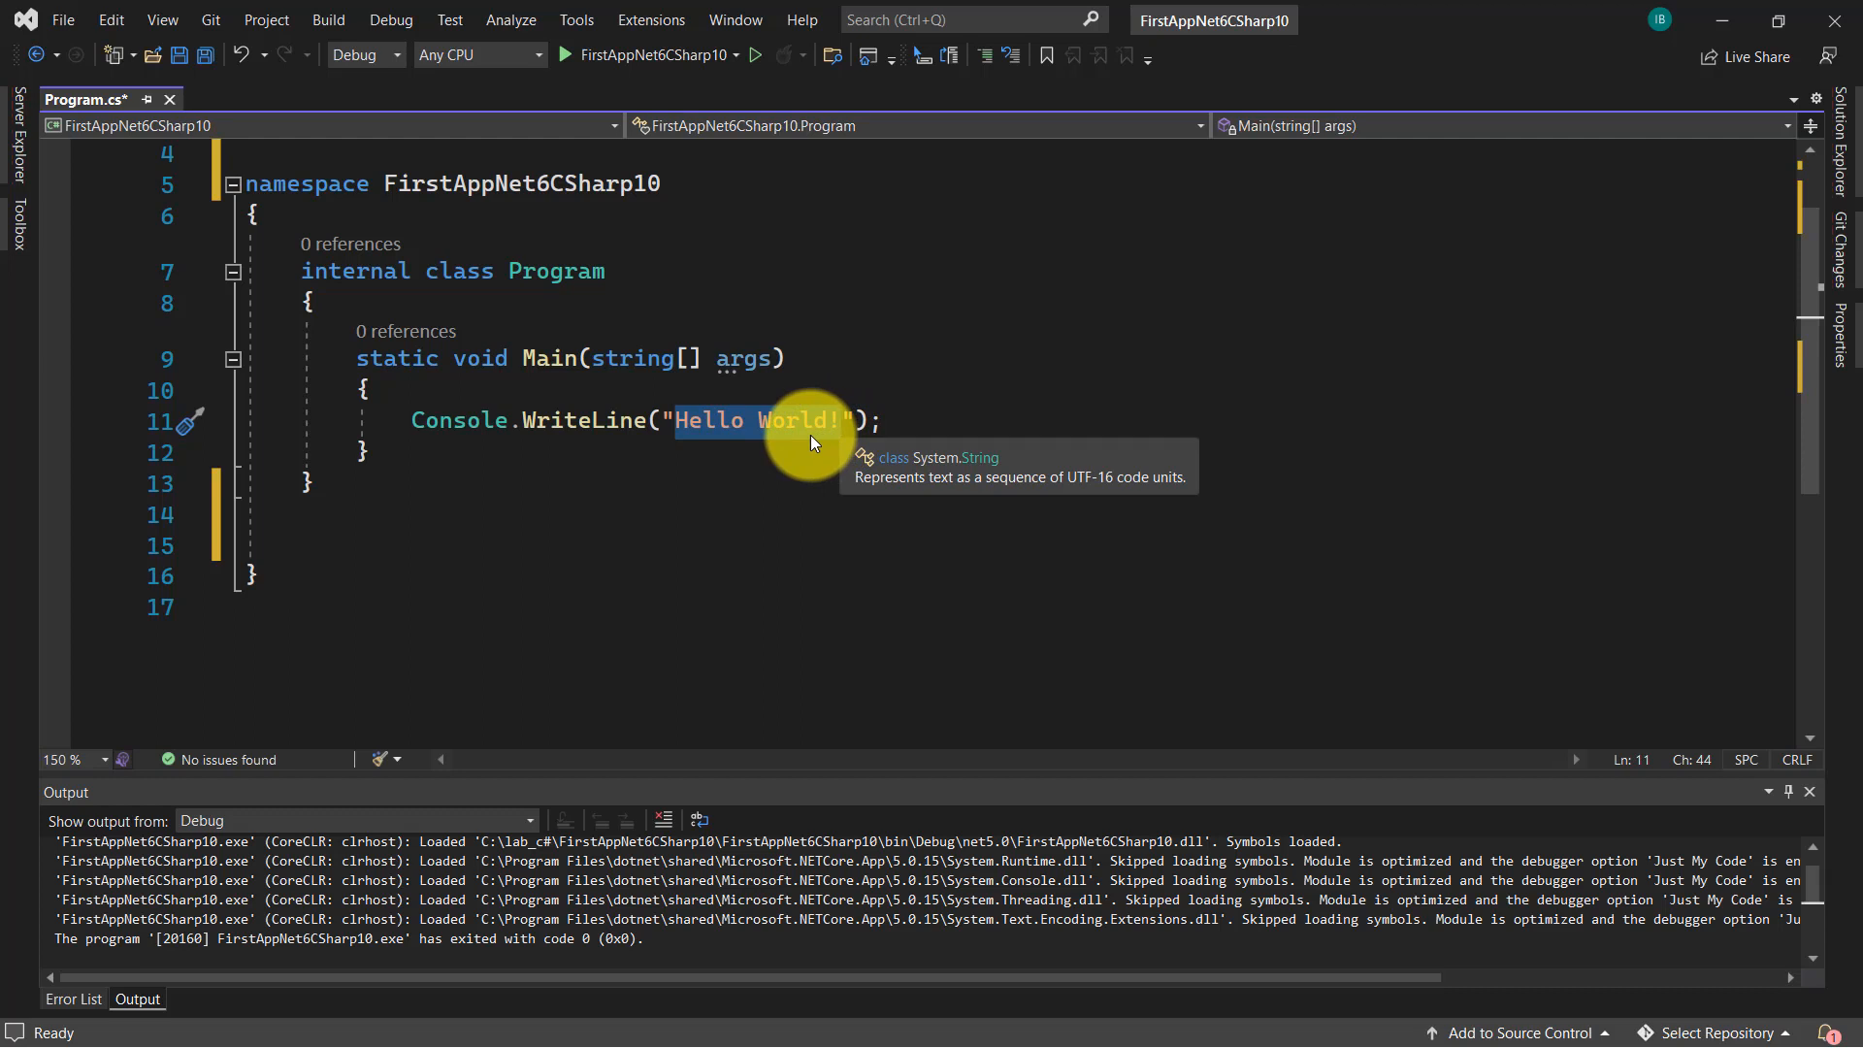
mouse_move(509, 268)
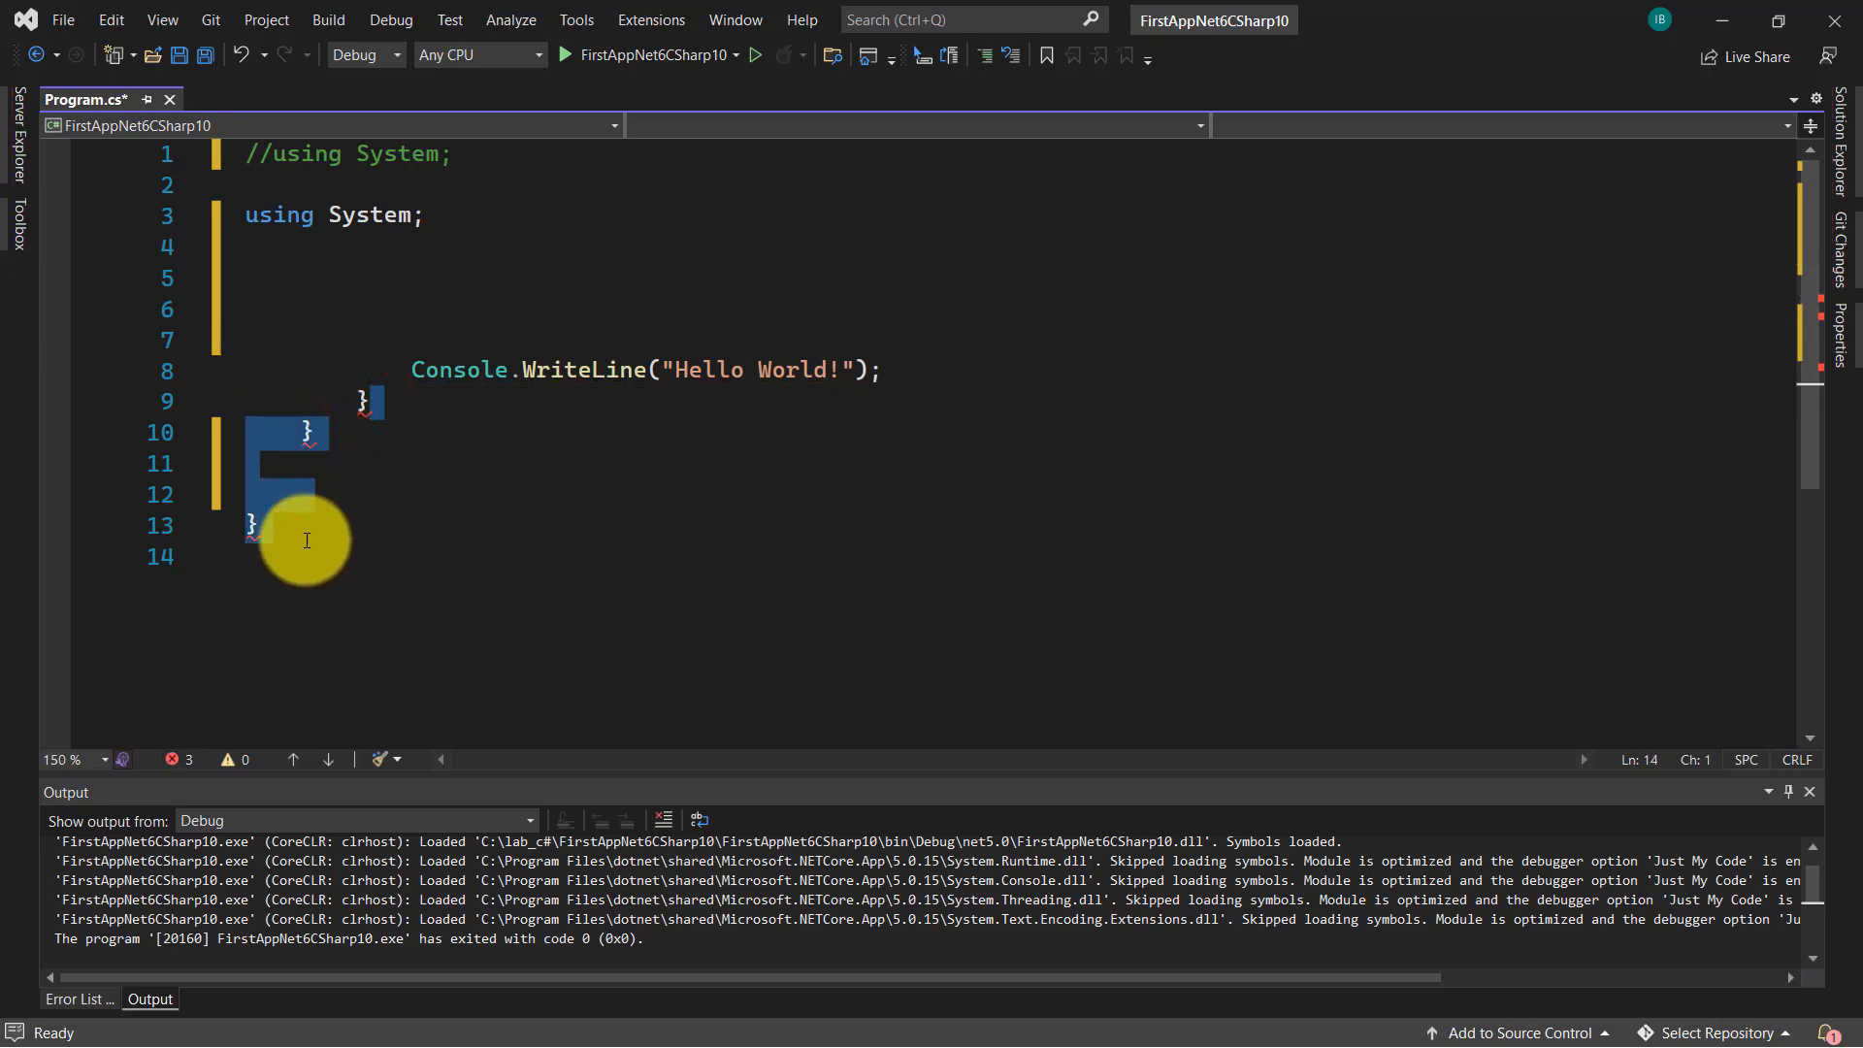
- Delete the leftover closing braces so only using System and the WriteLine call remain
key(Delete)
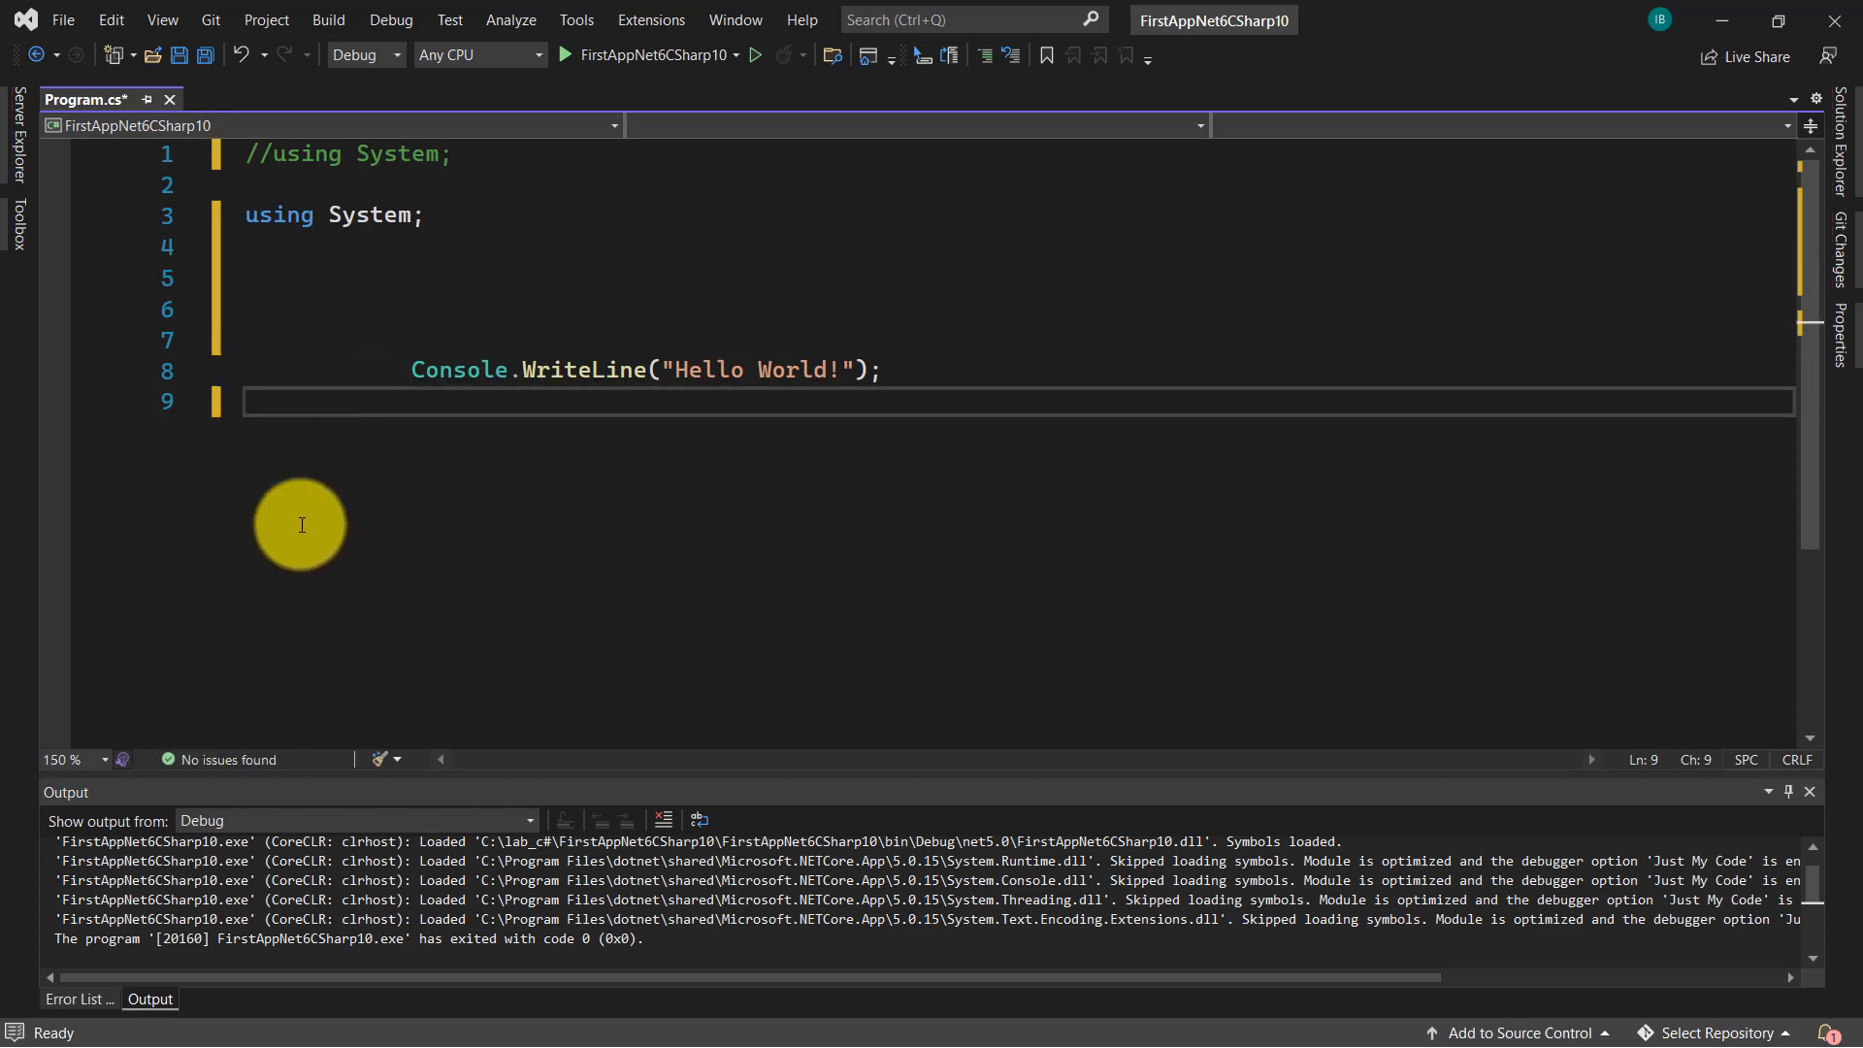
click(429, 253)
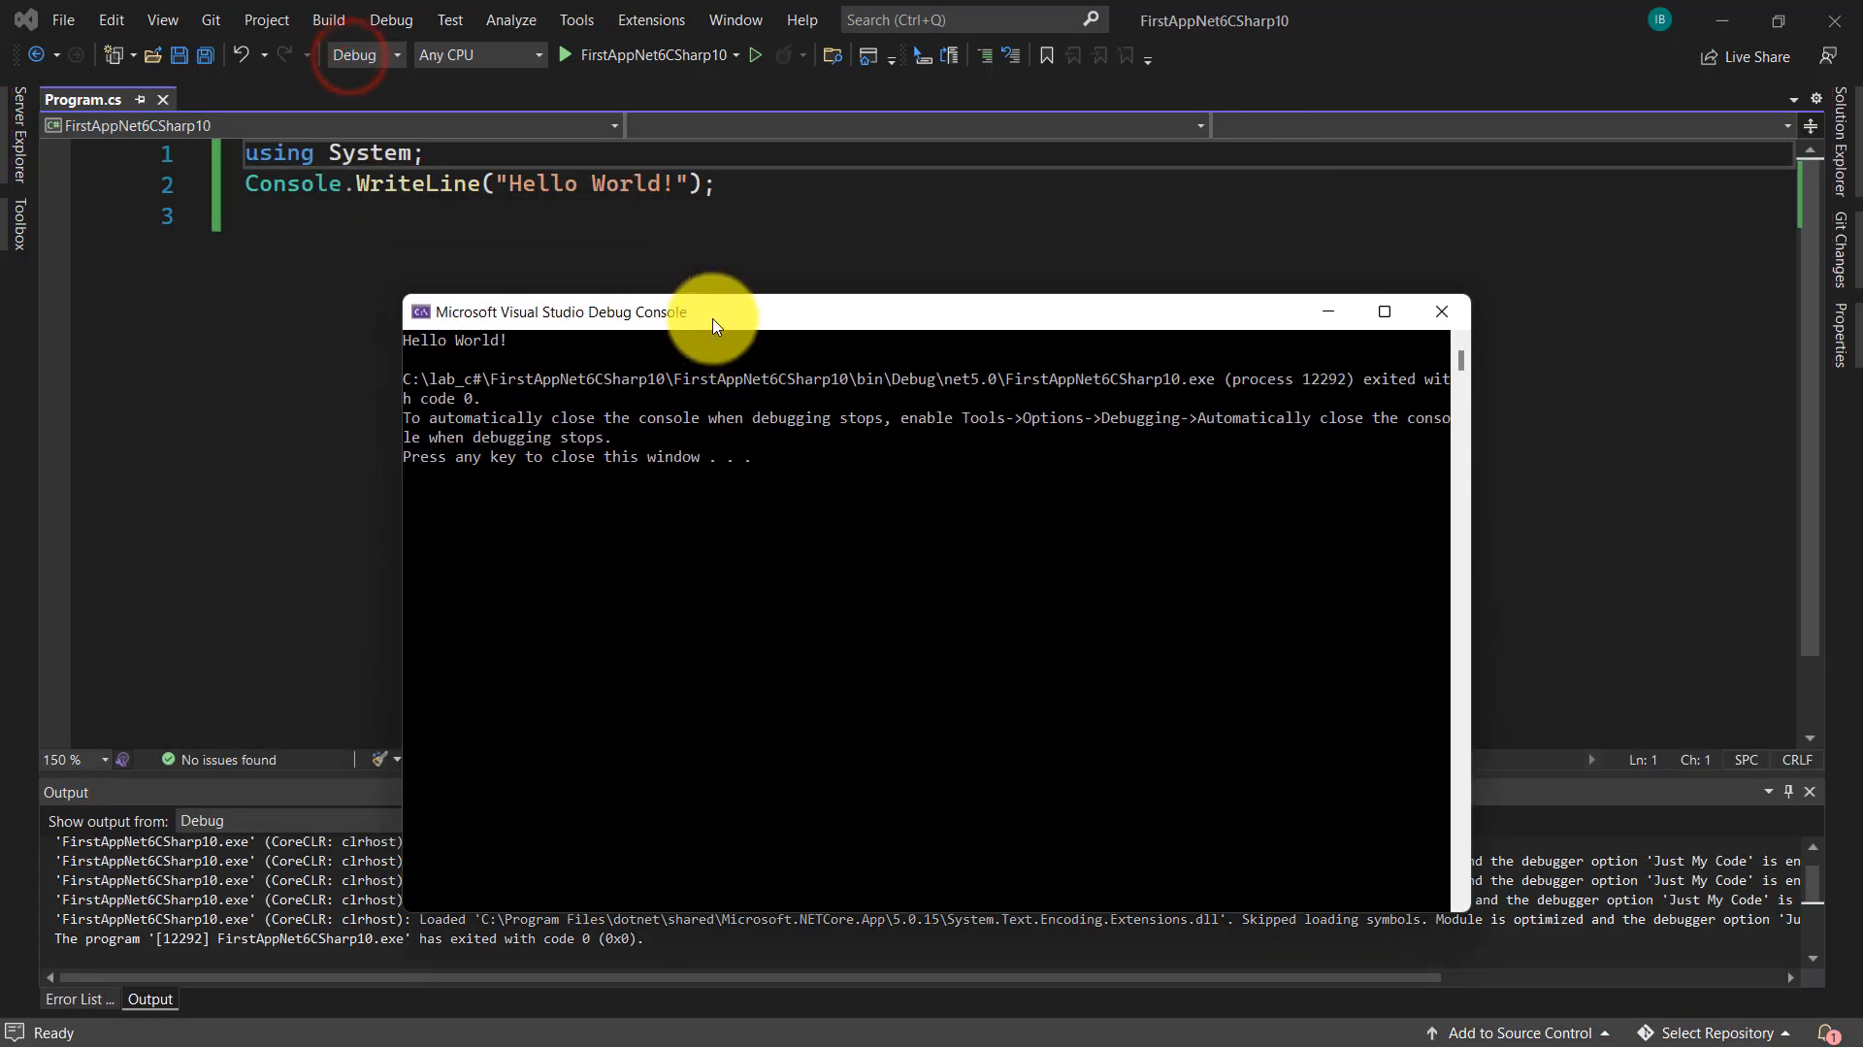
mouse_move(425, 365)
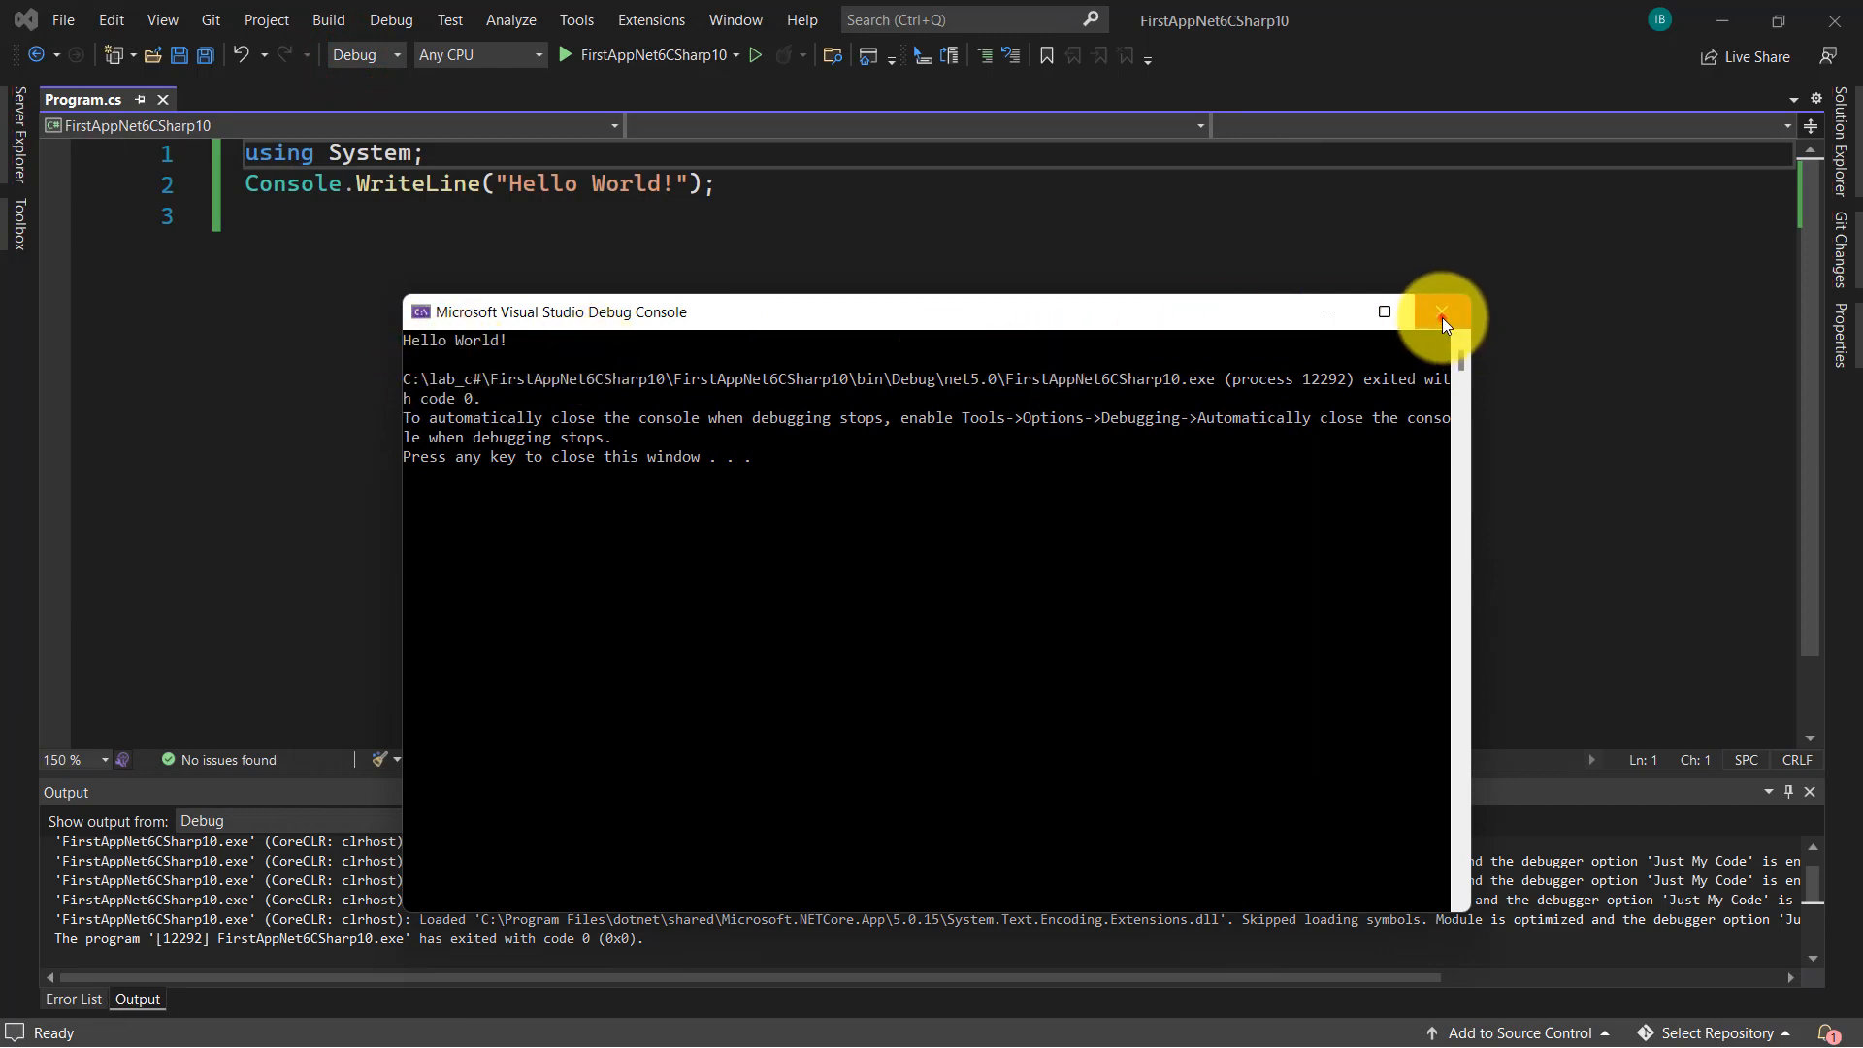
- Close the Hello World! debug console and clear the text selection in Program.cs
click(1441, 312)
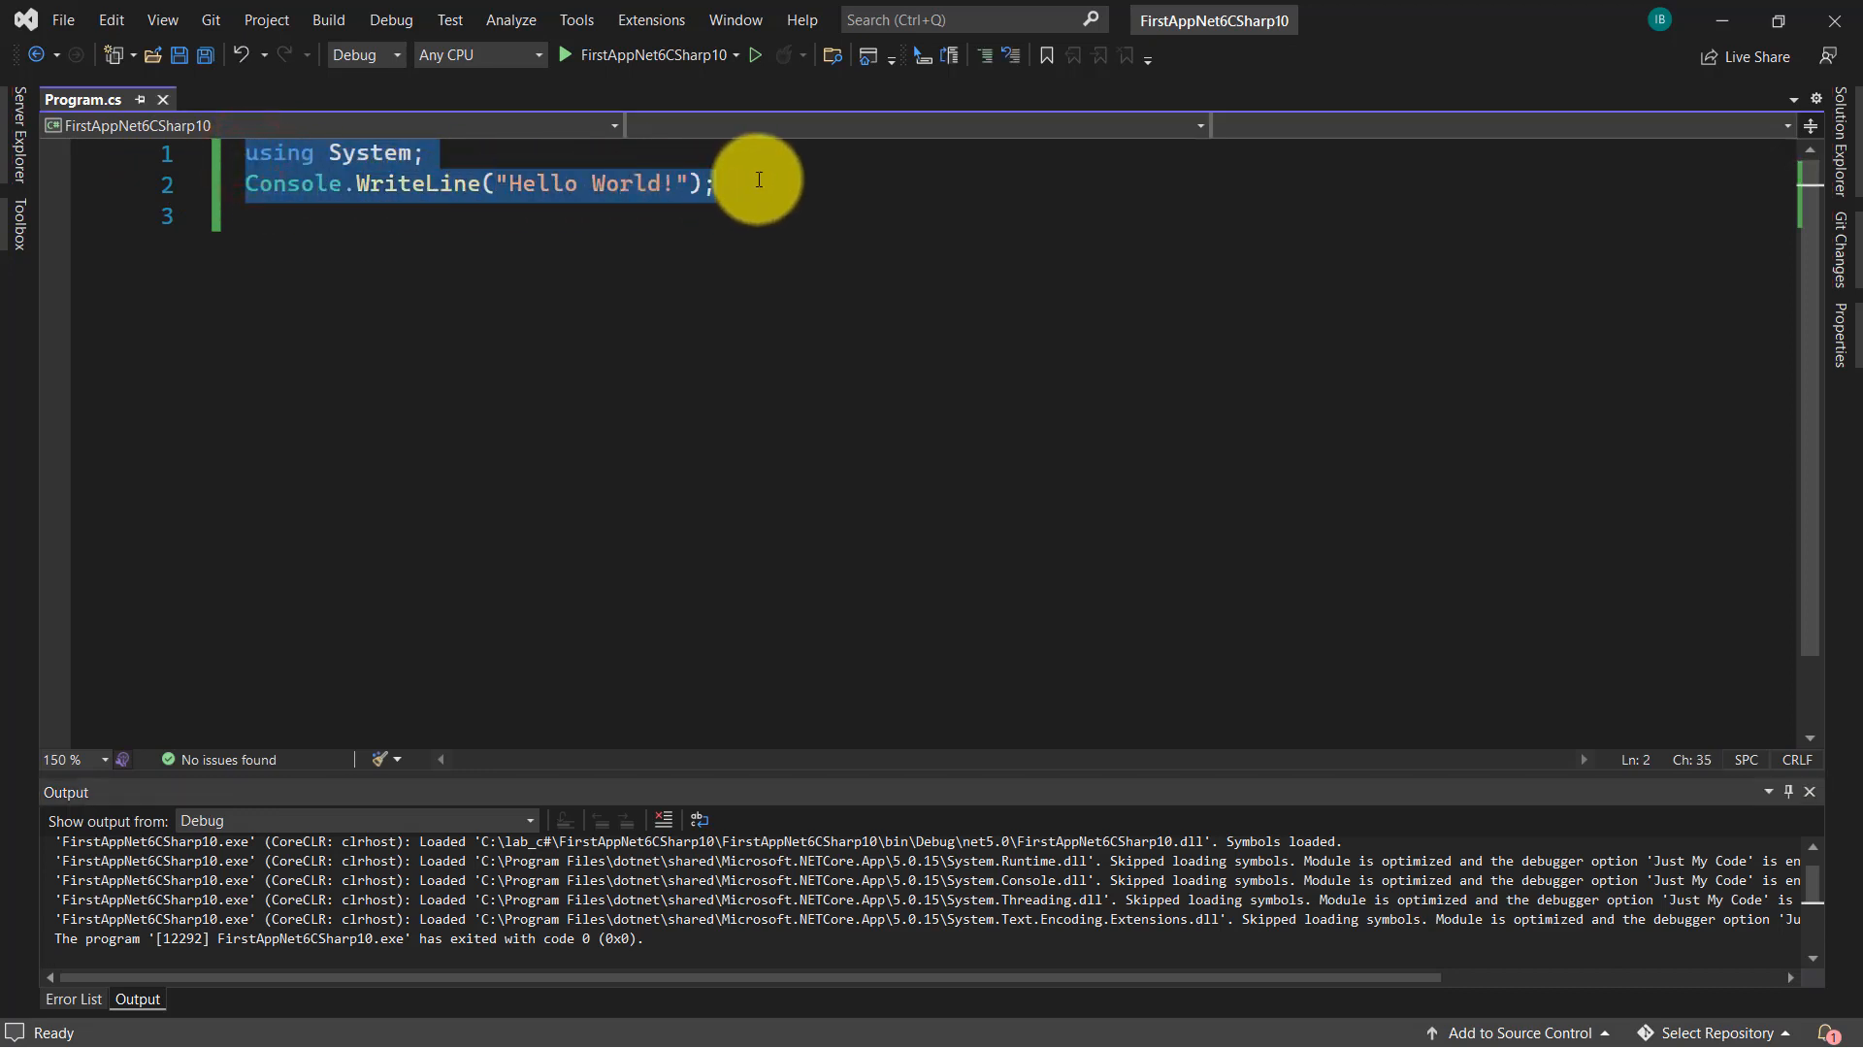
click(719, 183)
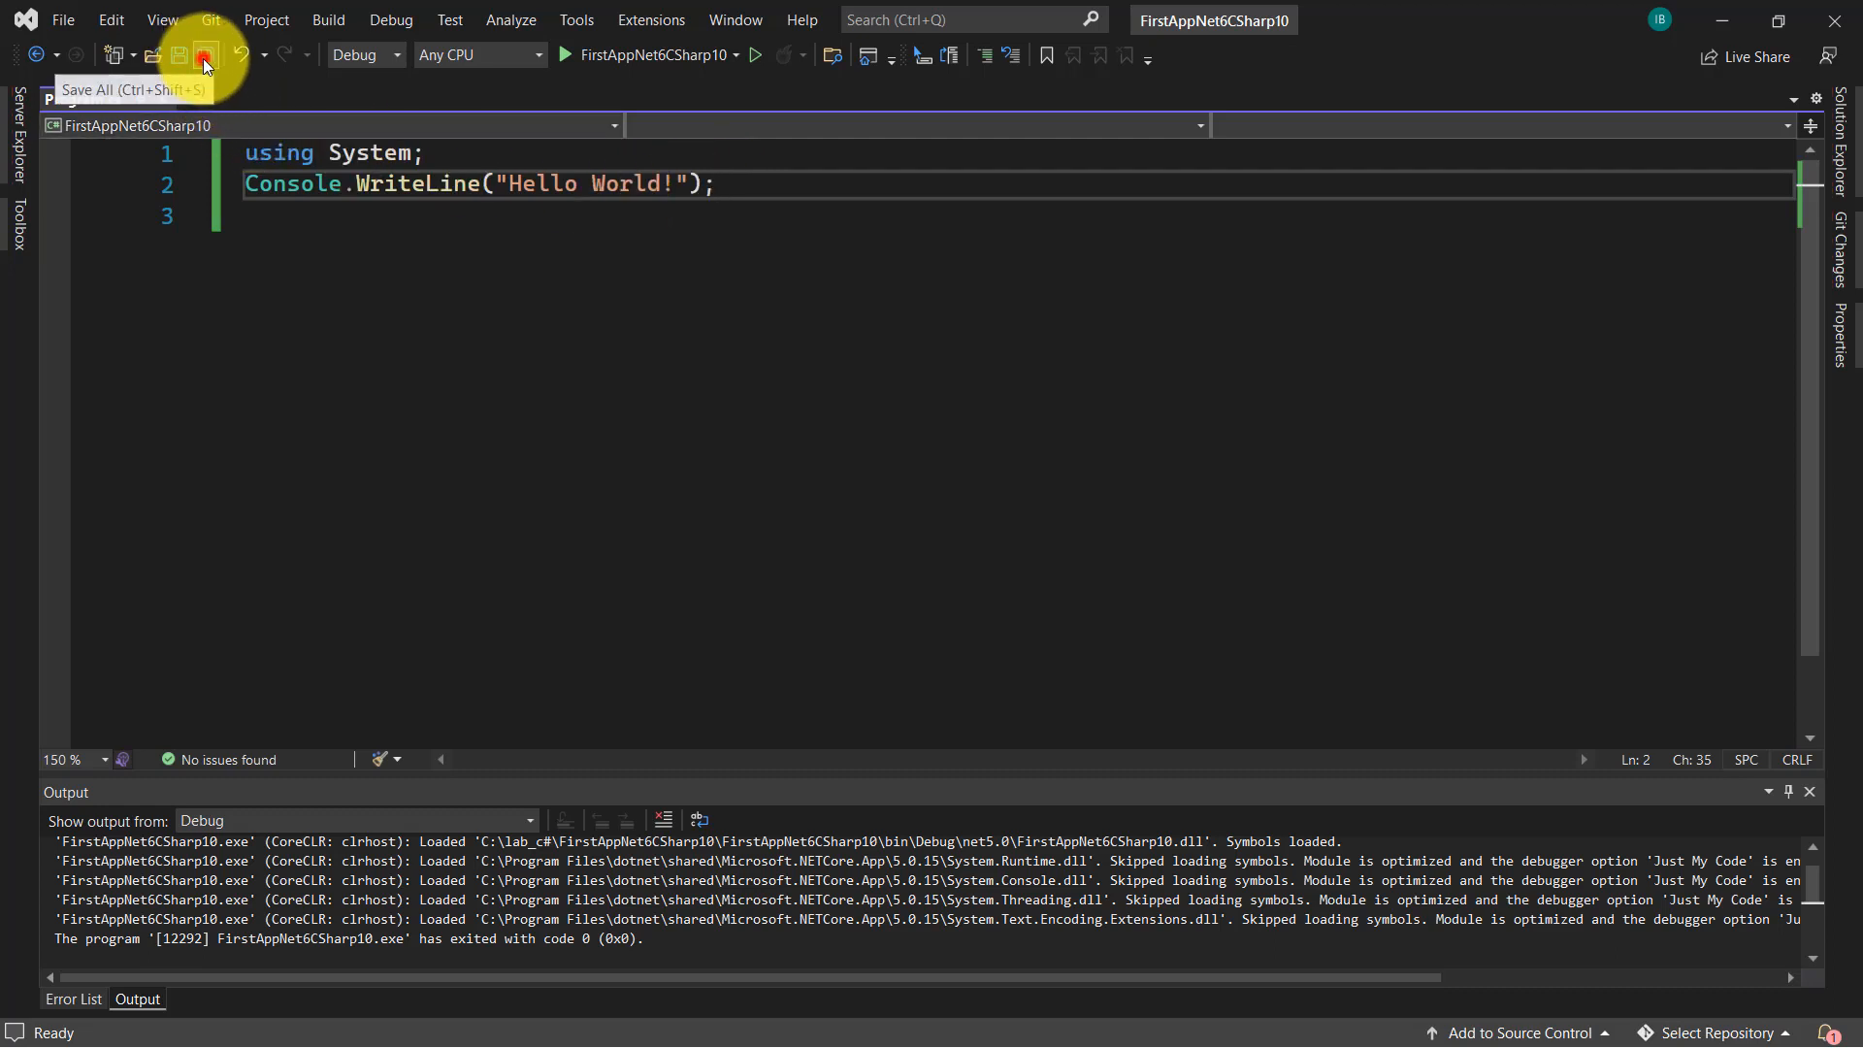
- Save all changes in the old project and start a new Console App project
click(62, 20)
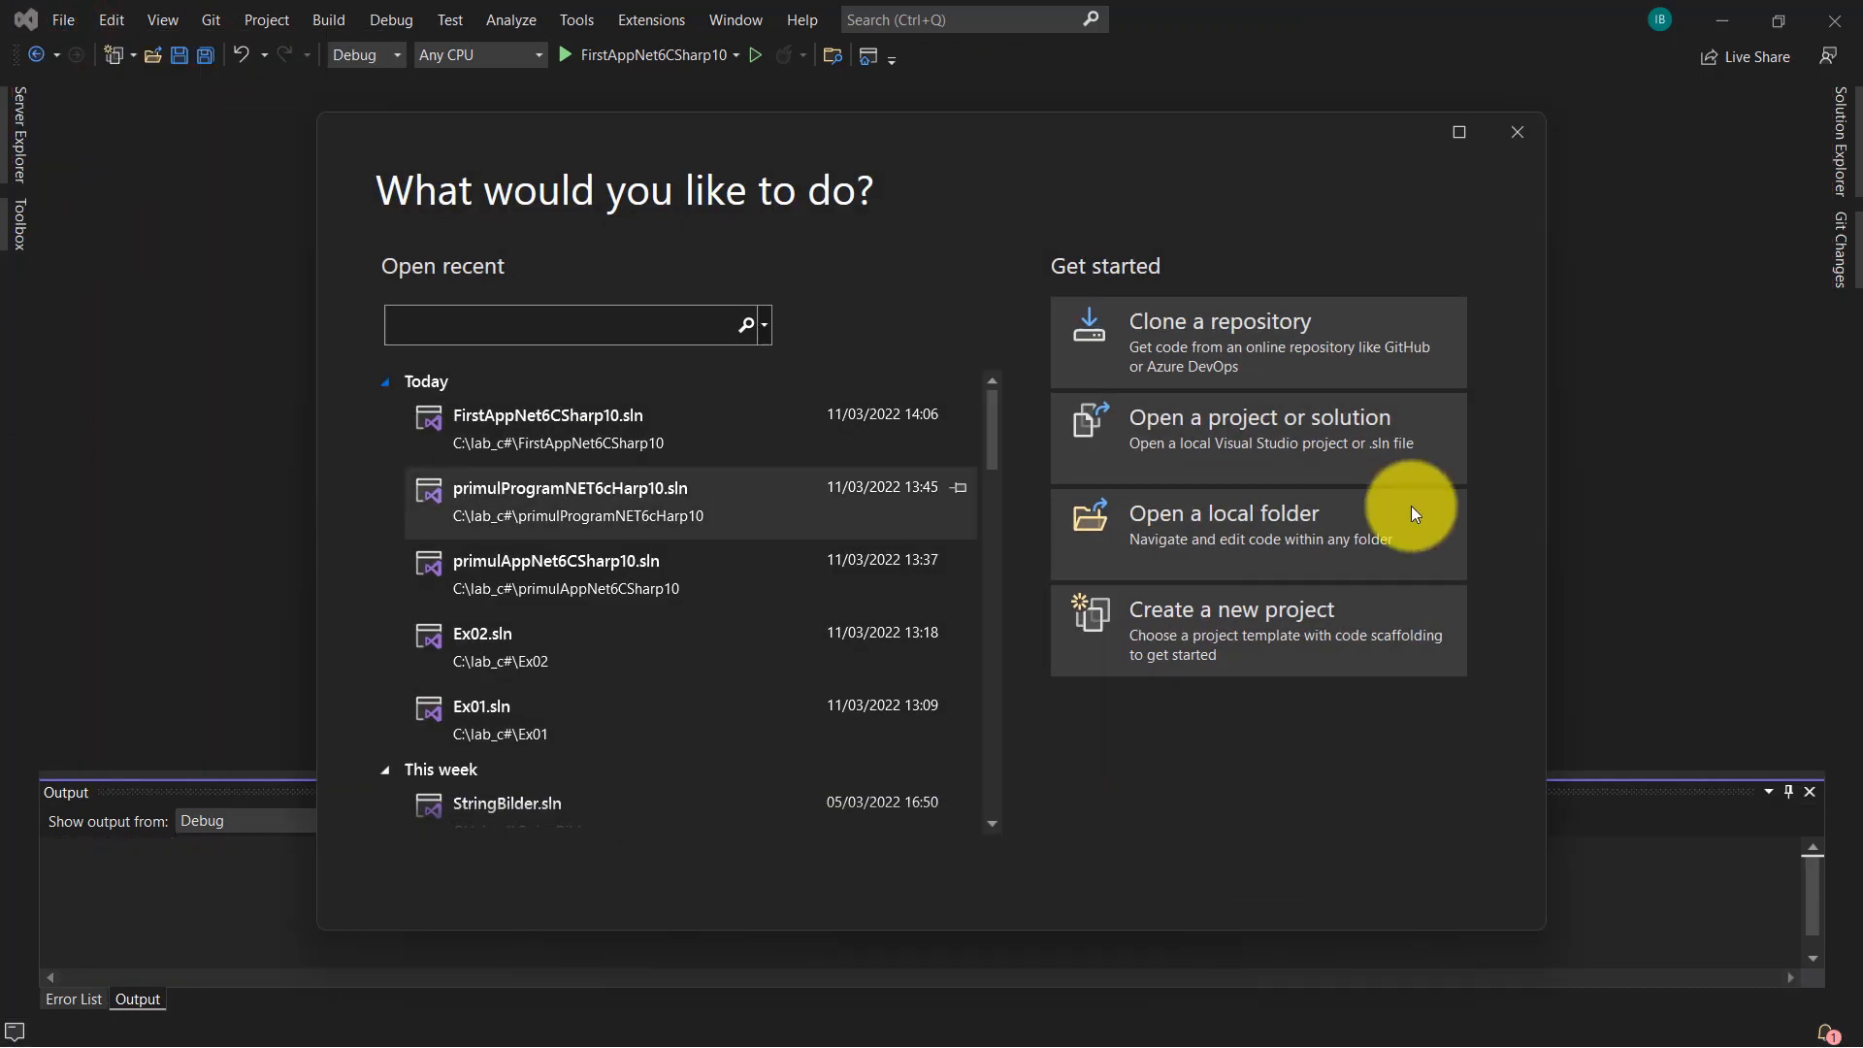
click(1231, 609)
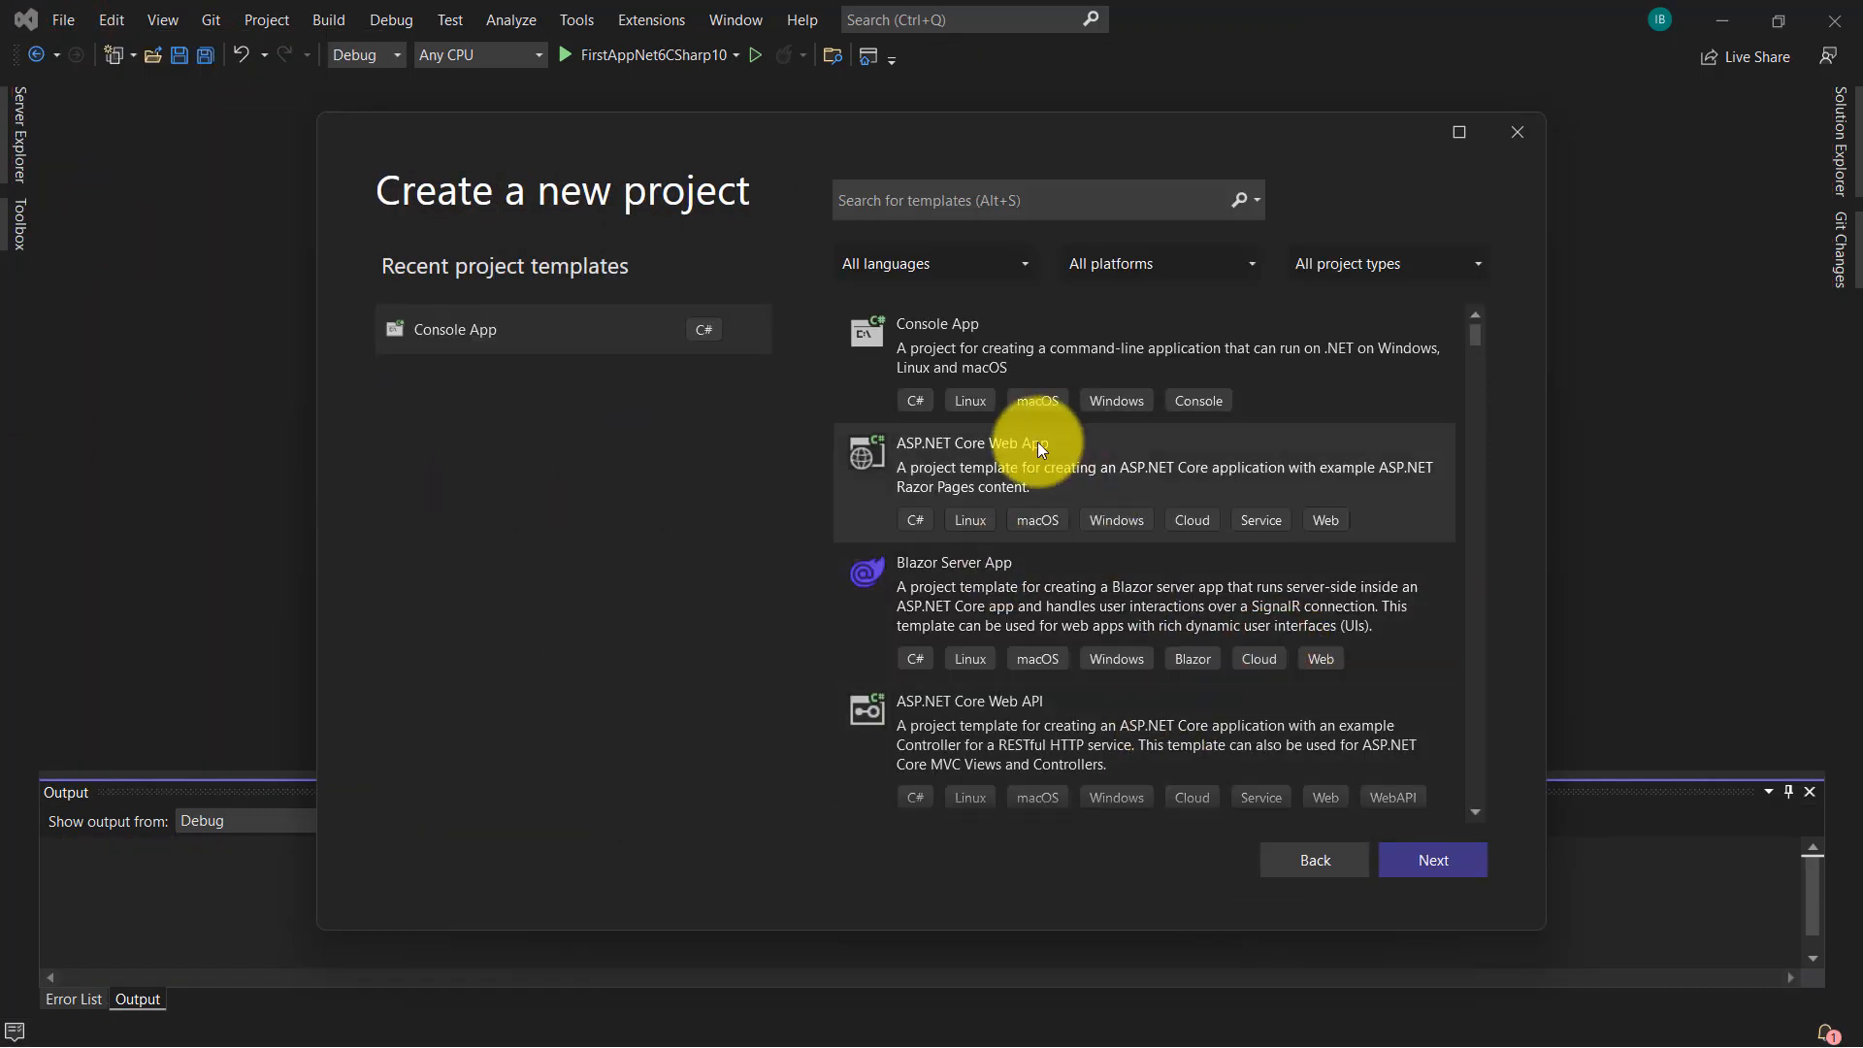
click(1432, 858)
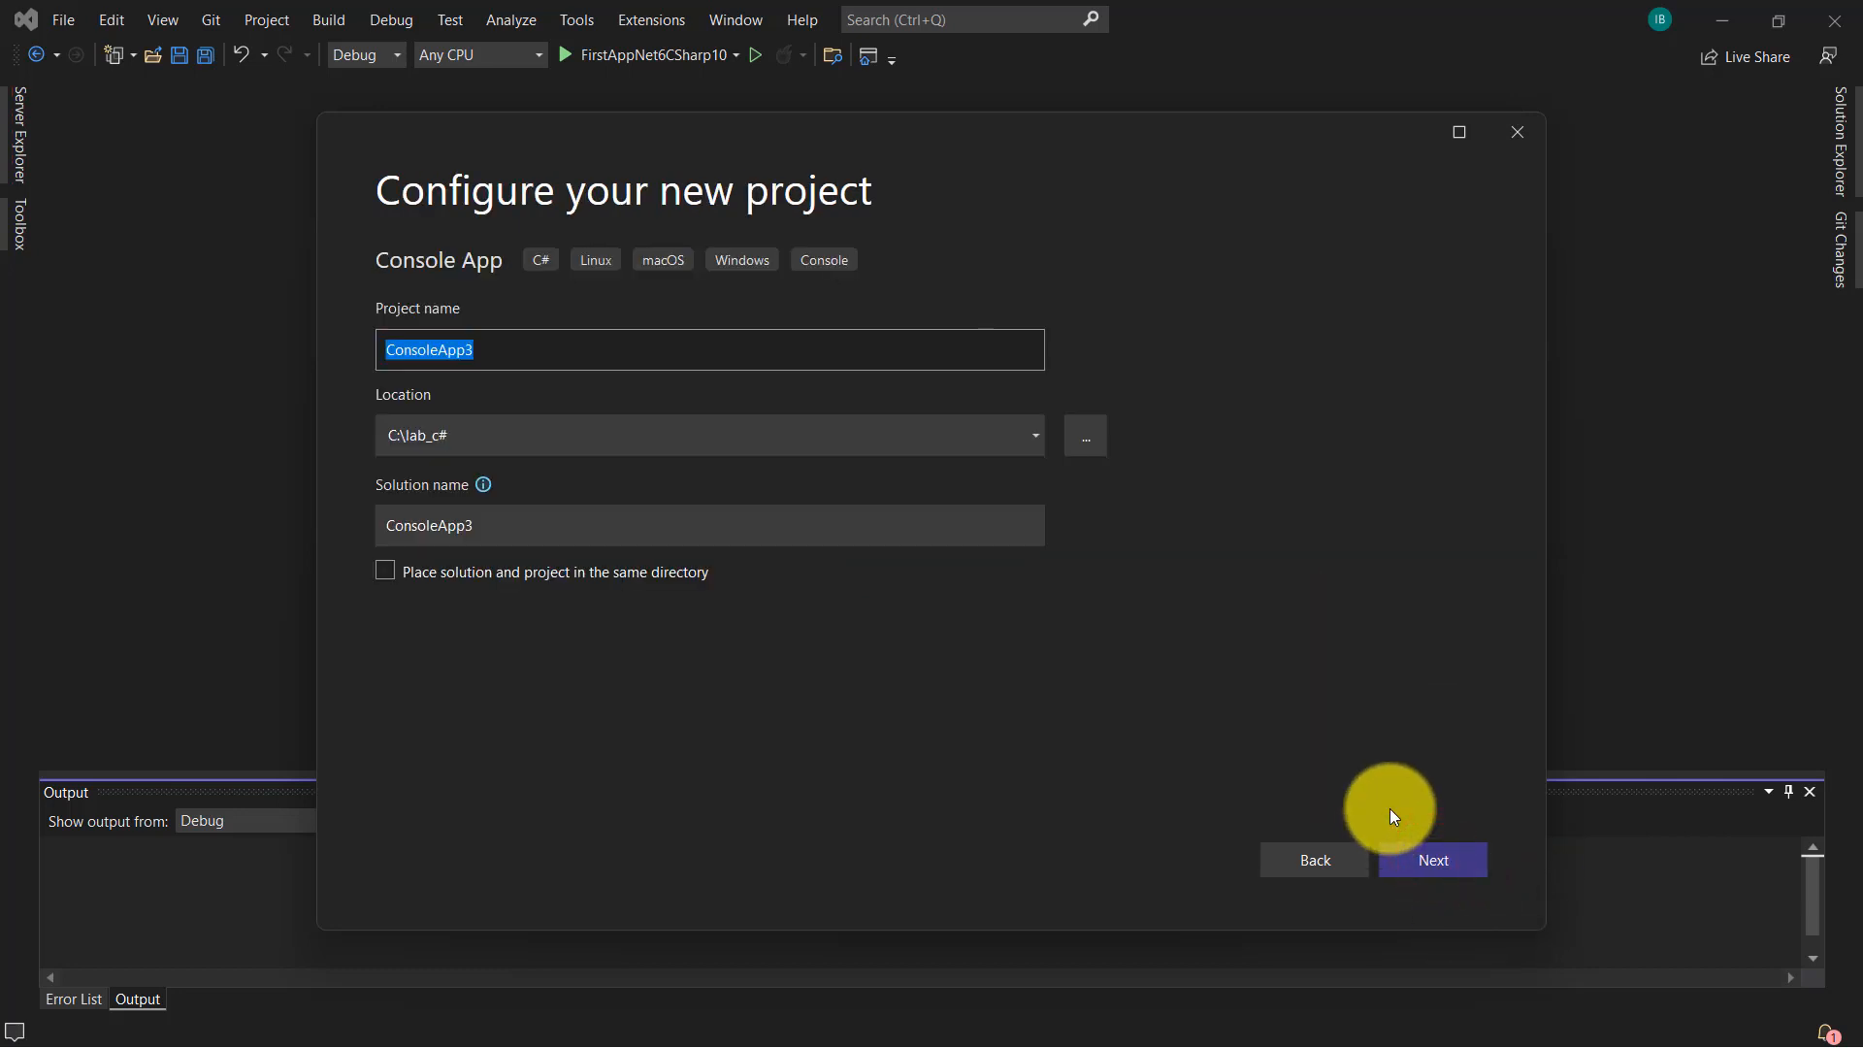
- Name the project FirstAppCSarp10Net6, target .NET 6.0, and create it
text(FirstAppC)
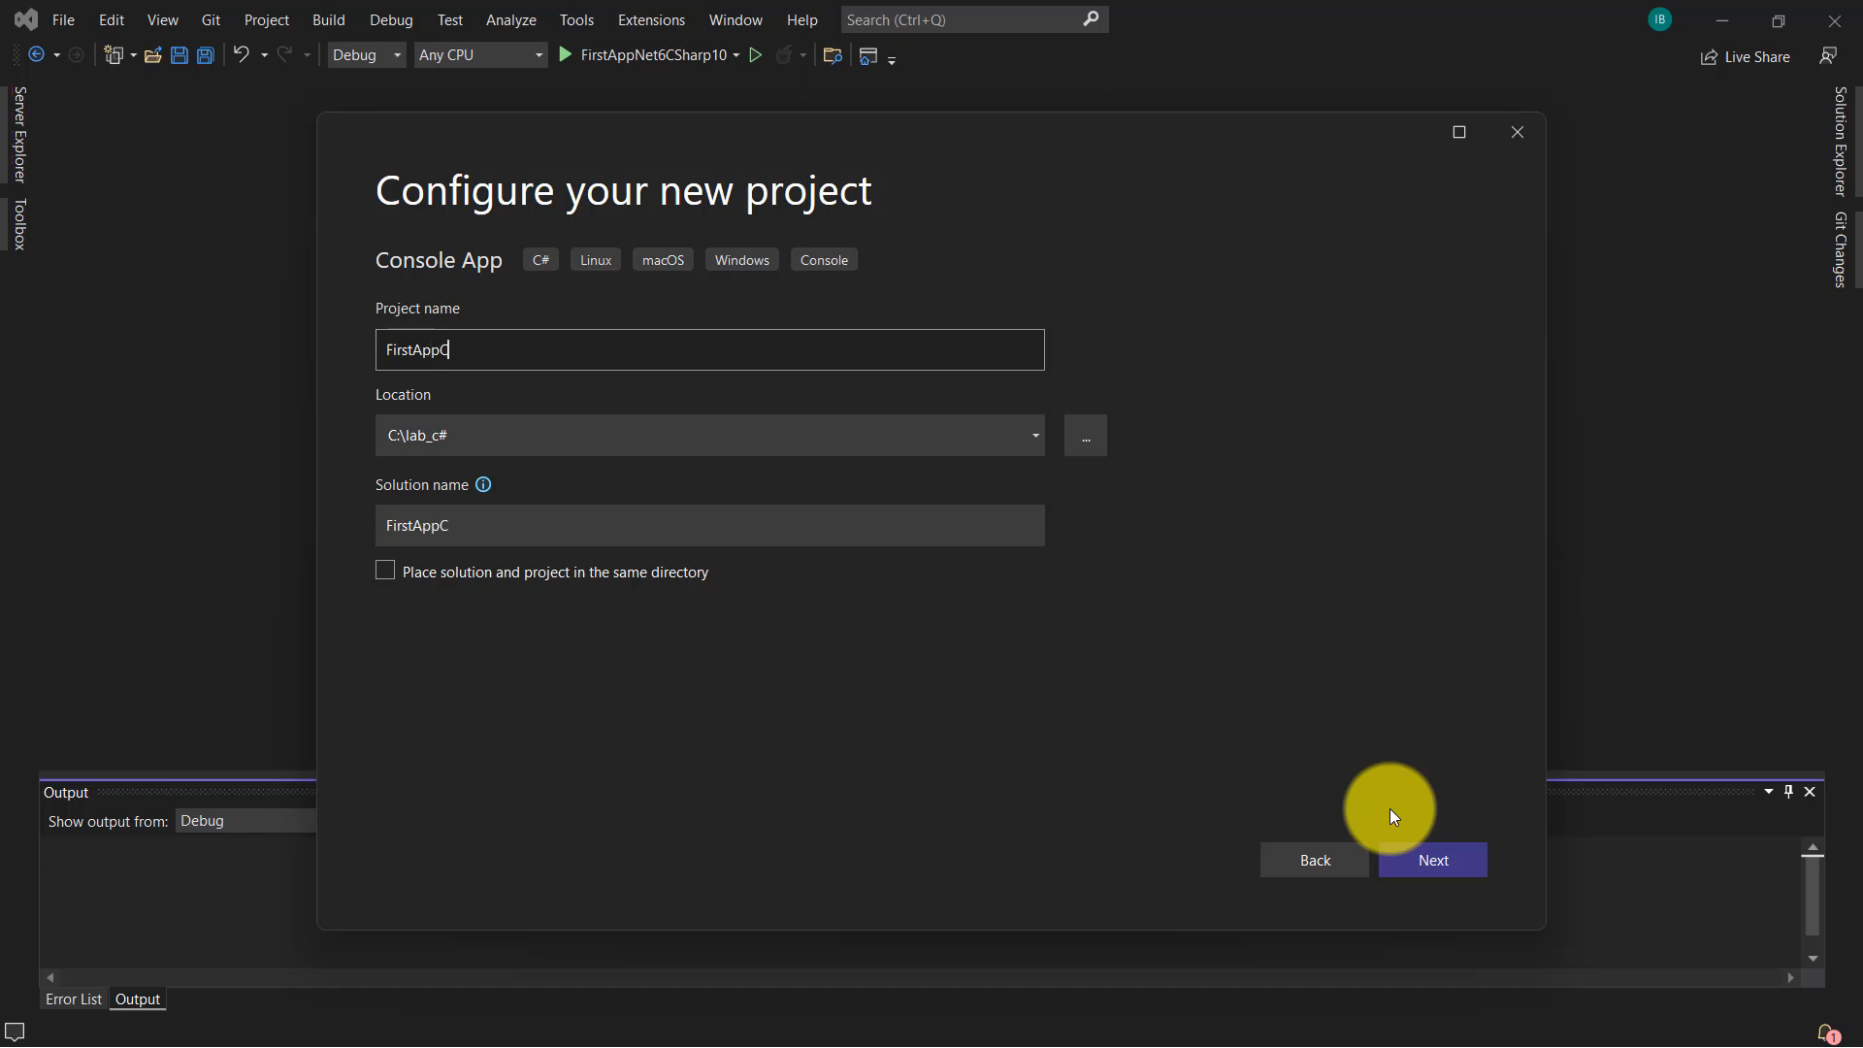
text(Sarp10Net)
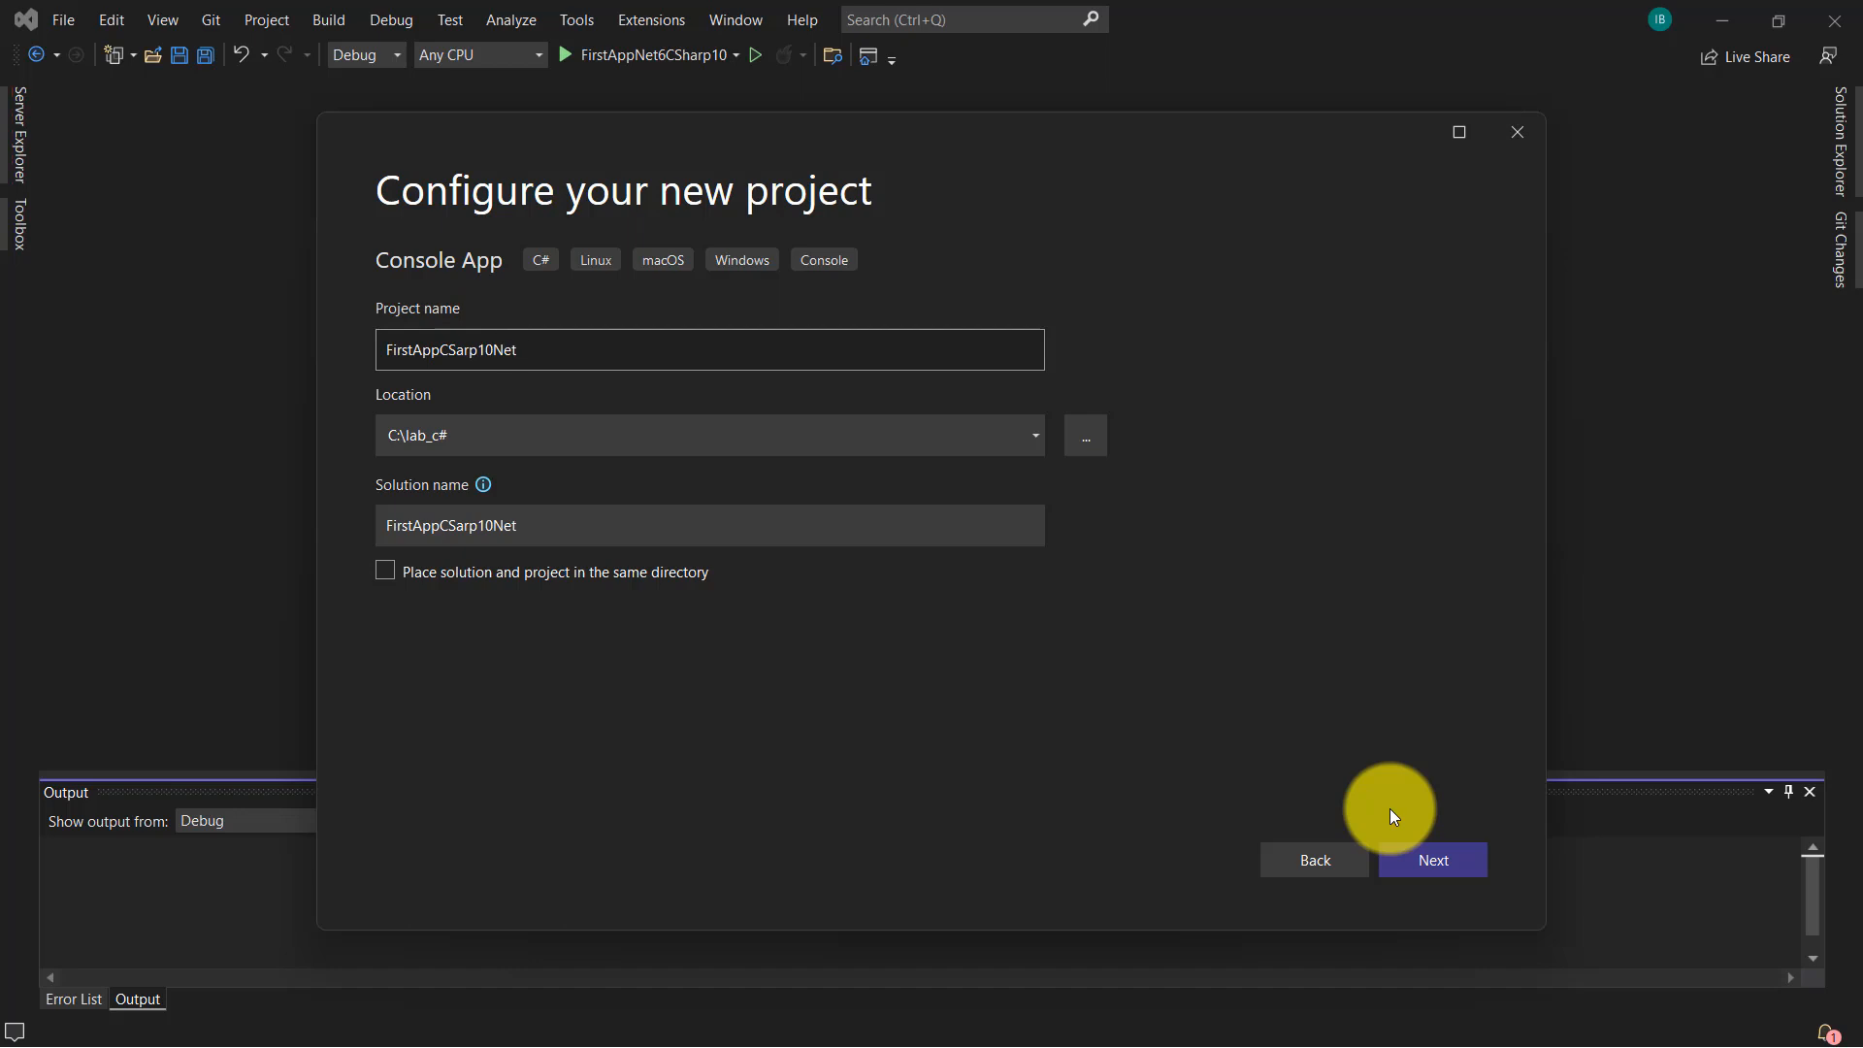
text(6)
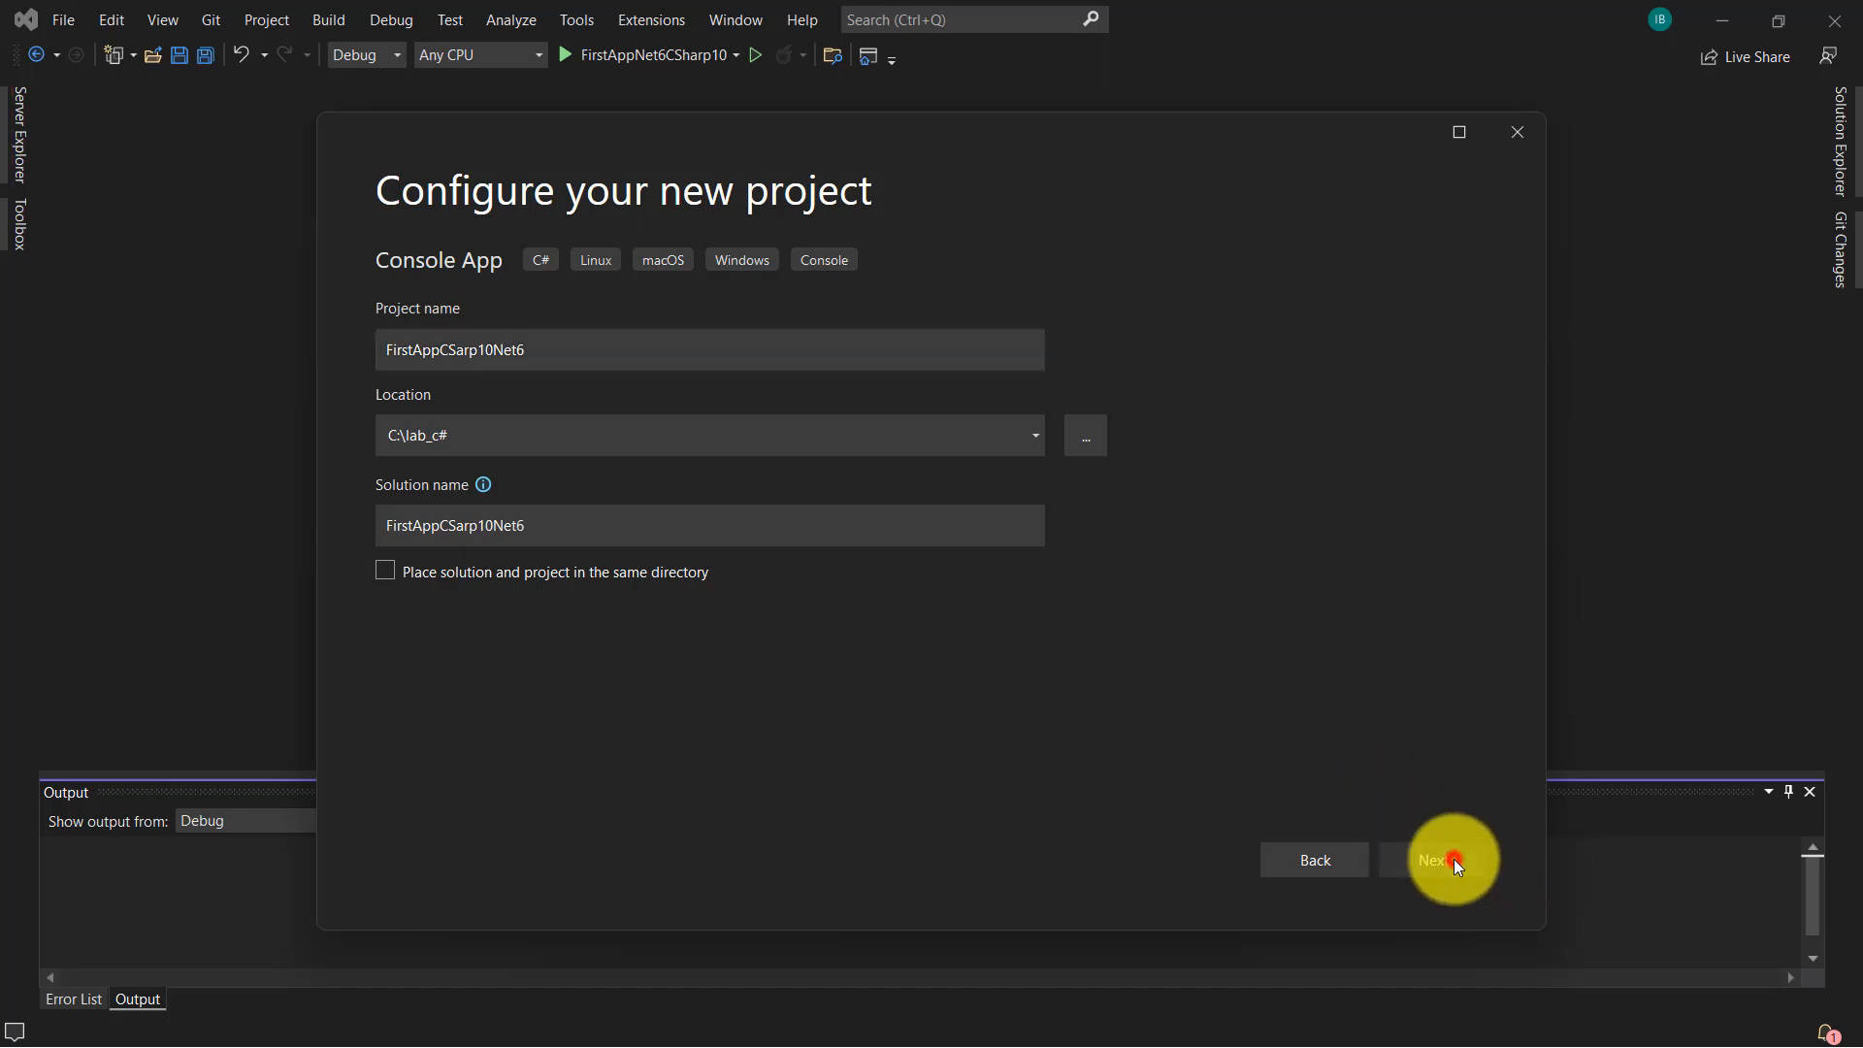
click(1432, 860)
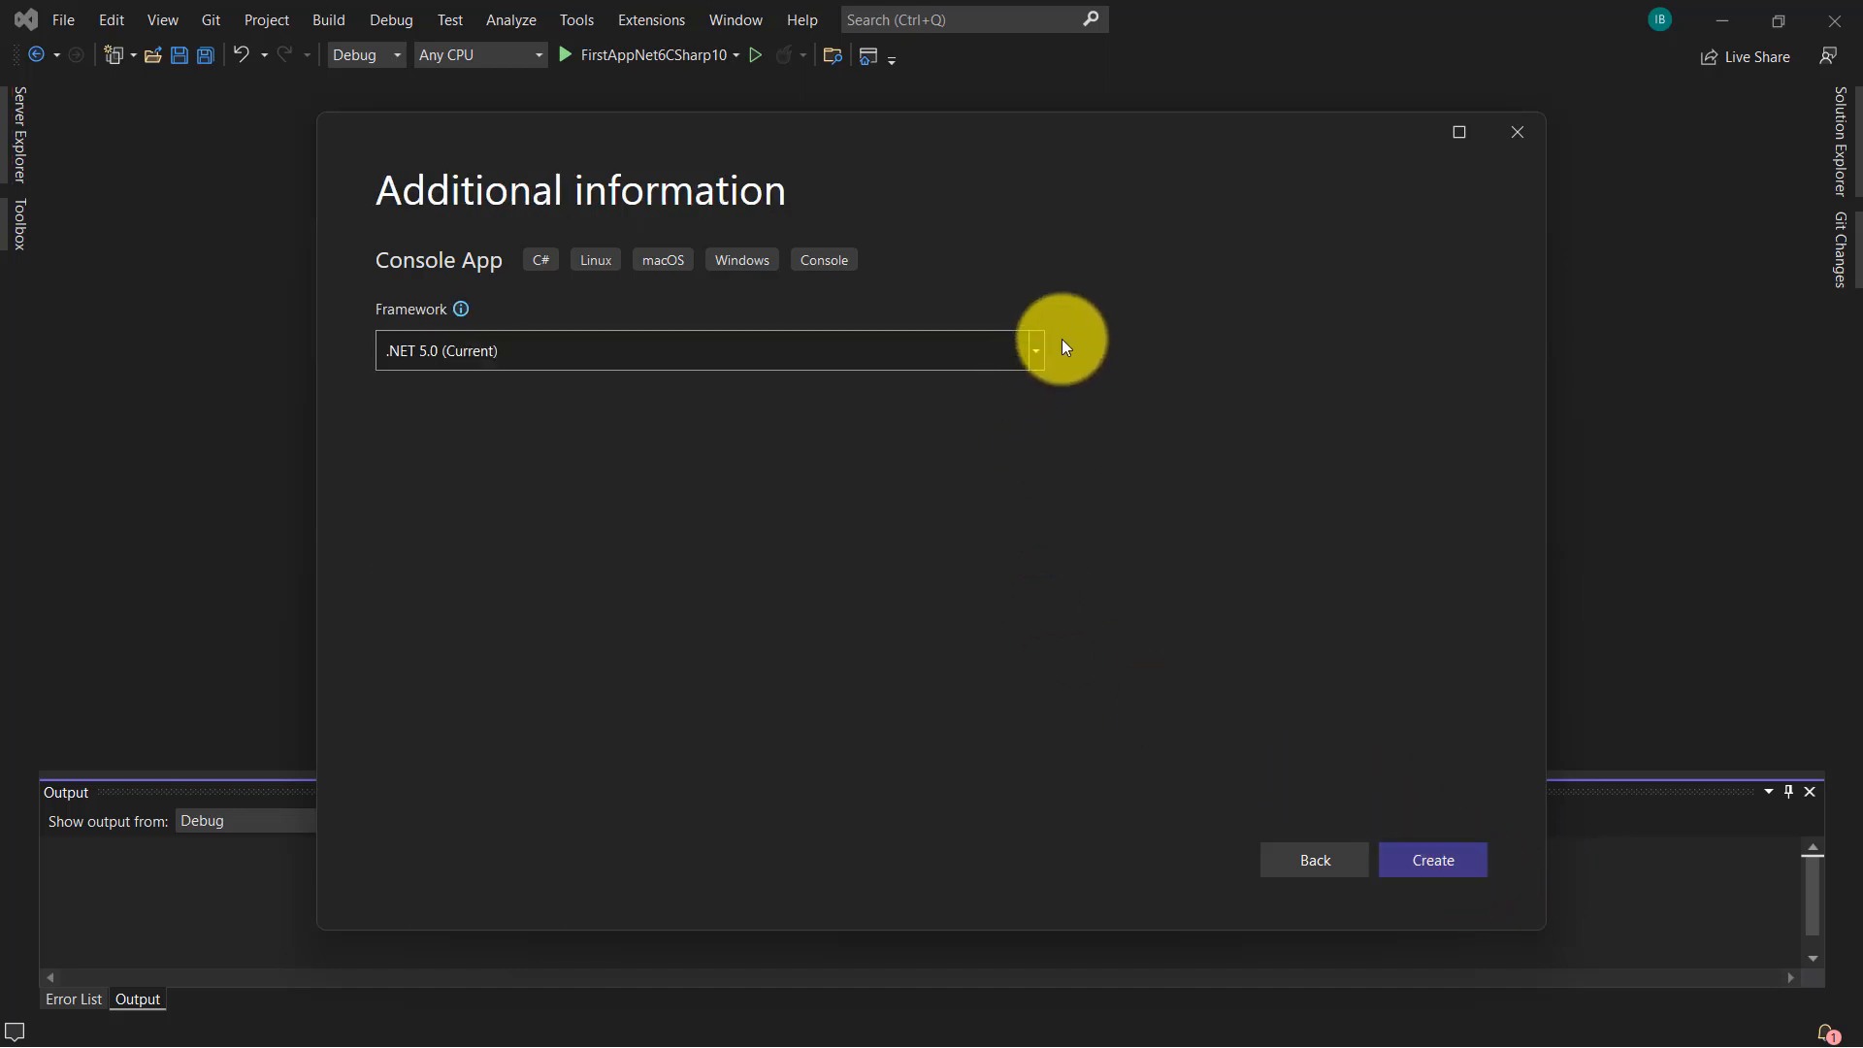
click(1035, 349)
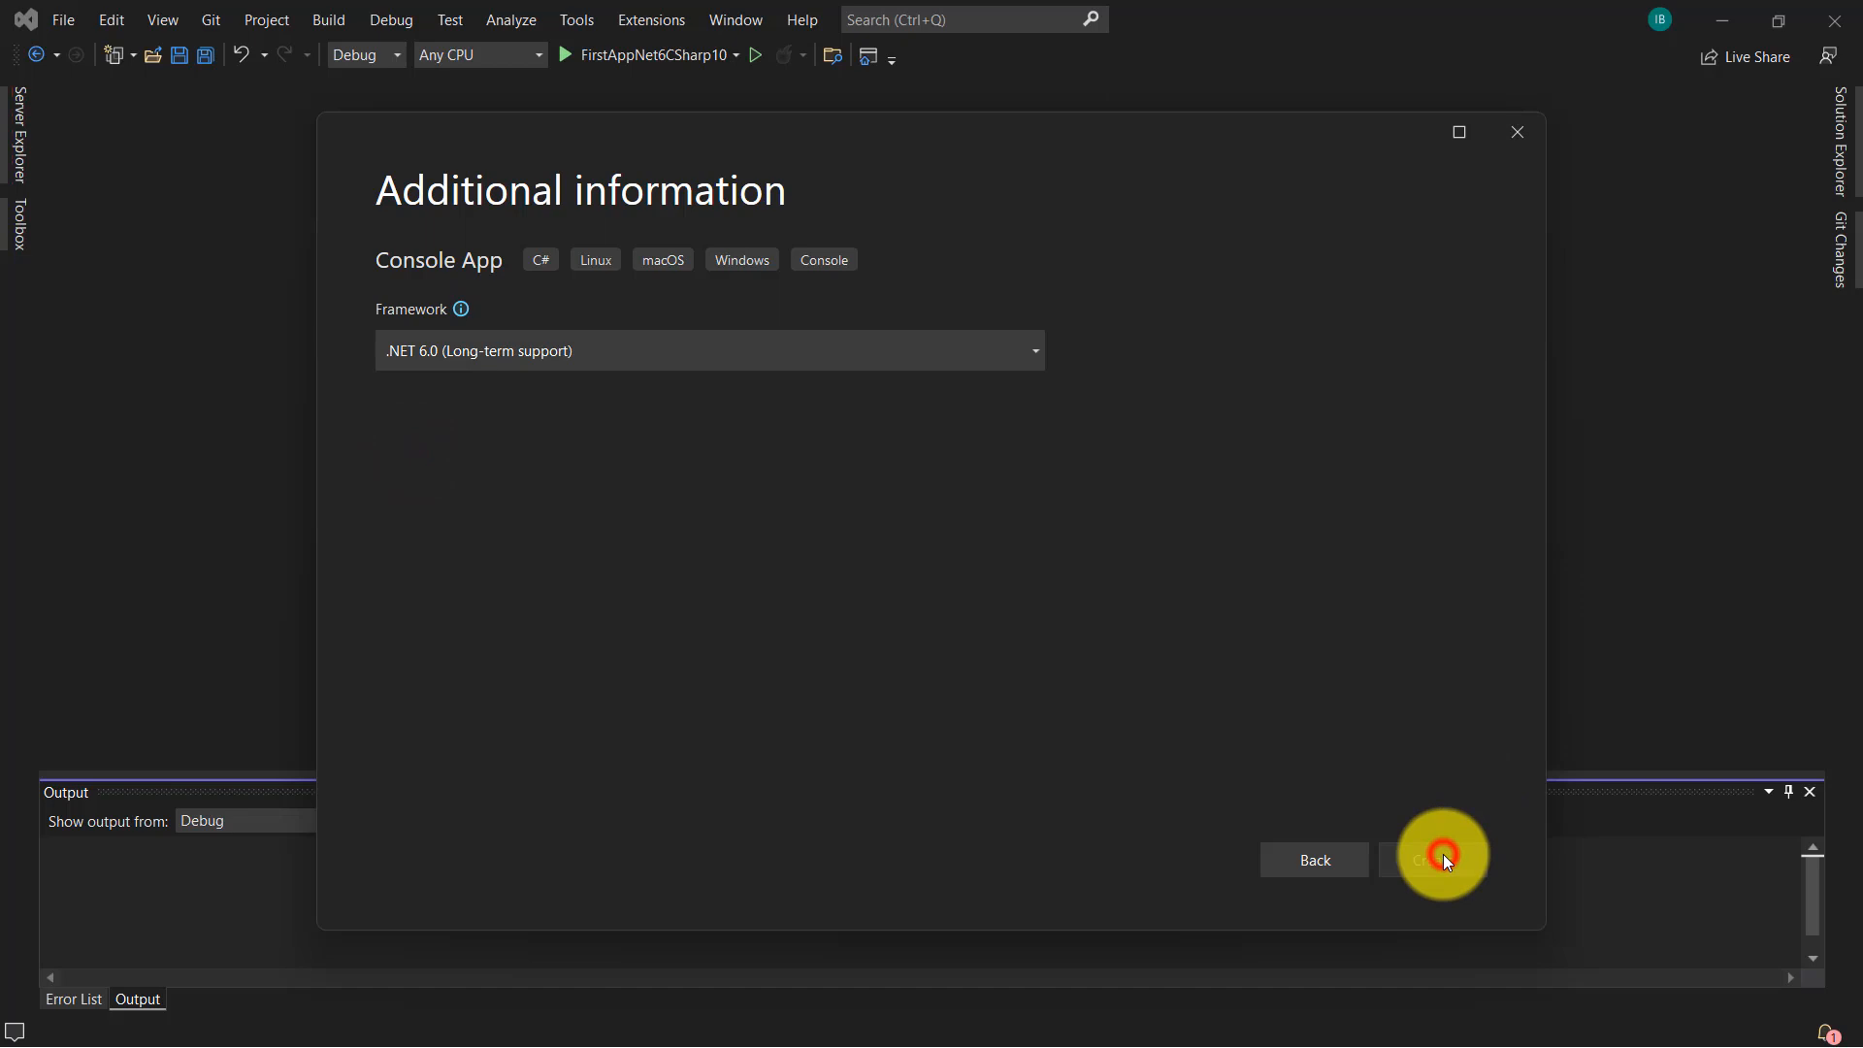
click(1440, 859)
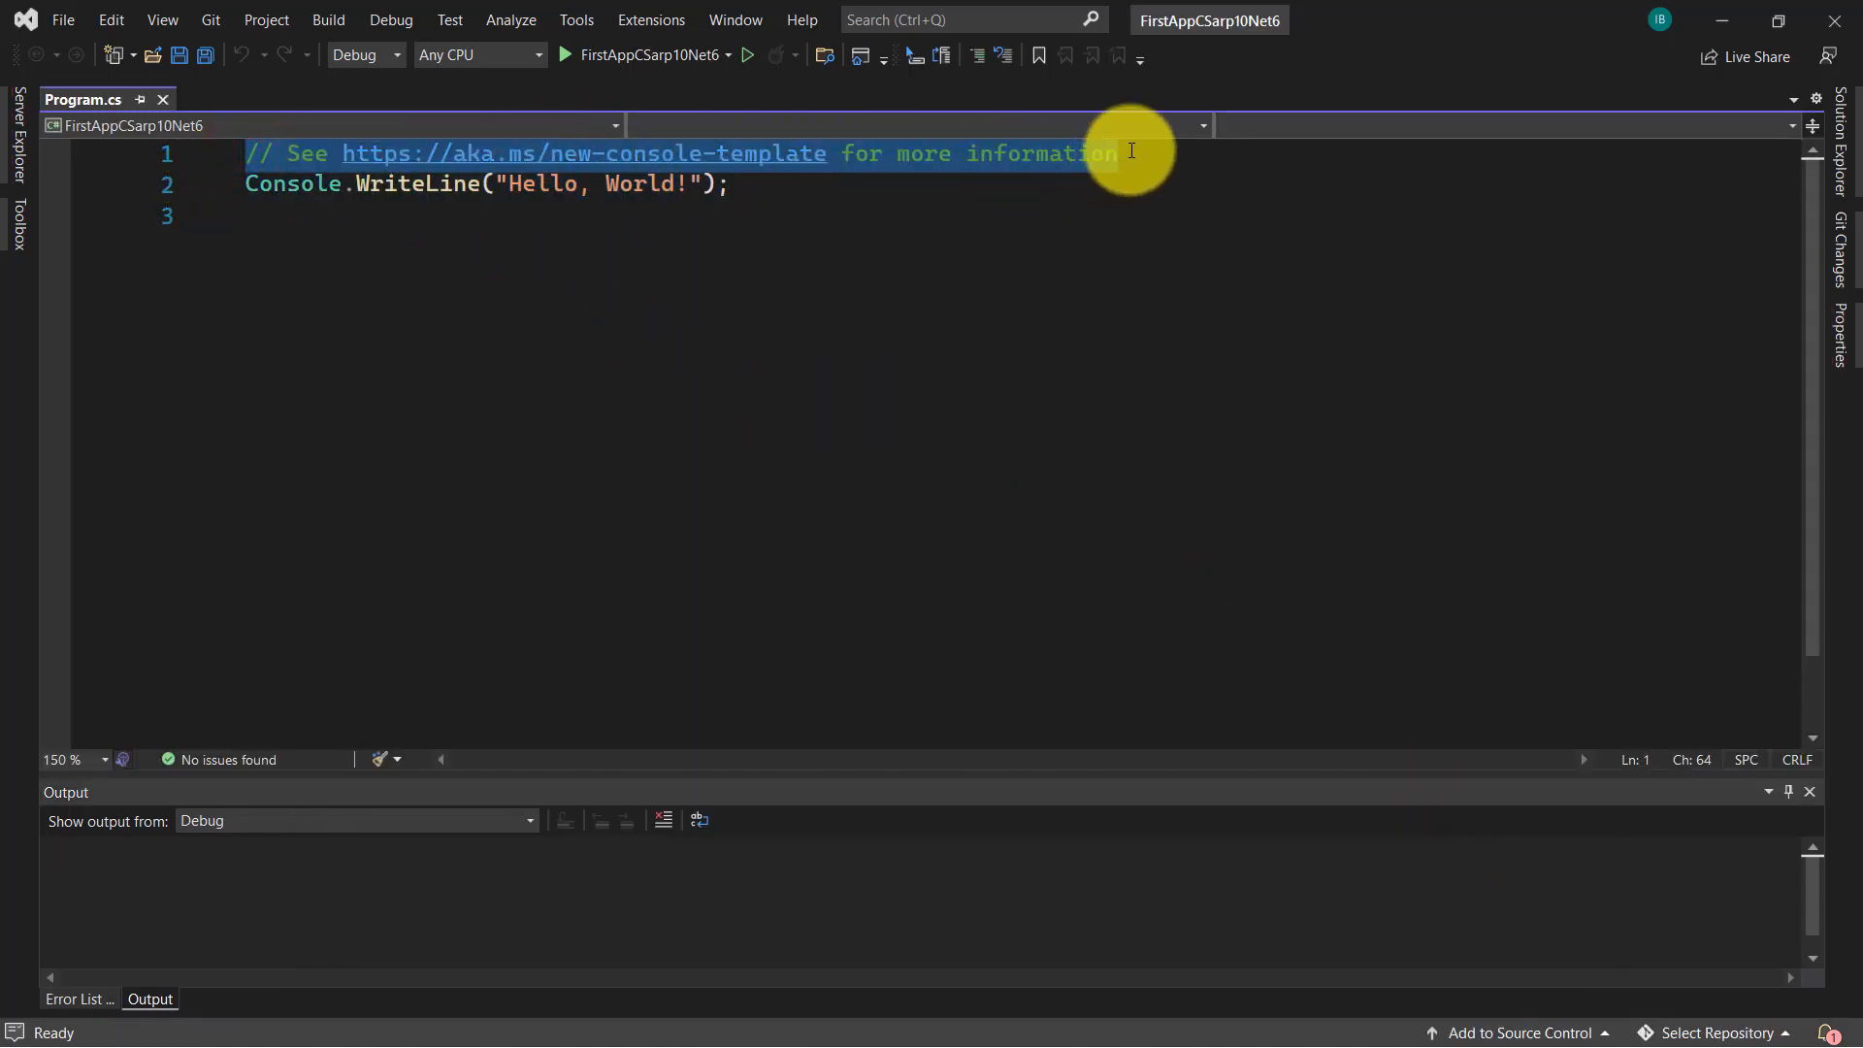
- Delete the template comment line, leaving only the Hello World WriteLine statement
key(Delete)
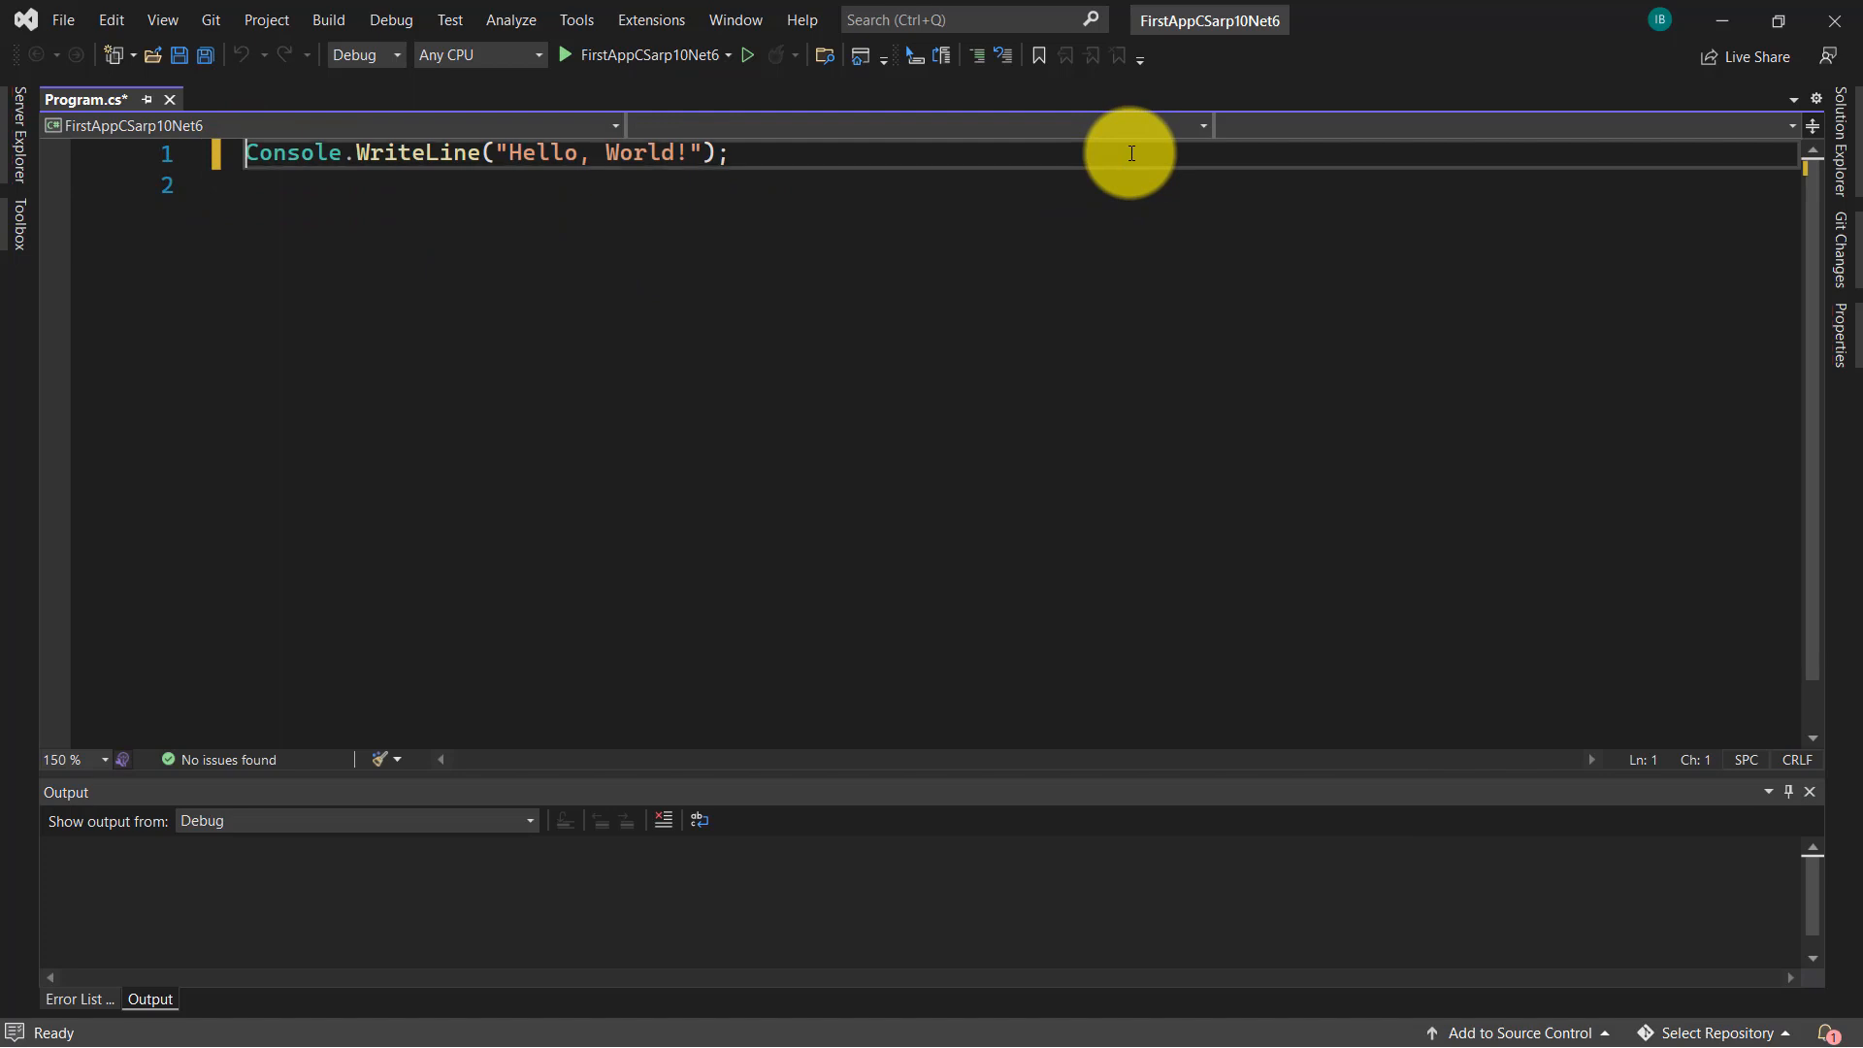
double_click(292, 153)
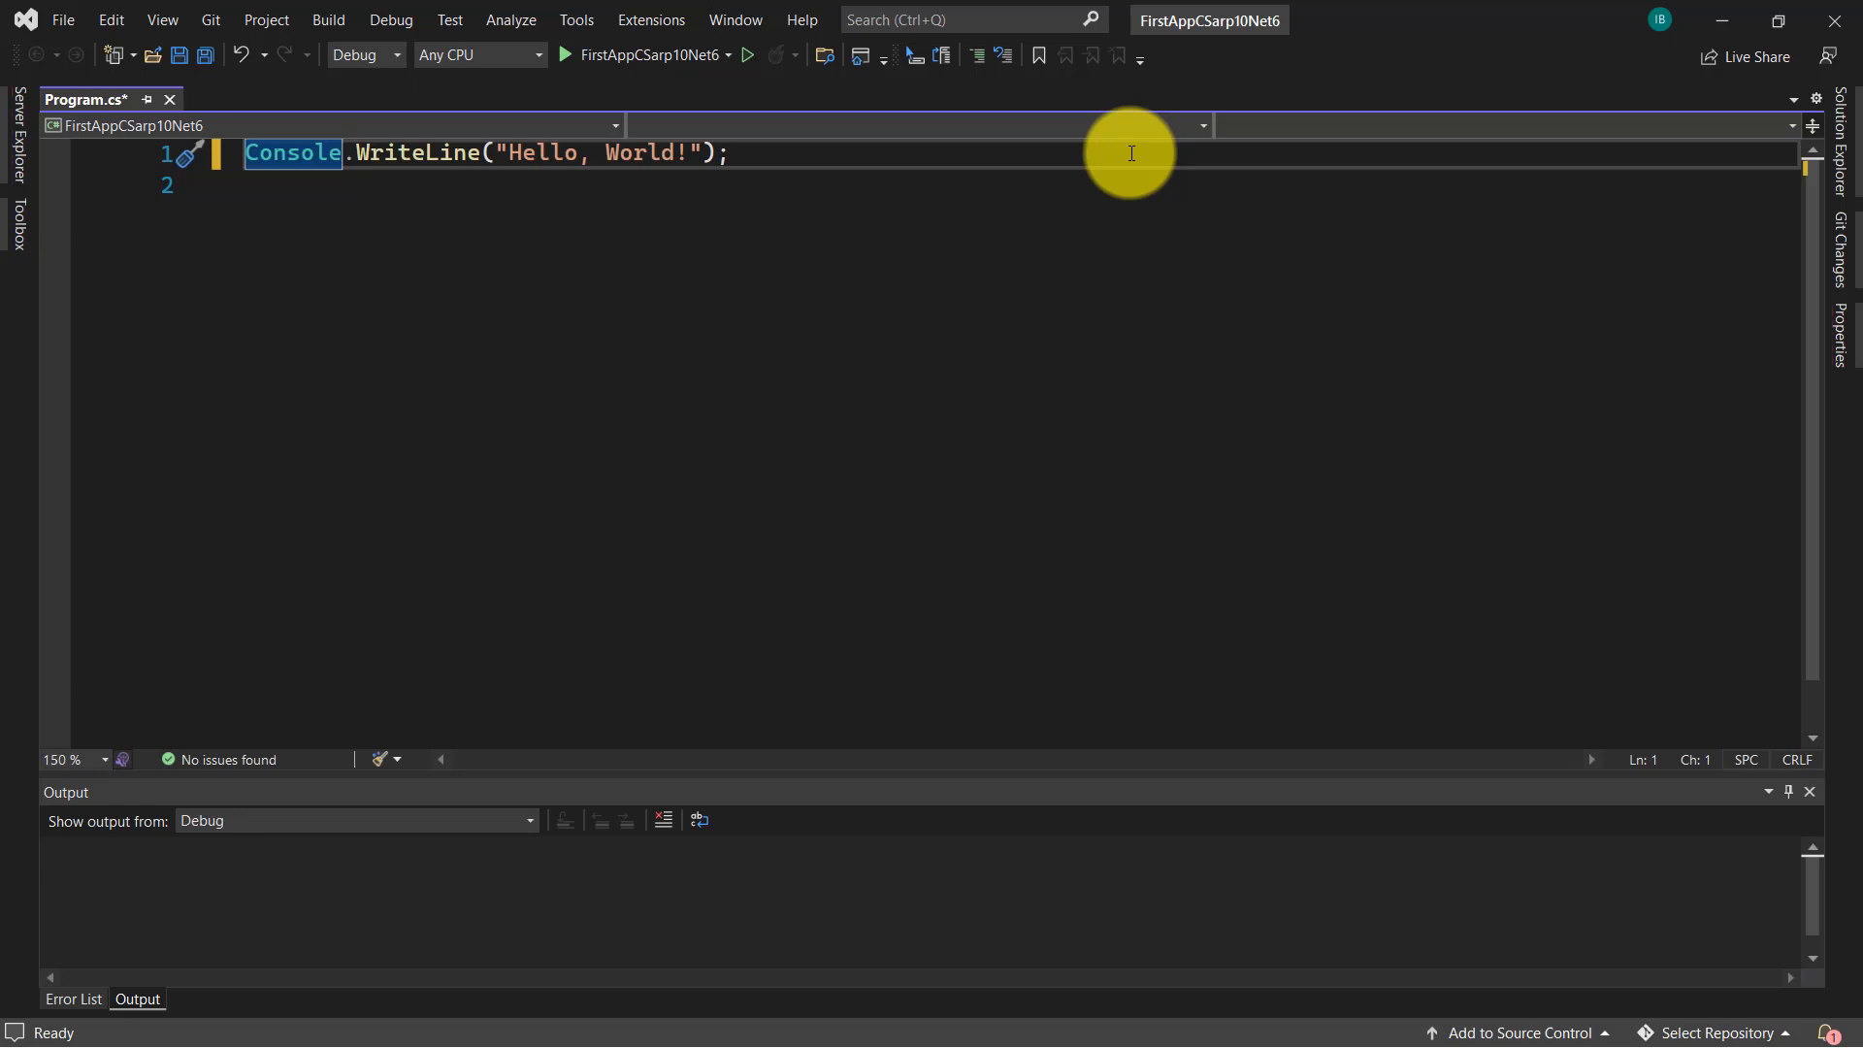
mouse_move(1565, 33)
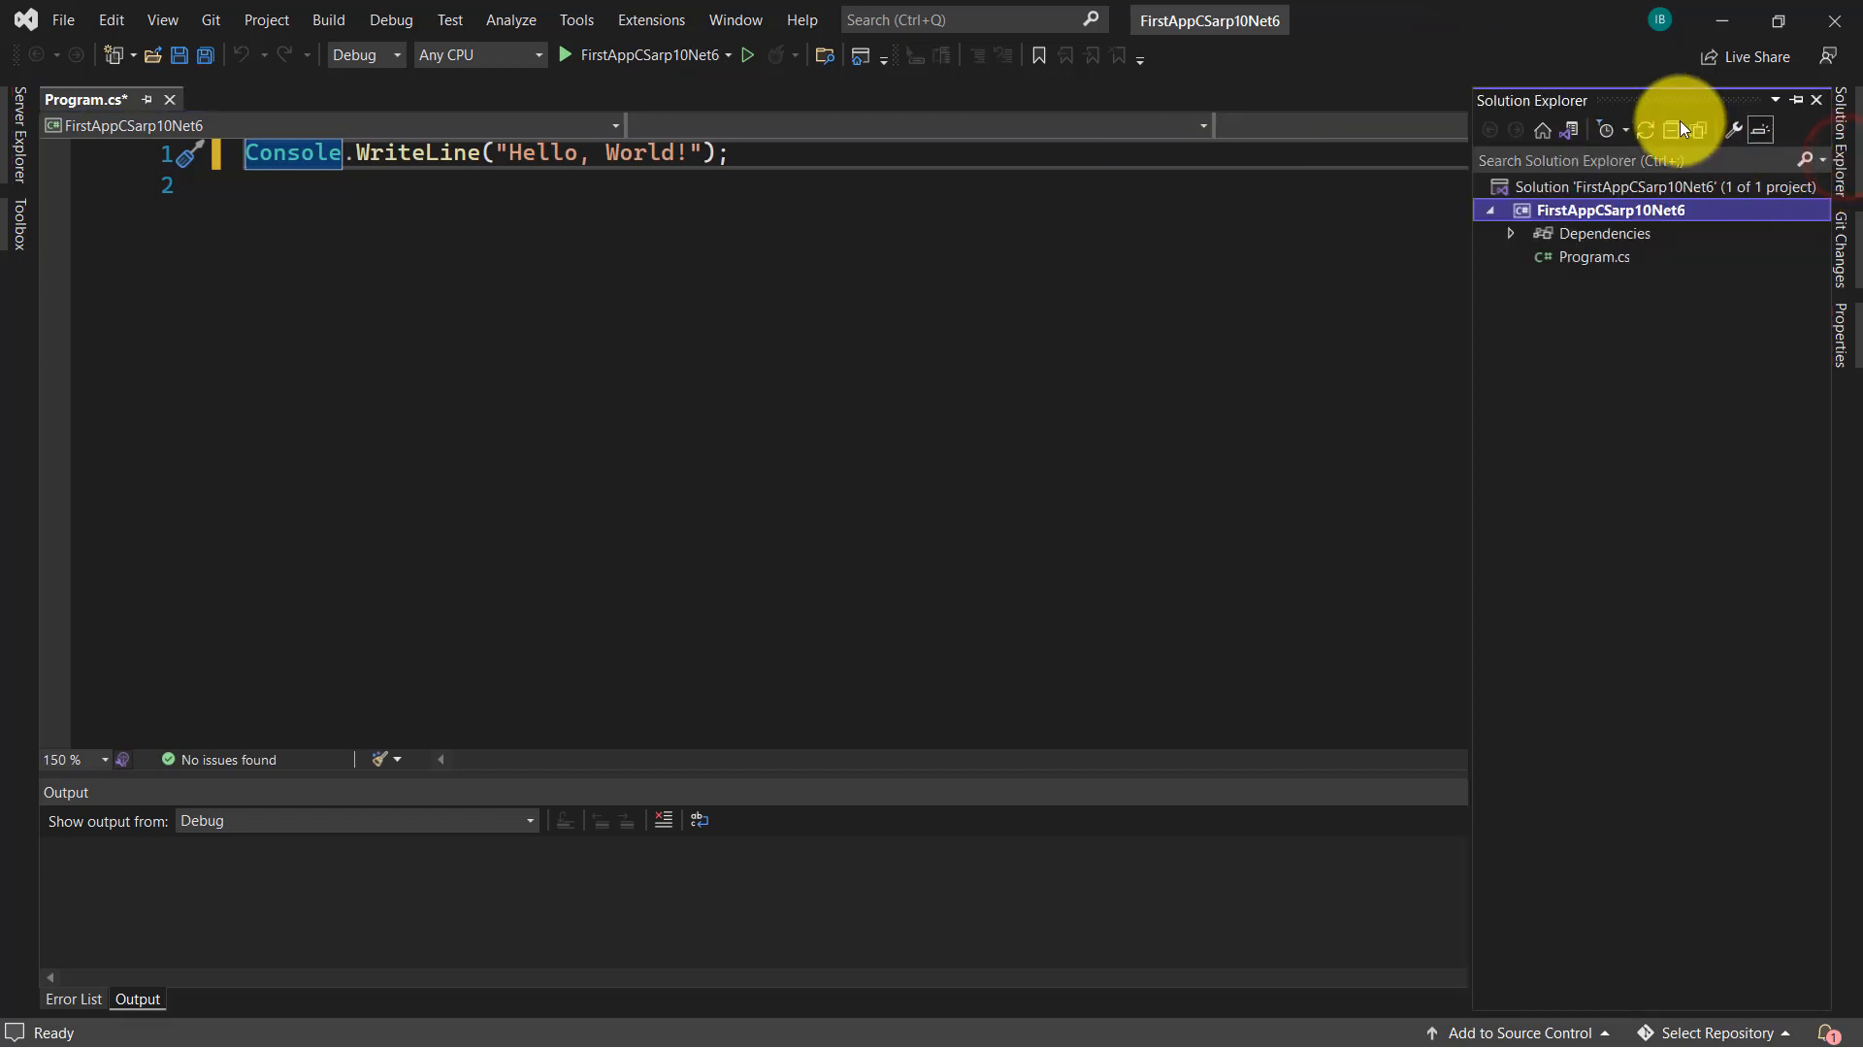
- Turn on Show All Files and expand obj, Debug and net6.0 in Solution Explorer
click(1696, 131)
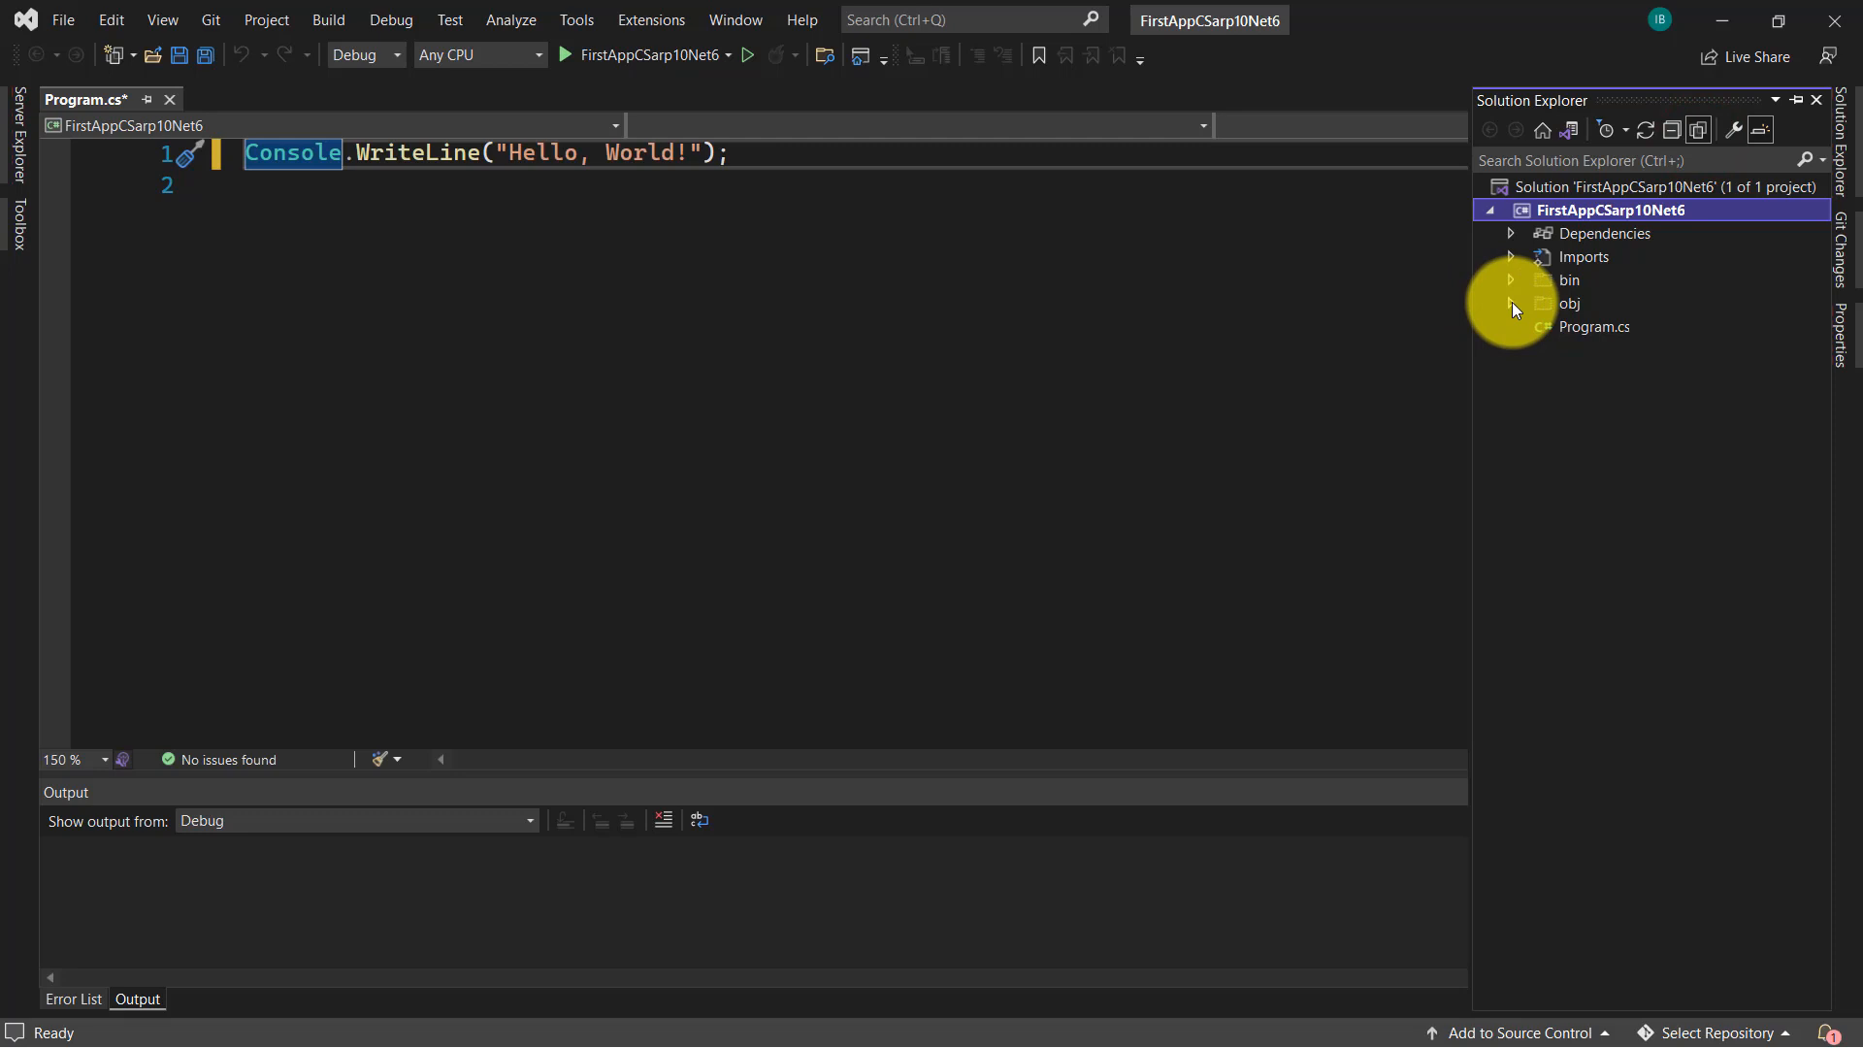
click(1509, 303)
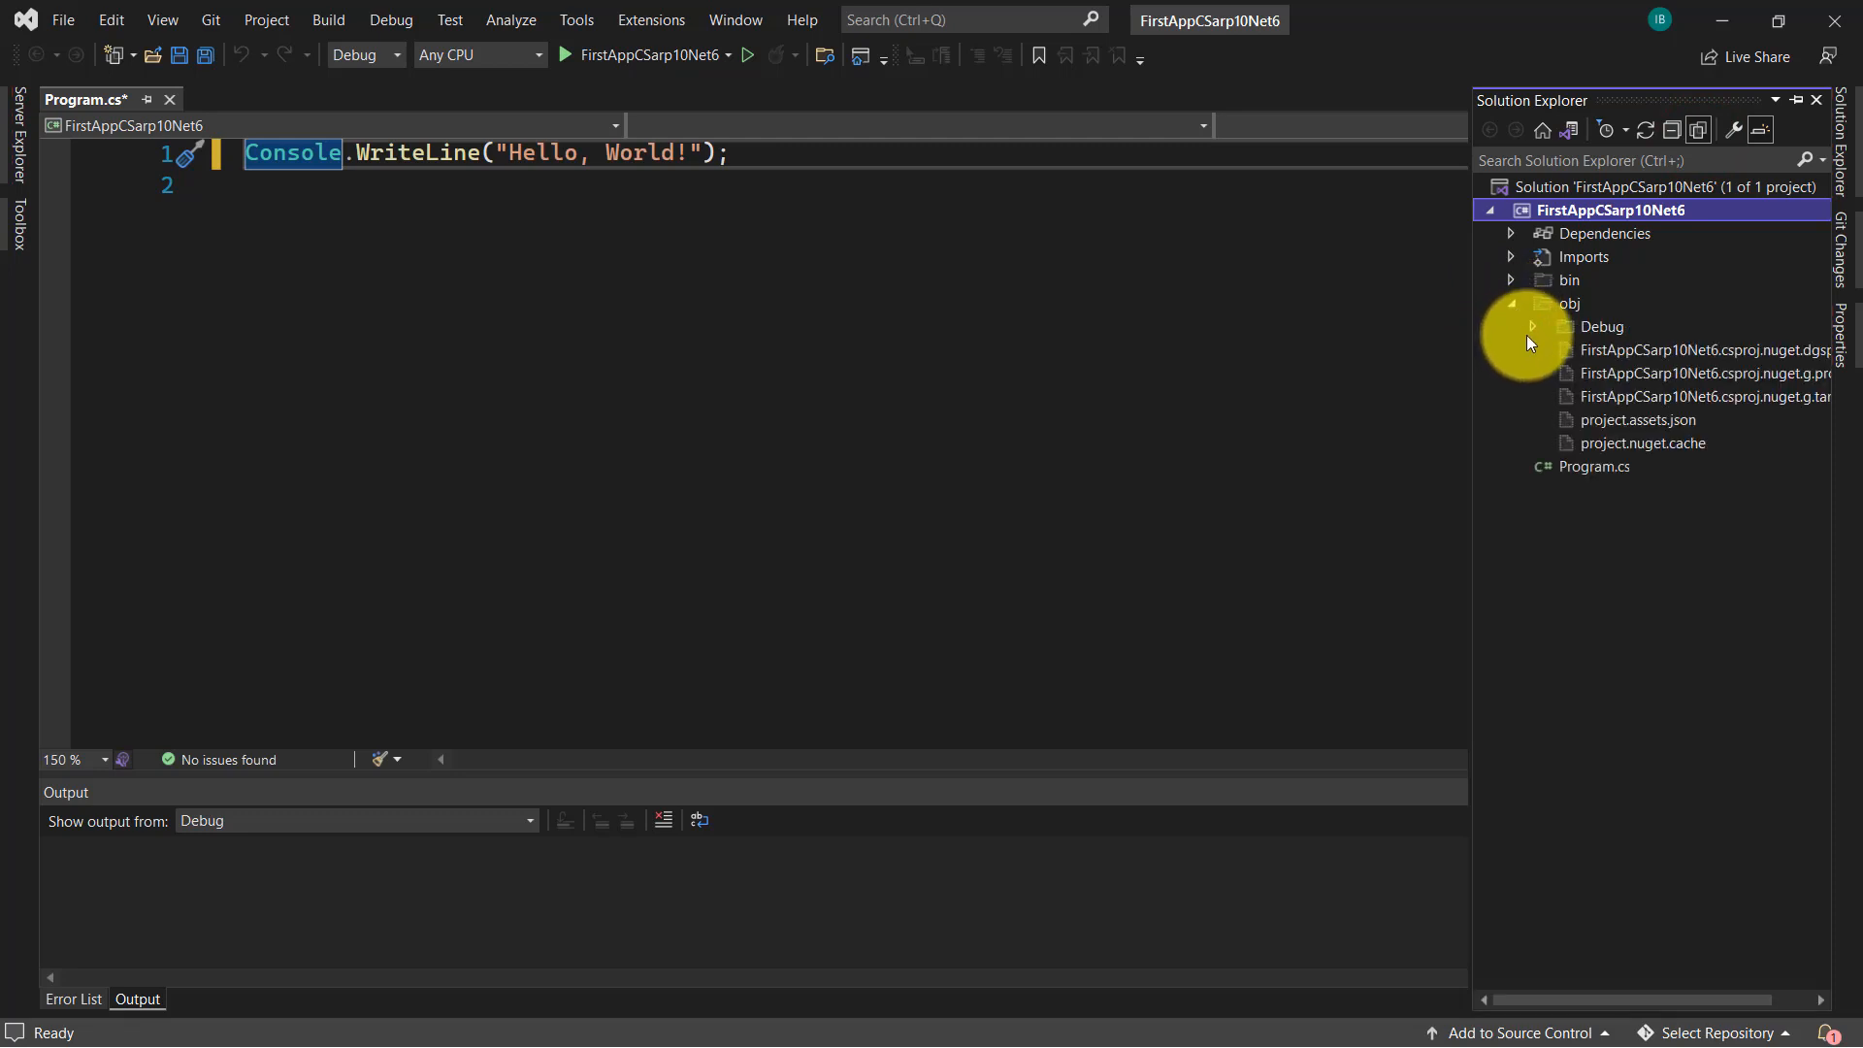
click(1533, 327)
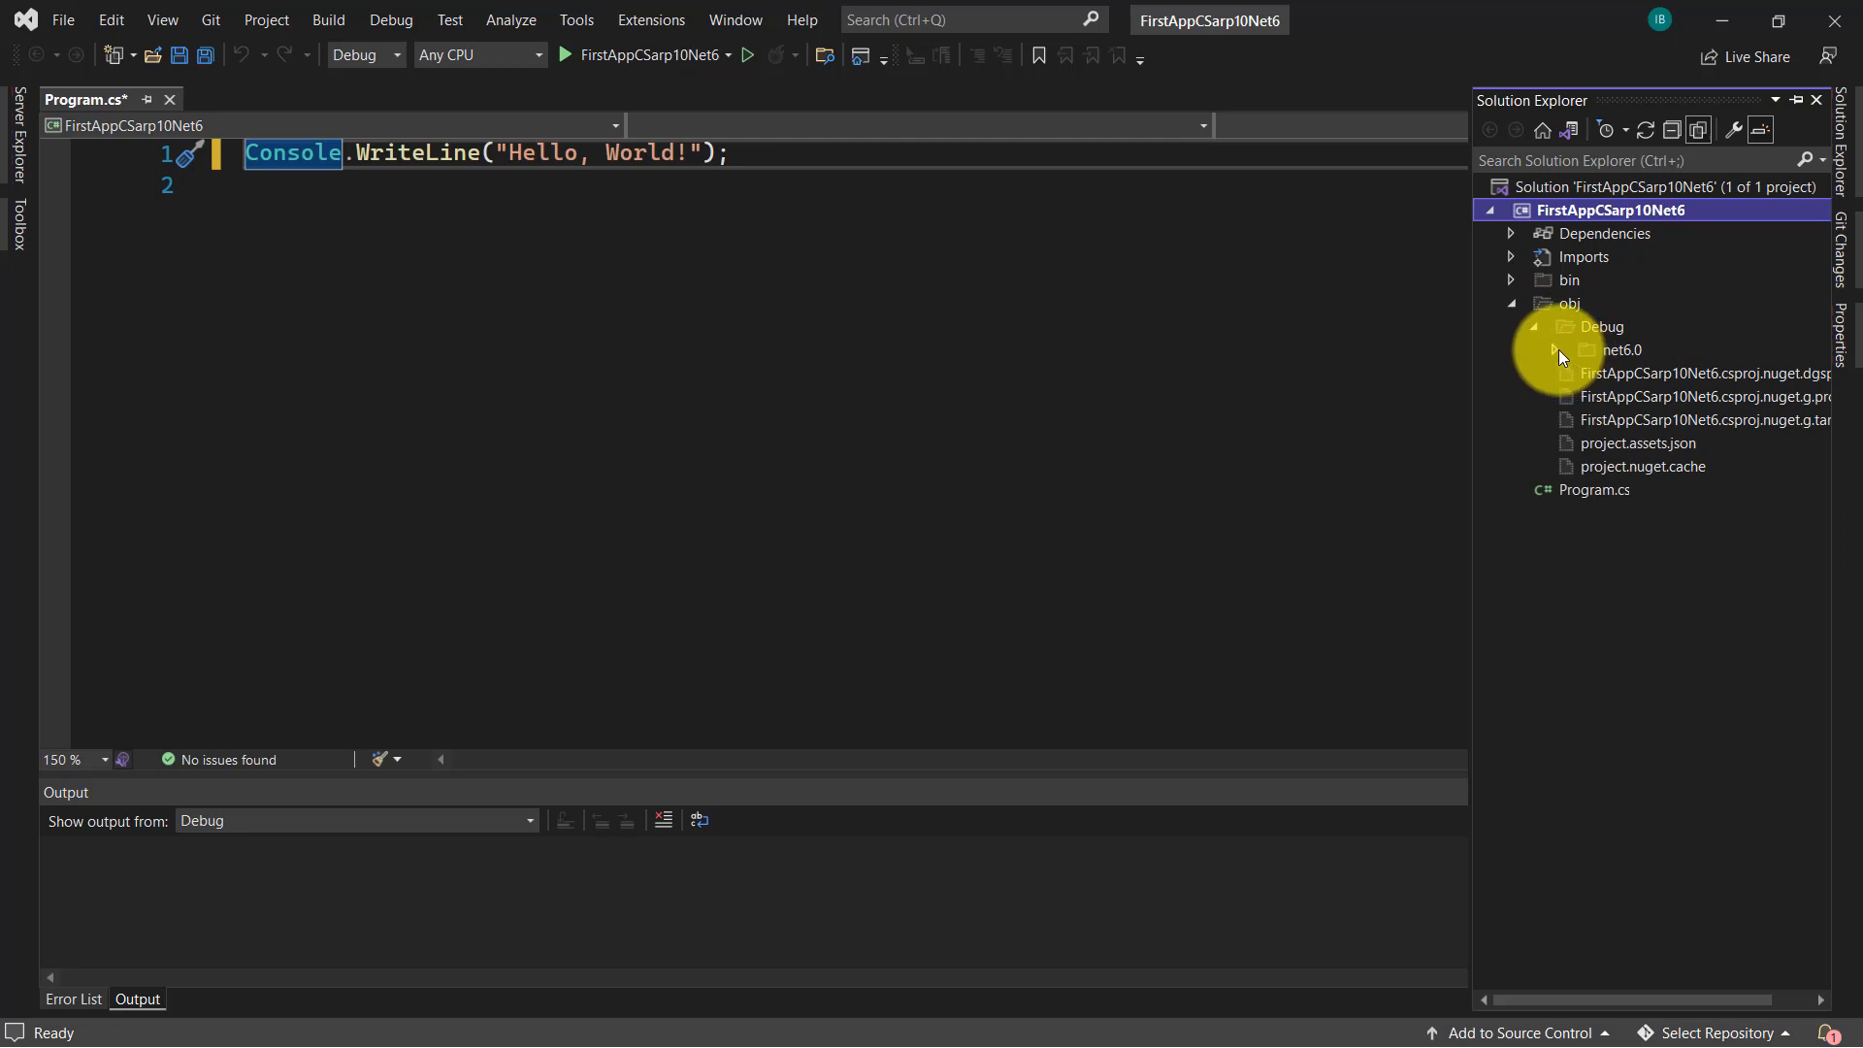
click(1554, 349)
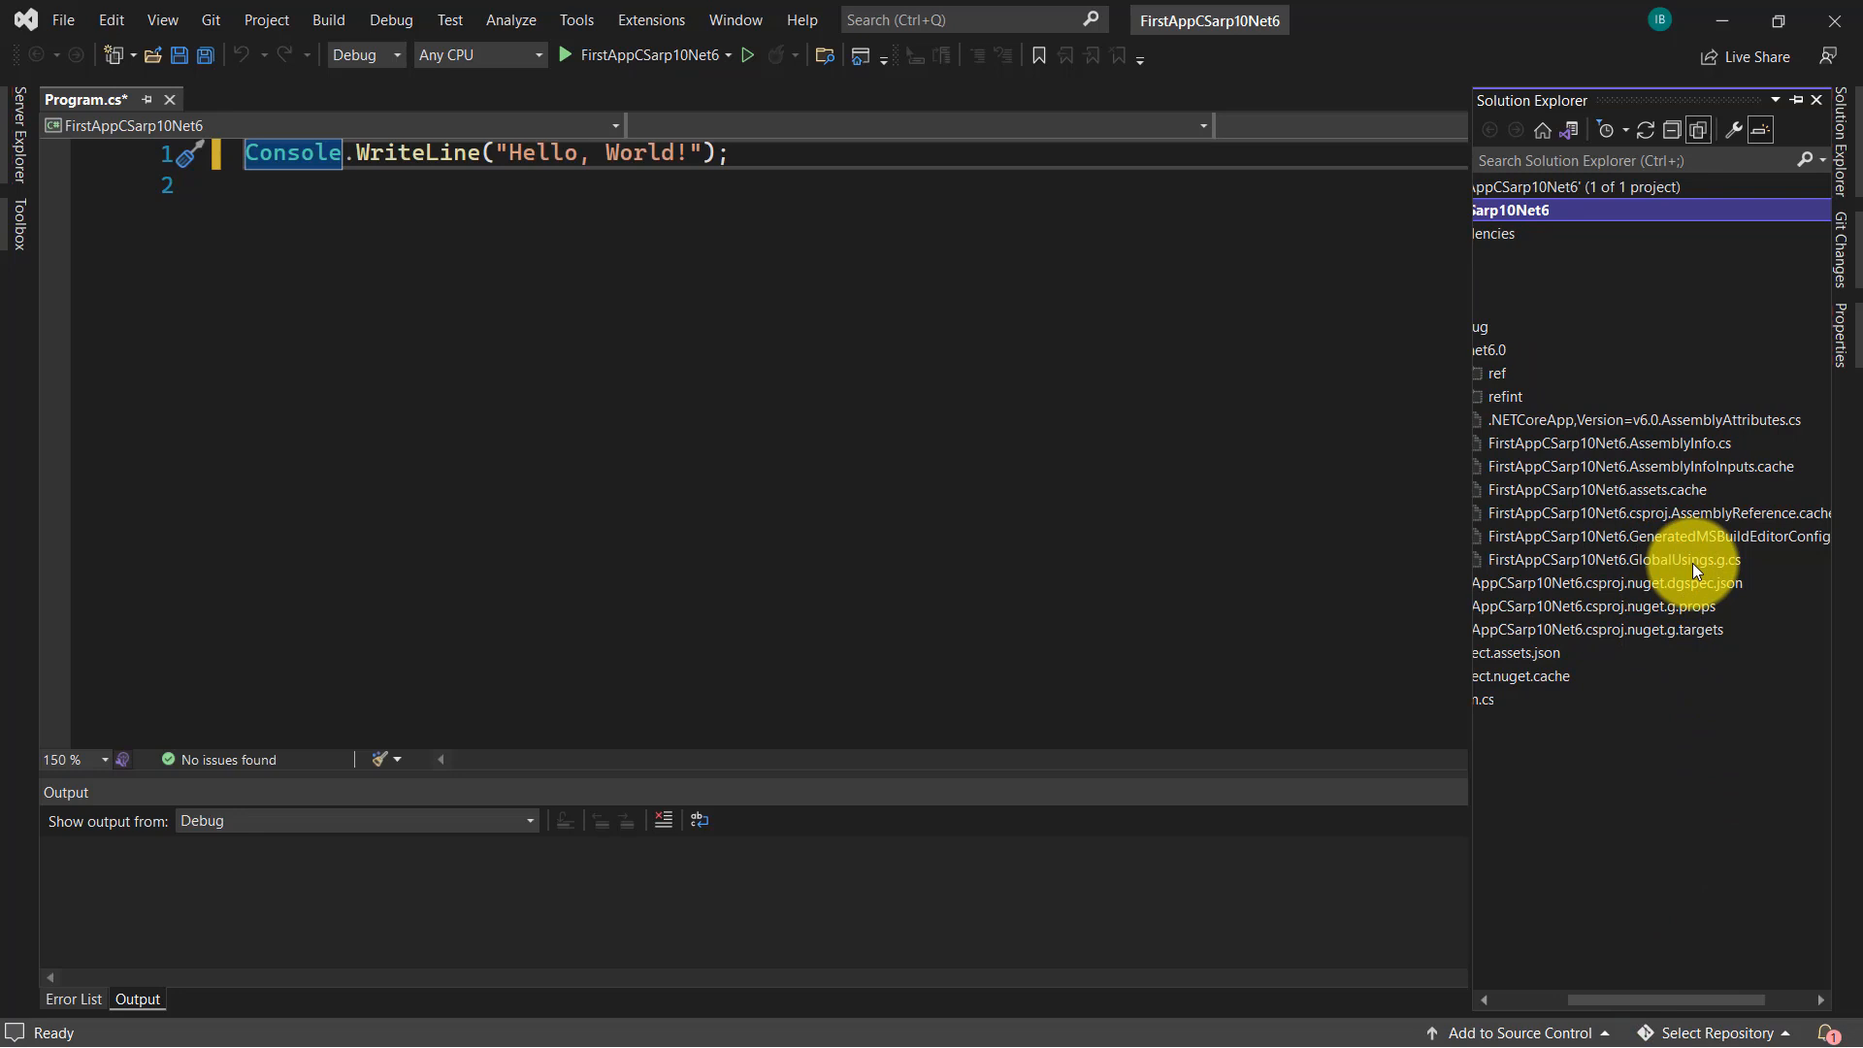
- Open FirstAppCSarp10Net6.GlobalUsings.g.cs and return to its tab to view the global usings
double_click(1610, 560)
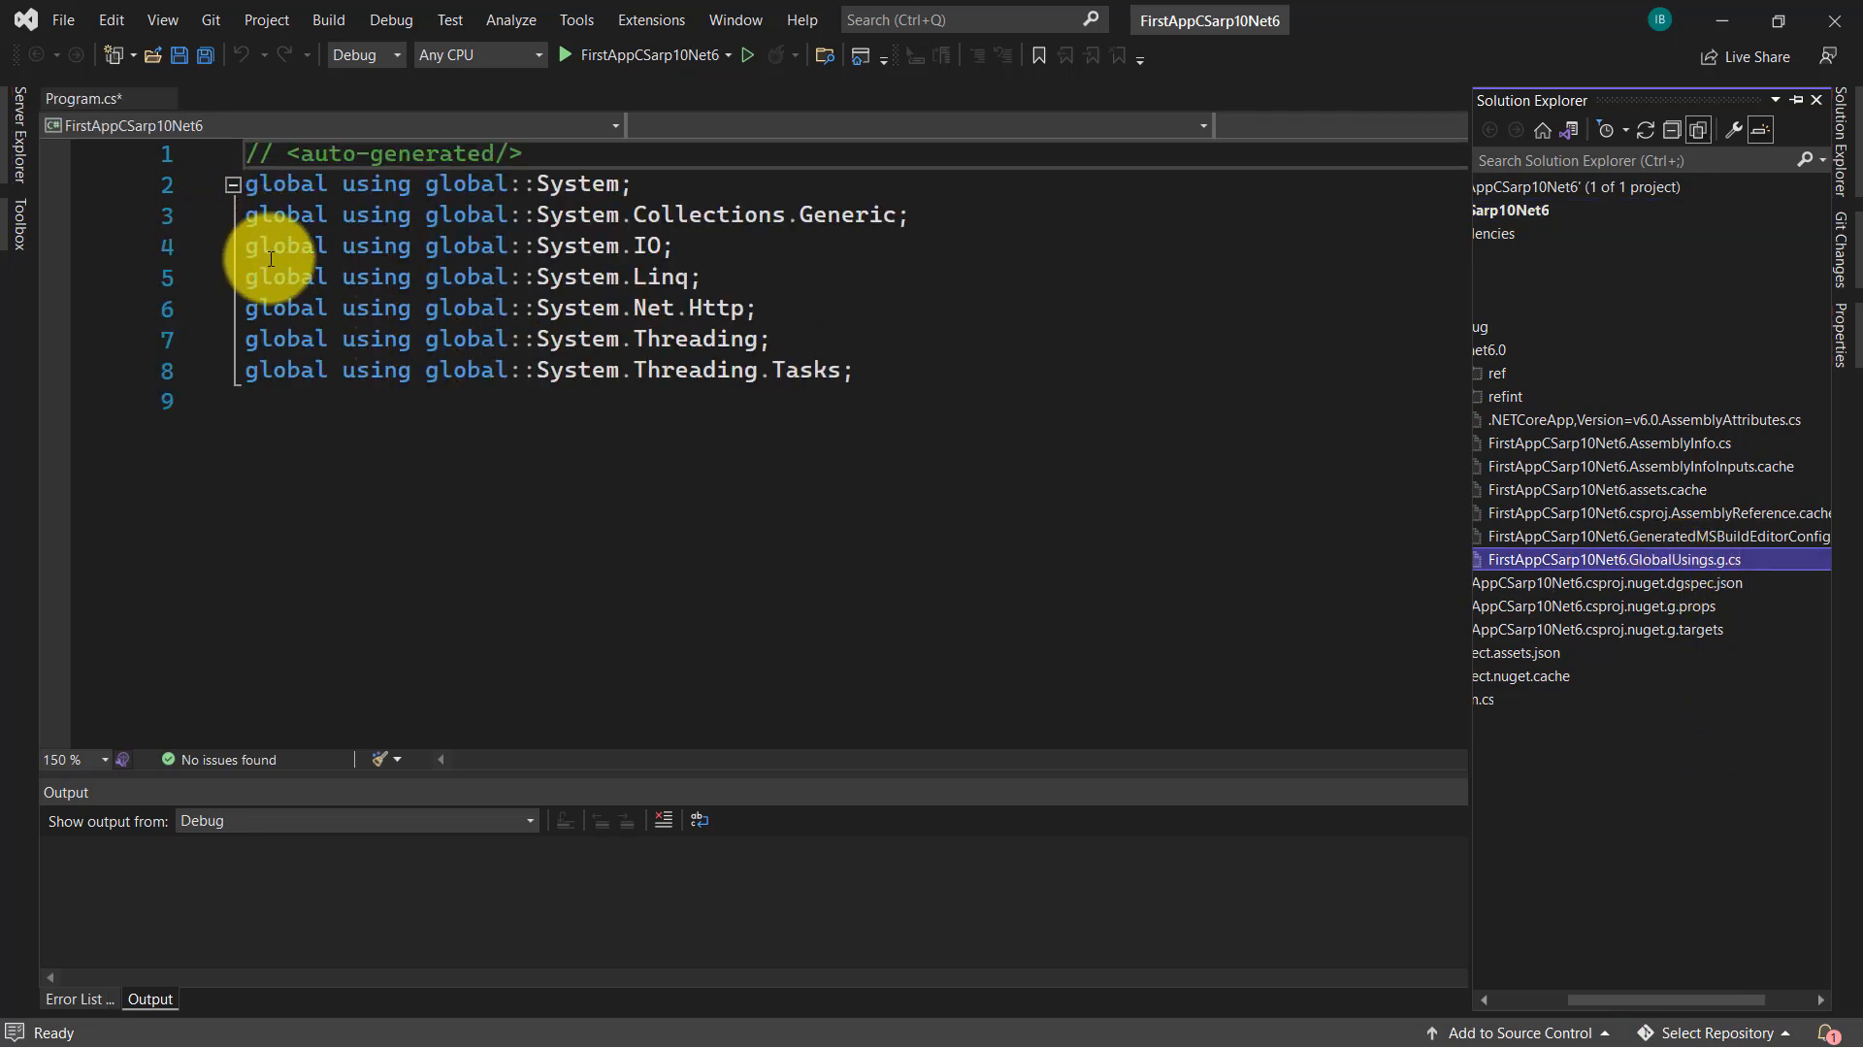
mouse_move(513, 412)
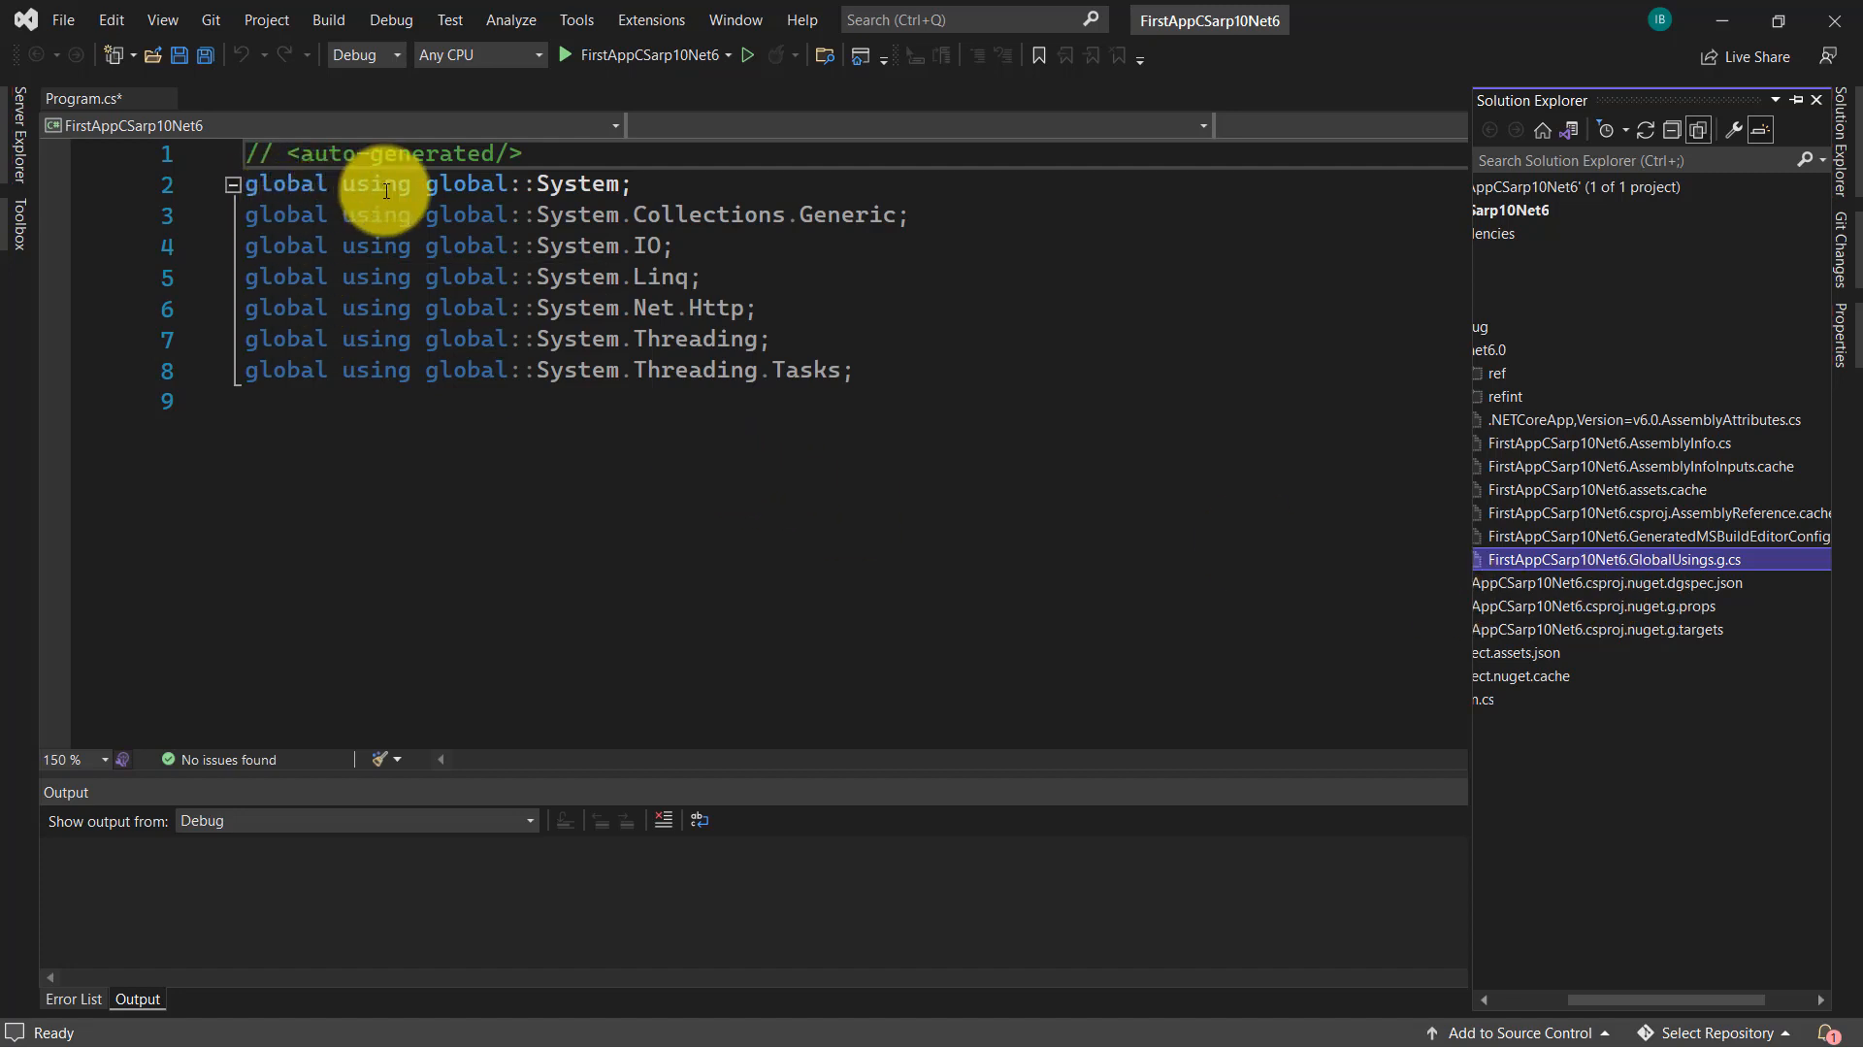
mouse_move(573, 184)
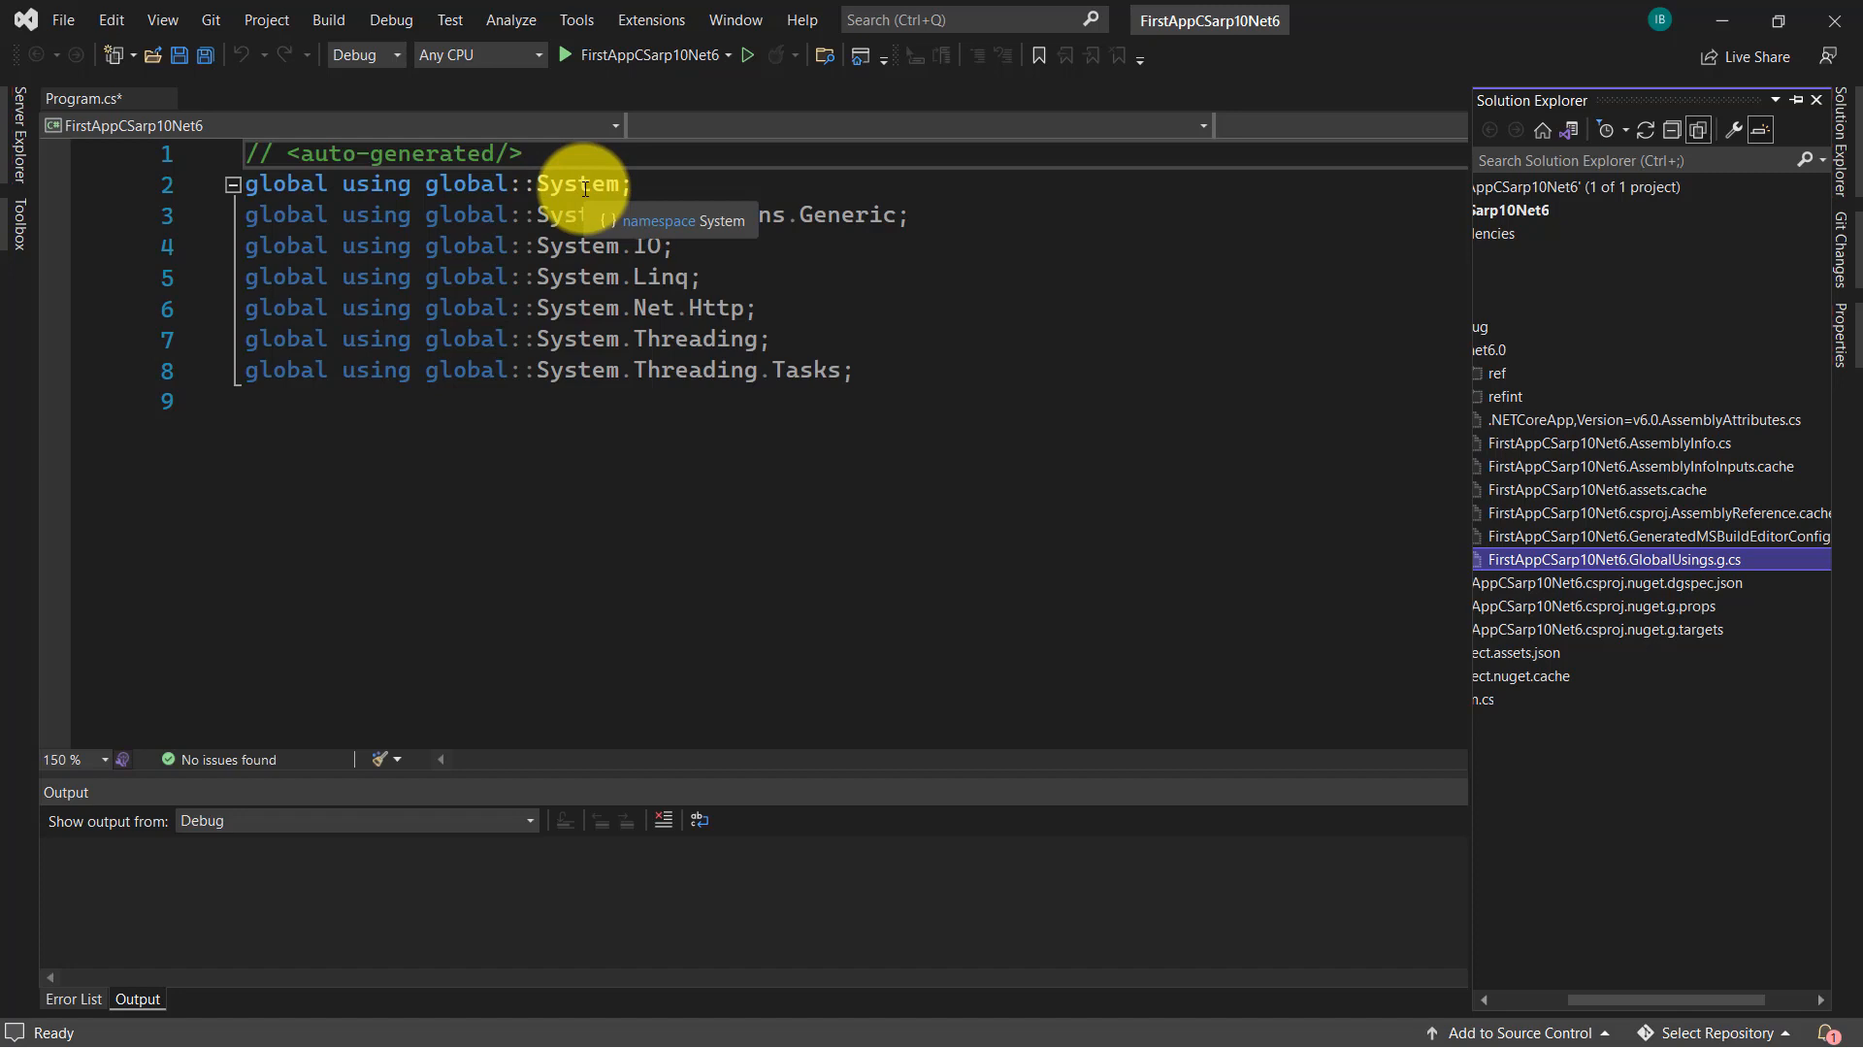
mouse_move(295, 181)
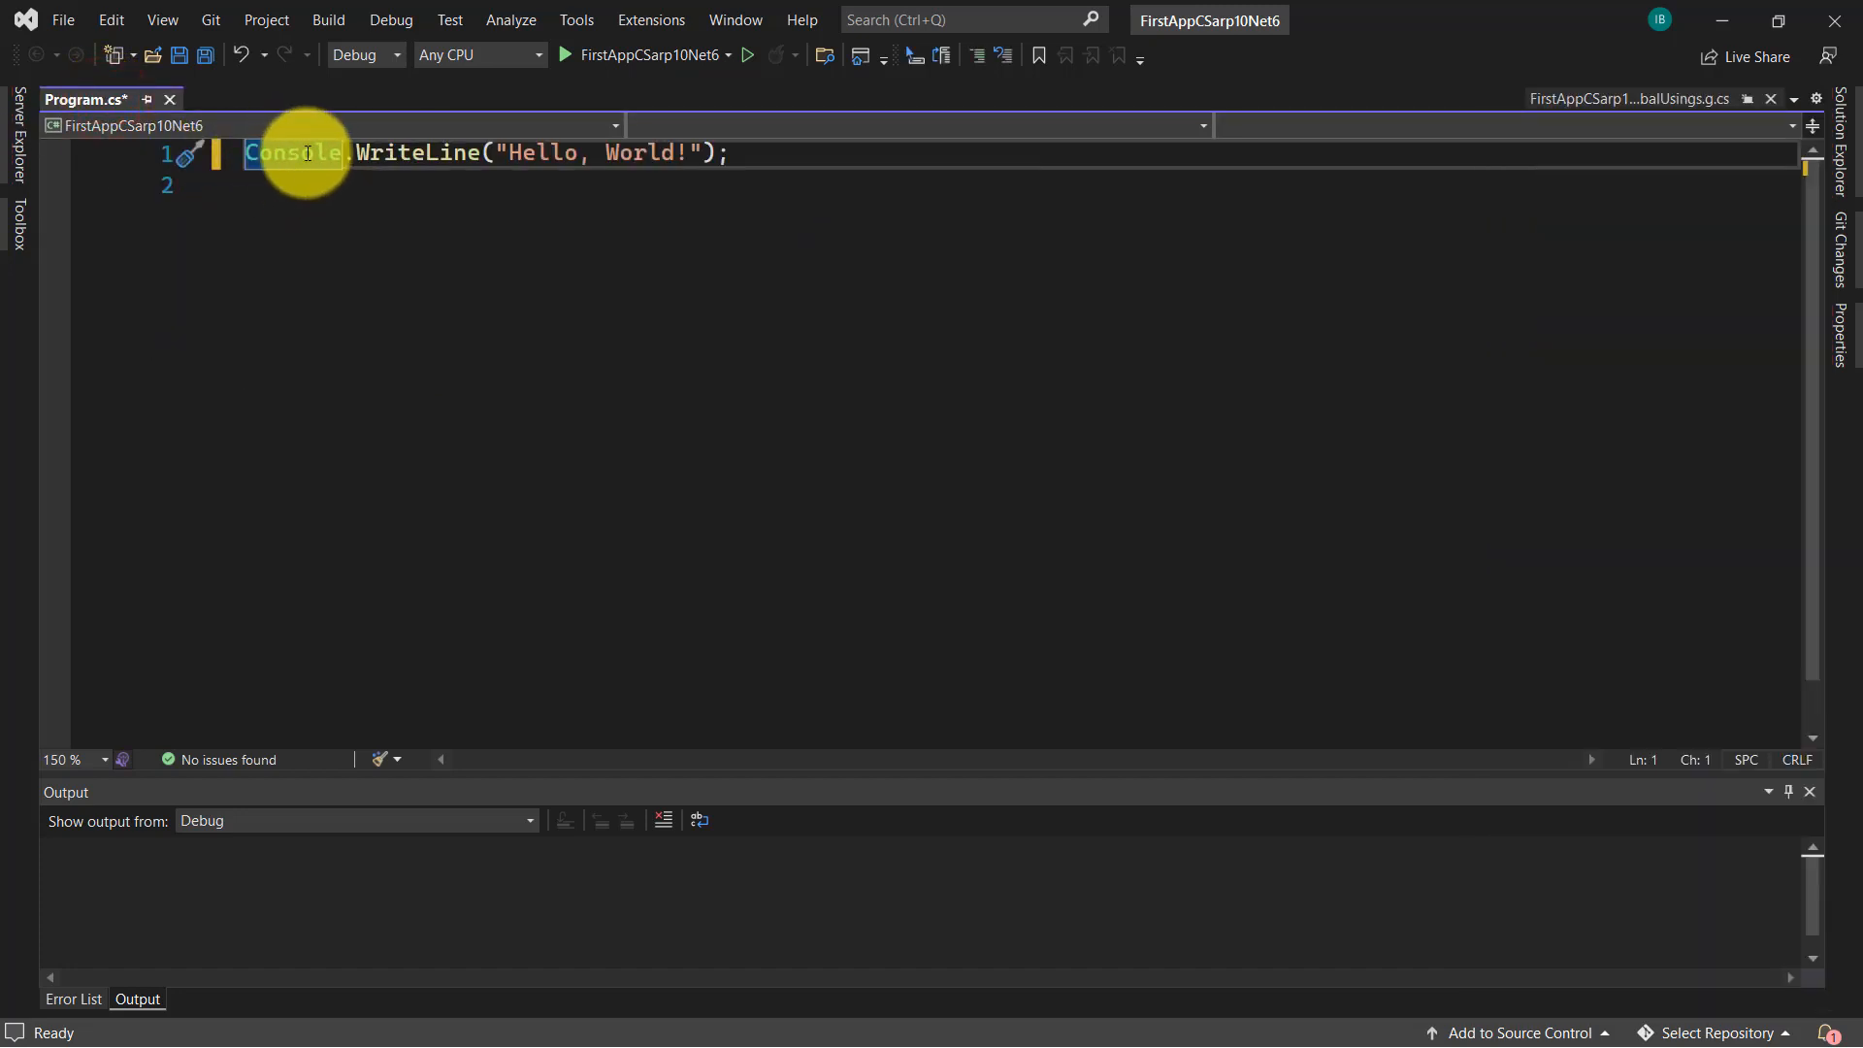
click(1645, 99)
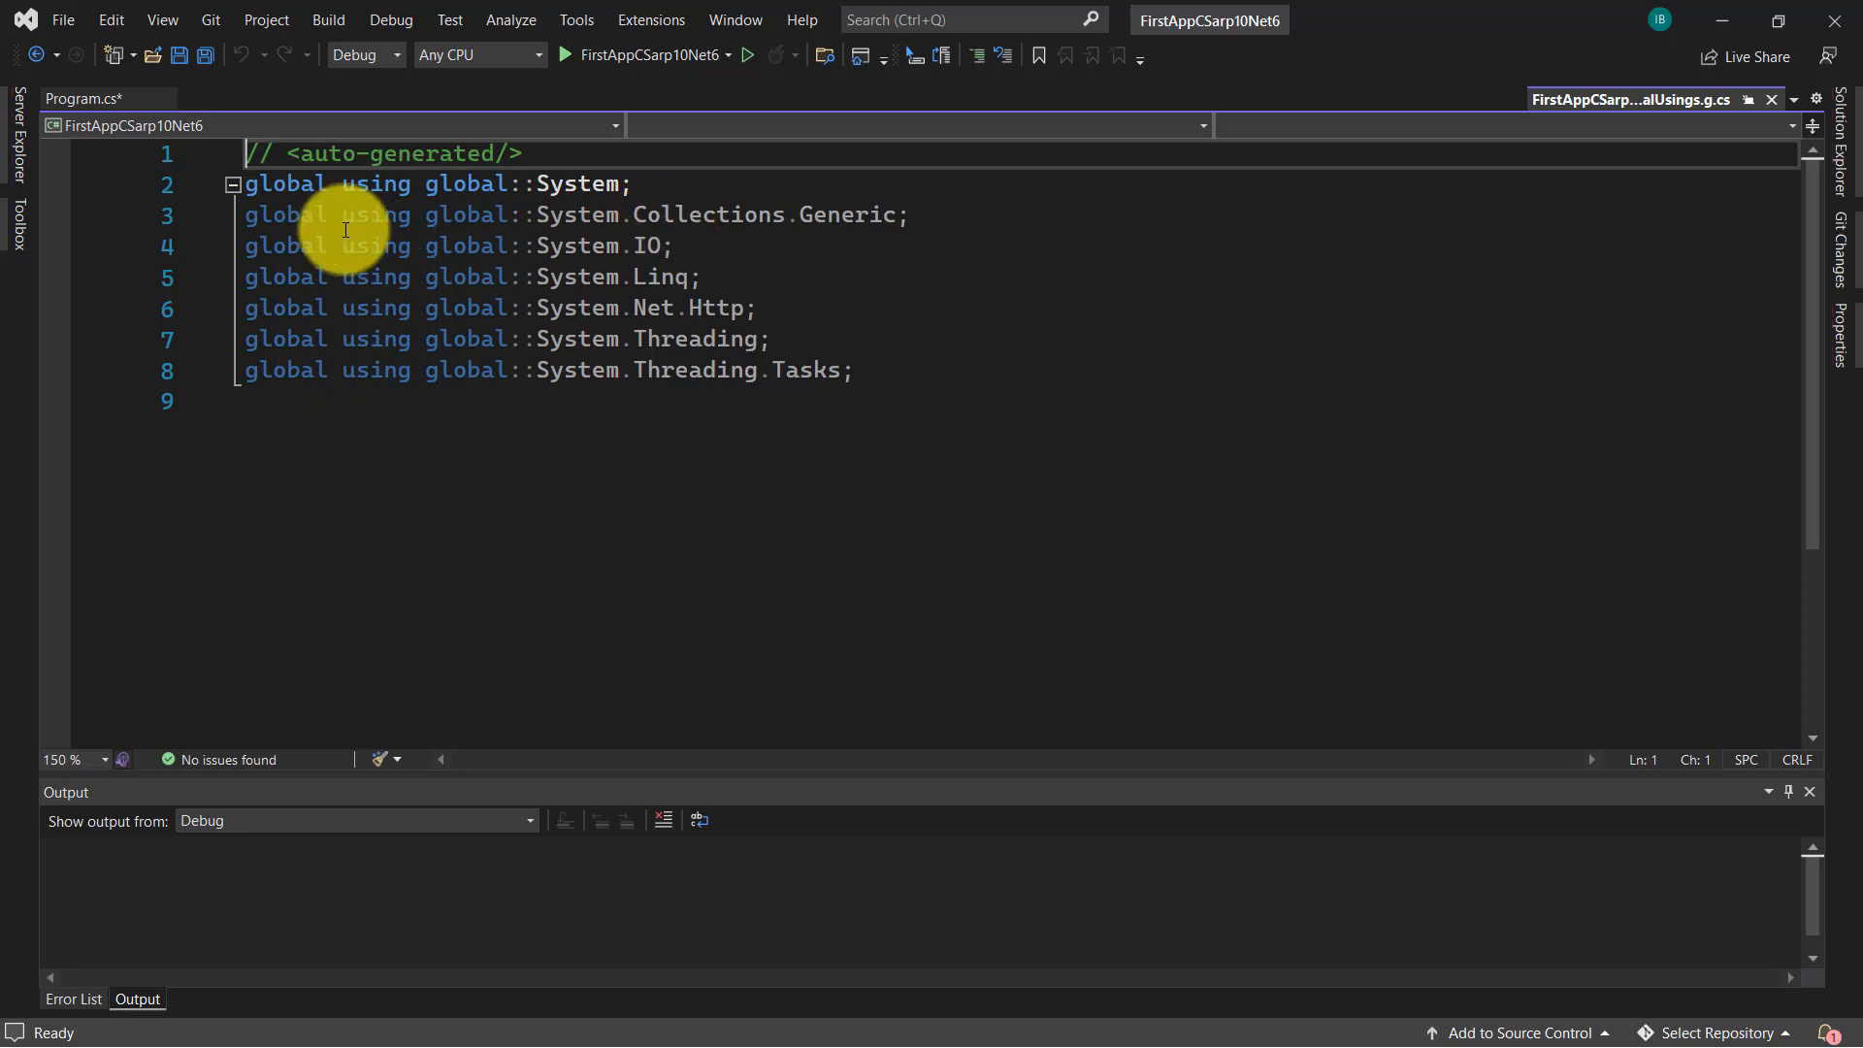
mouse_move(407, 373)
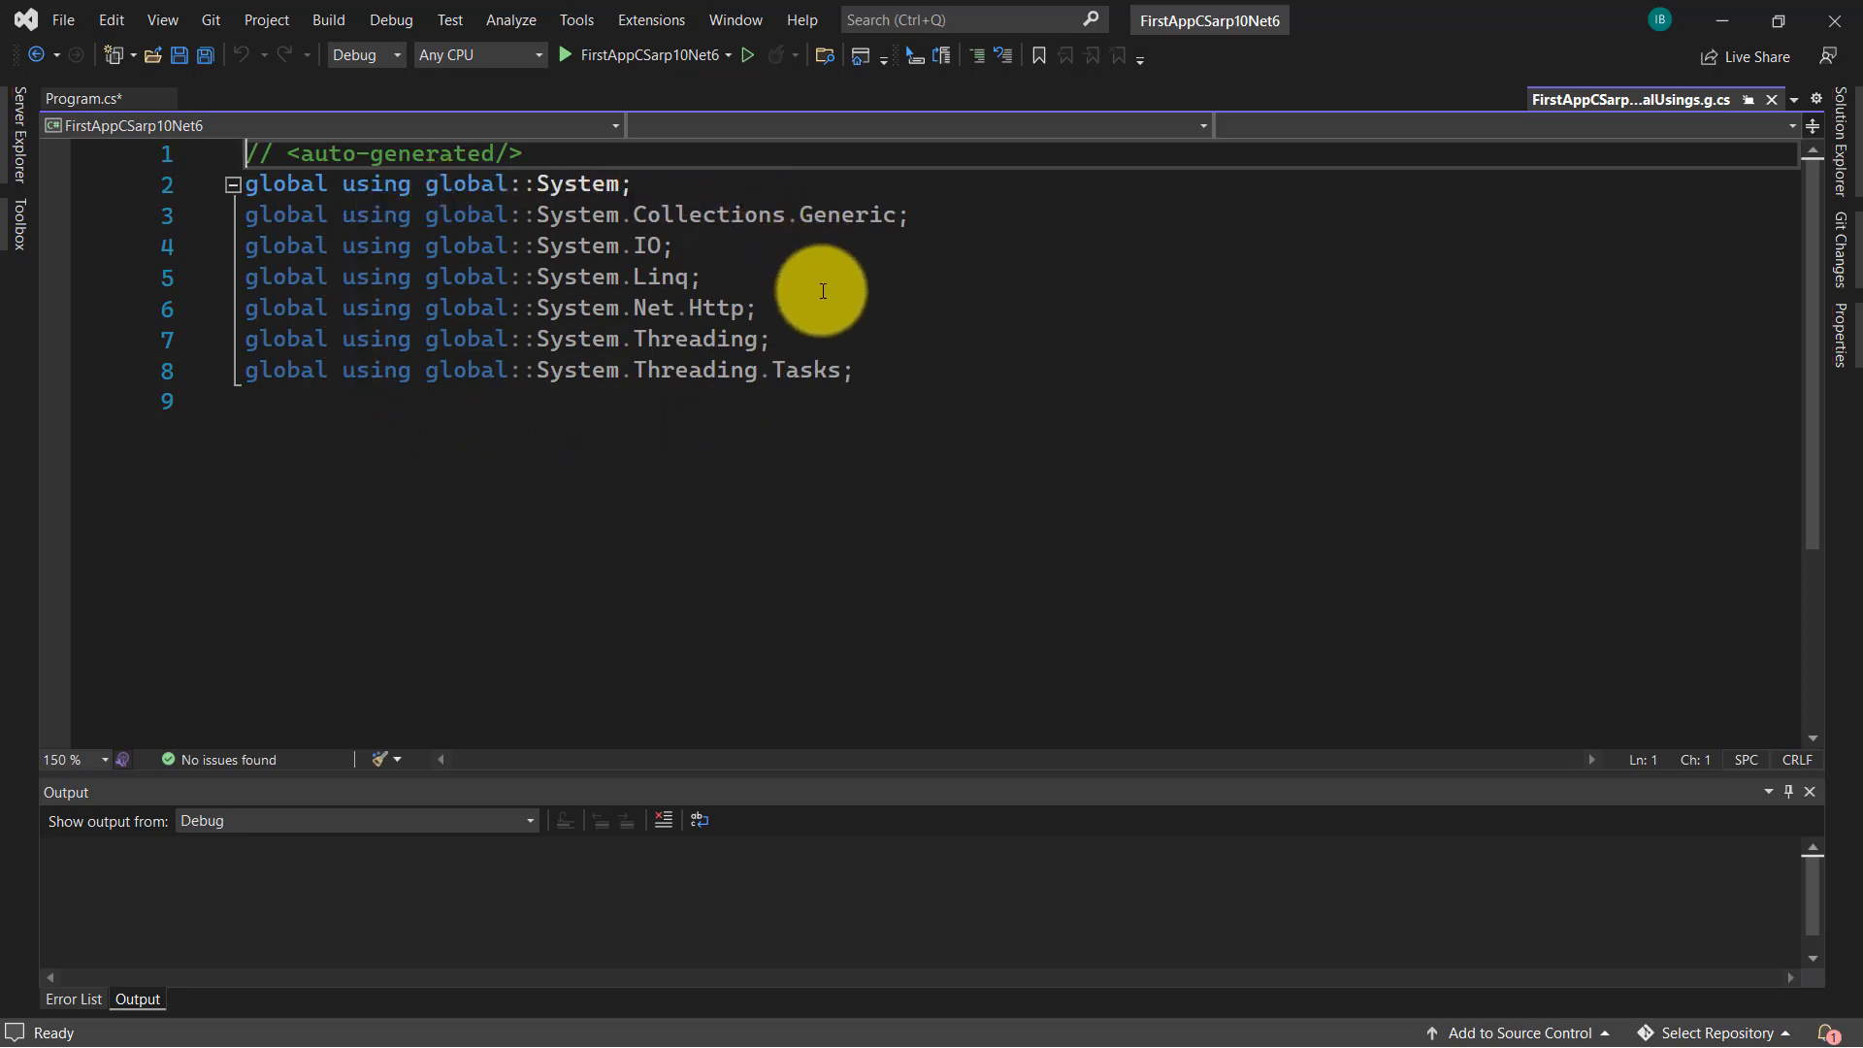
mouse_move(725, 443)
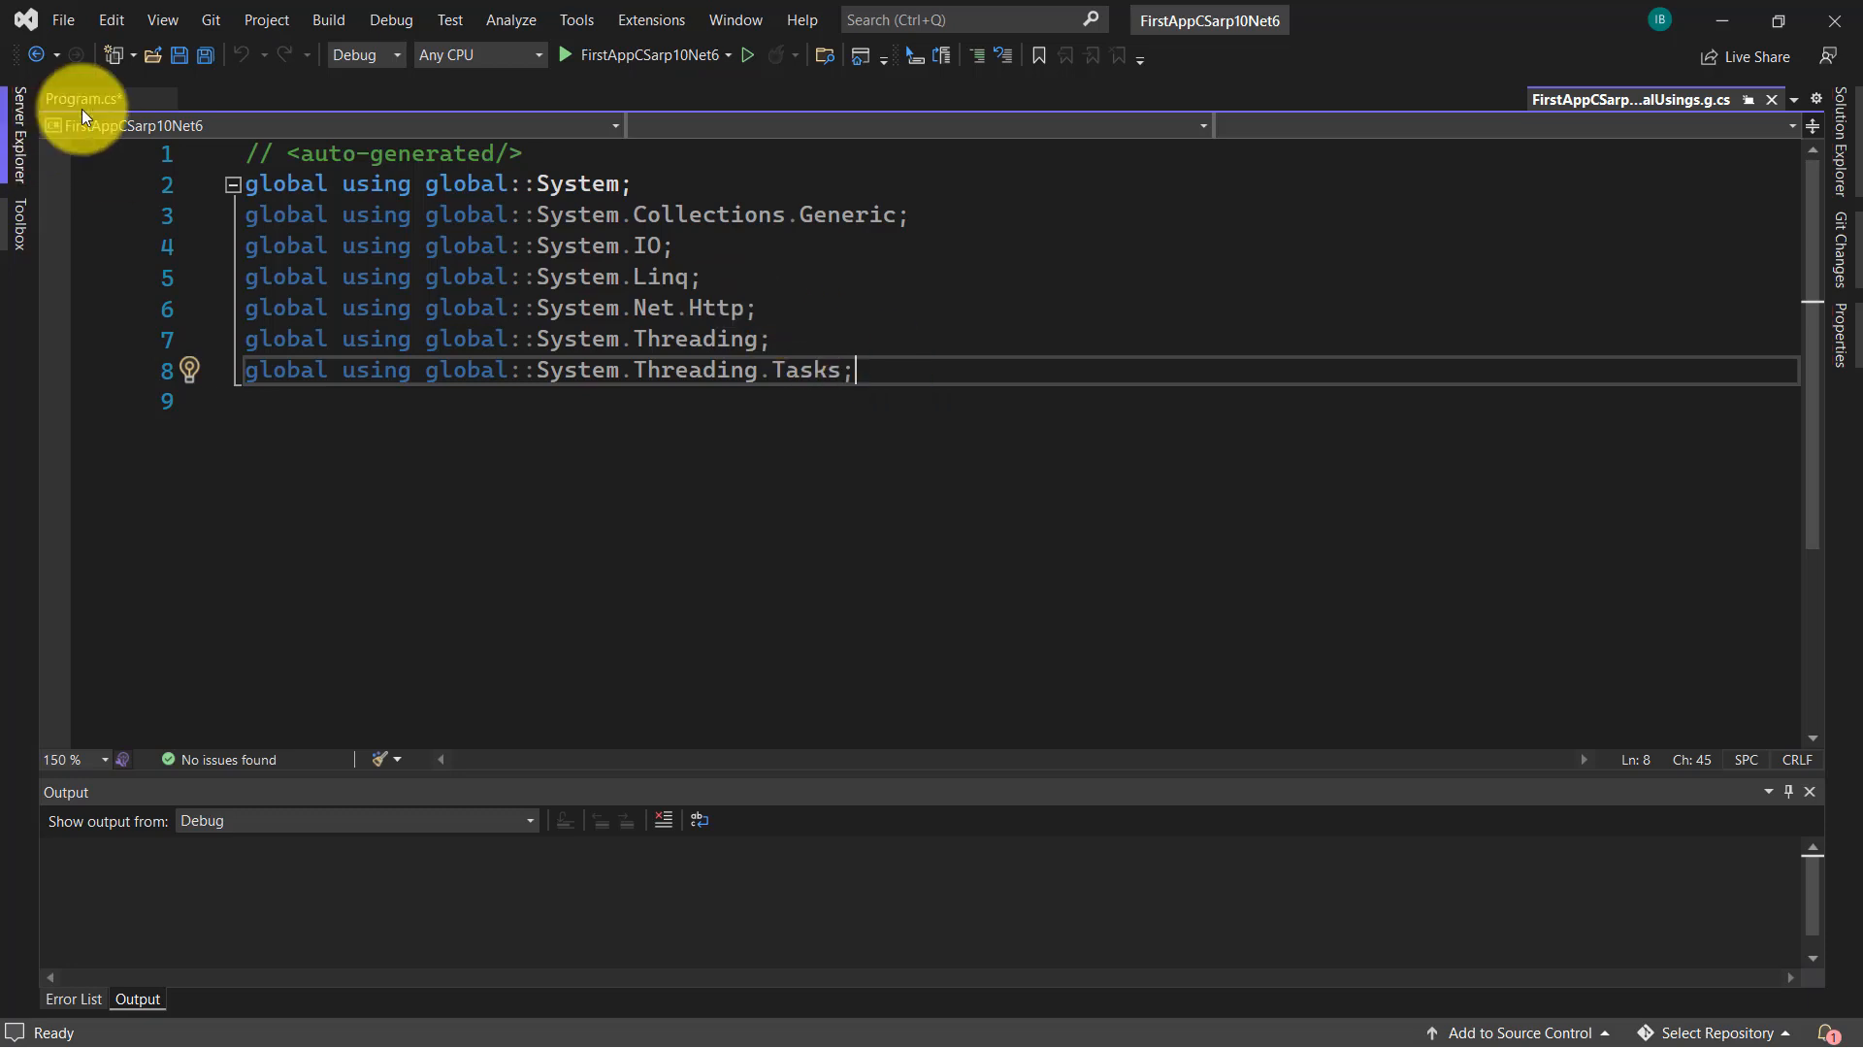
- Run the app from Program.cs to print Hello, World!, then close the debug console
click(77, 99)
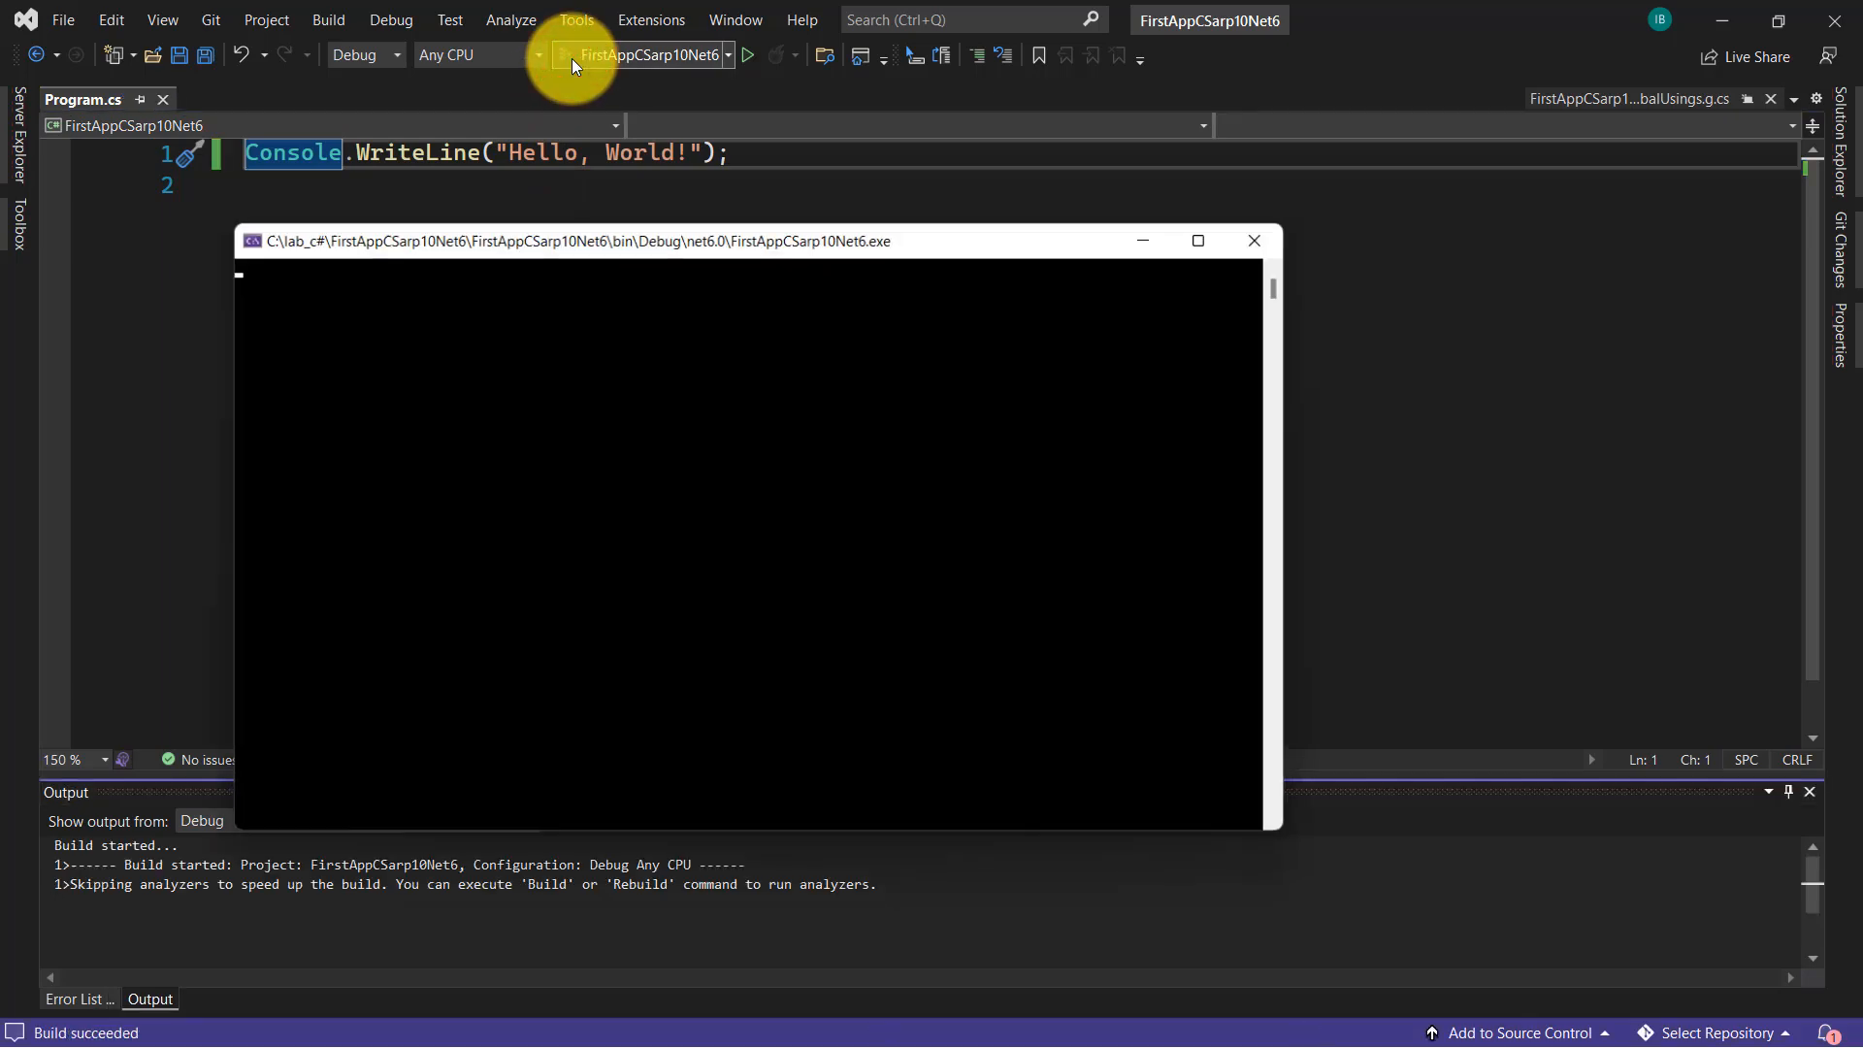
click(747, 55)
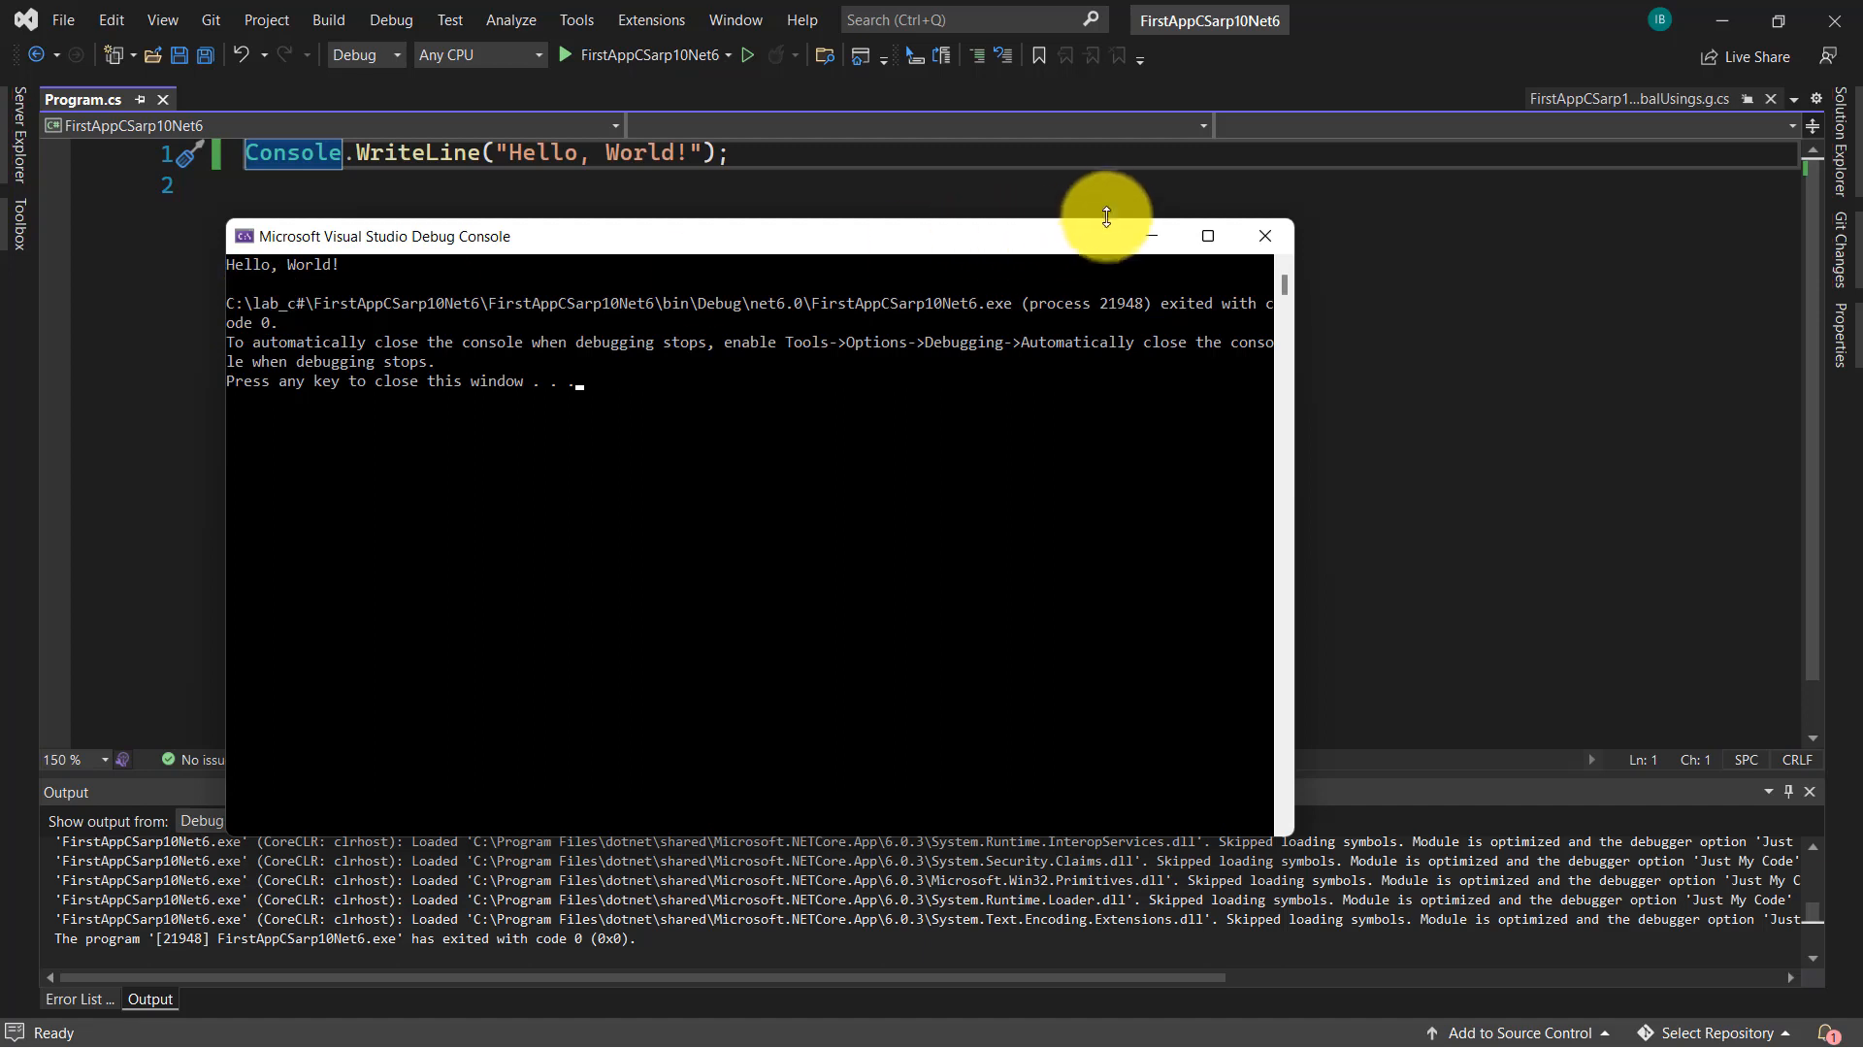
click(1264, 235)
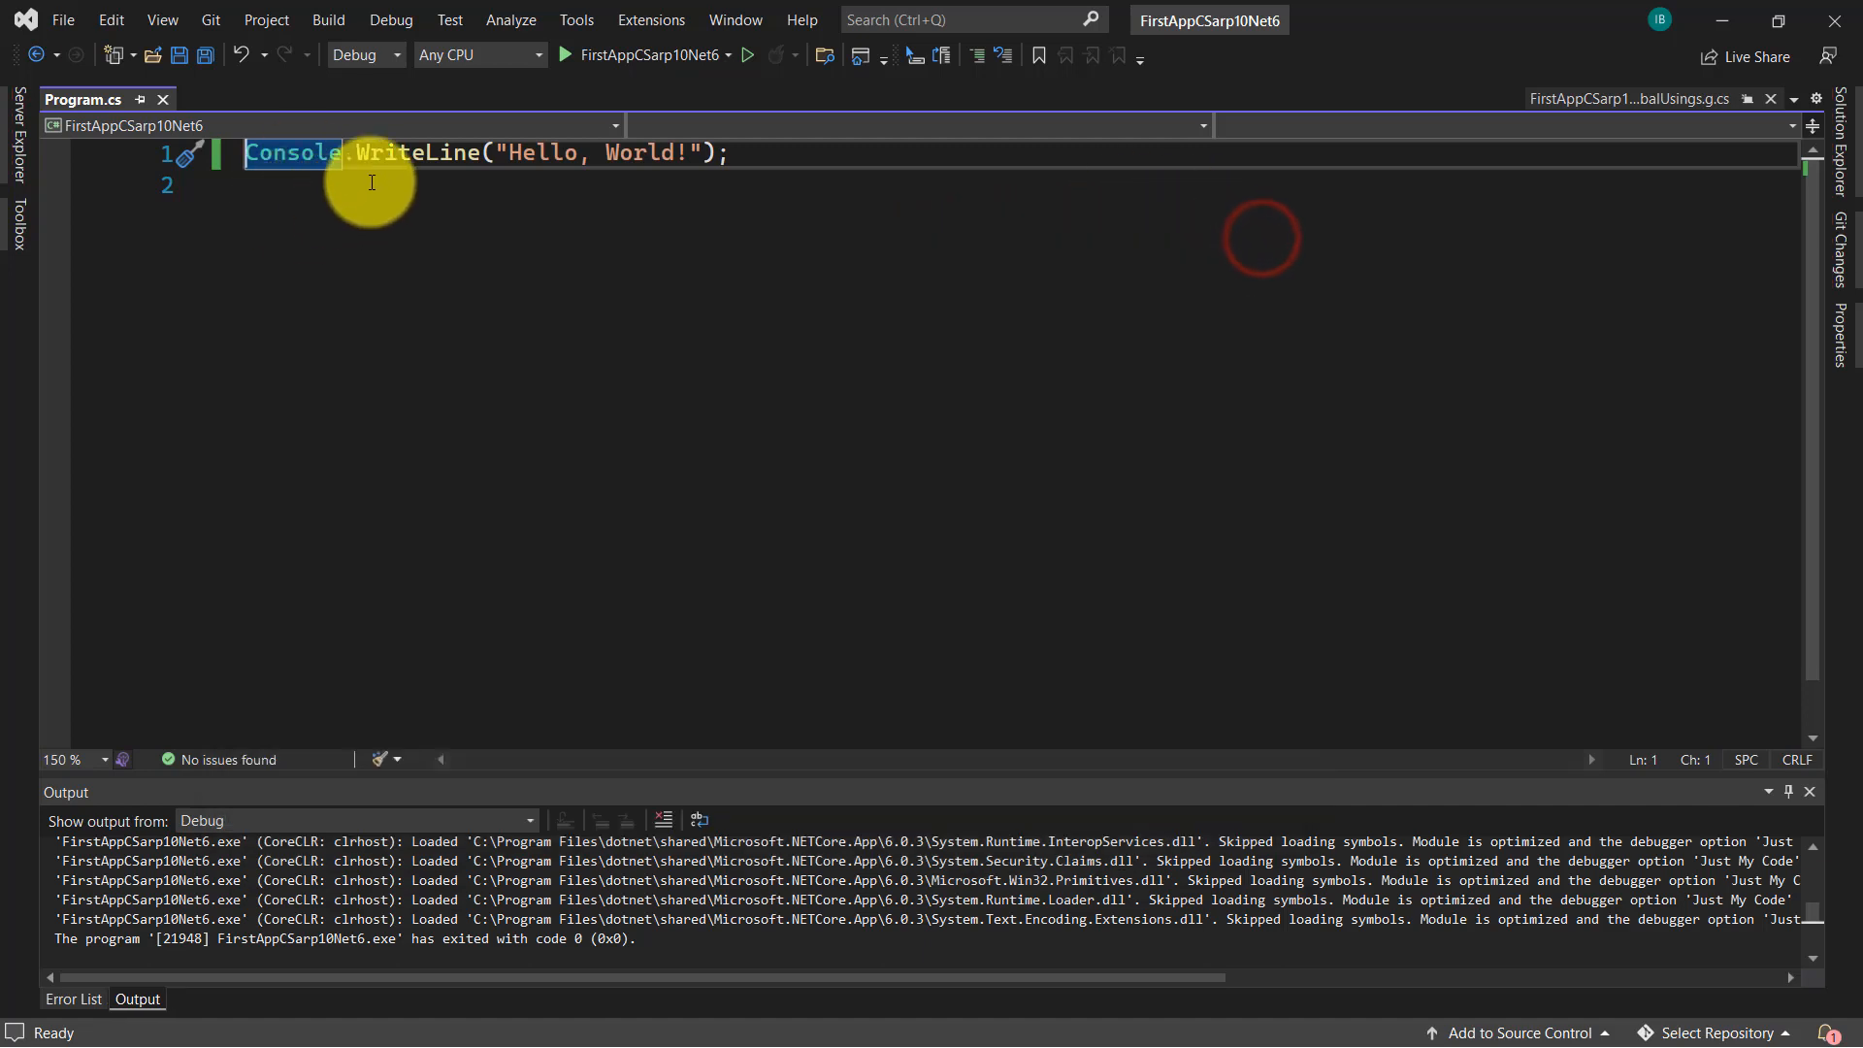